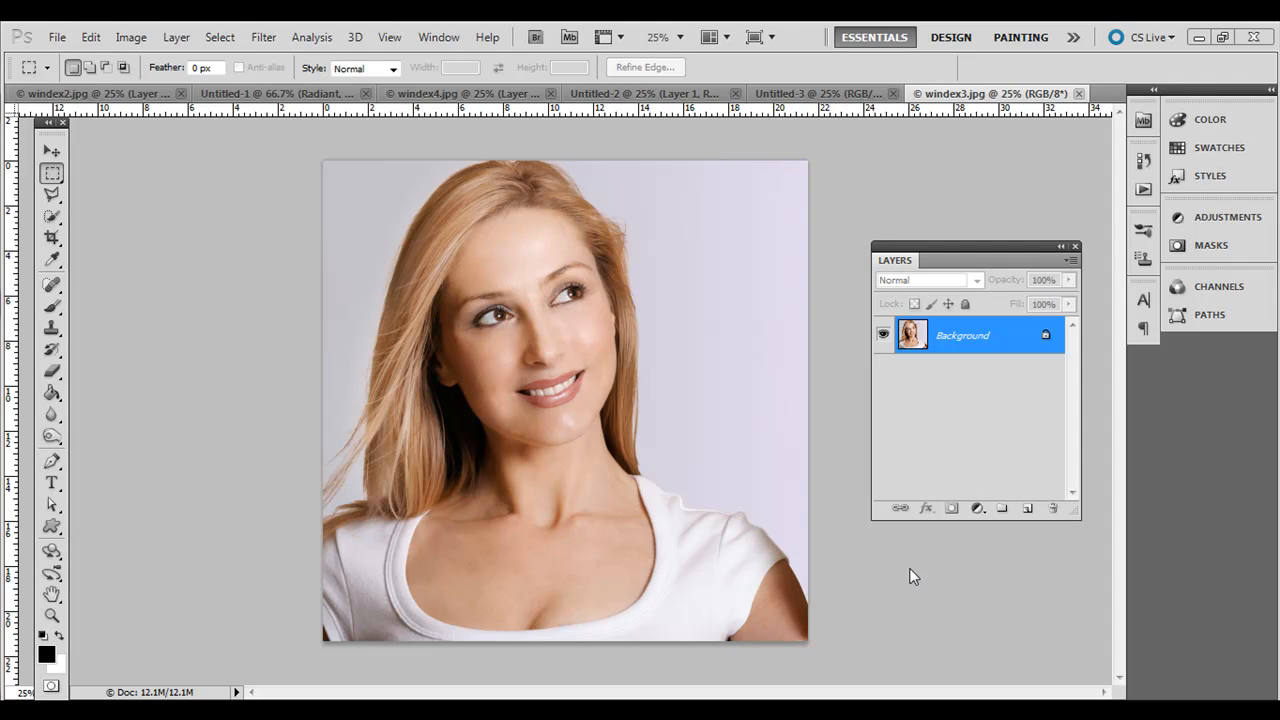
mouse_move(848, 228)
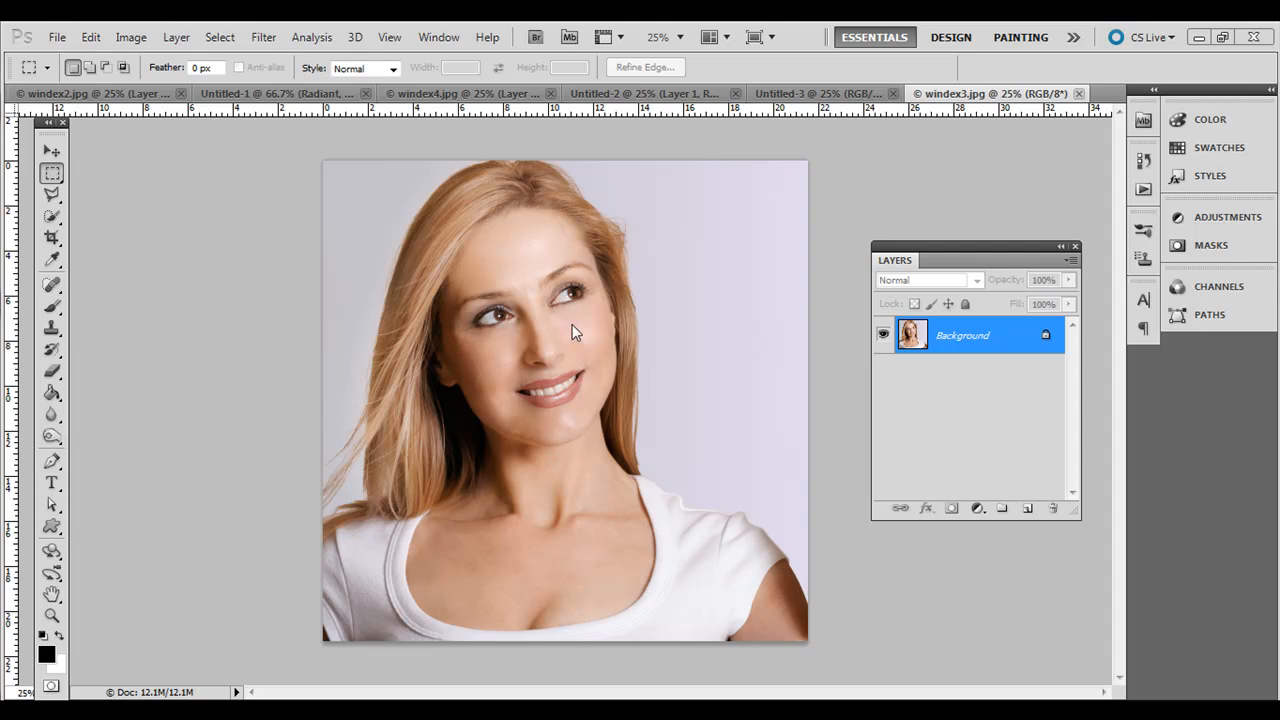
mouse_move(704, 348)
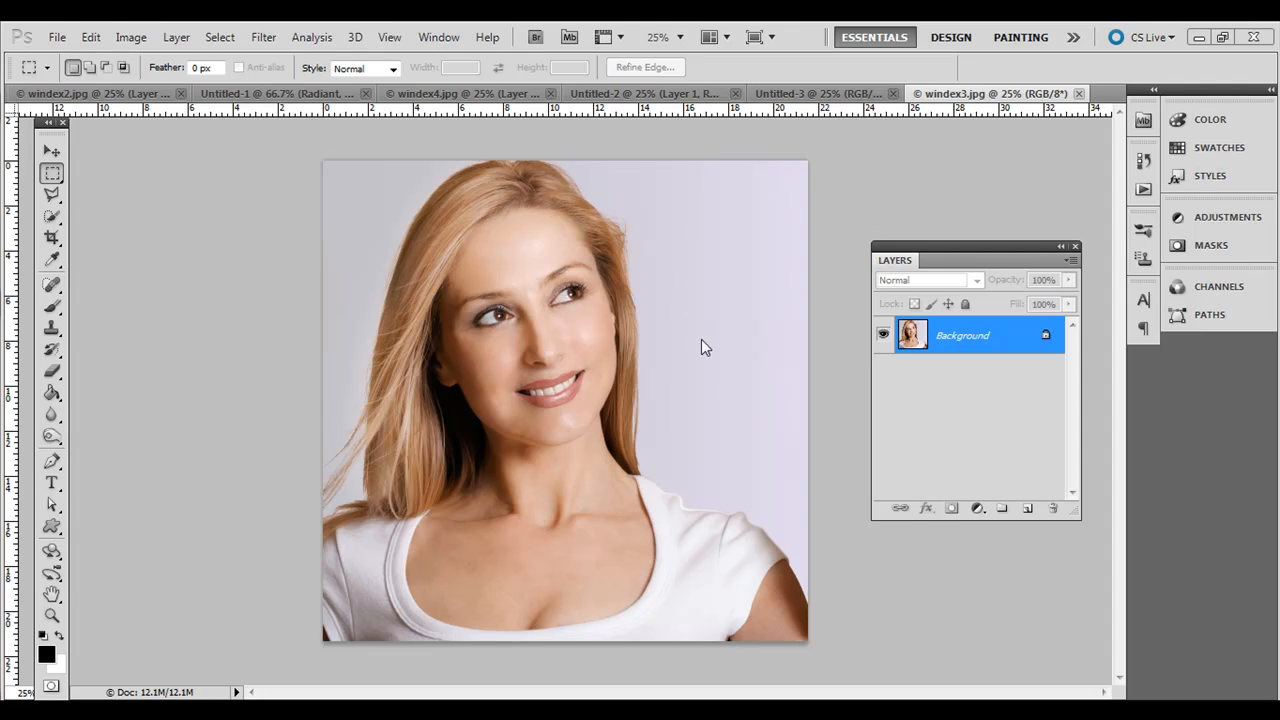
mouse_move(684, 296)
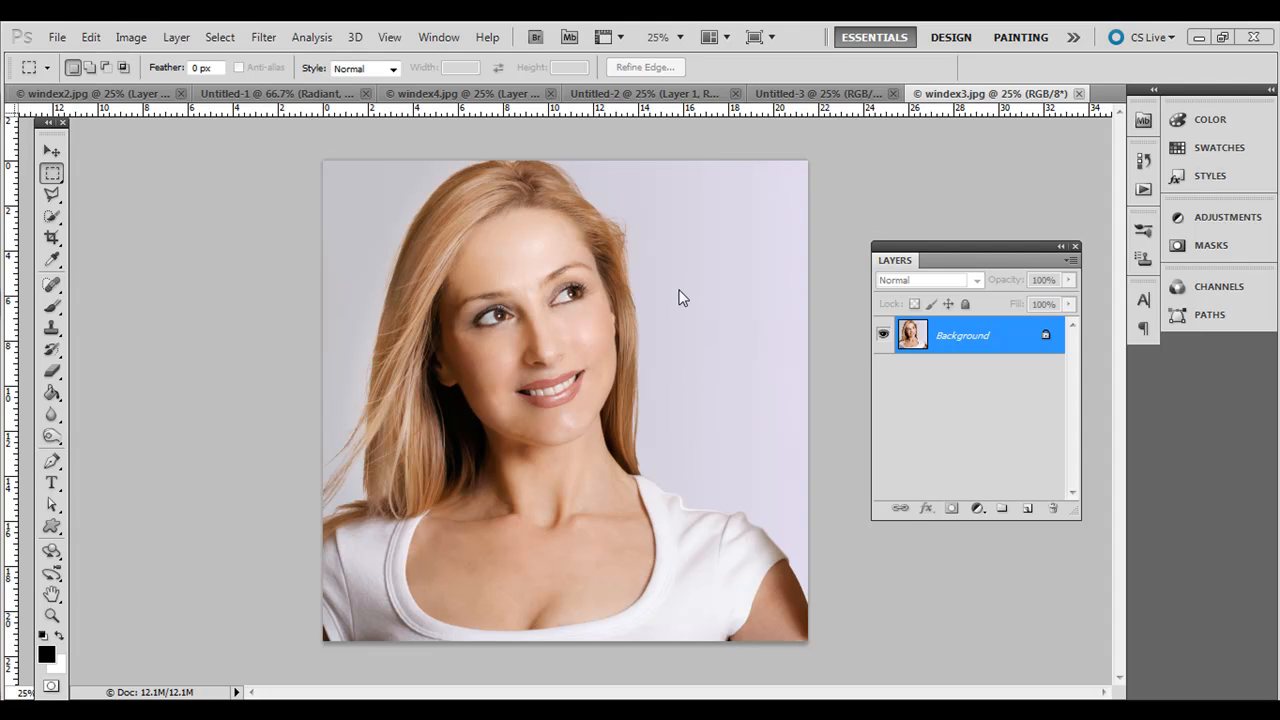
mouse_move(710, 332)
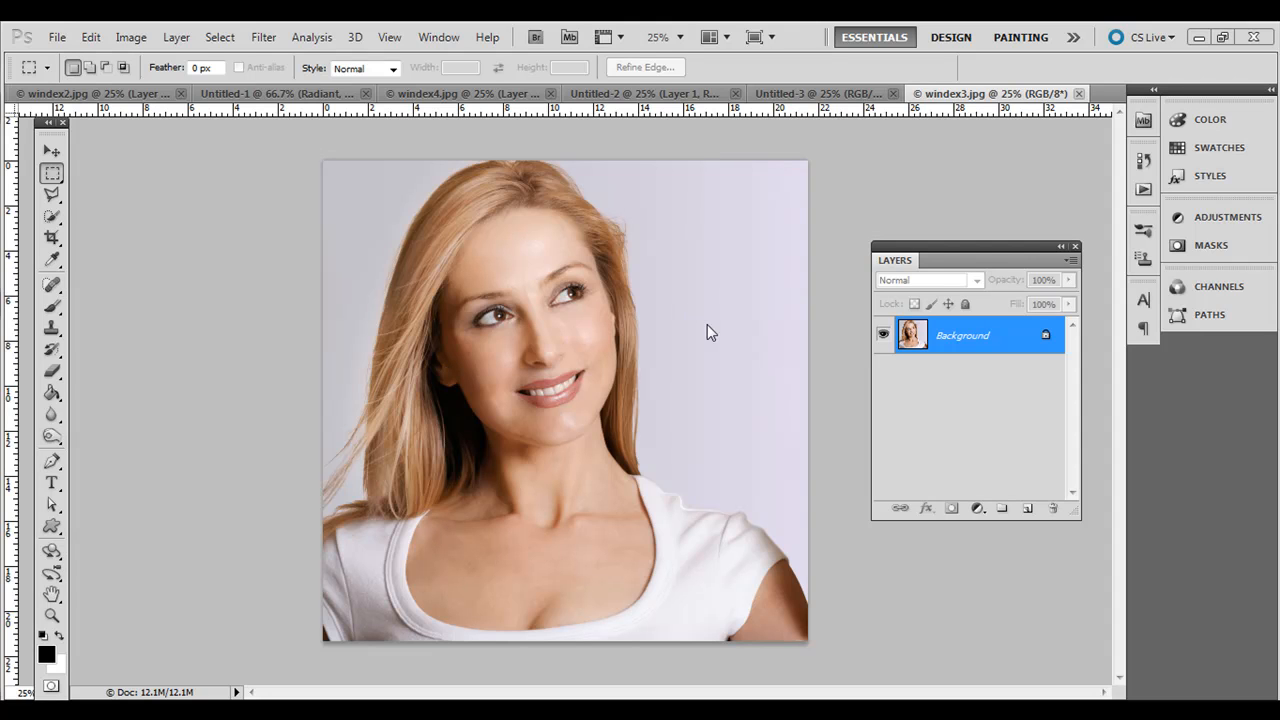
mouse_move(358, 100)
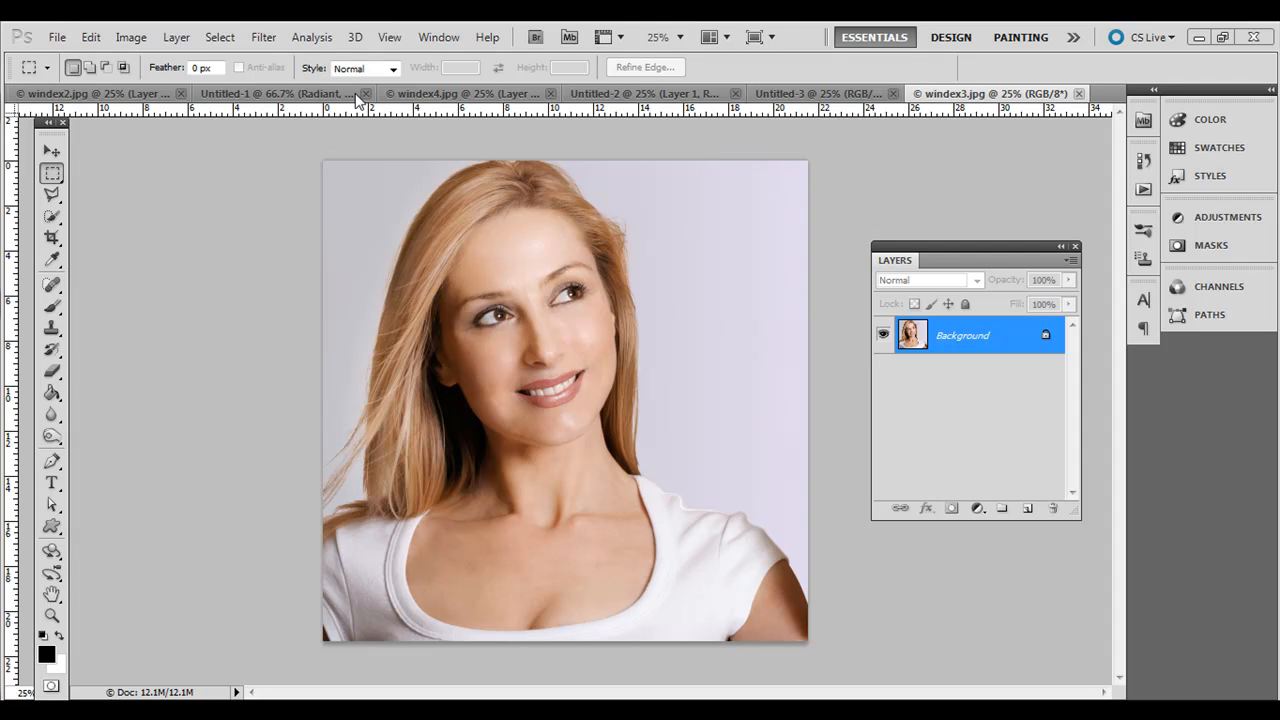
Step: Select the portrait's Shadows with Color Range and copy them to a new Layer 1
left_click(220, 36)
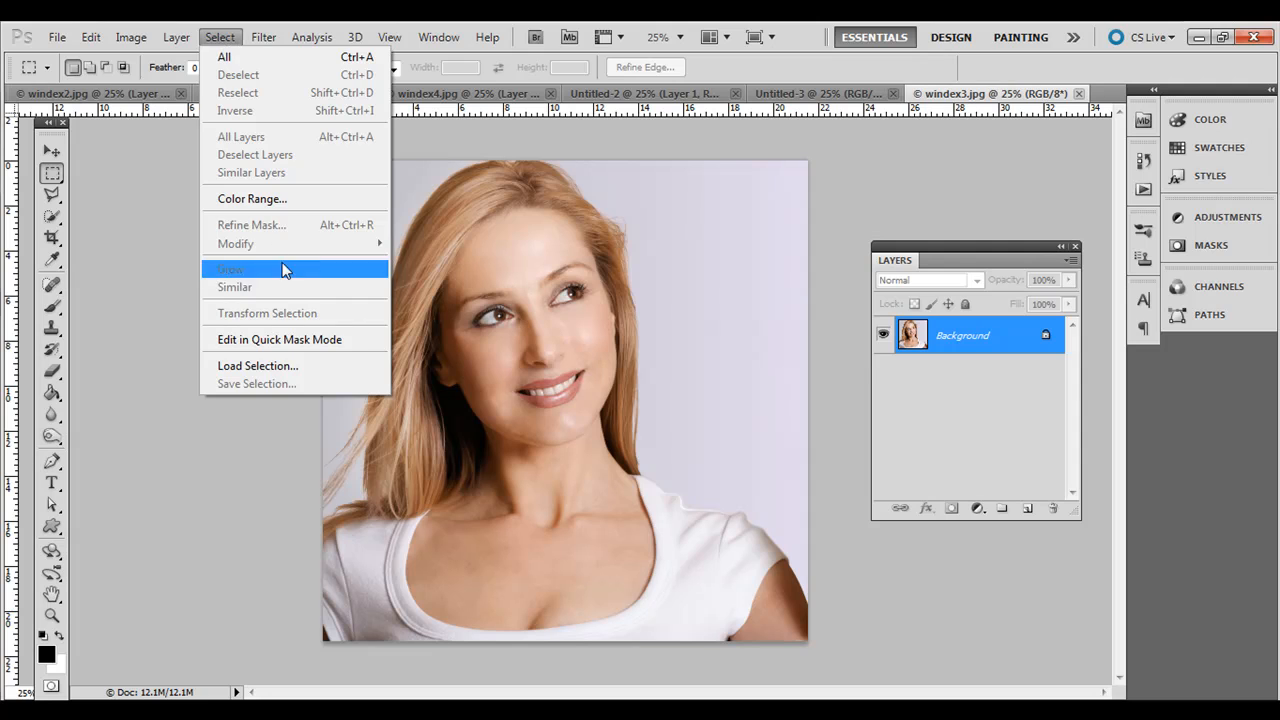
left_click(252, 198)
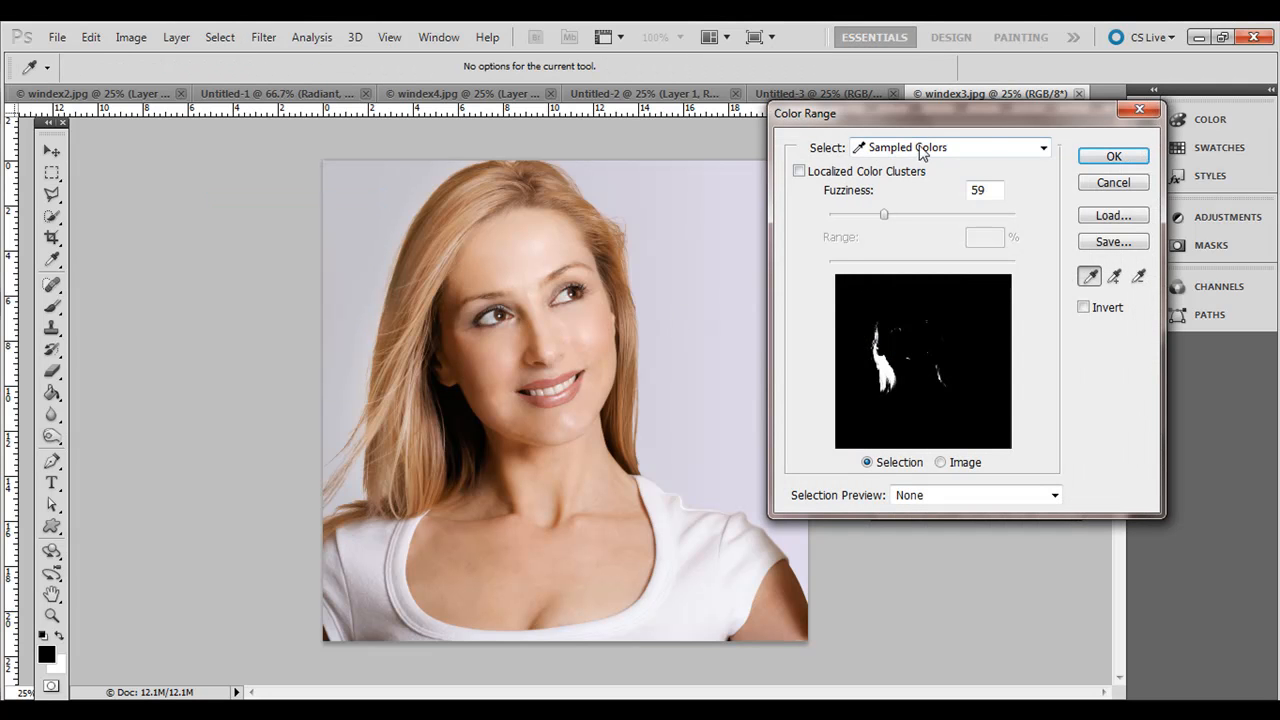
left_click(1044, 148)
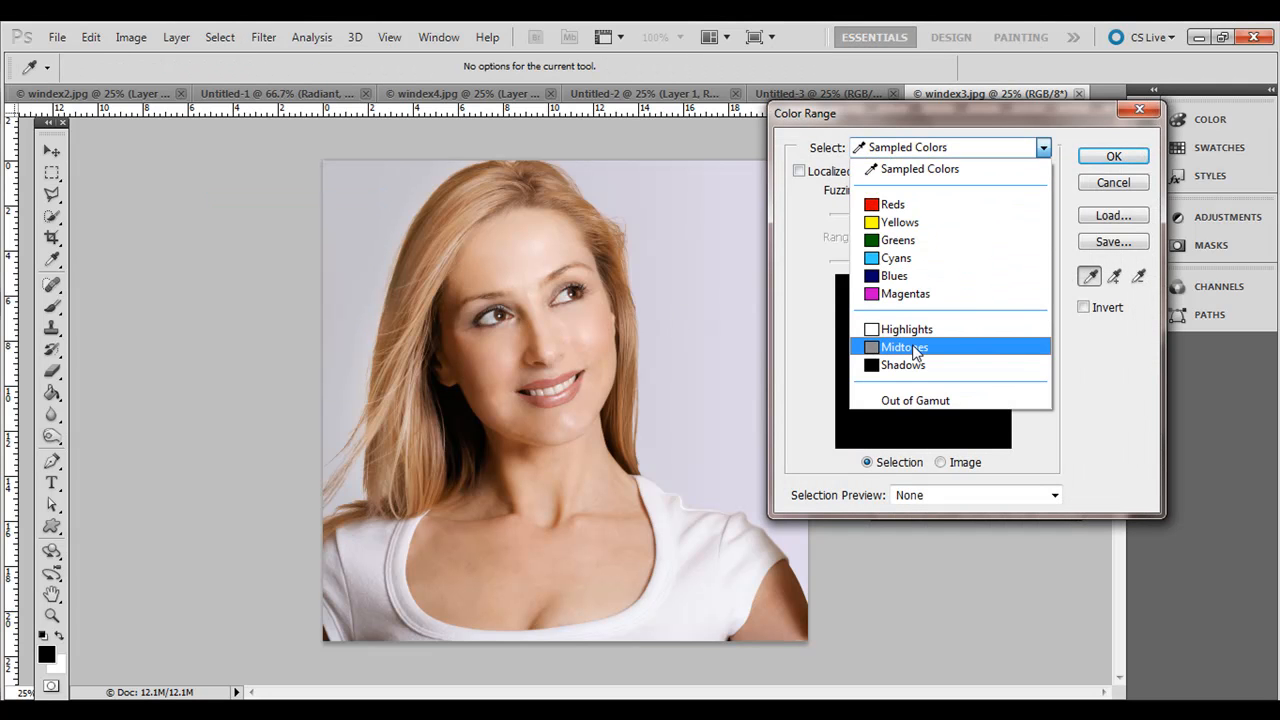
left_click(904, 364)
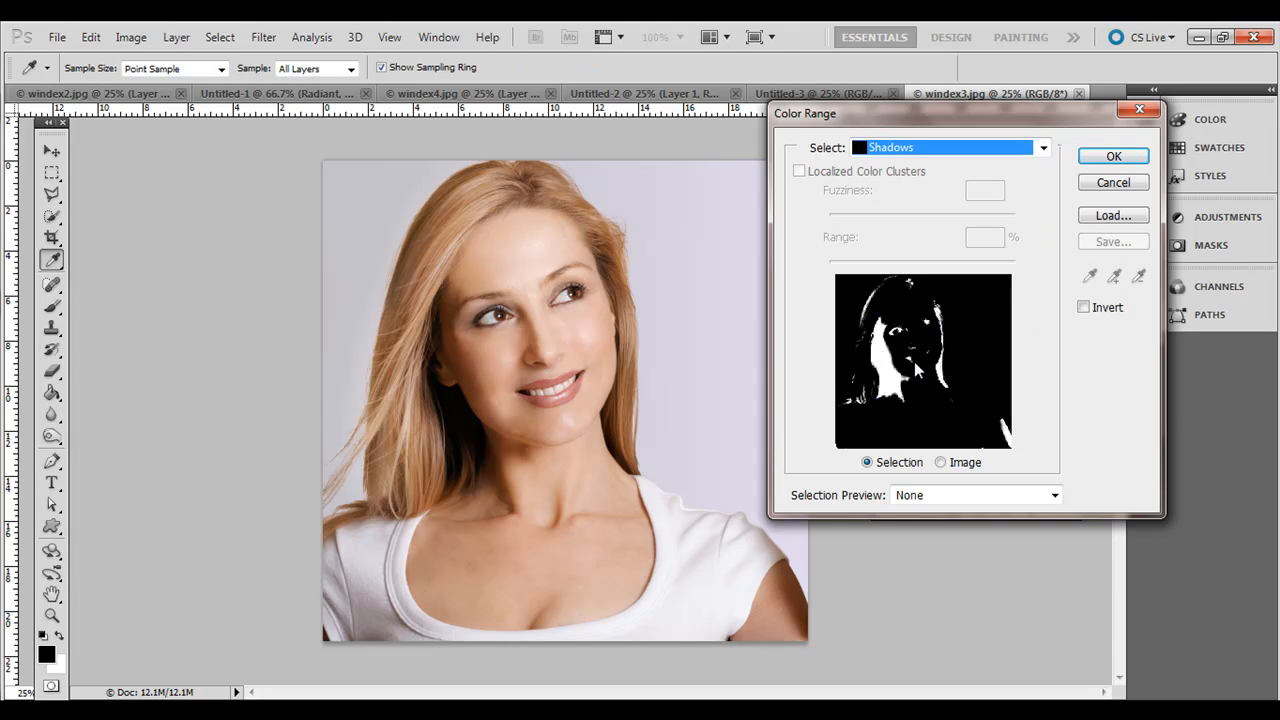
left_click(1112, 156)
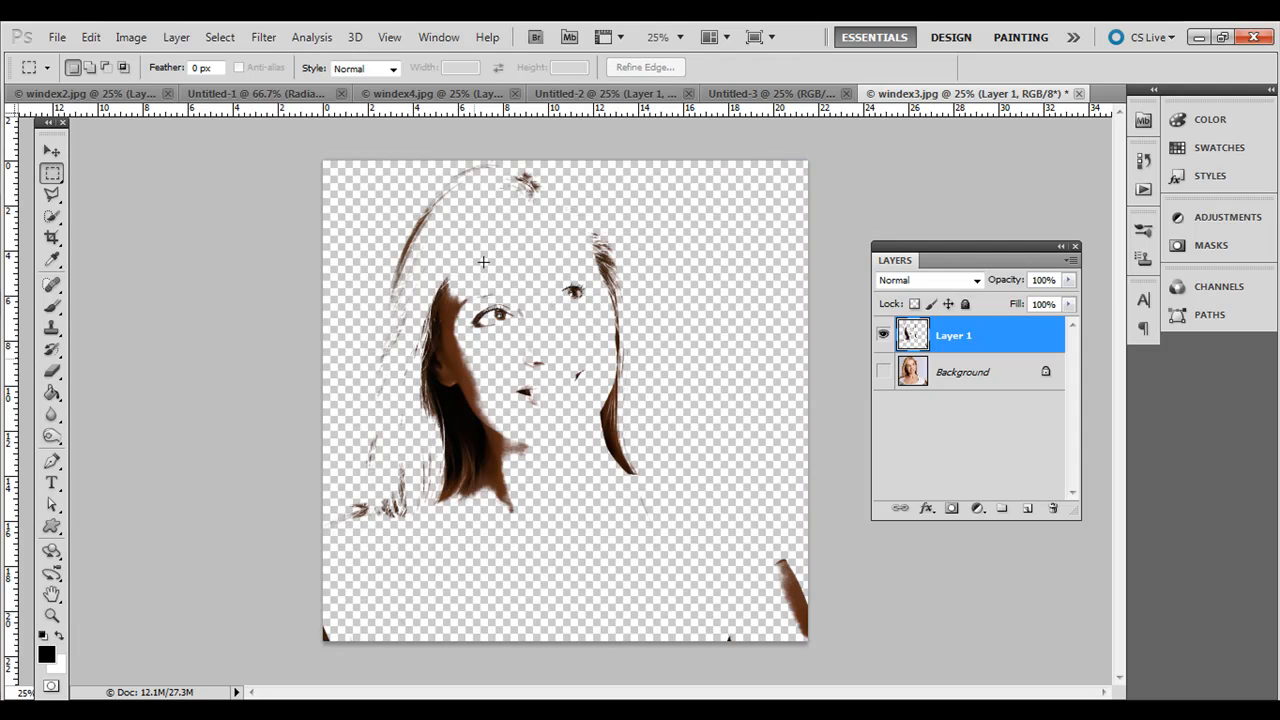
left_click(884, 370)
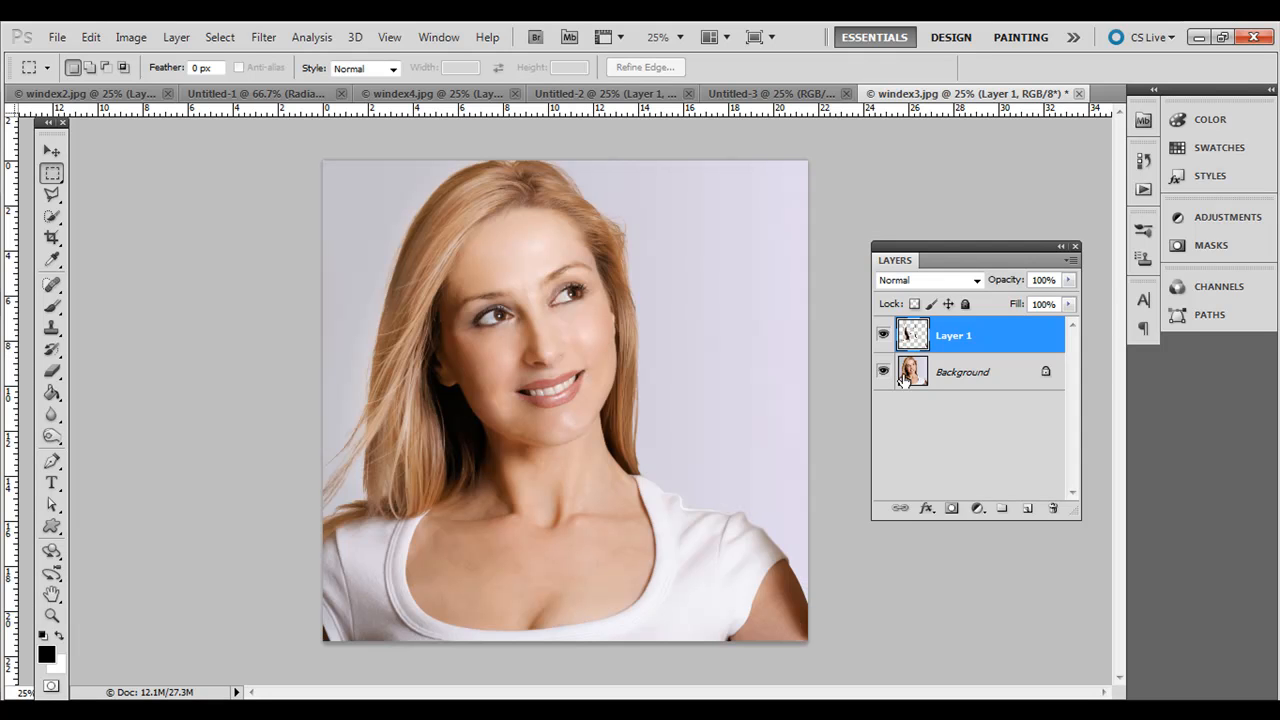
mouse_move(296, 122)
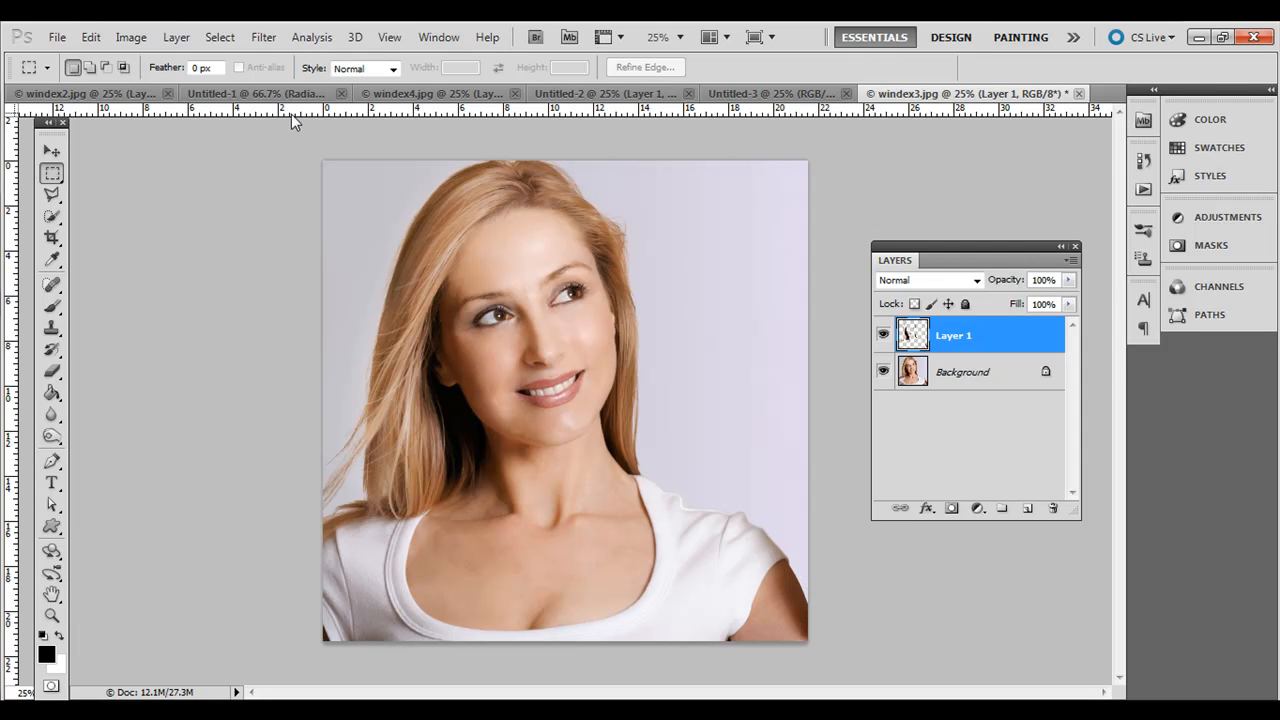
Step: Extract a second tonal range from the Background into Layer 2 via Color Range
left_click(962, 372)
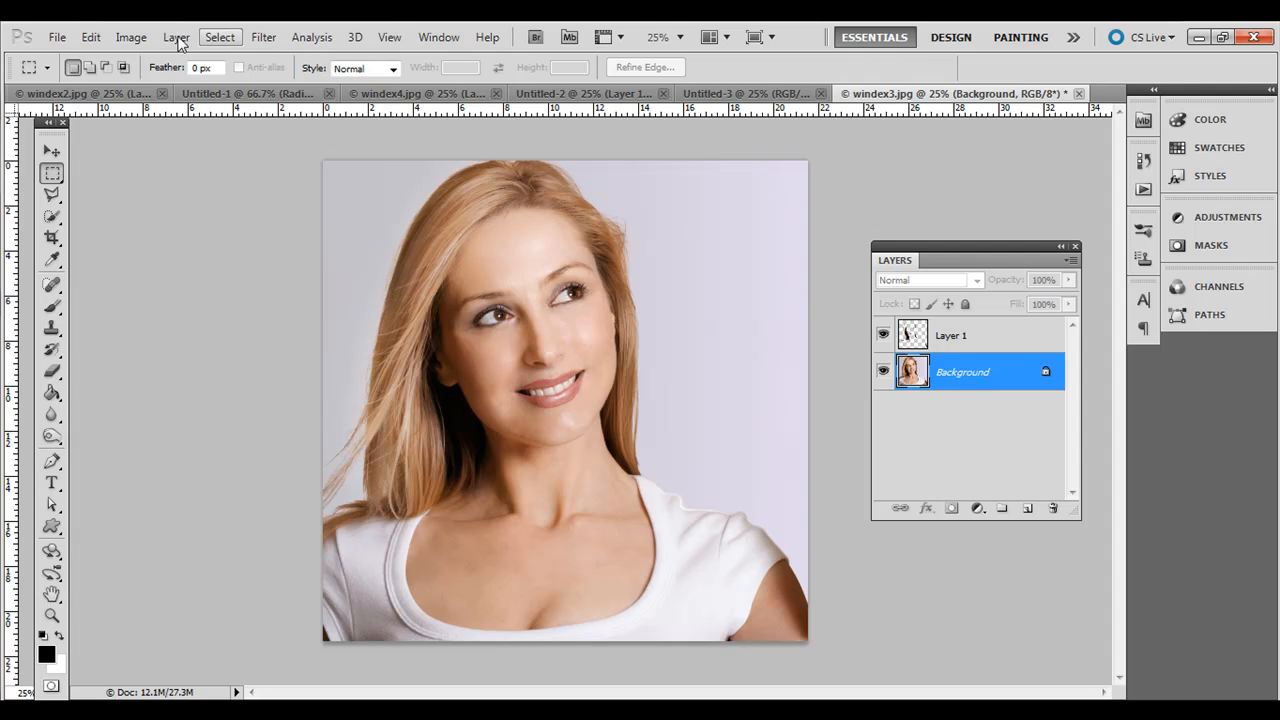
left_click(220, 36)
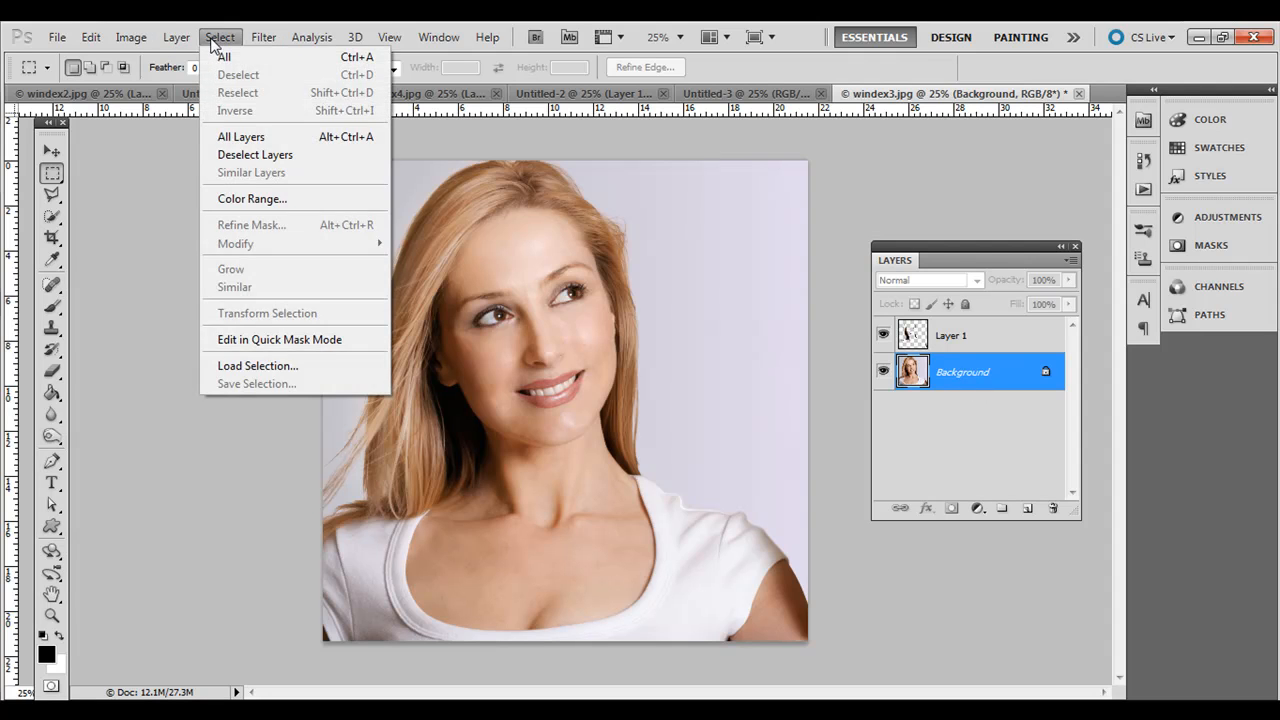
left_click(252, 198)
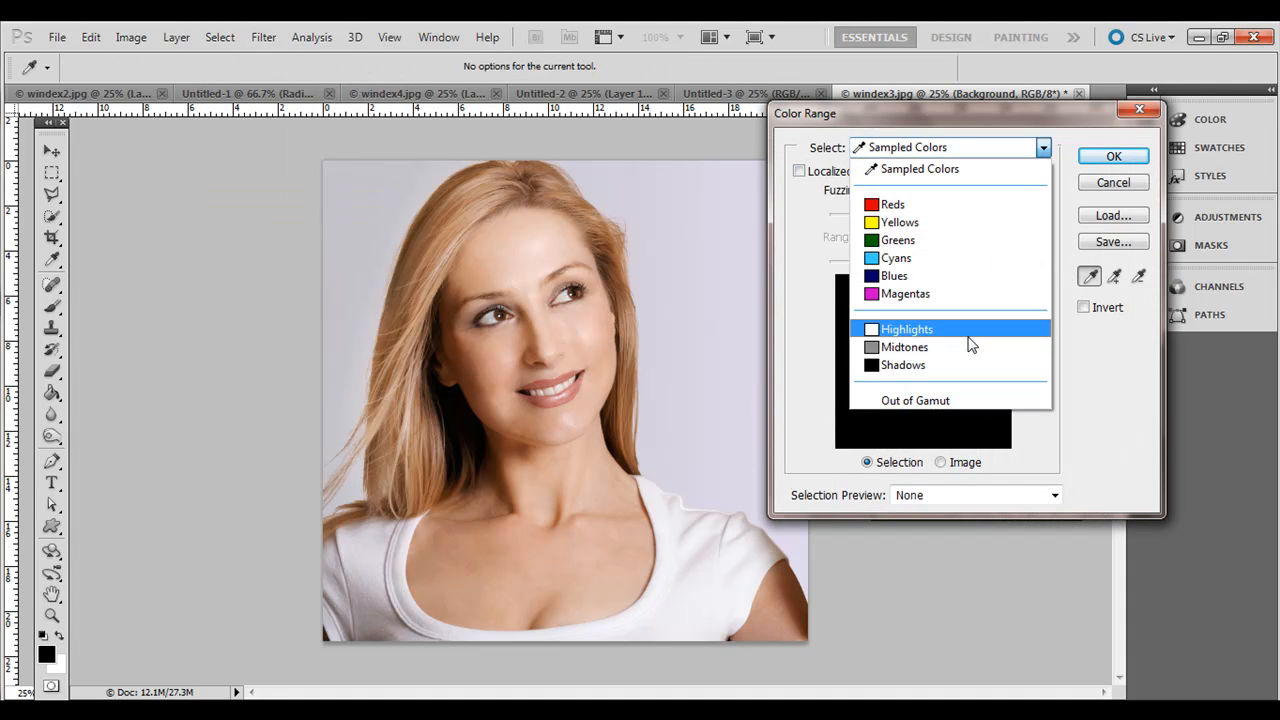
left_click(1112, 156)
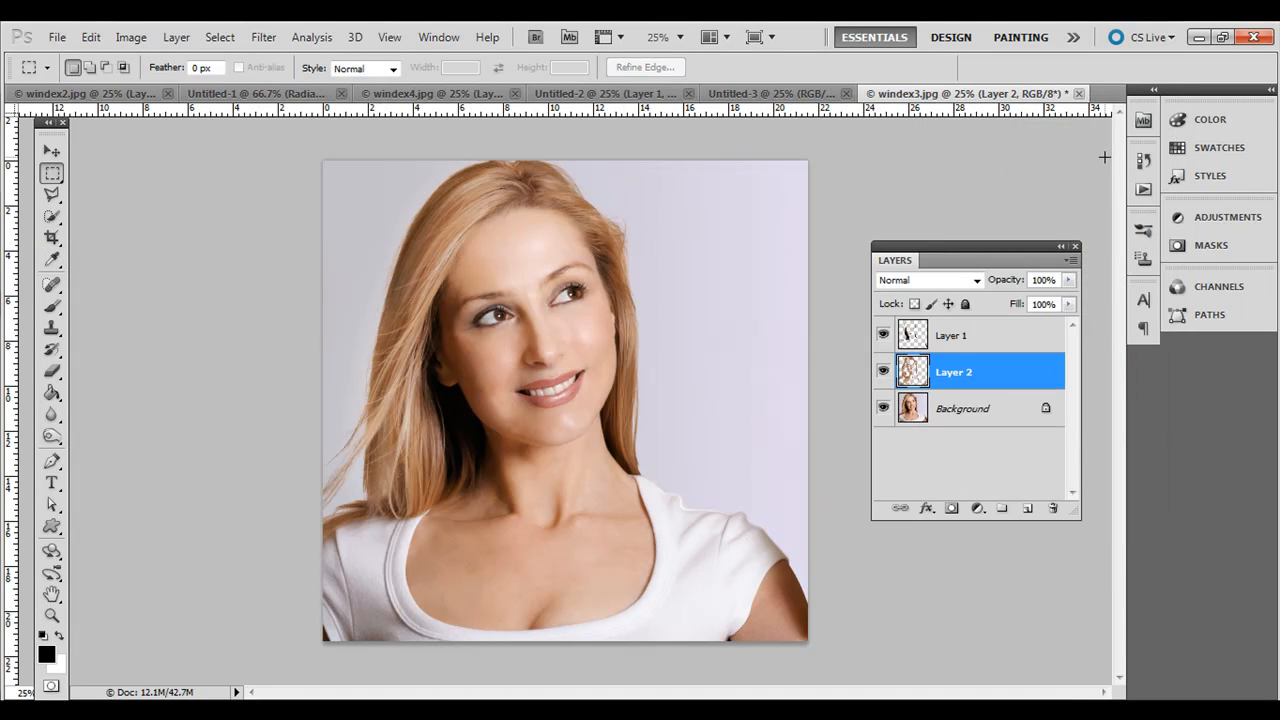
Step: Hide the Background and arrange Layer 2 above Layer 1, checking each layer's content
left_click(884, 408)
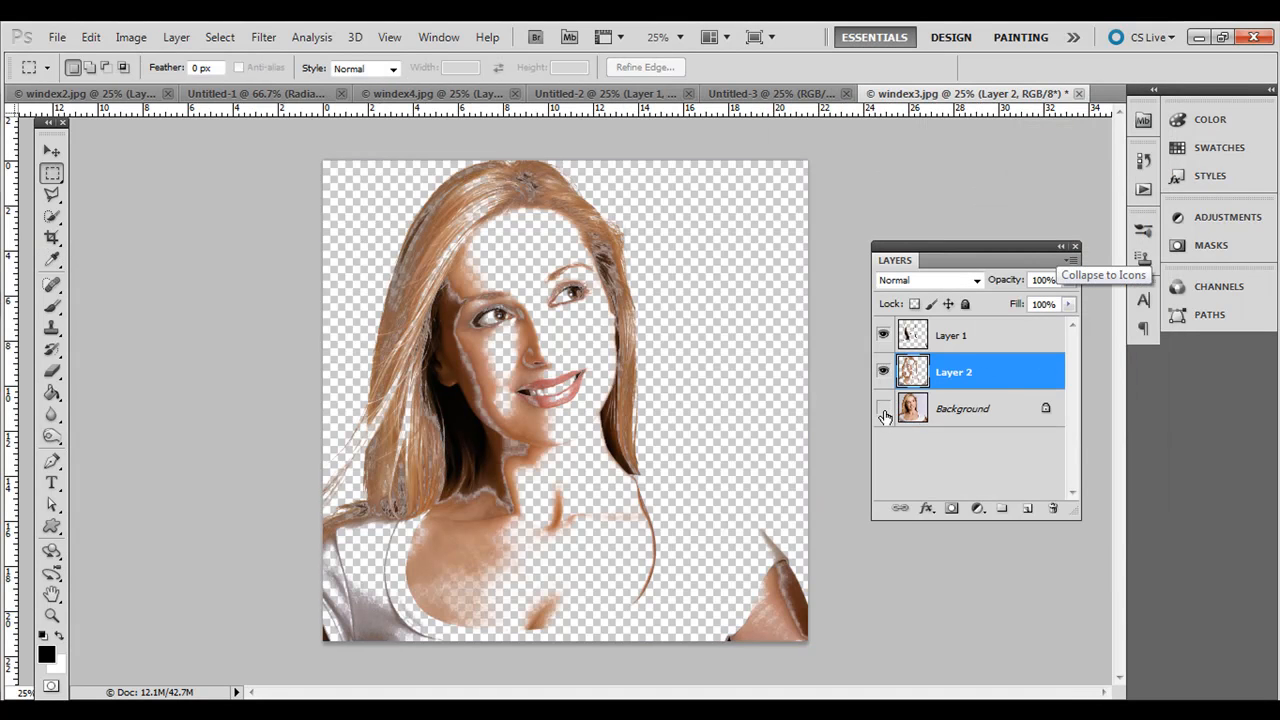
left_click(884, 372)
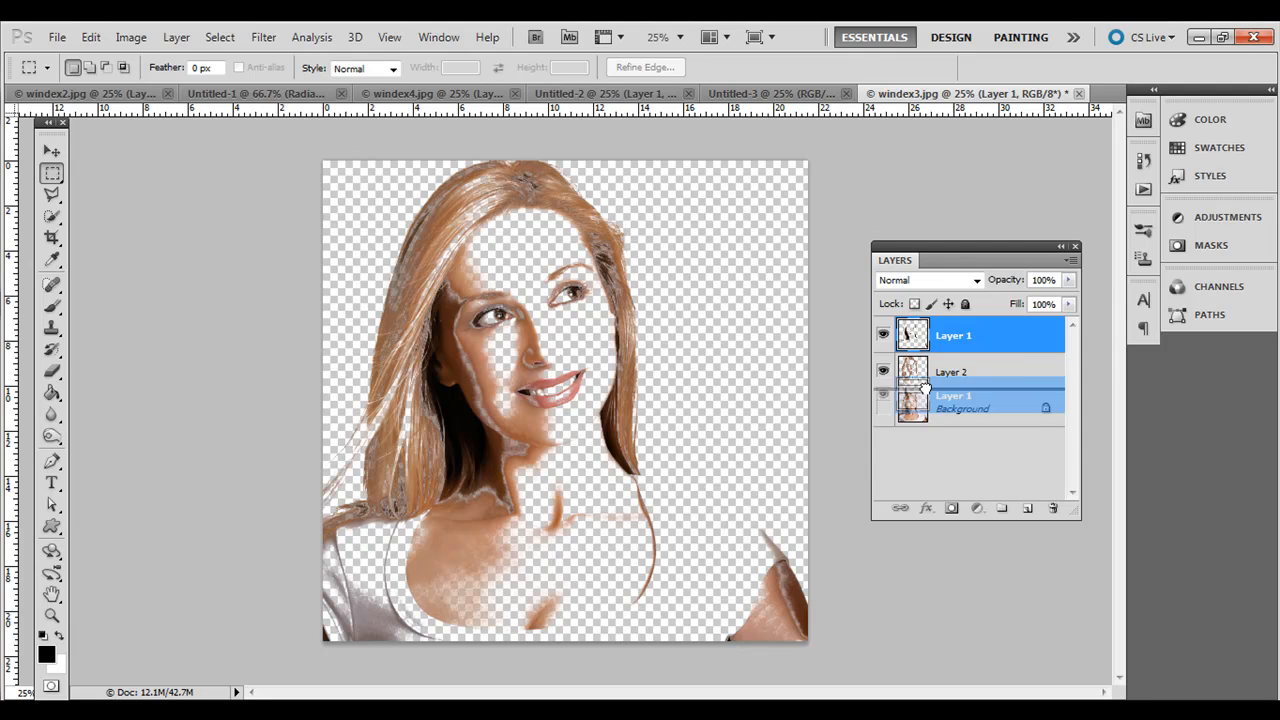
left_click(884, 336)
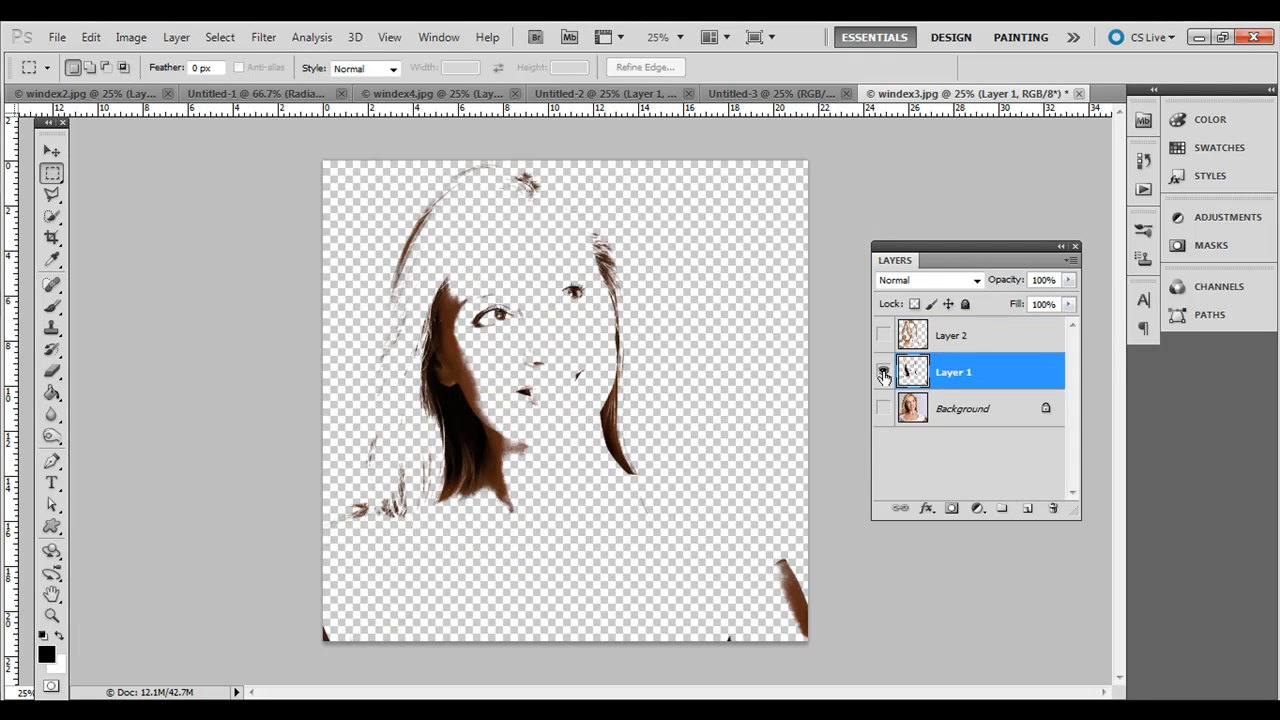
left_click(884, 336)
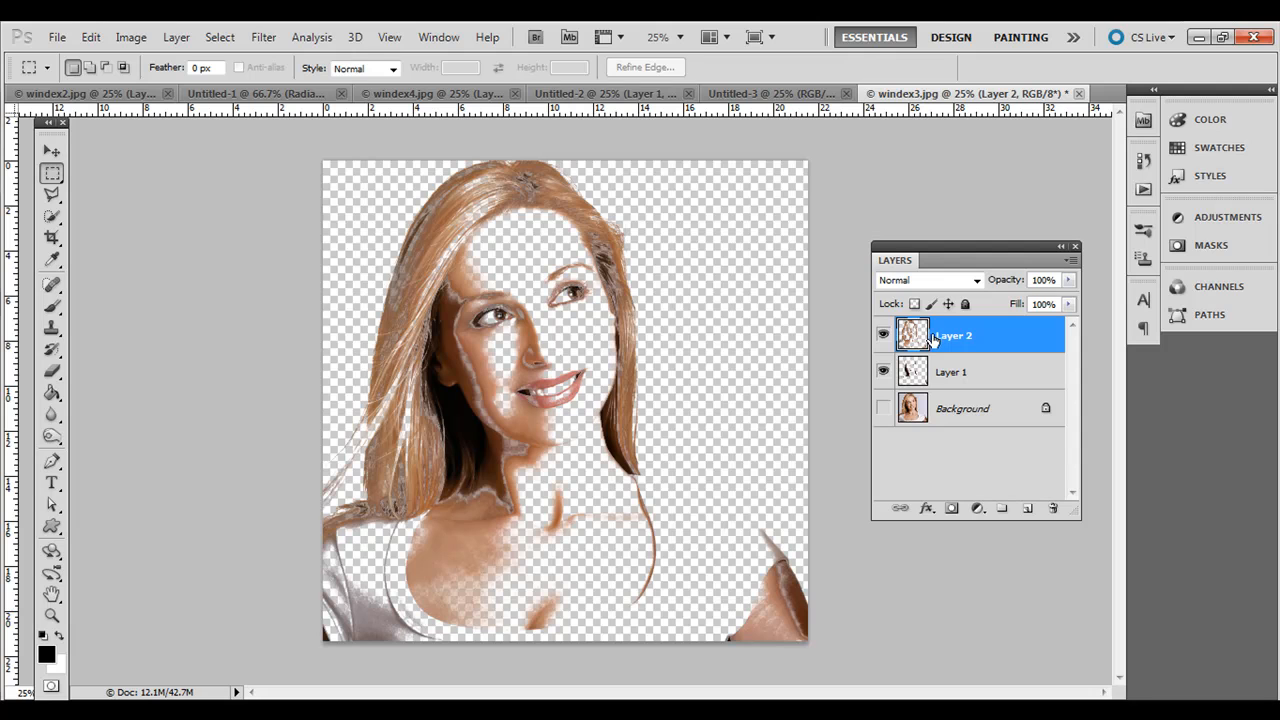
Step: Fill Layer 2's shapes with 50% Gray, preserving transparency
left_click(92, 36)
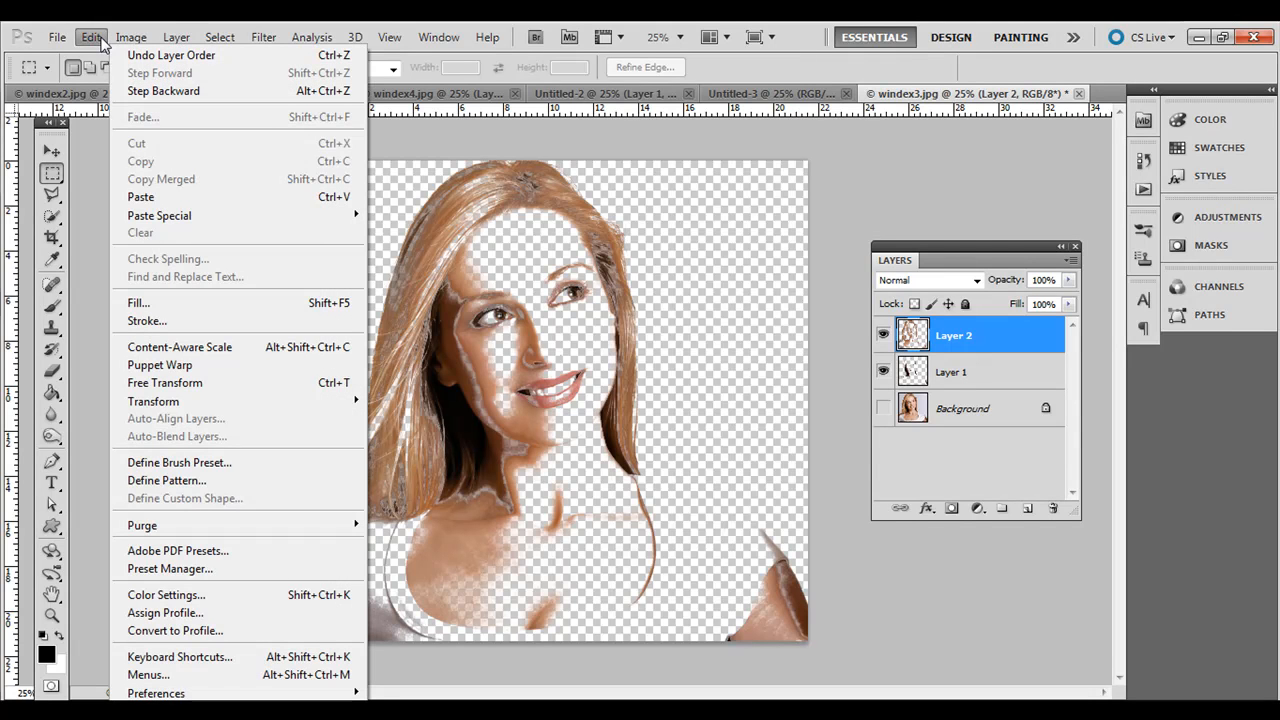
left_click(138, 302)
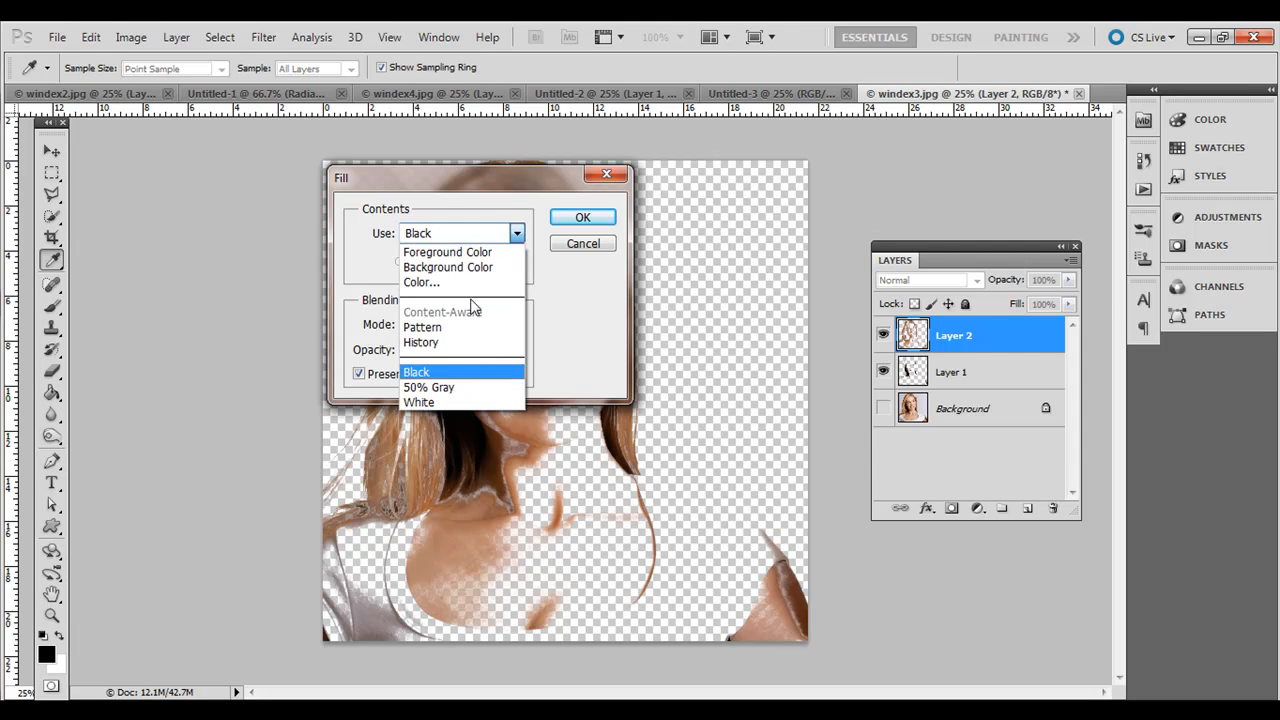
left_click(428, 388)
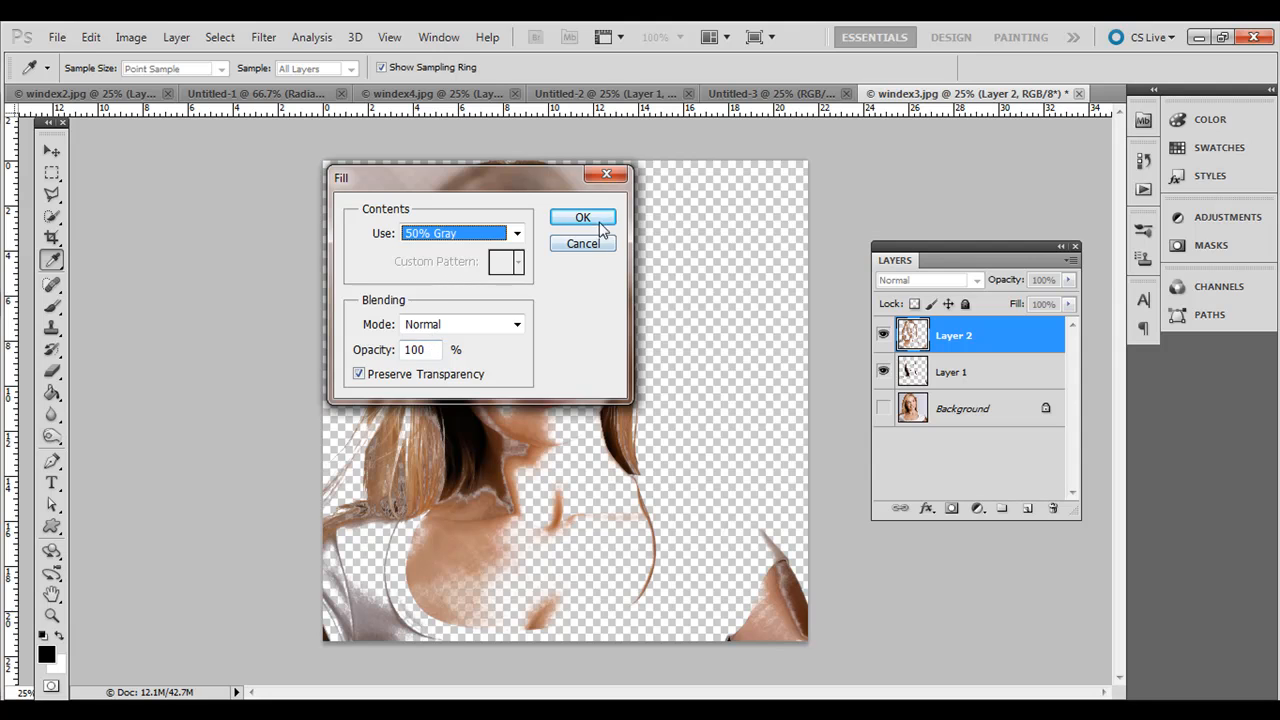
left_click(584, 216)
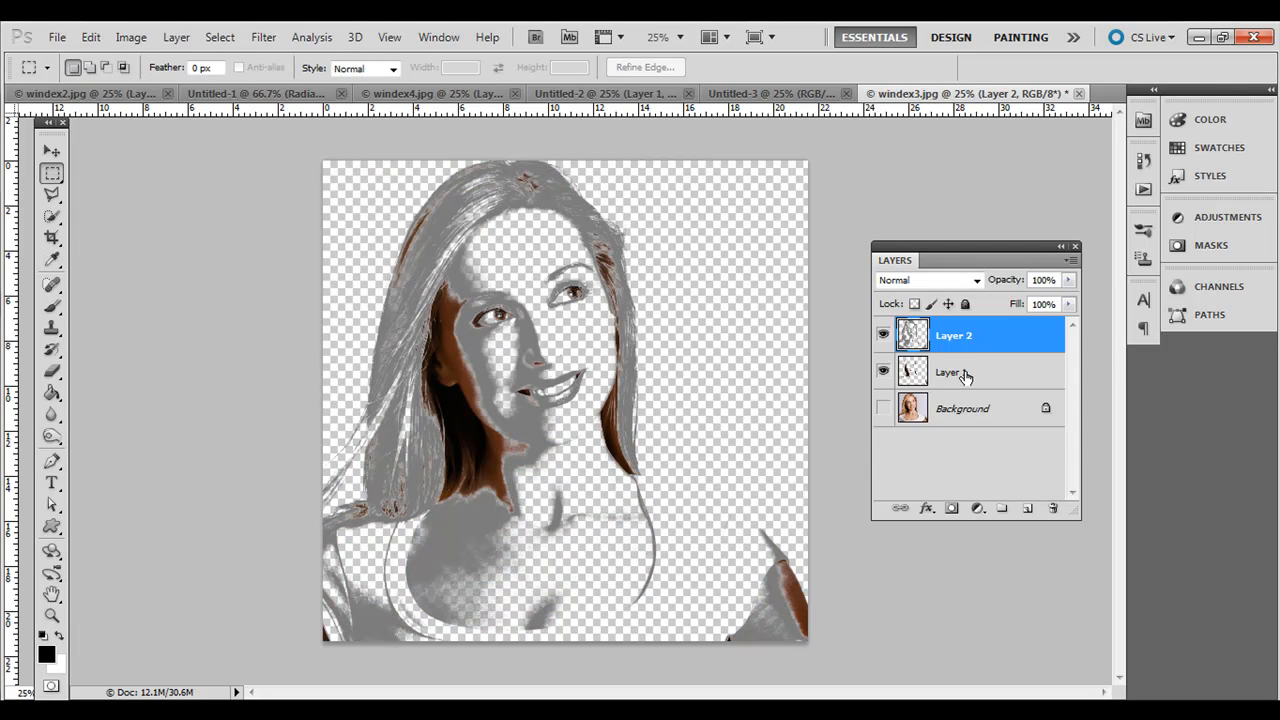
Step: Fill Layer 1's shadow shapes with Black
left_click(952, 370)
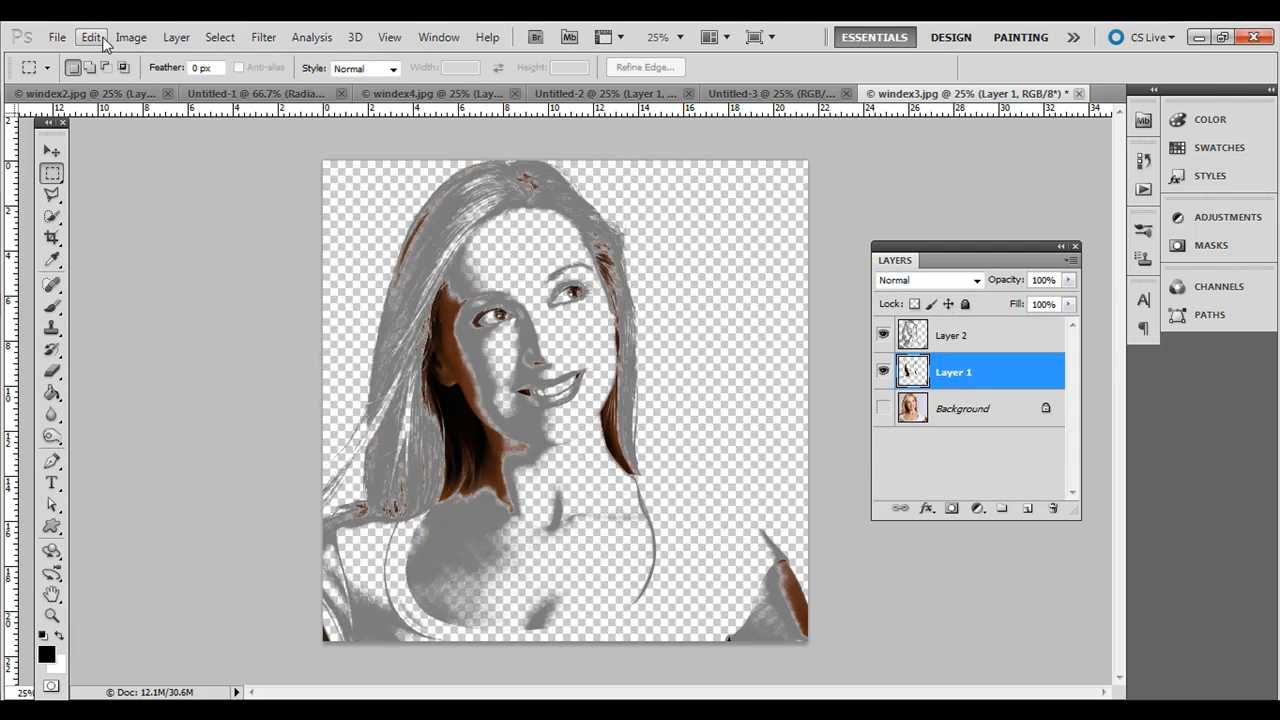
left_click(92, 36)
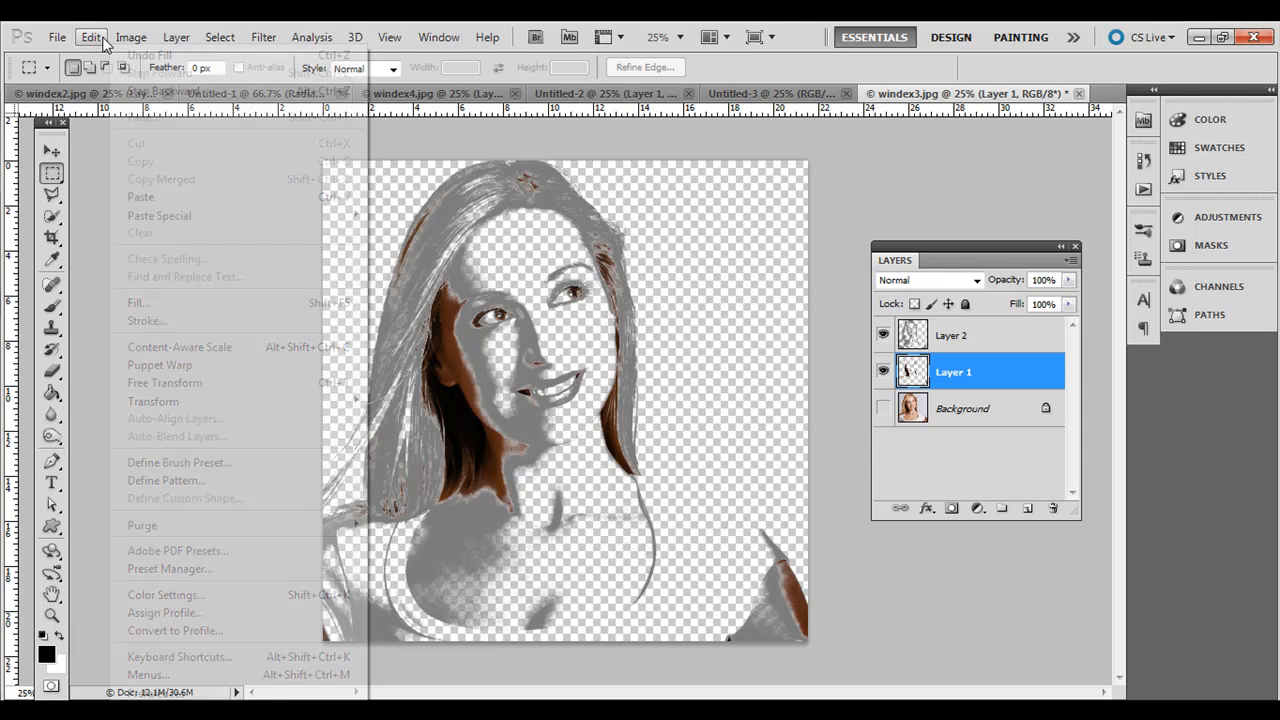
left_click(138, 302)
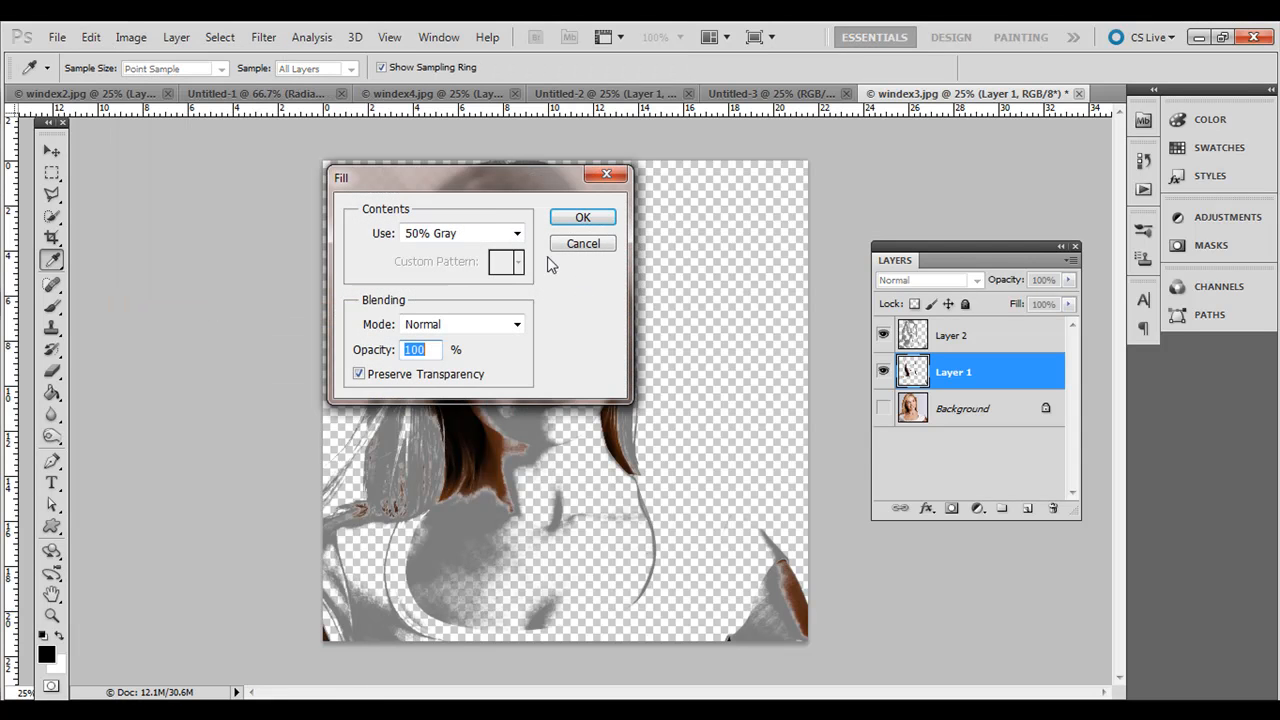
left_click(460, 232)
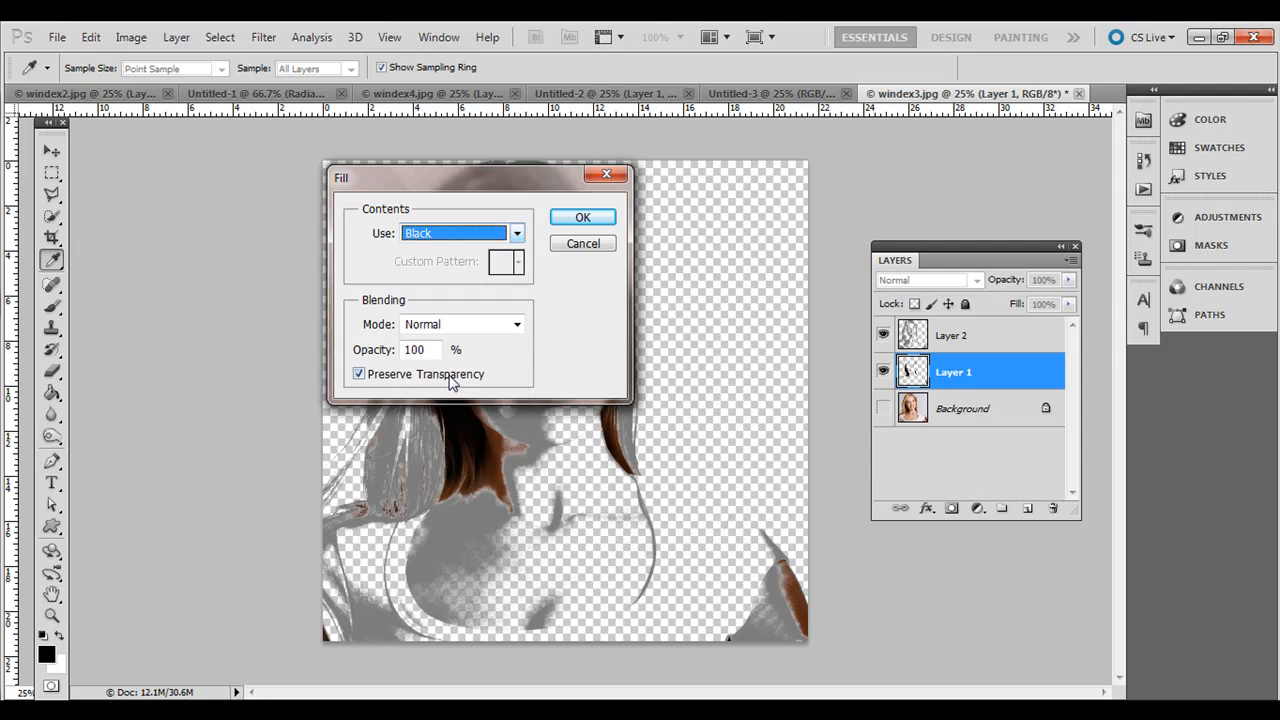
mouse_move(500, 298)
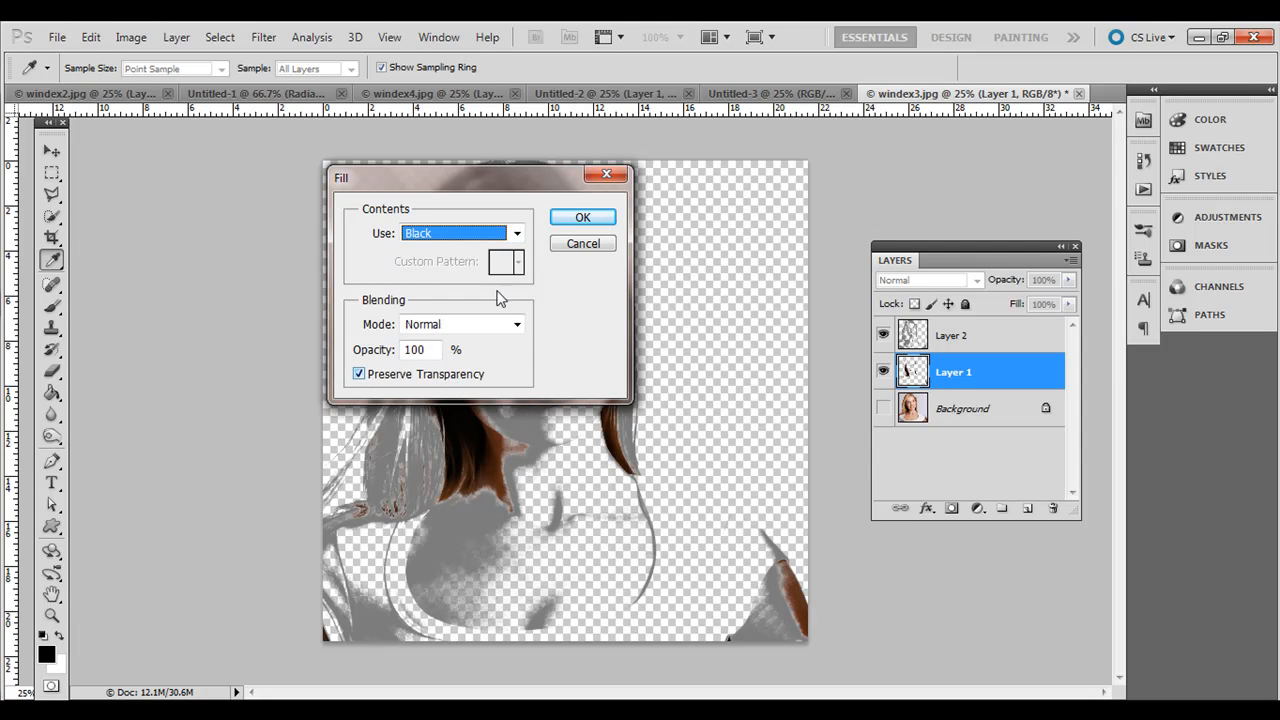
left_click(582, 216)
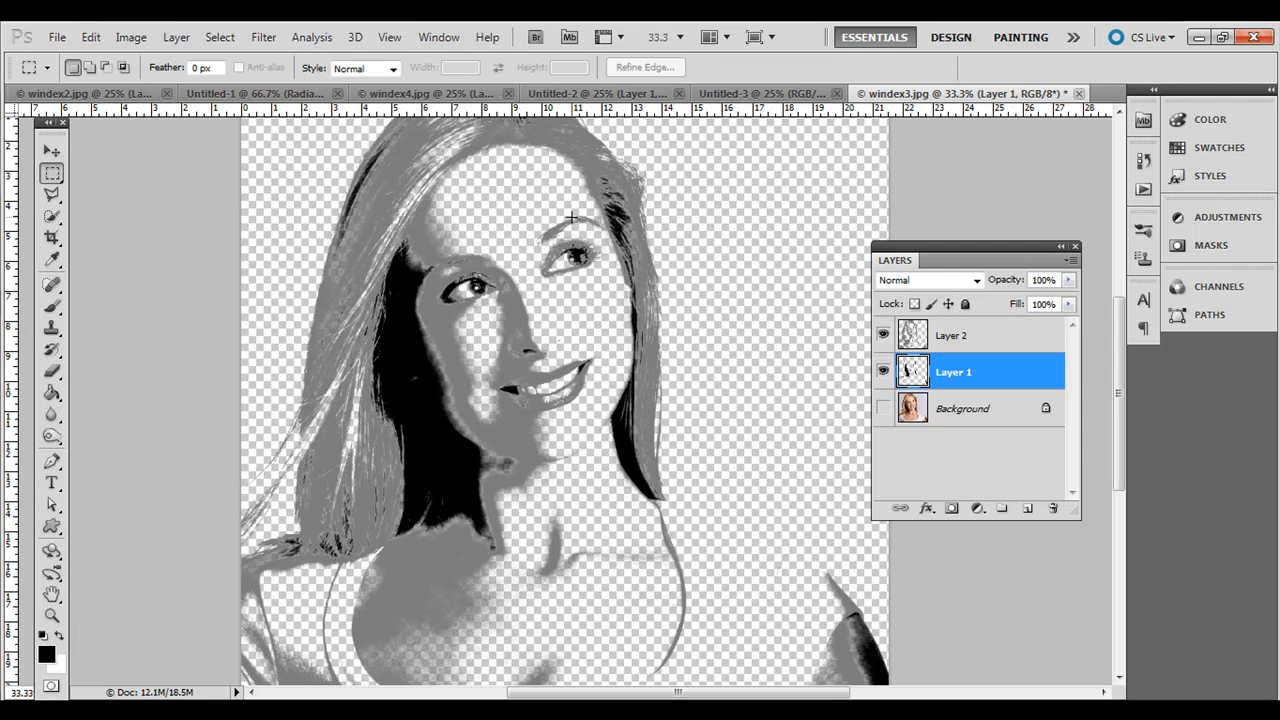
mouse_move(552, 382)
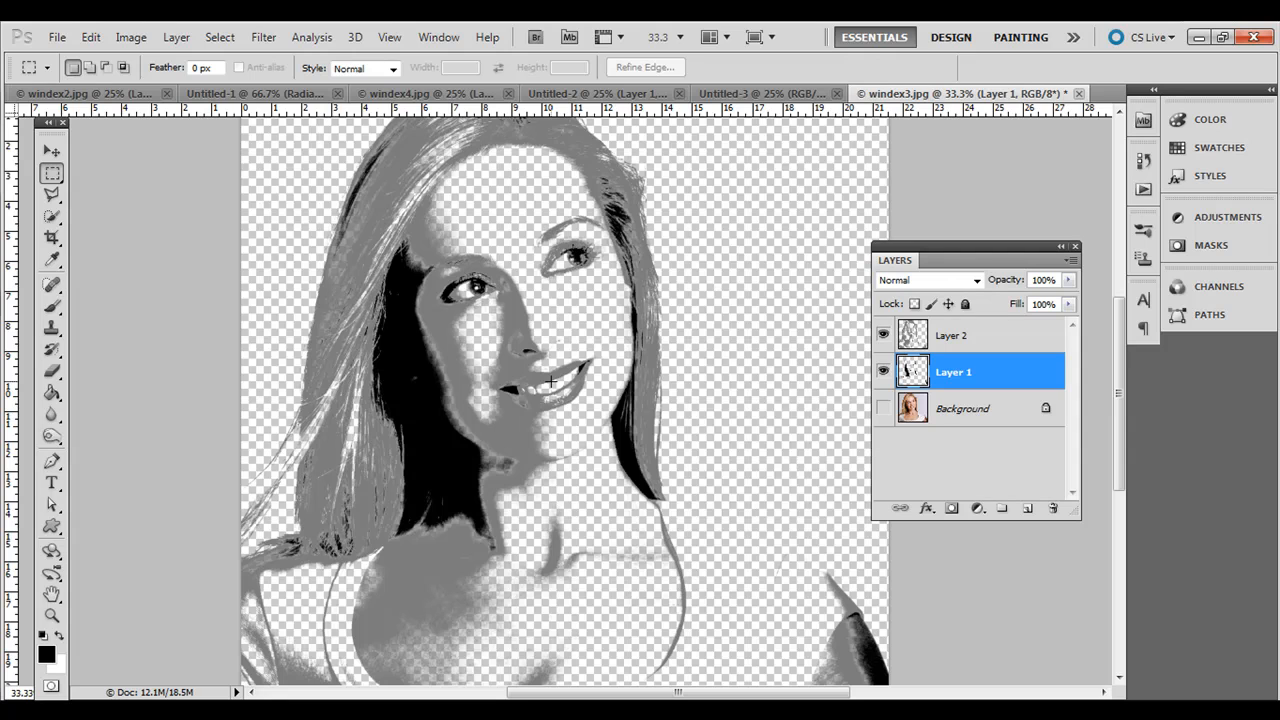
mouse_move(430, 428)
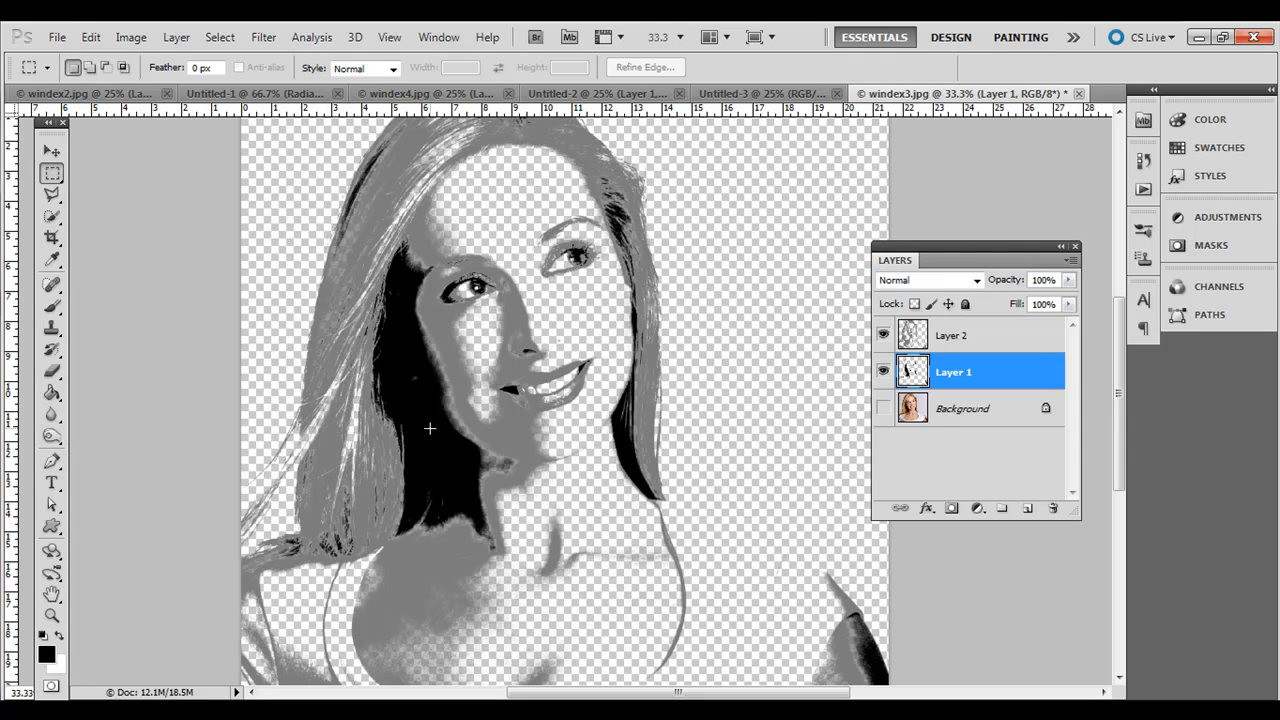
mouse_move(912, 292)
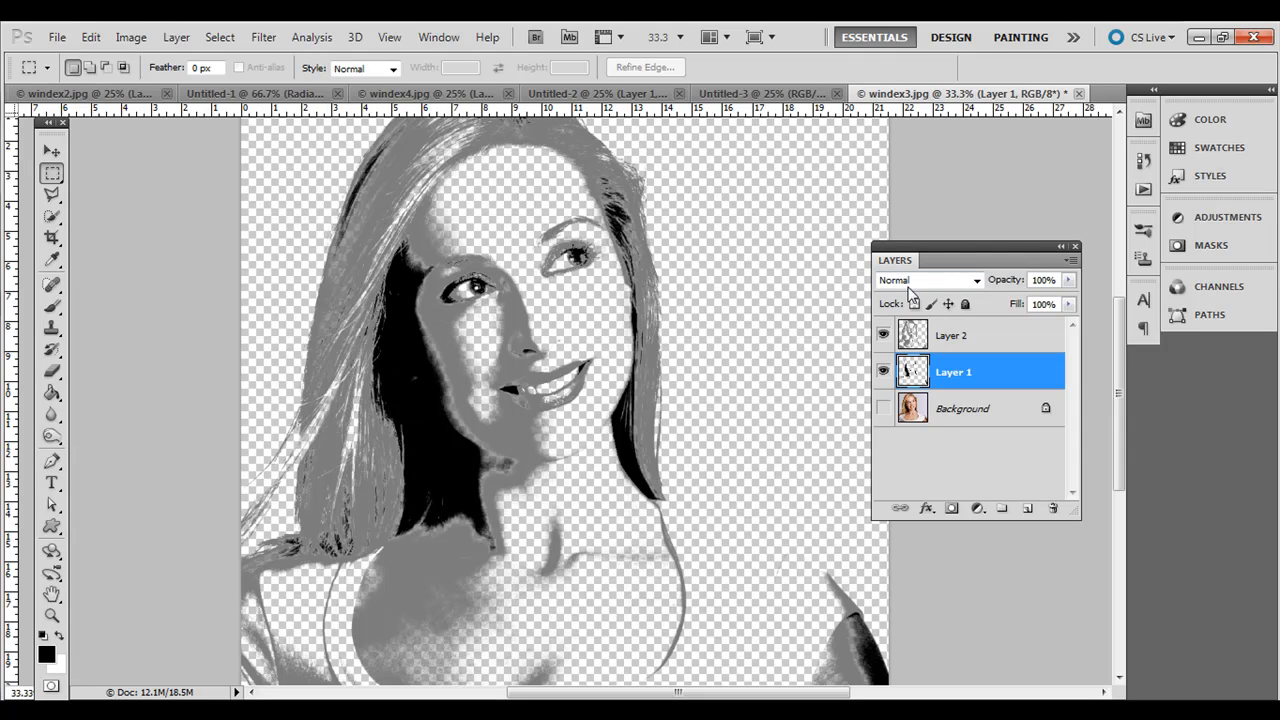
left_click(952, 336)
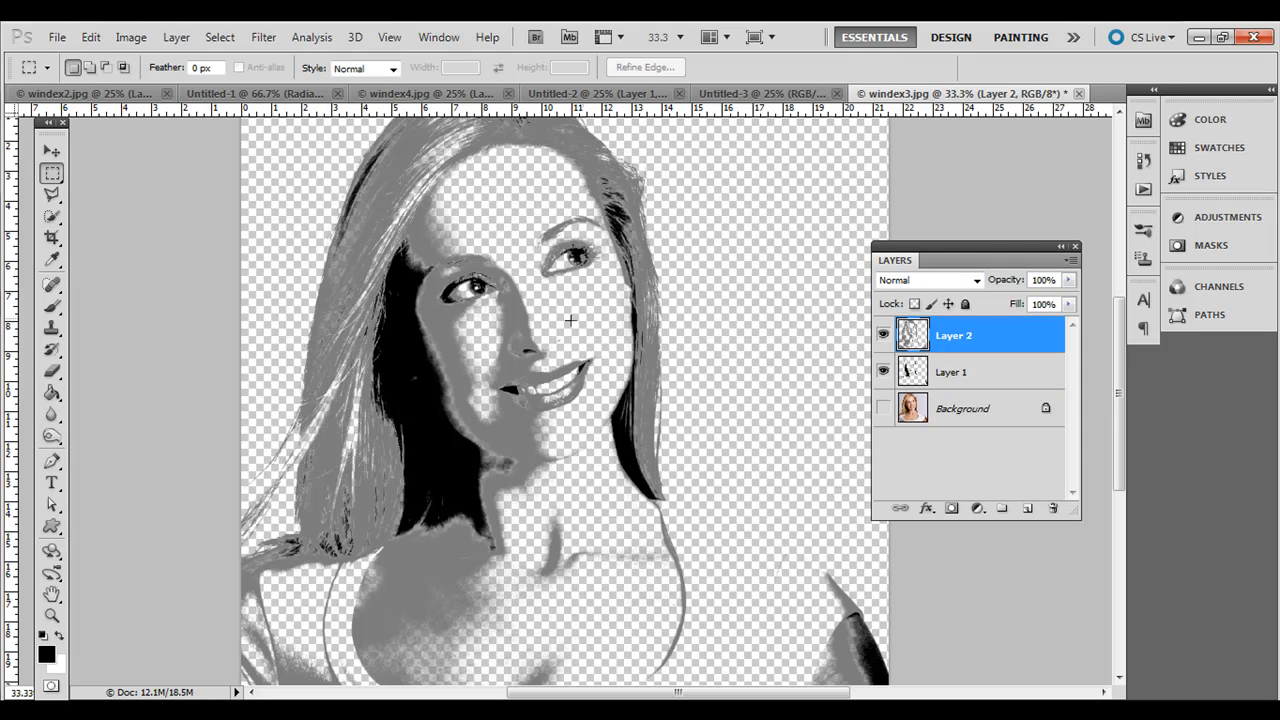
mouse_move(504, 320)
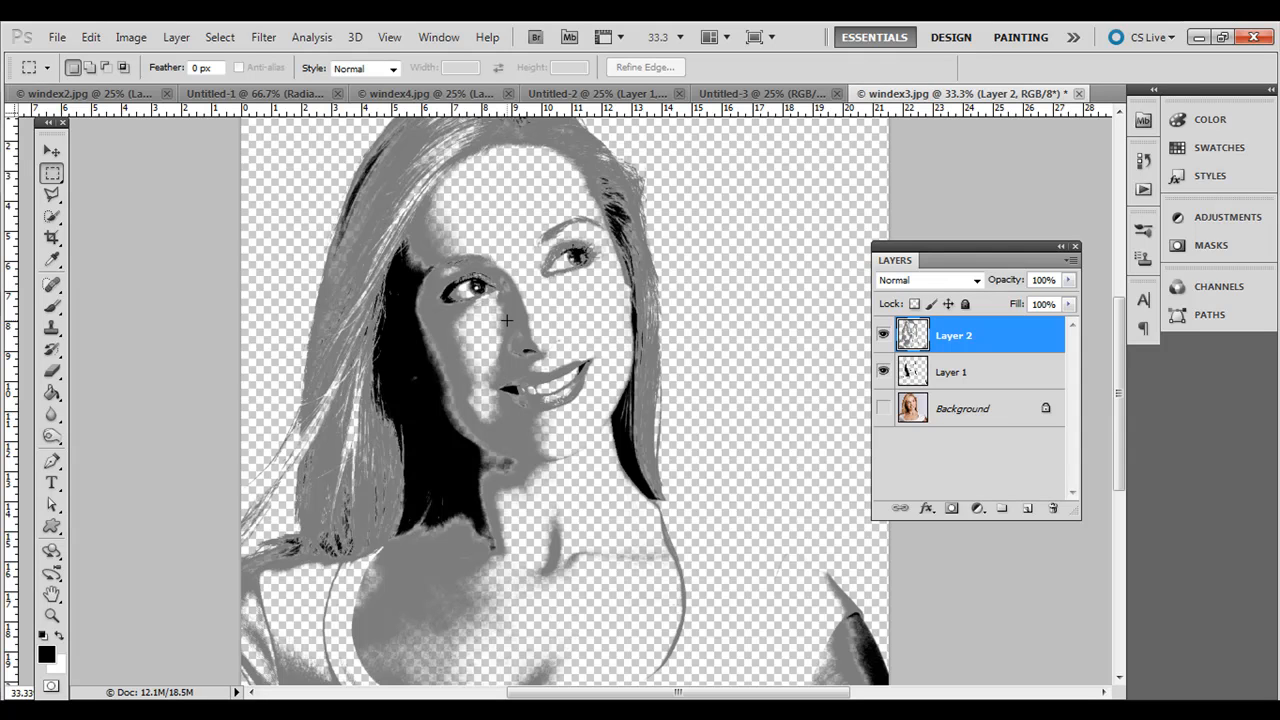
left_click(44, 644)
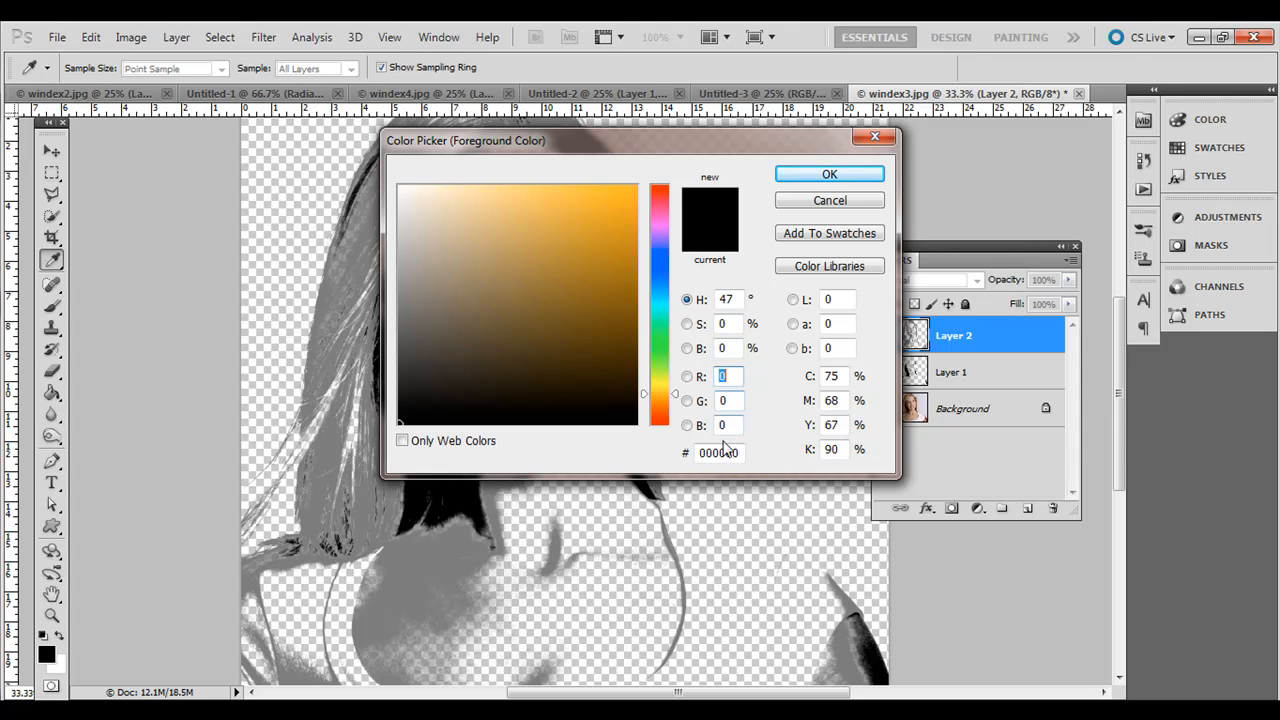
left_click(828, 172)
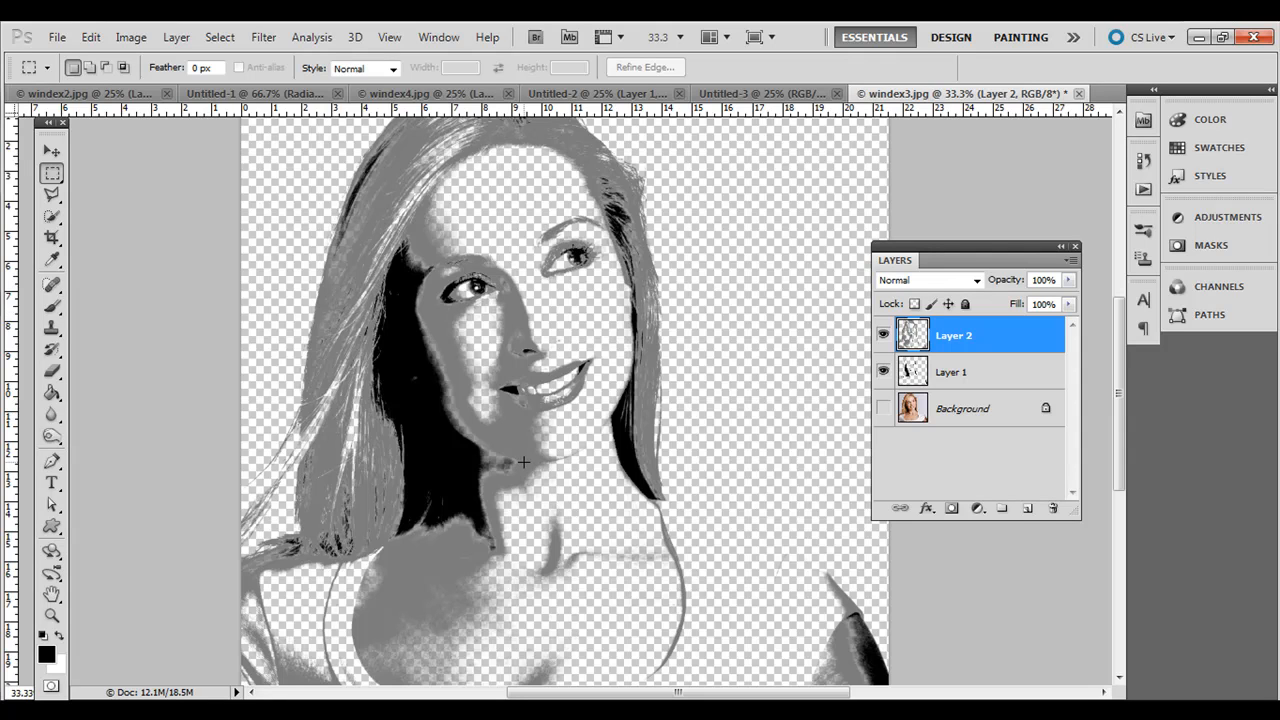
mouse_move(716, 248)
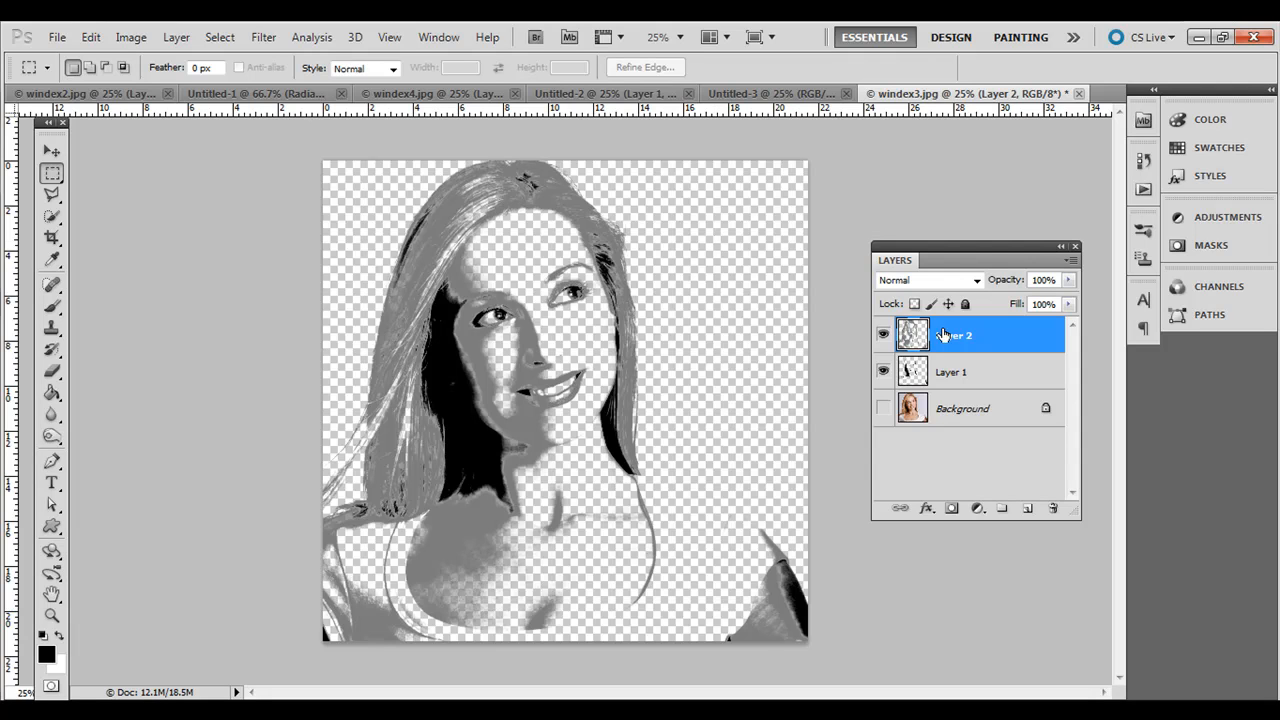
mouse_move(956, 336)
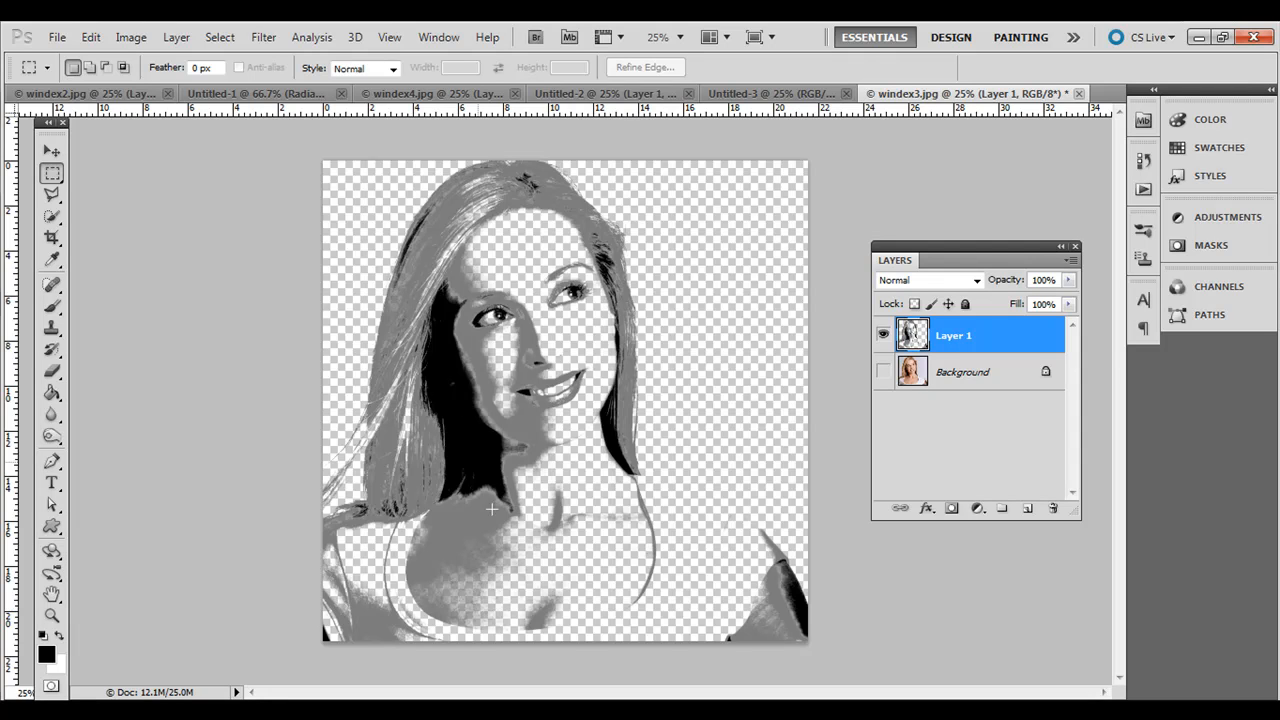
mouse_move(540, 232)
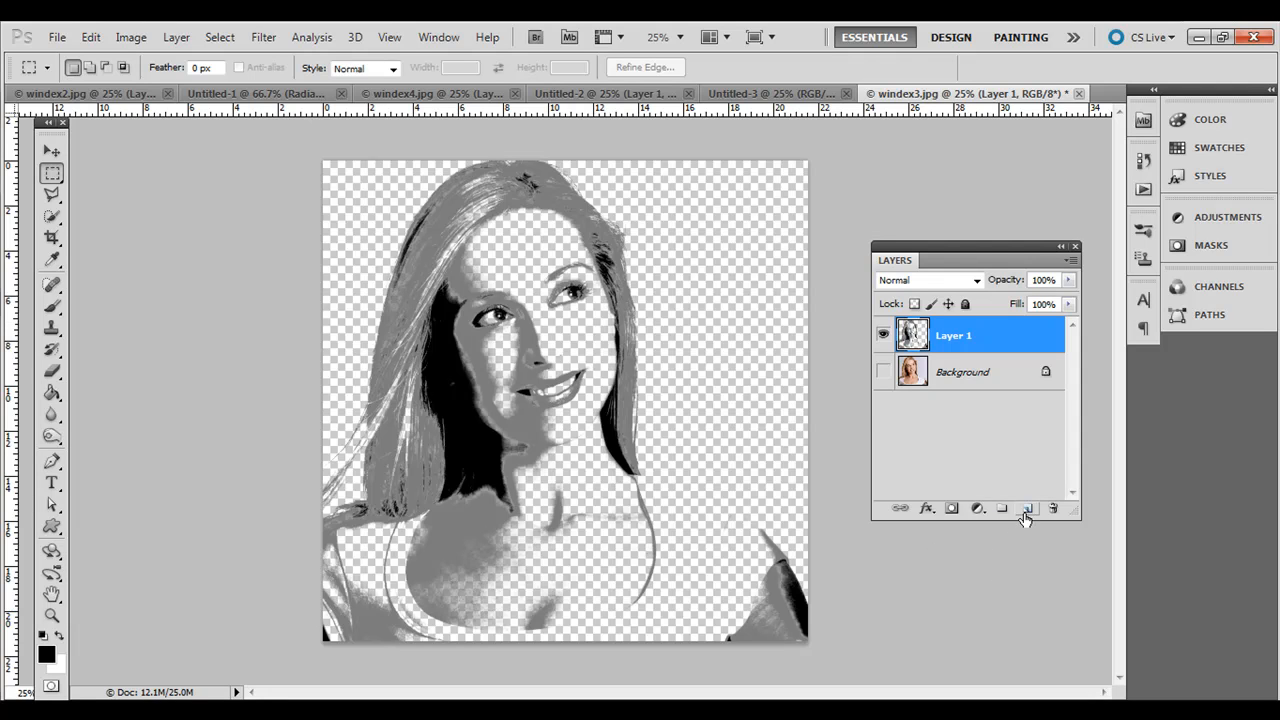
Step: Add a new empty Layer 2 and switch to the Untitled-3 music-notes document
left_click(1028, 508)
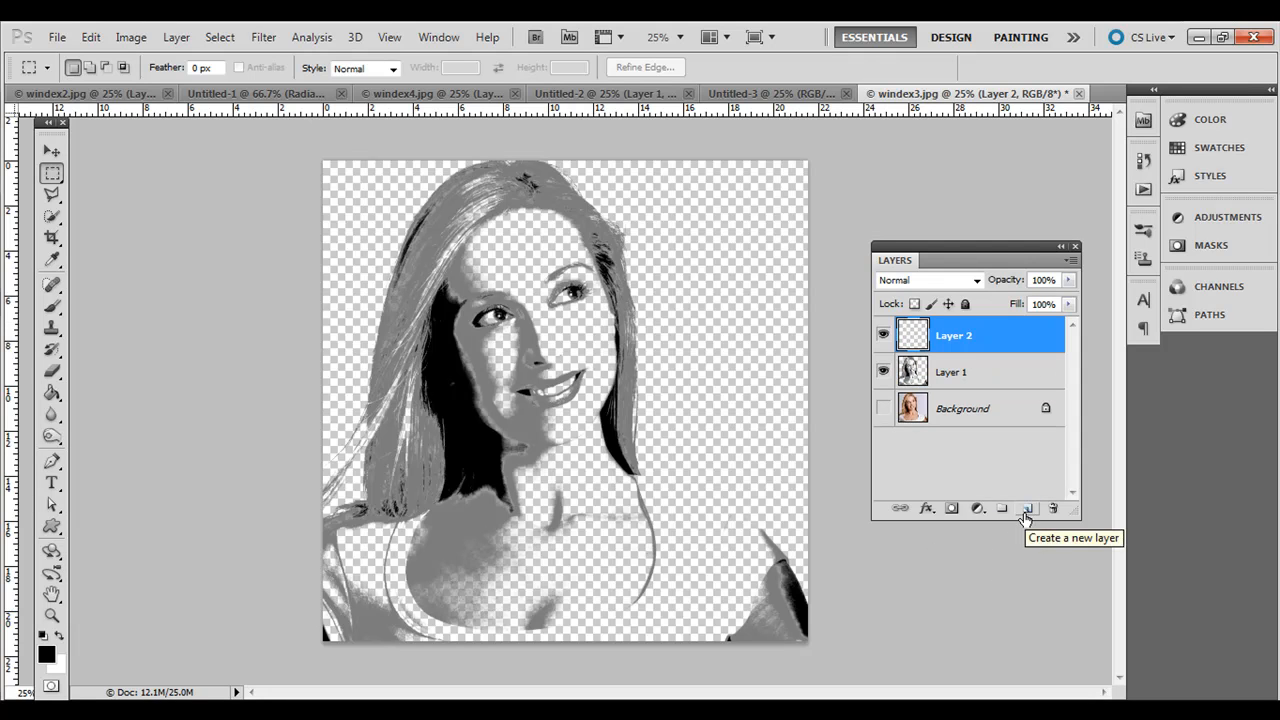
mouse_move(760, 276)
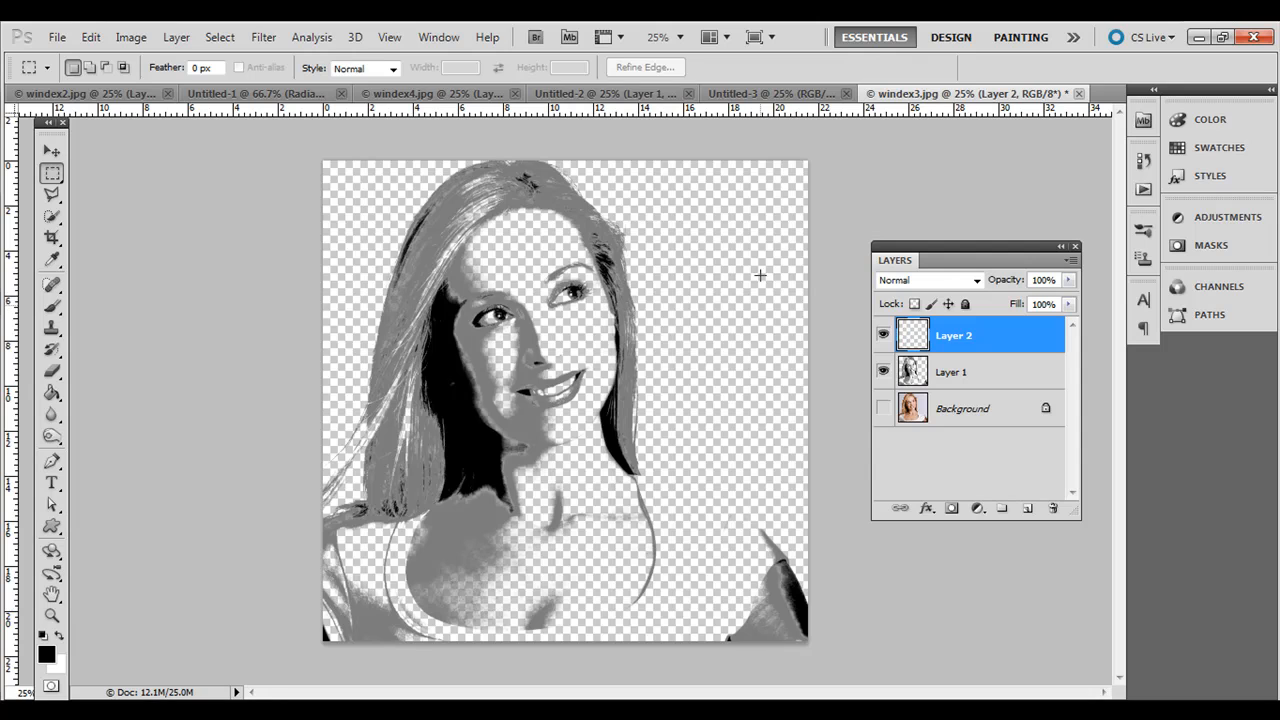
left_click(810, 94)
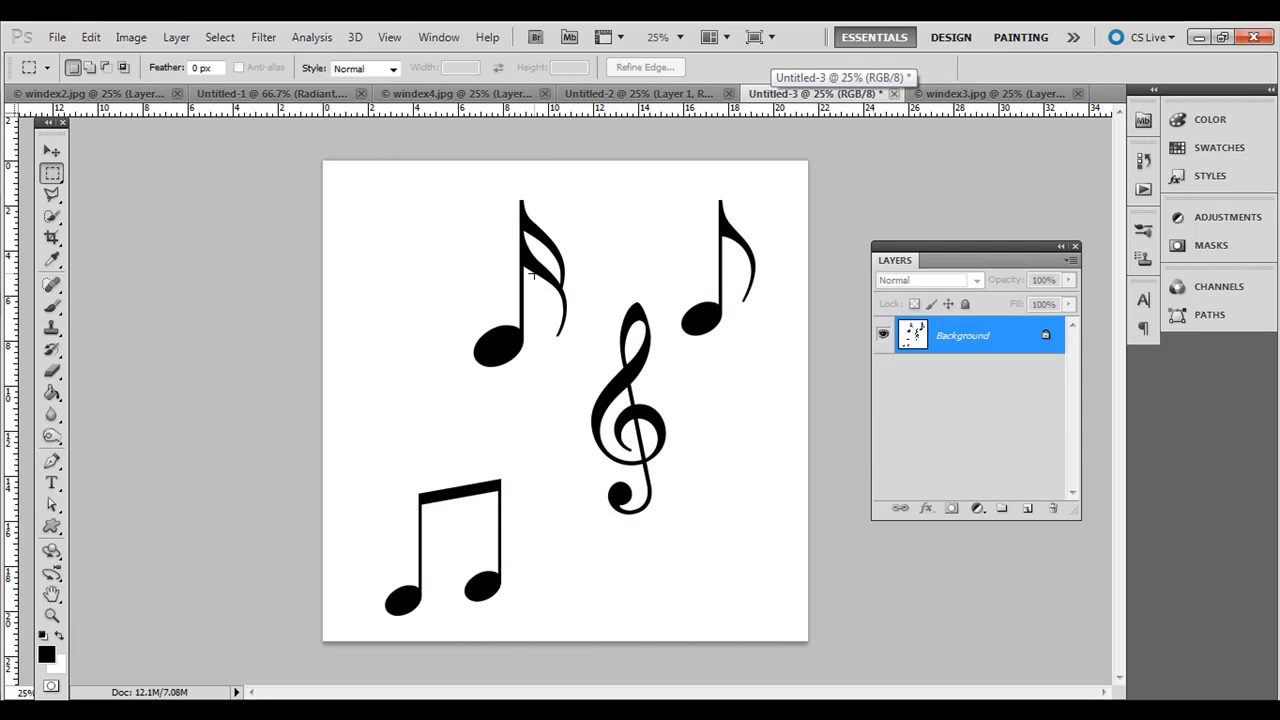
mouse_move(70, 472)
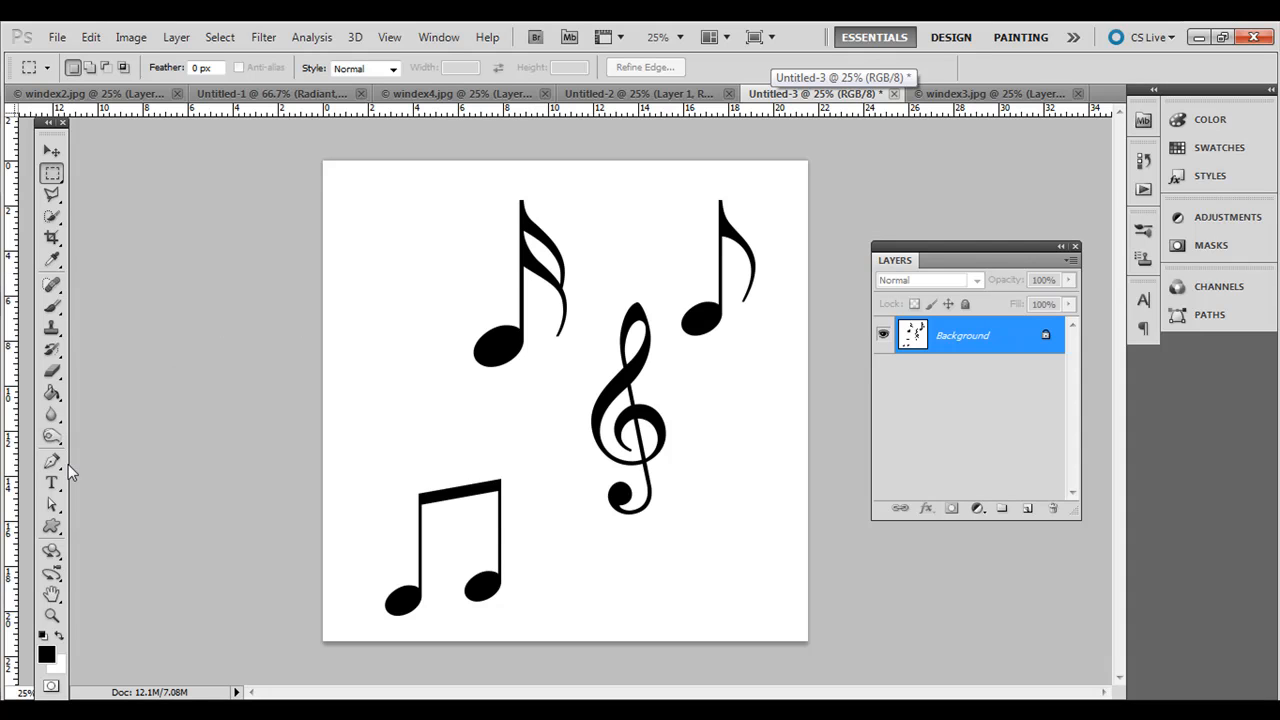
left_click(52, 524)
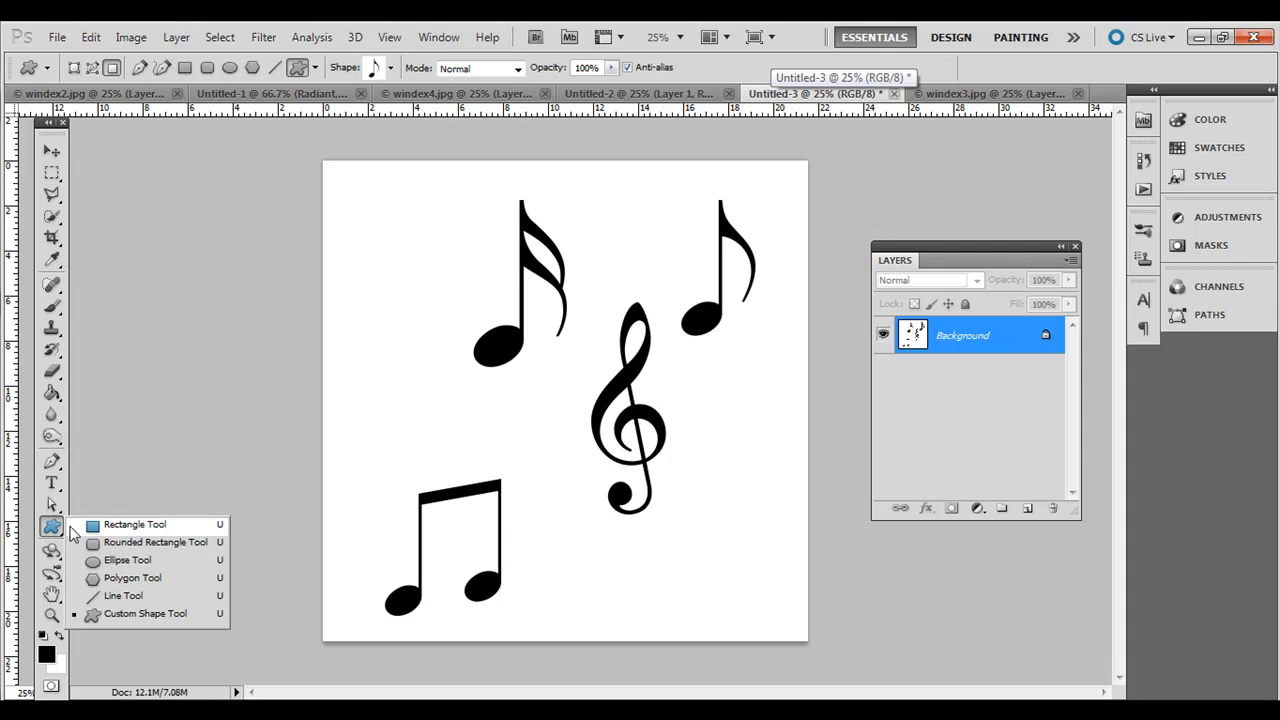
mouse_move(136, 614)
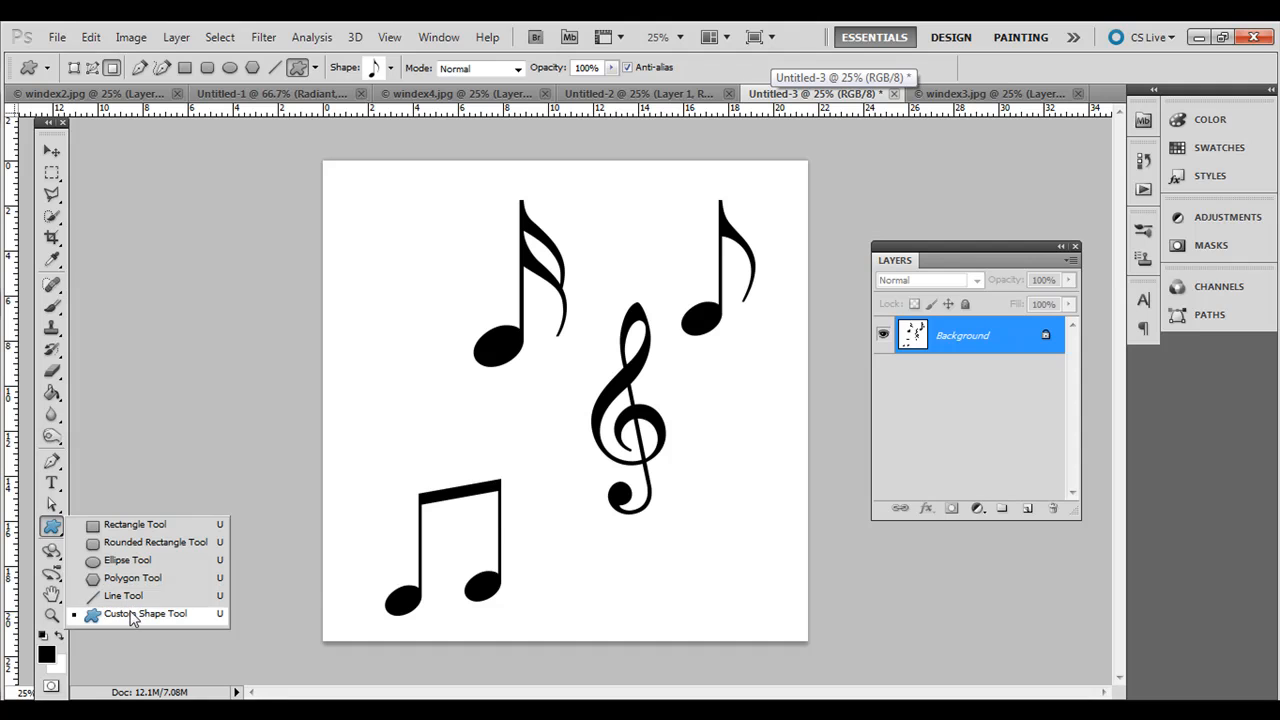
left_click(390, 68)
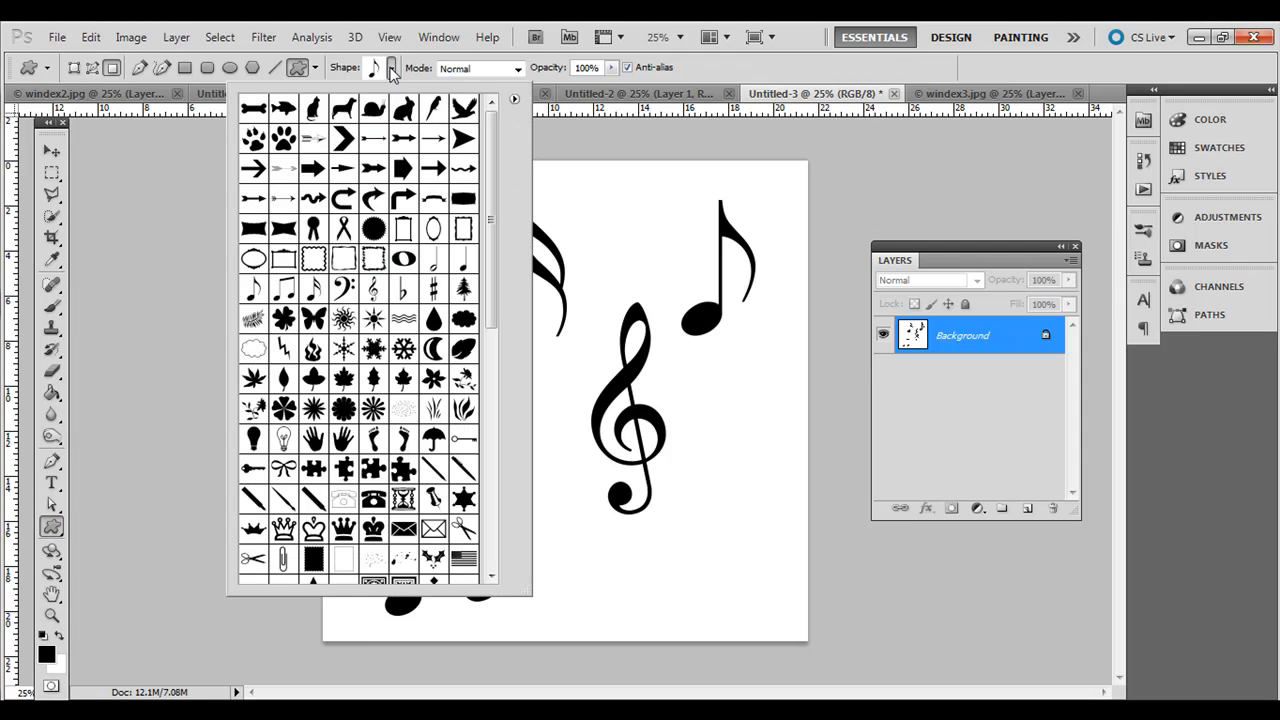
mouse_move(516, 104)
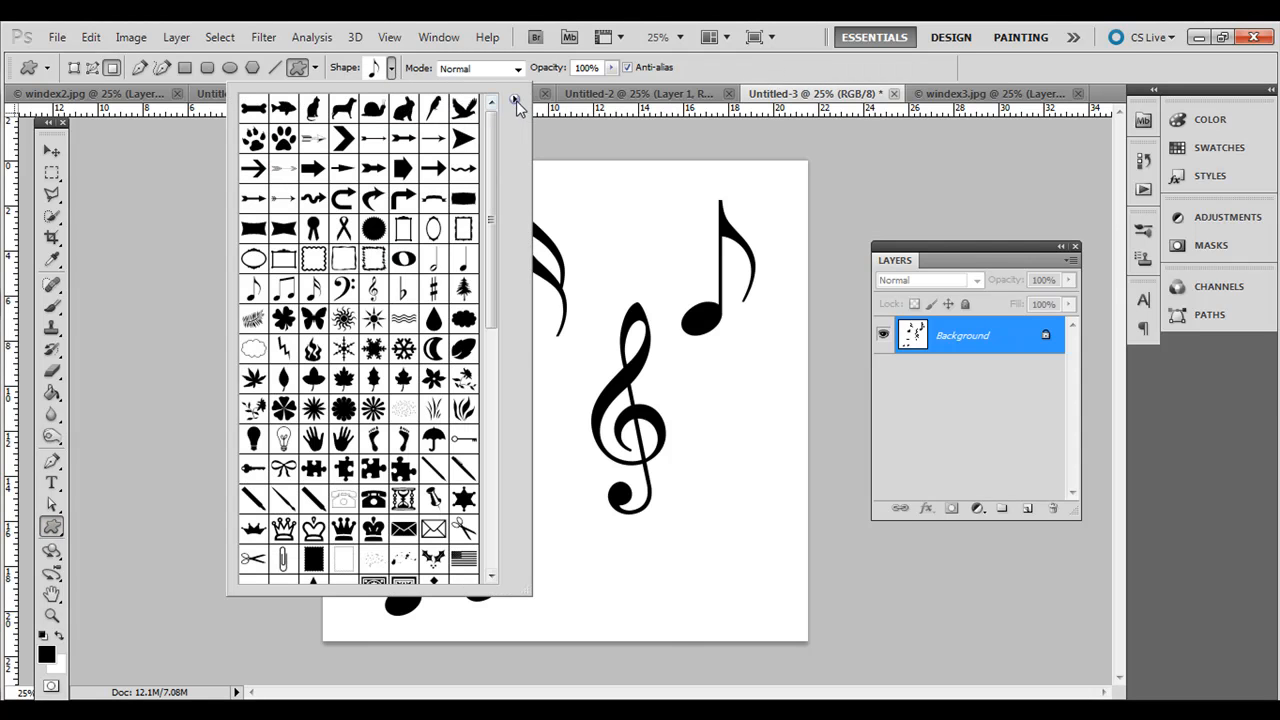
left_click(516, 100)
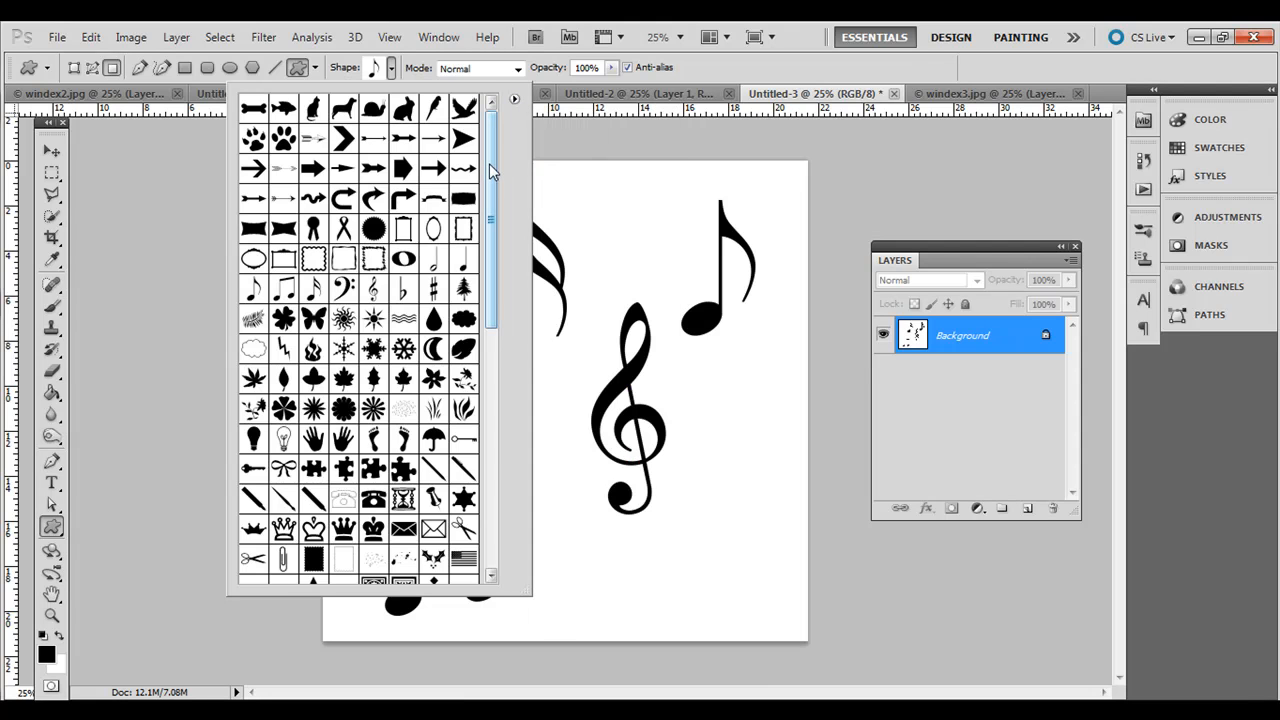
scroll("down", 3)
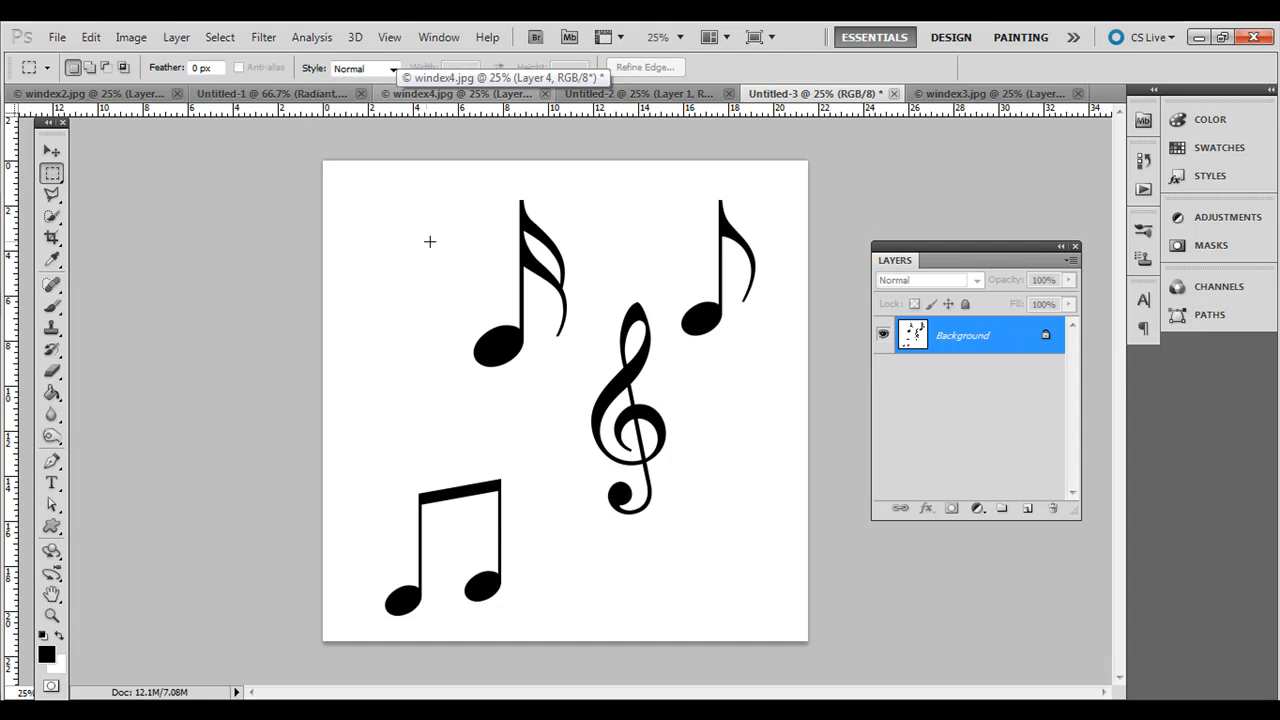
mouse_move(528, 360)
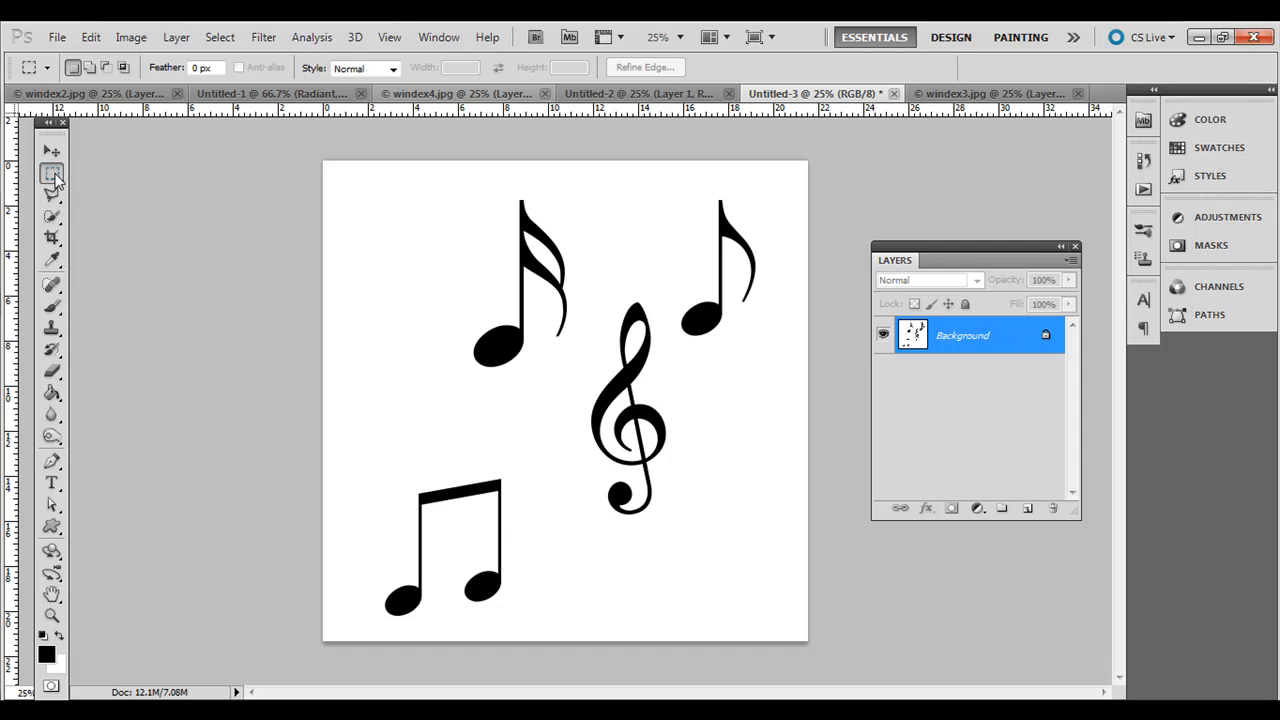
left_click_drag(444, 188, 584, 378)
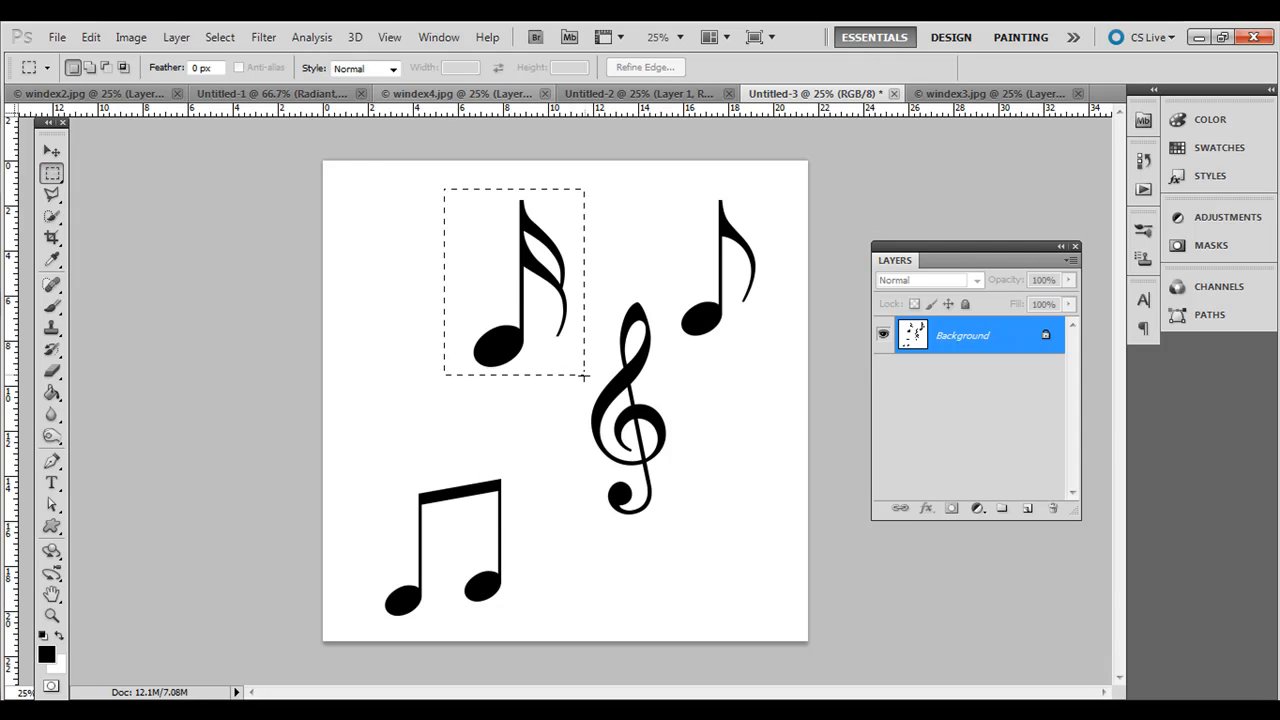
left_click(90, 36)
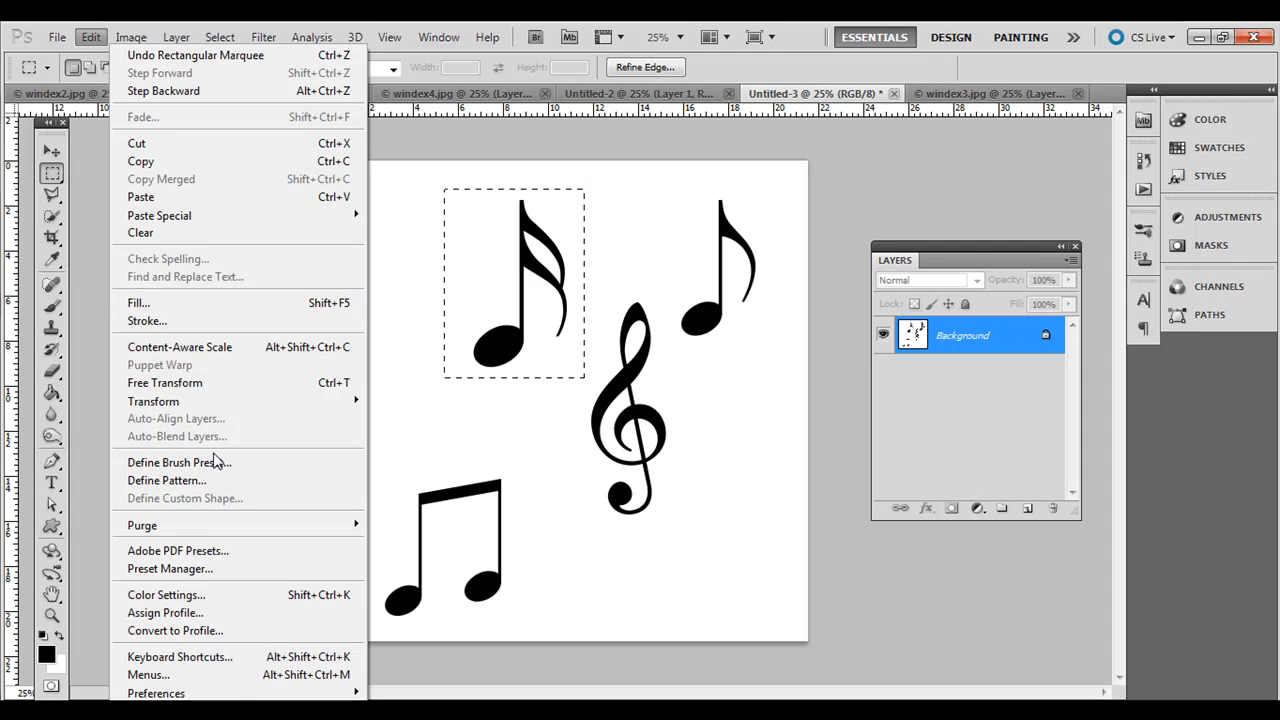
left_click(180, 462)
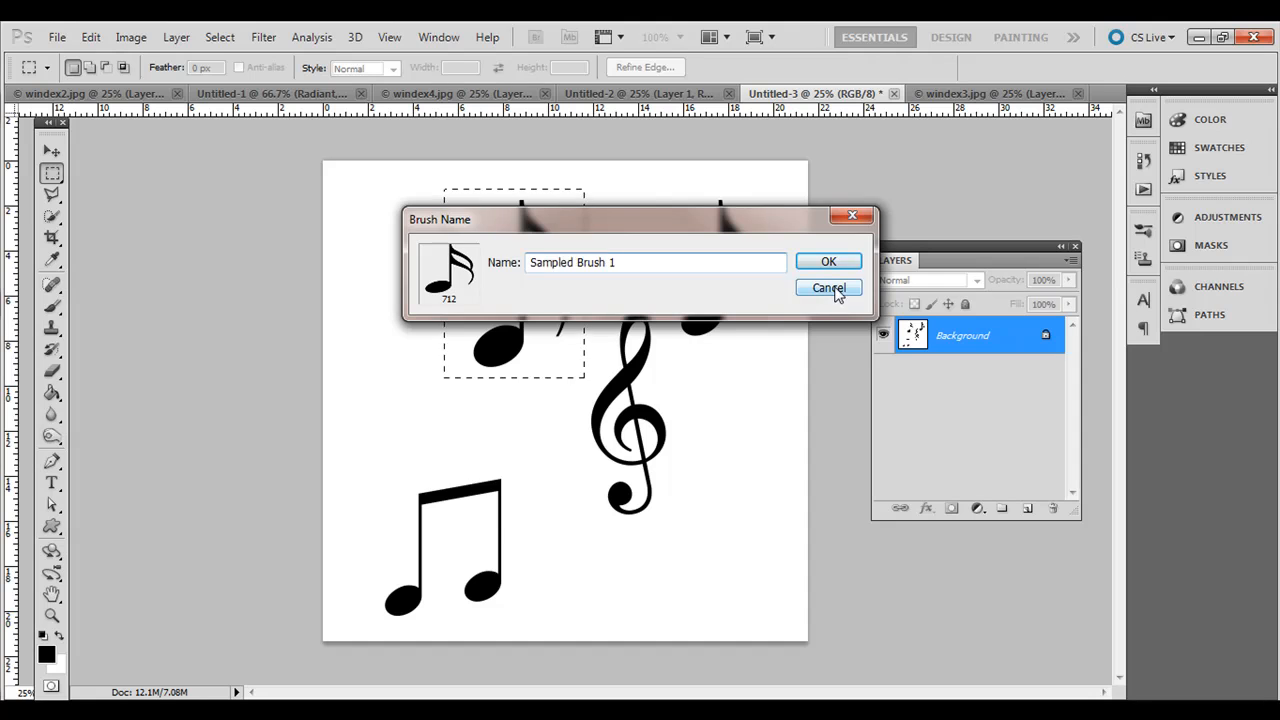
left_click(828, 288)
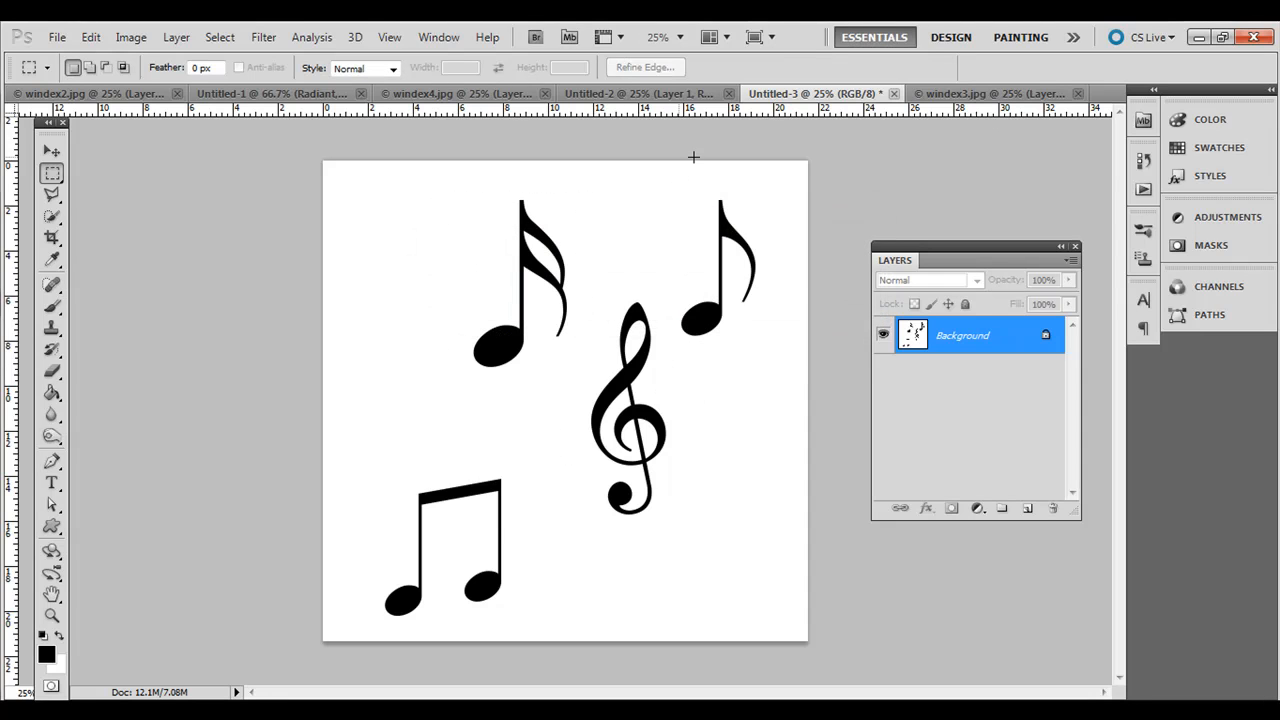
left_click(970, 94)
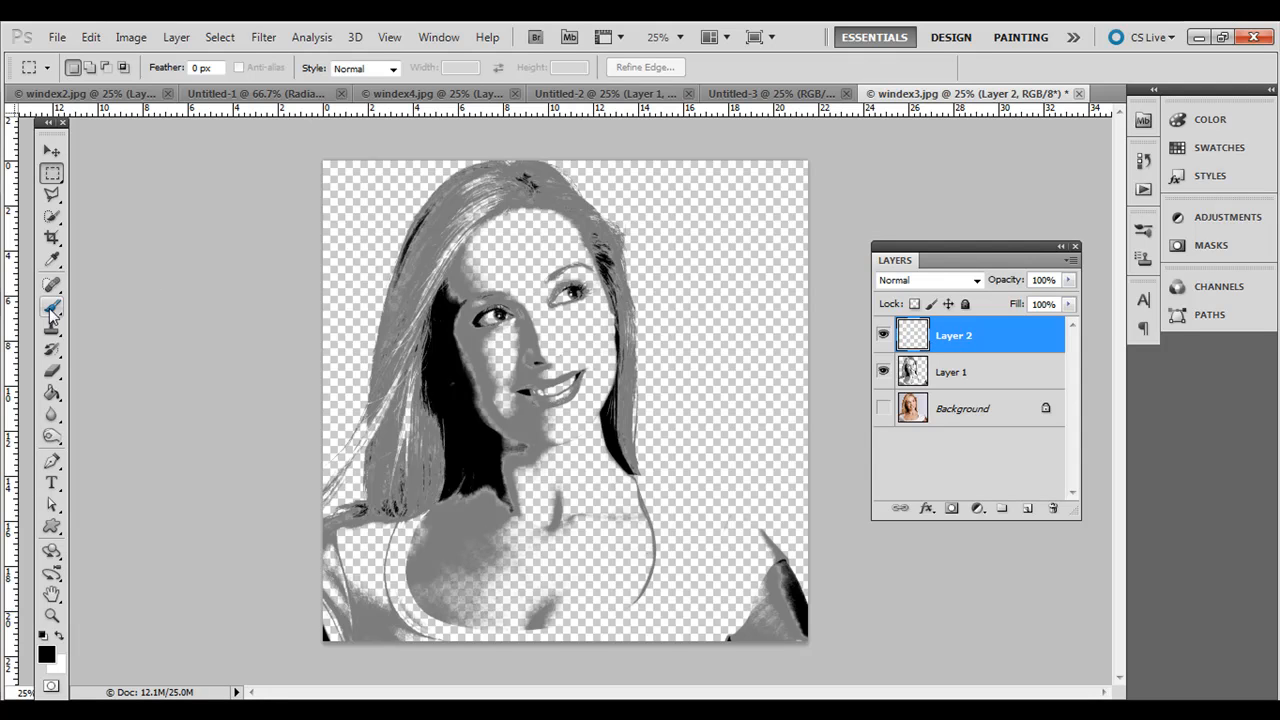
Step: Choose the Brush Tool and hide Layer 1, leaving the empty Layer 2 visible
left_click(52, 308)
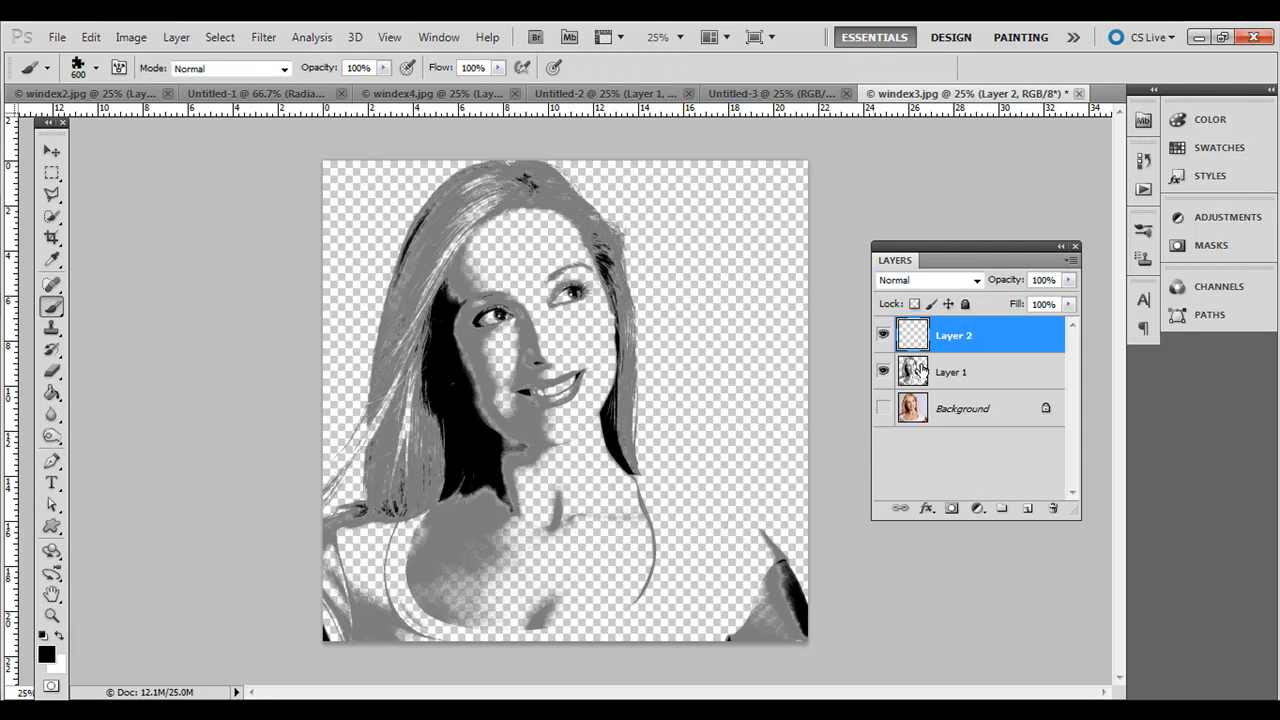
mouse_move(884, 372)
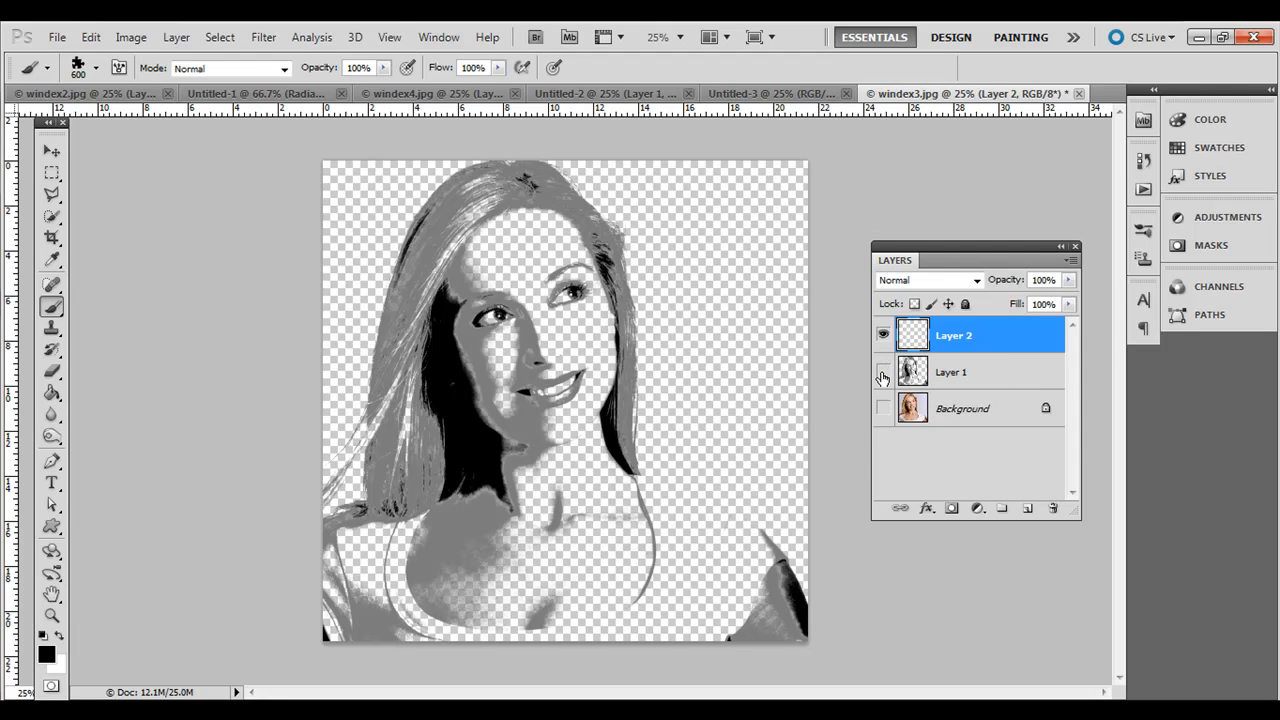
left_click(884, 334)
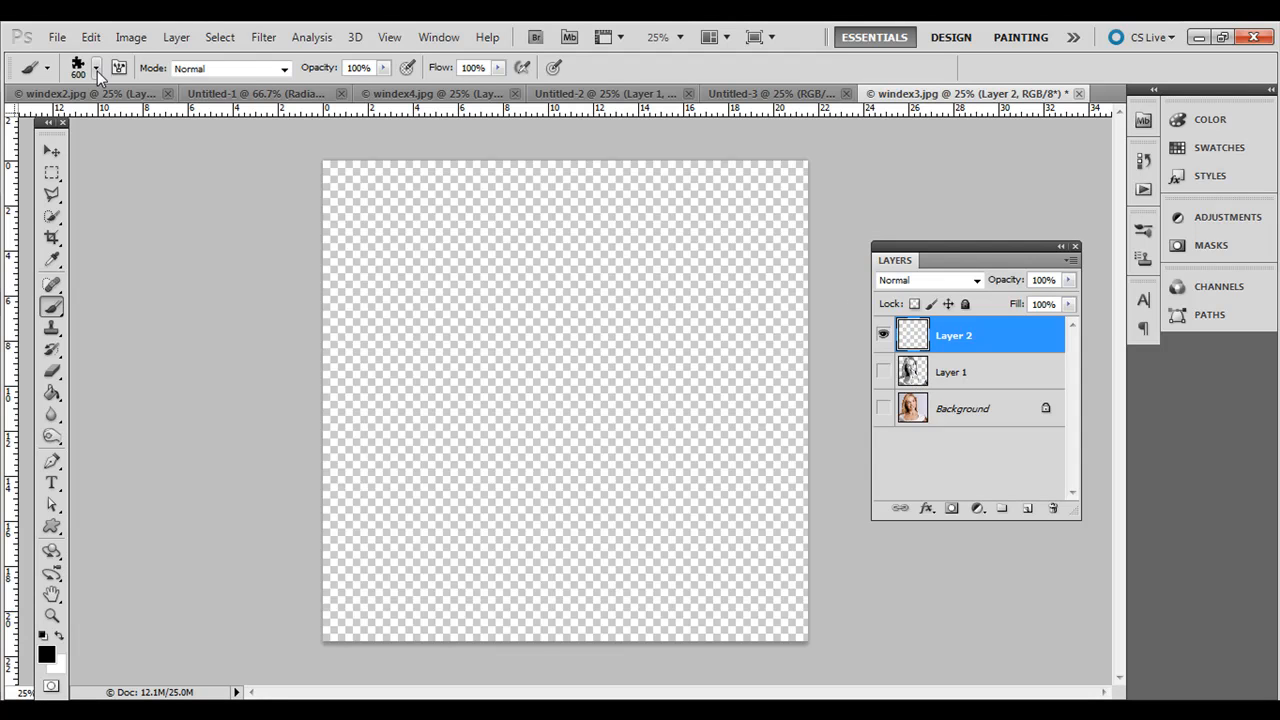
left_click(96, 68)
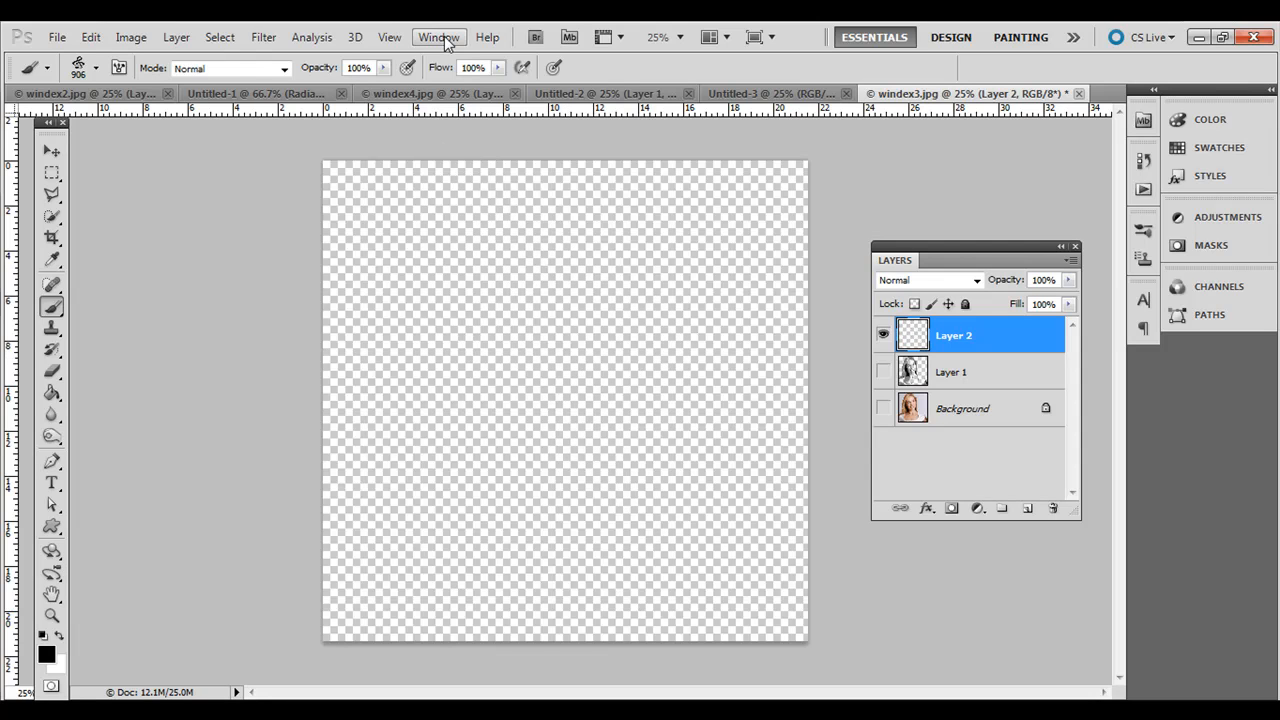
Step: Raise the treble-clef brush Spacing to about 241% in Brush Tip Shape
left_click(438, 36)
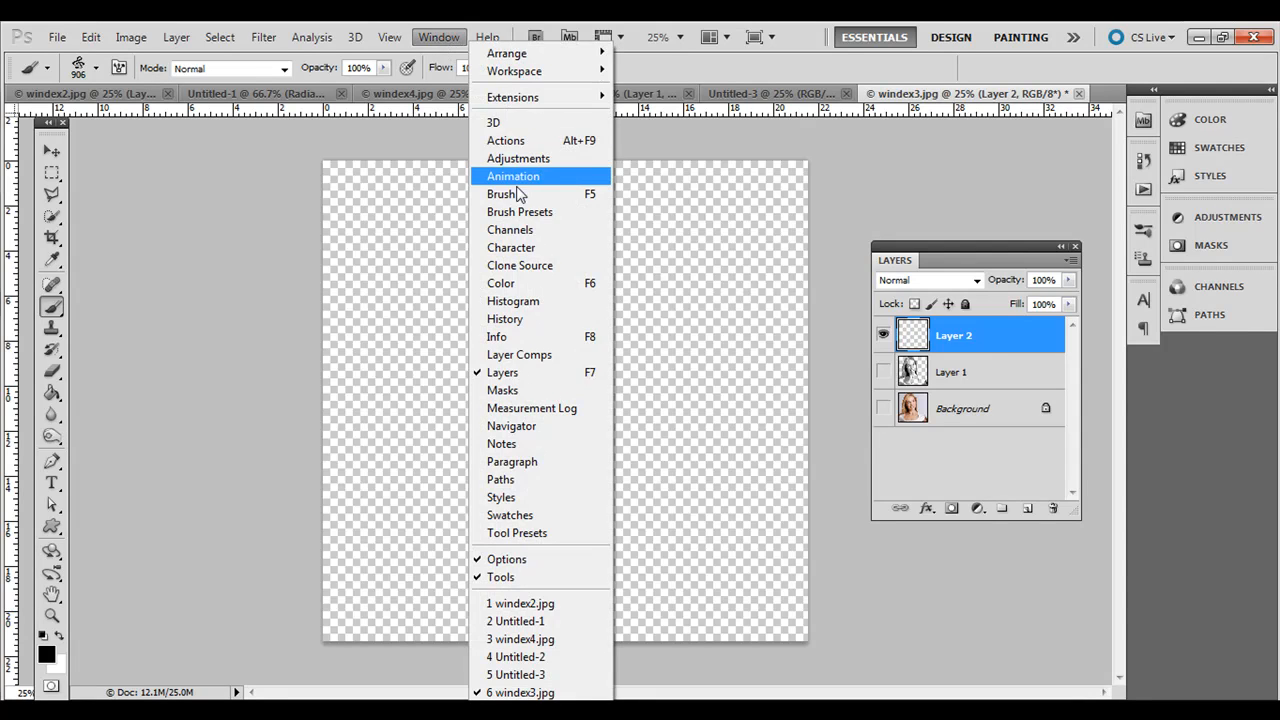
left_click(500, 194)
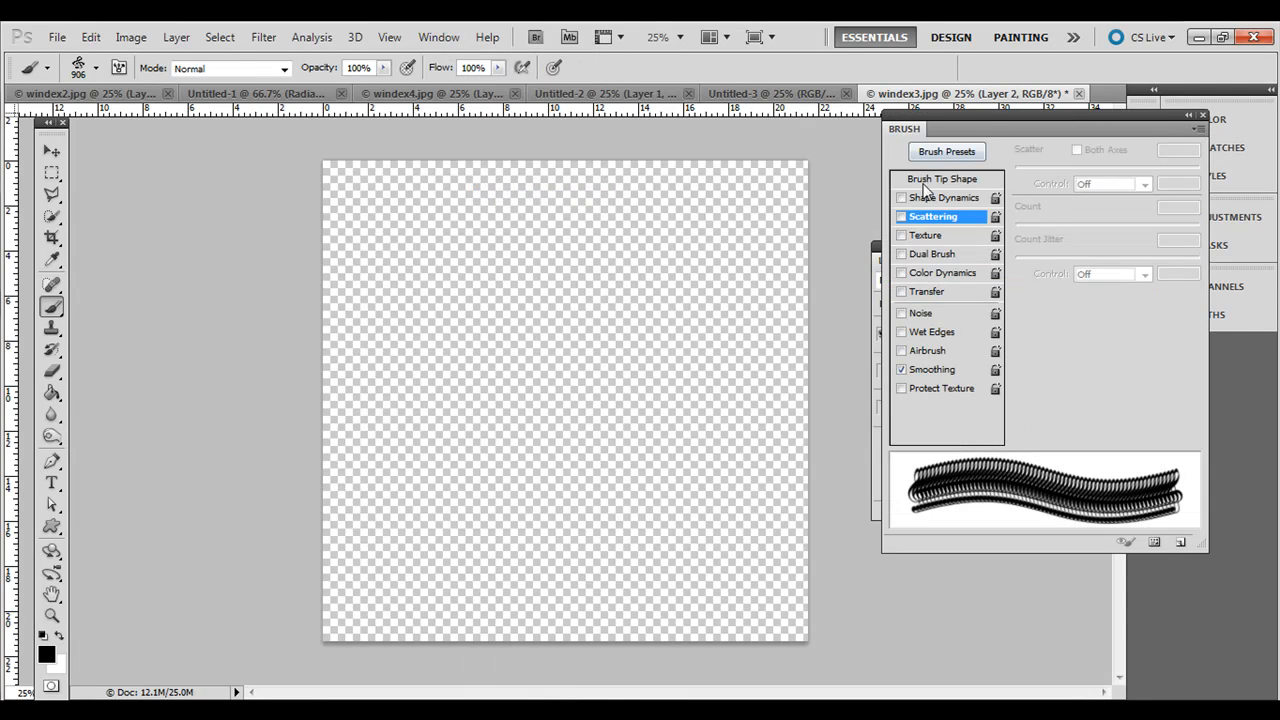
left_click(940, 178)
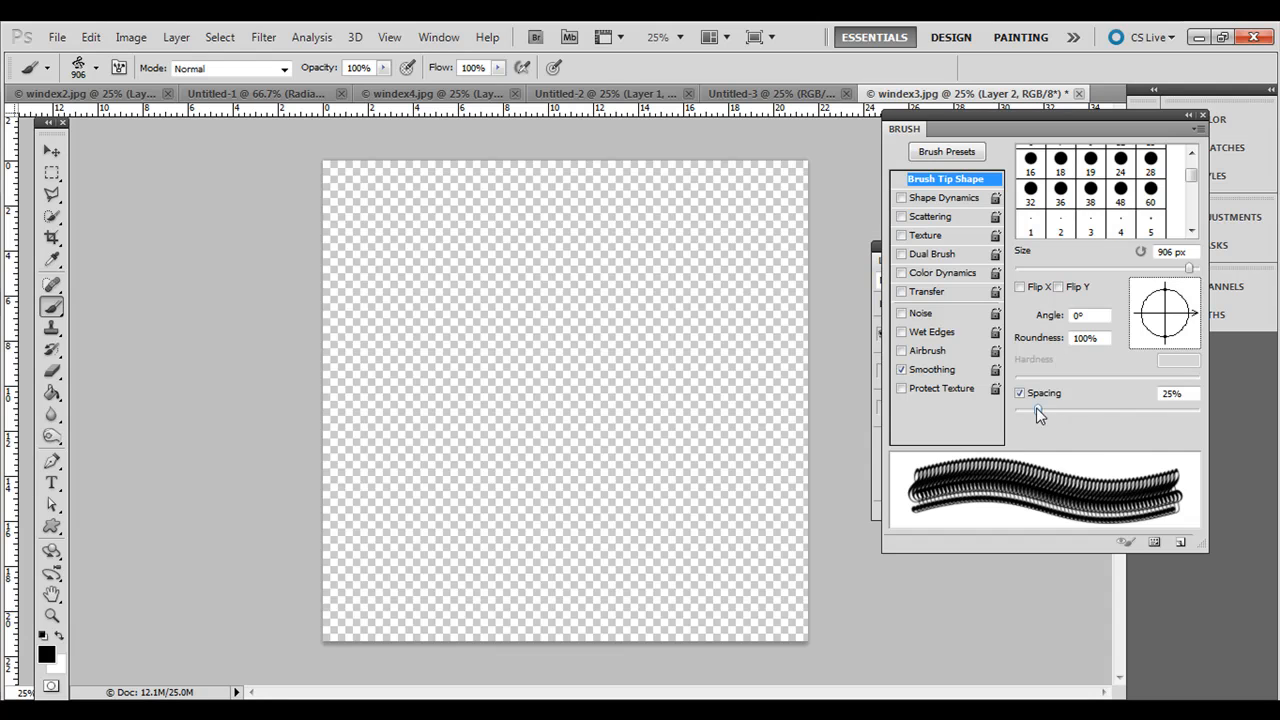
left_click_drag(1040, 410, 1148, 410)
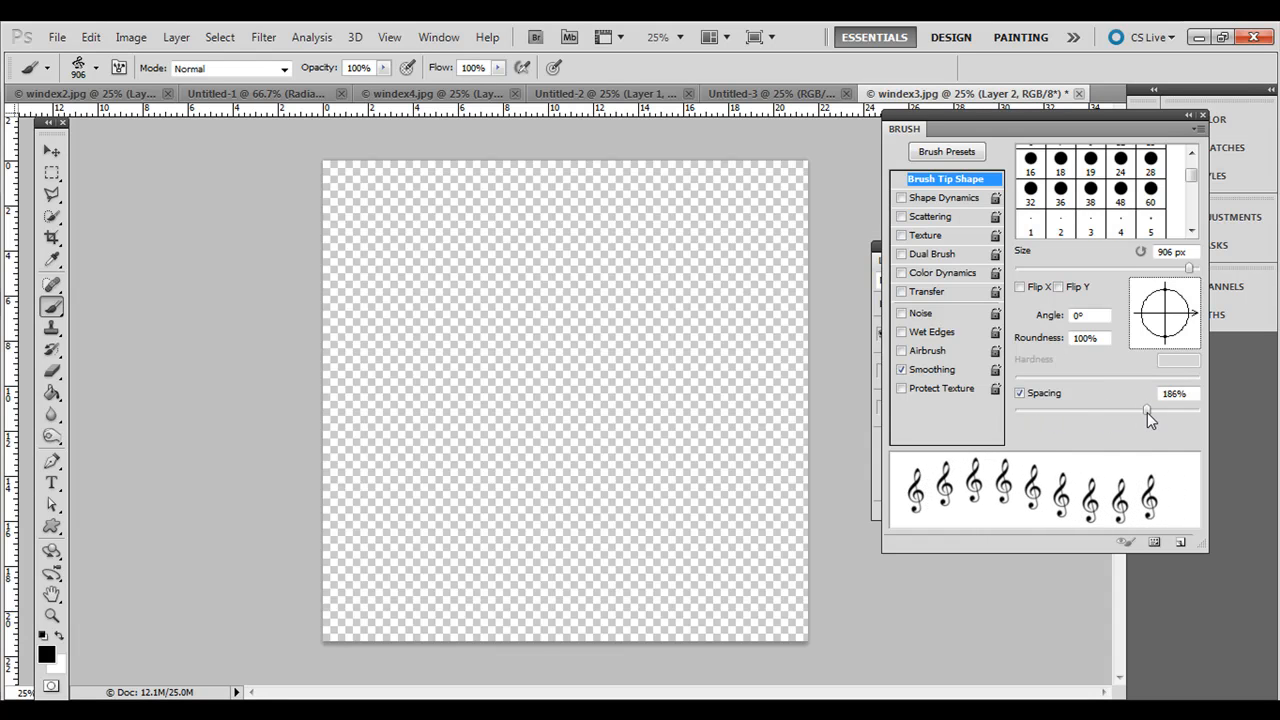
left_click_drag(1148, 412, 1158, 412)
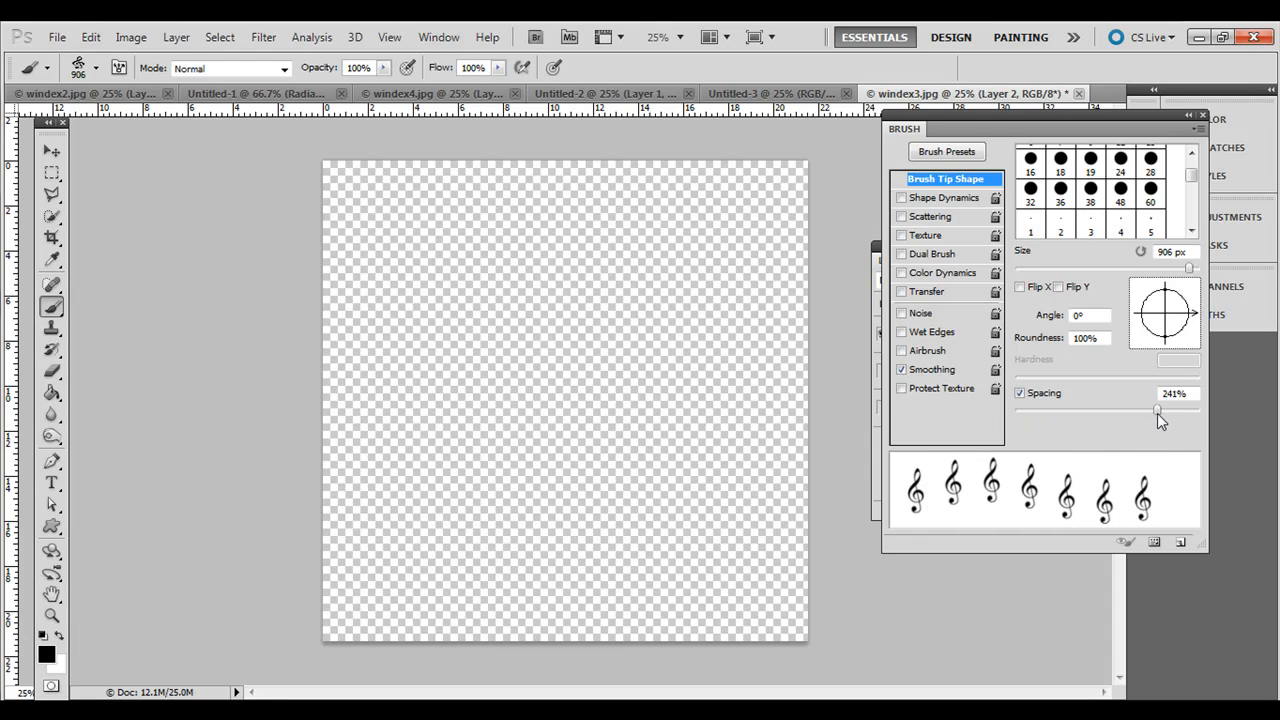
left_click_drag(1130, 412, 1160, 412)
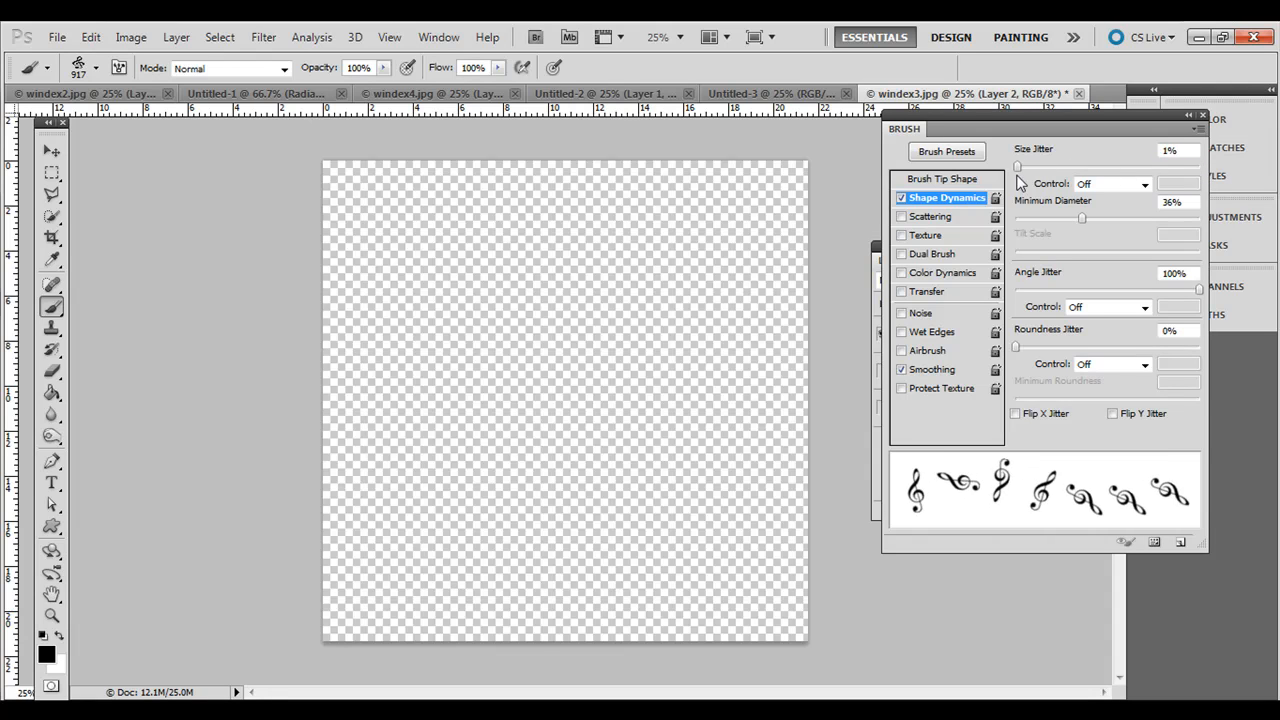
Step: Enable Shape Dynamics with Size Jitter 60% and Minimum Diameter about 41%
left_click_drag(1018, 166, 1116, 166)
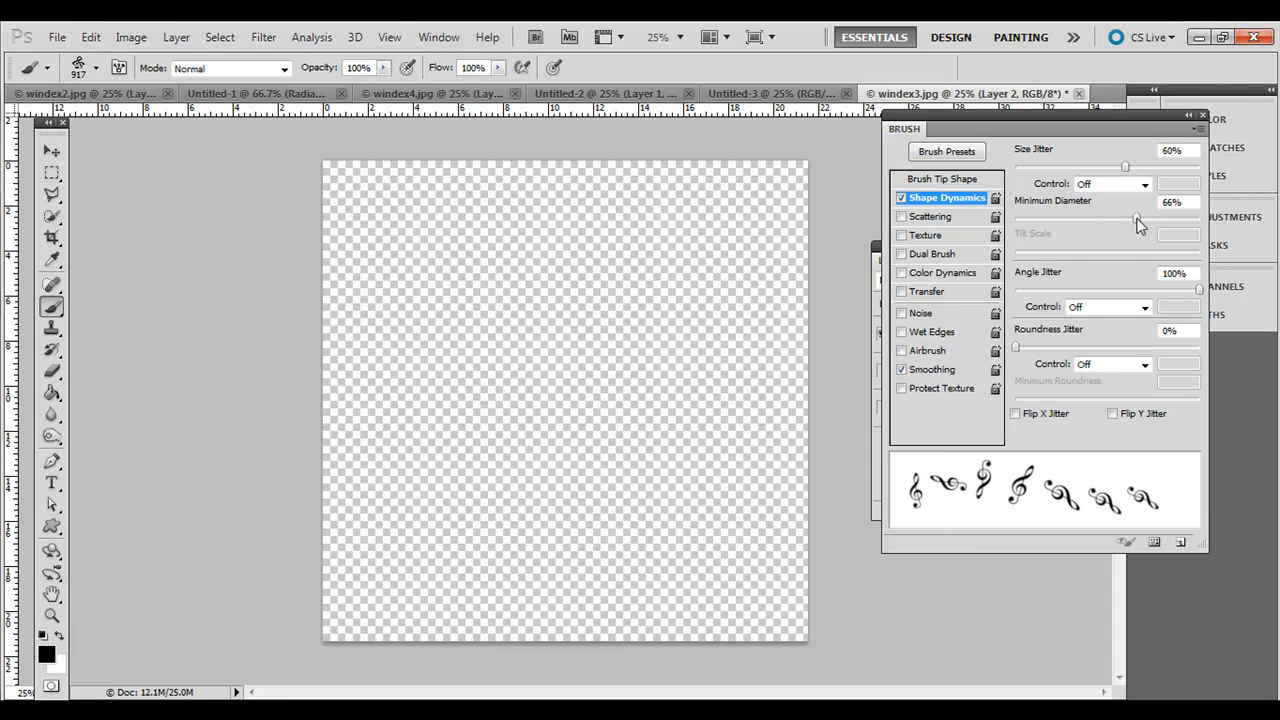
left_click_drag(1136, 218, 1078, 218)
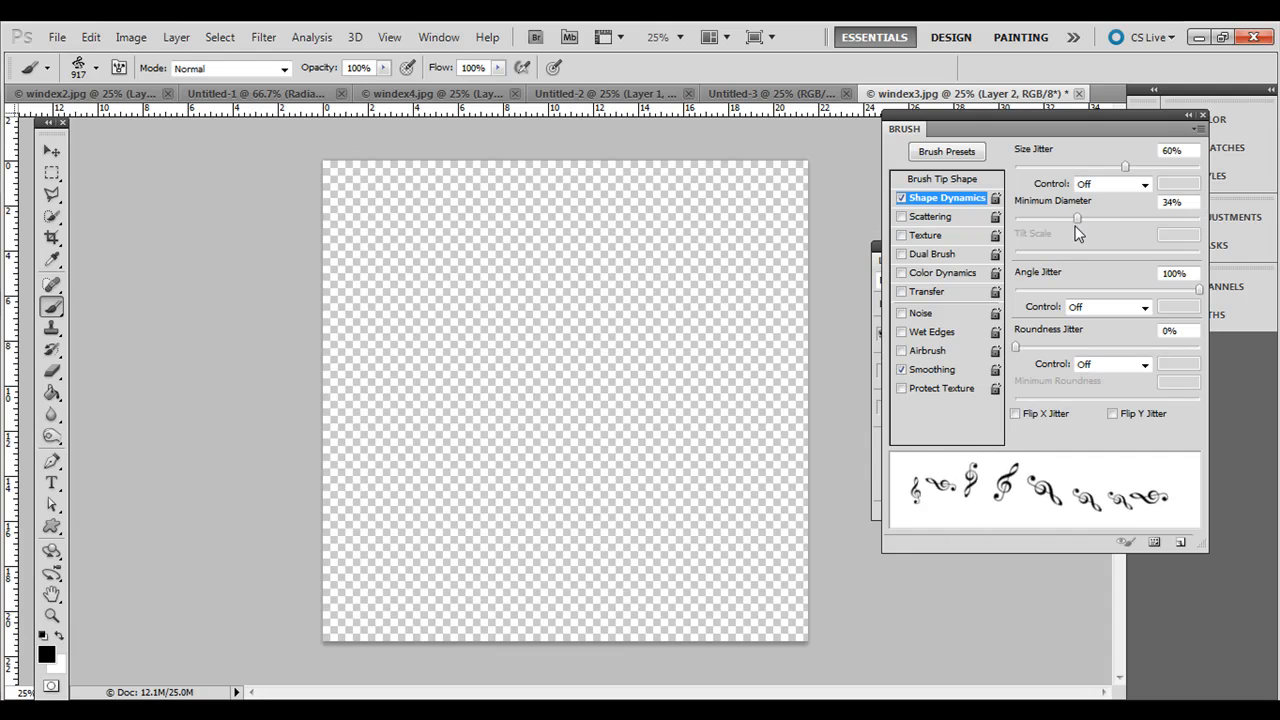
left_click_drag(1078, 218, 1092, 218)
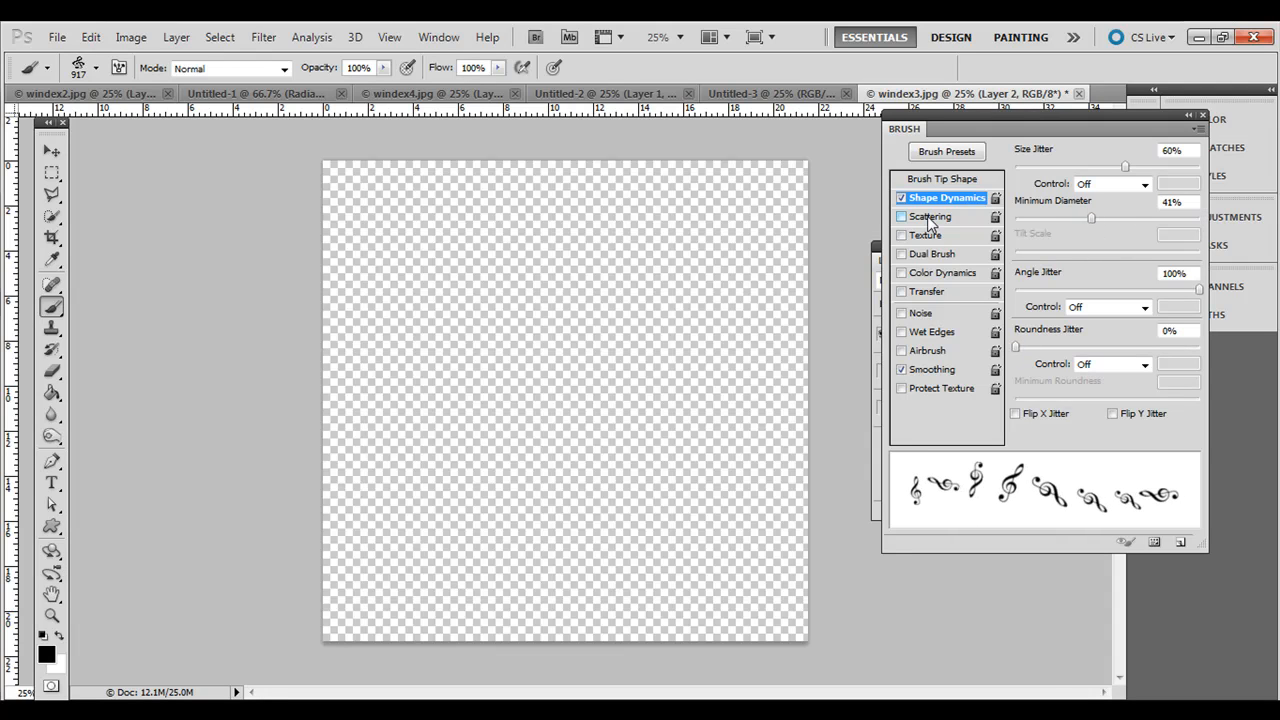
Step: Set Scatter to 209% with Count 2 and Angle Jitter to about 51%
left_click(930, 216)
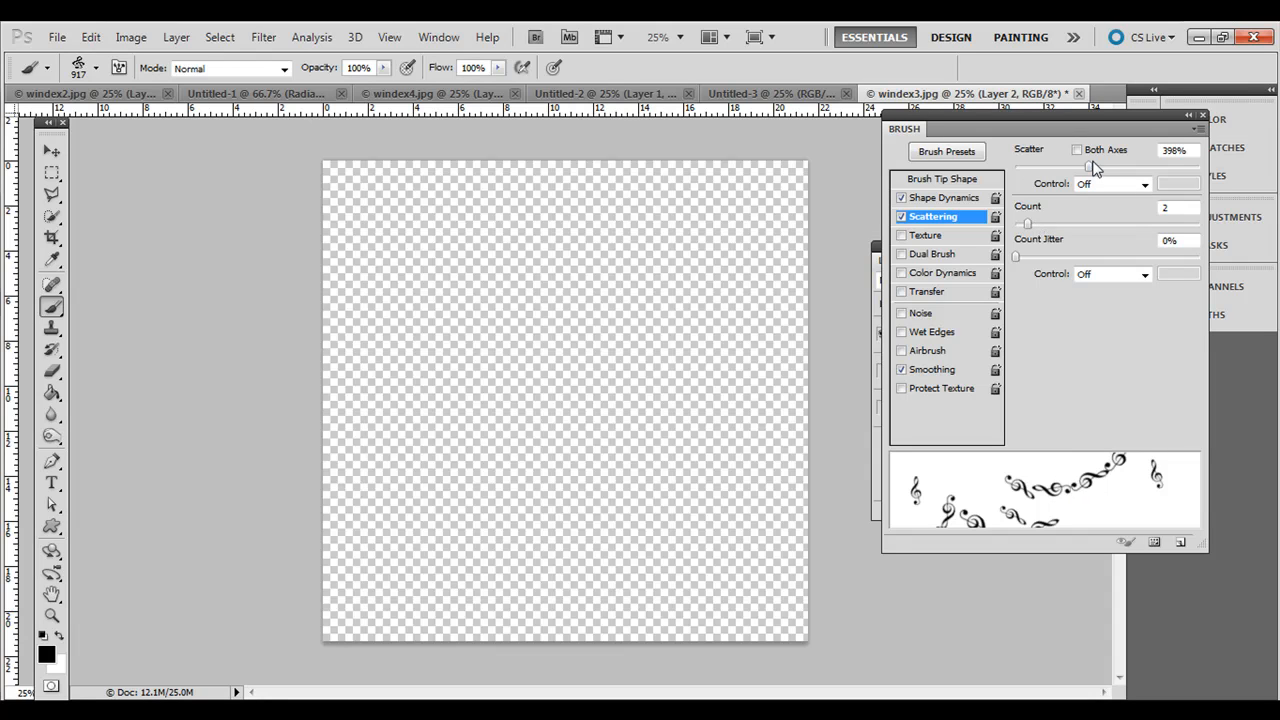
left_click_drag(1084, 164, 1076, 164)
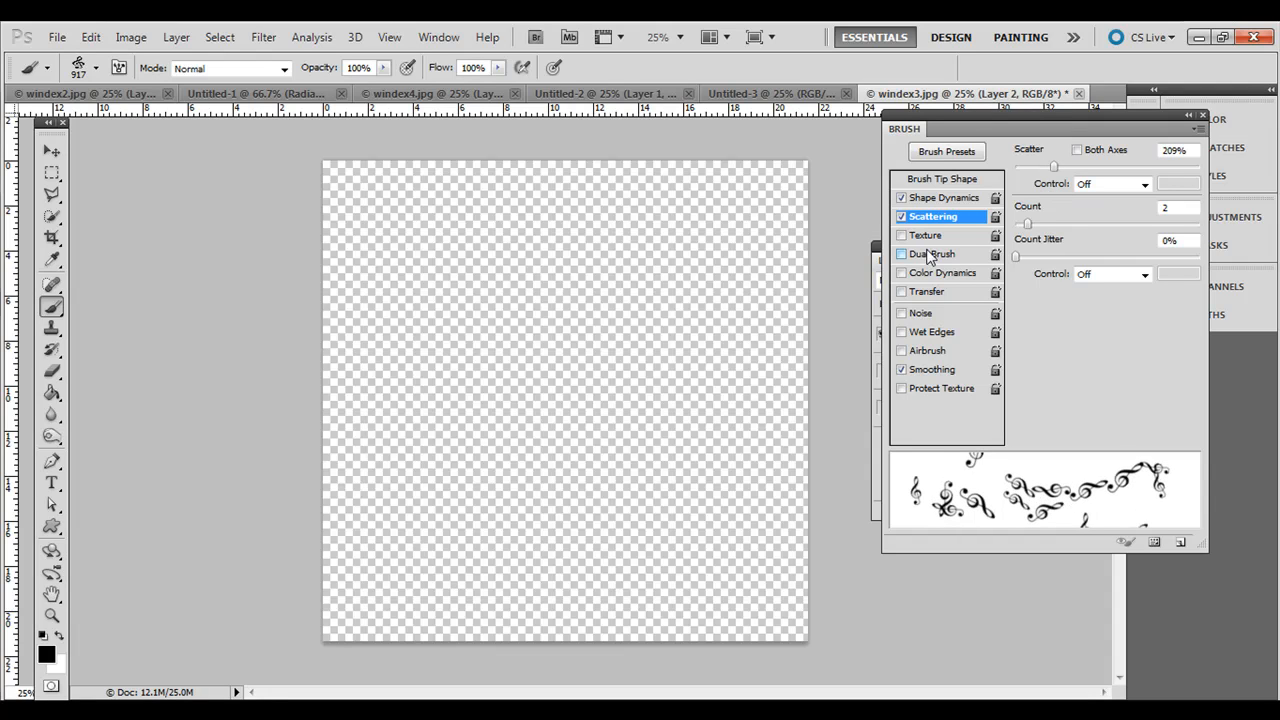
left_click(900, 198)
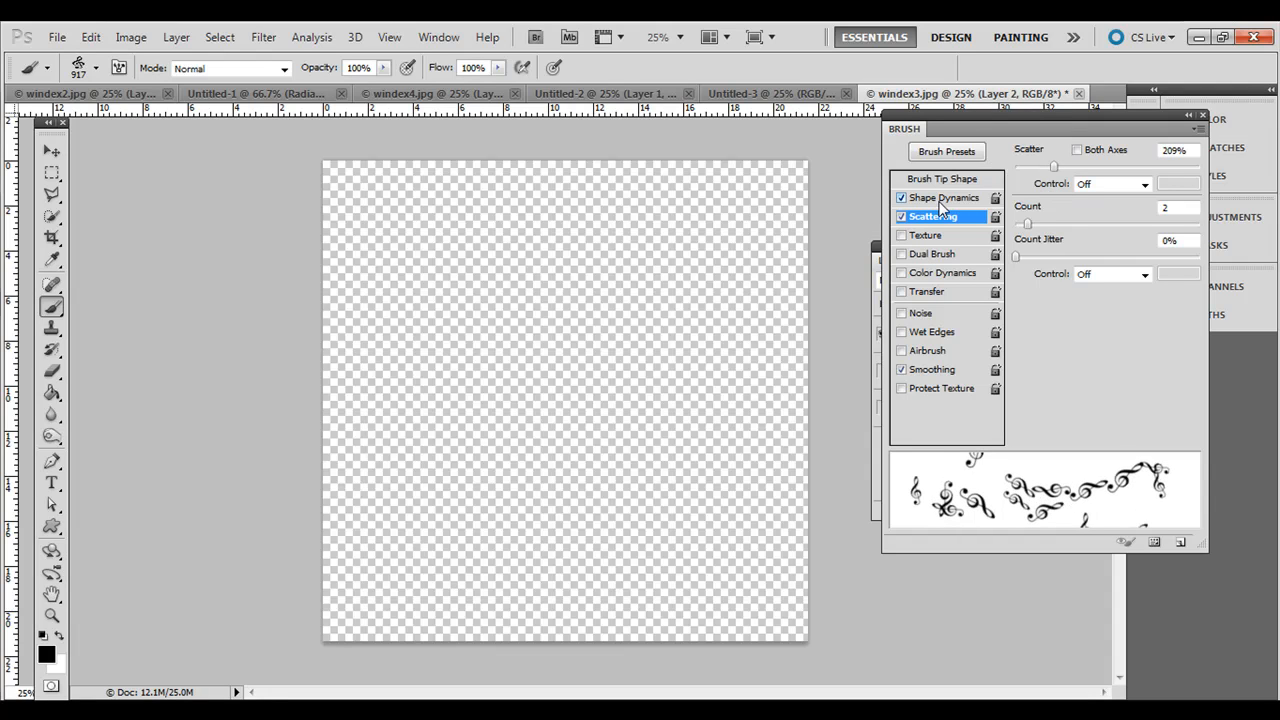
left_click(940, 198)
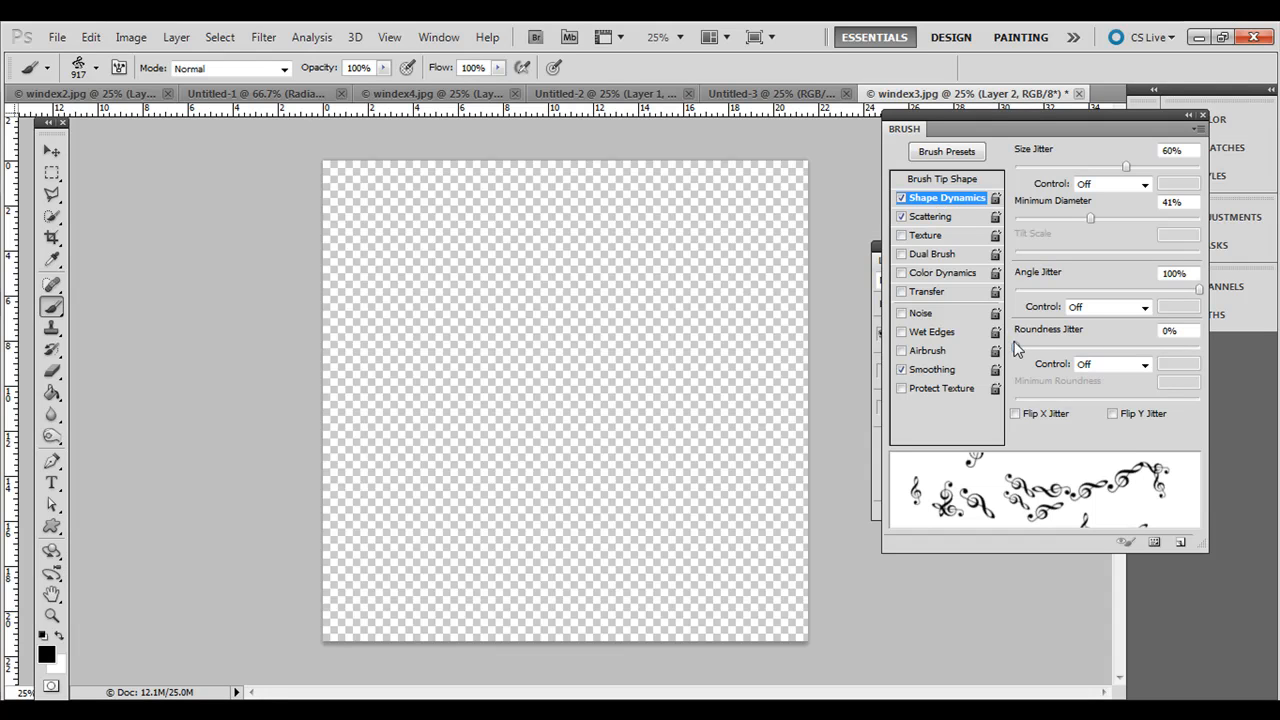
mouse_move(1198, 294)
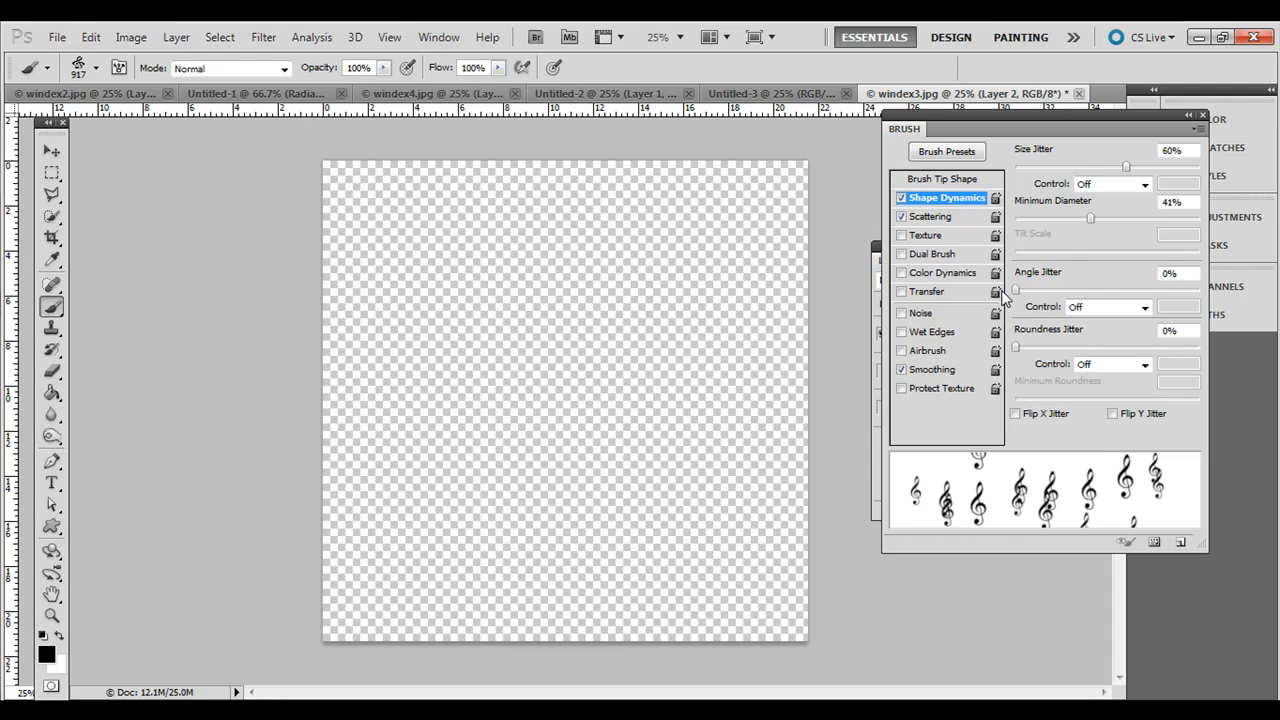
left_click_drag(1016, 288, 1072, 288)
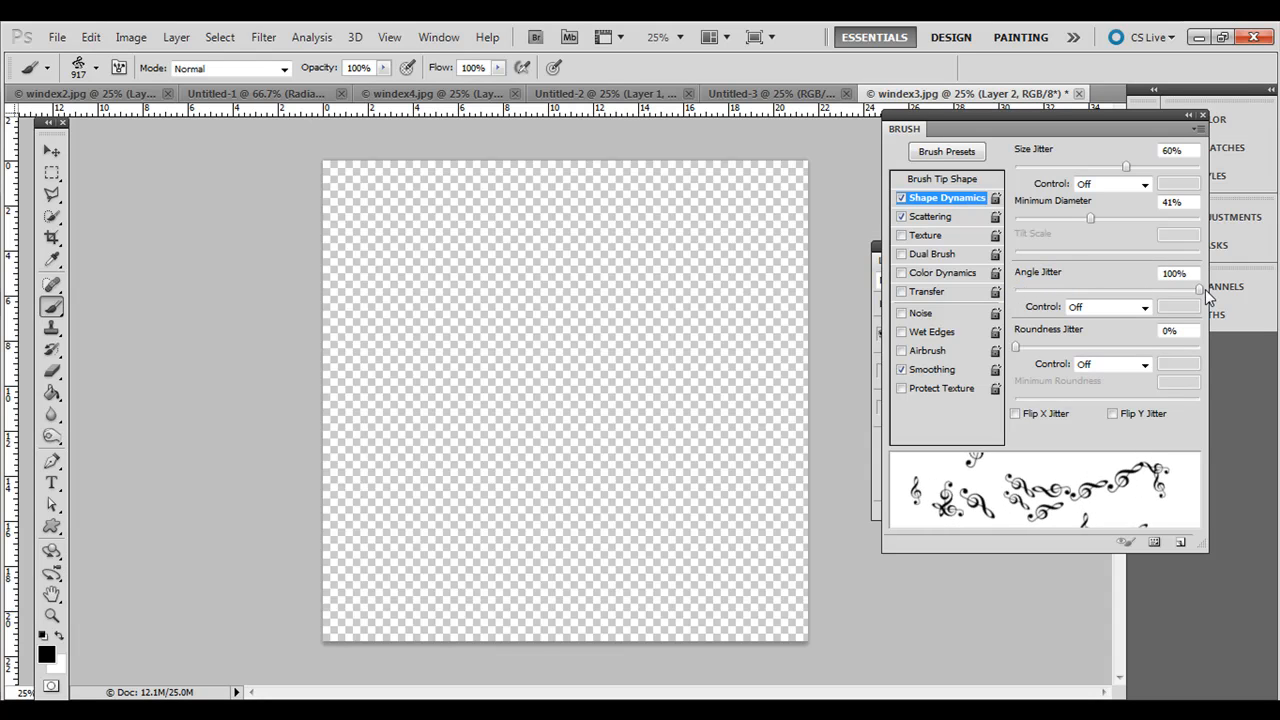
left_click_drag(1200, 288, 1104, 288)
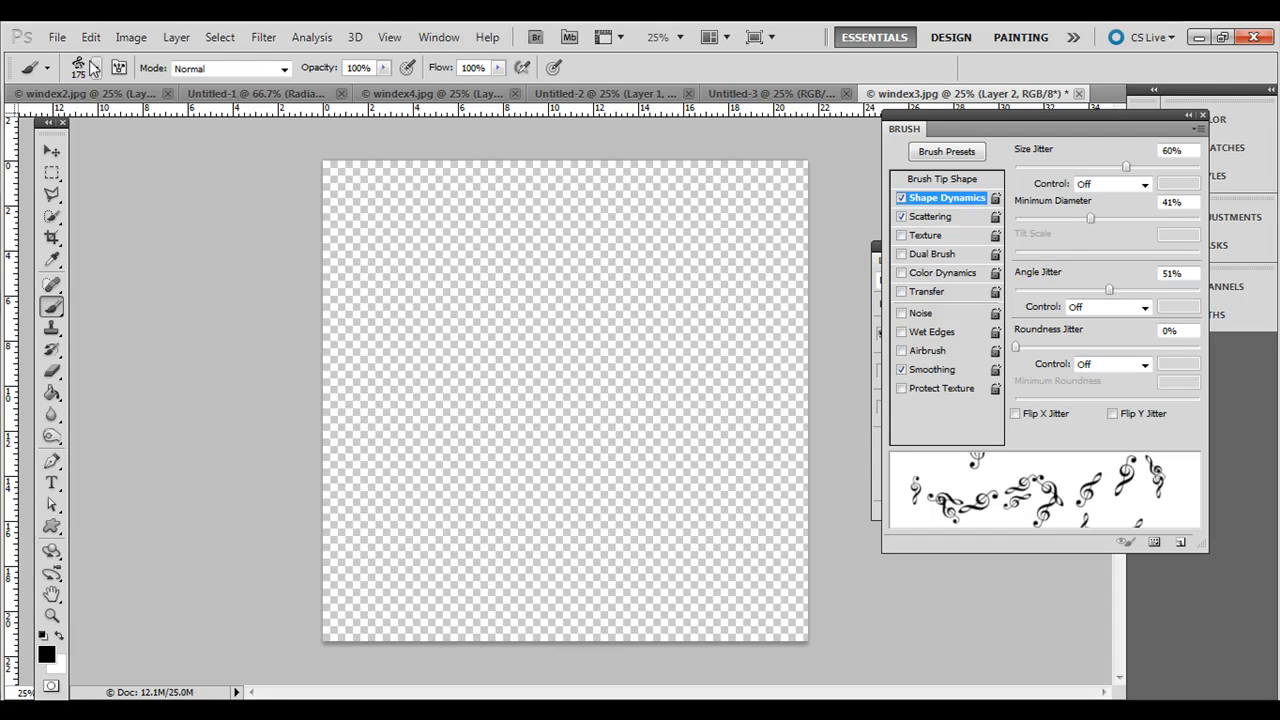
Step: Paint scattered treble clefs across the canvas, then pick the eighth-note brush
left_click_drag(510, 284, 510, 524)
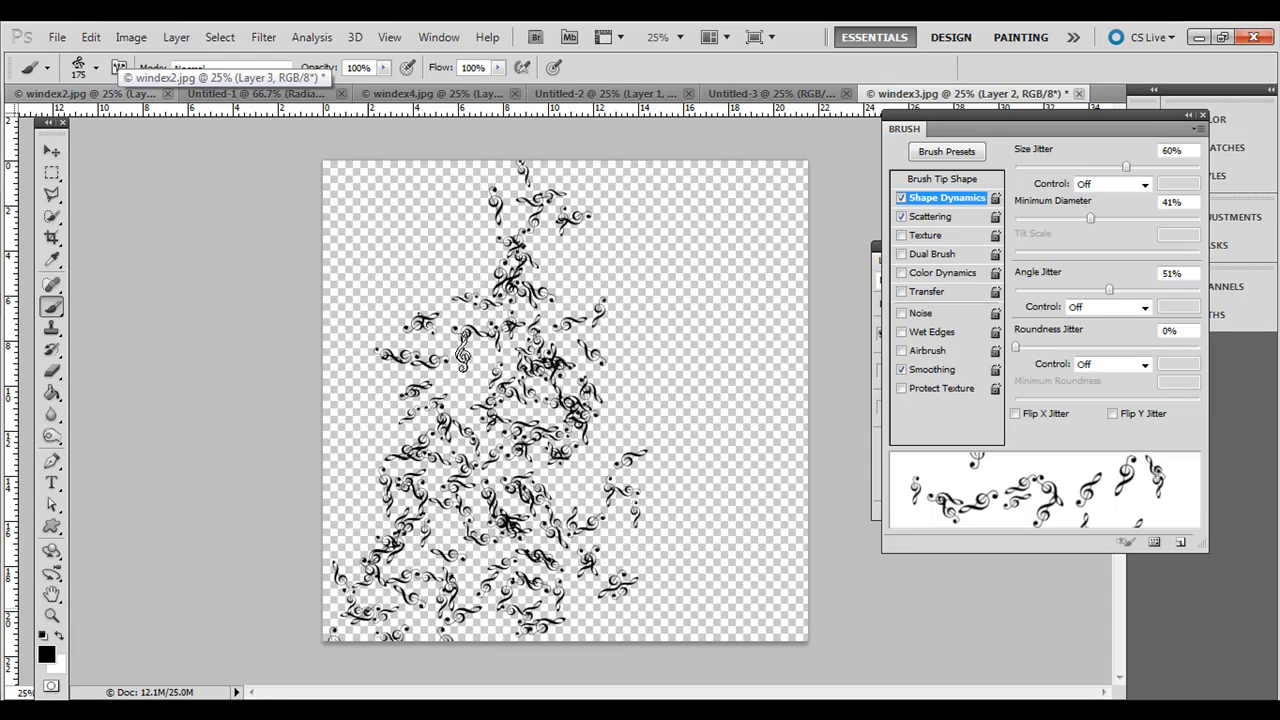
left_click(96, 68)
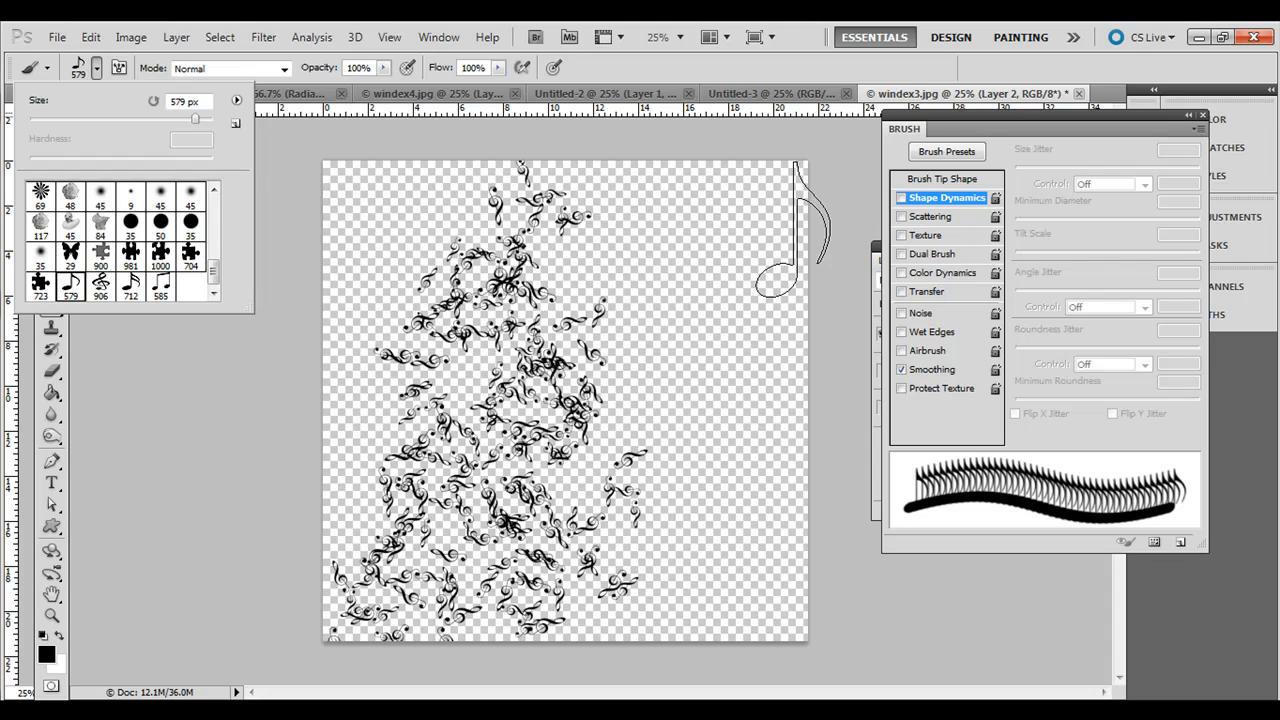
left_click(940, 178)
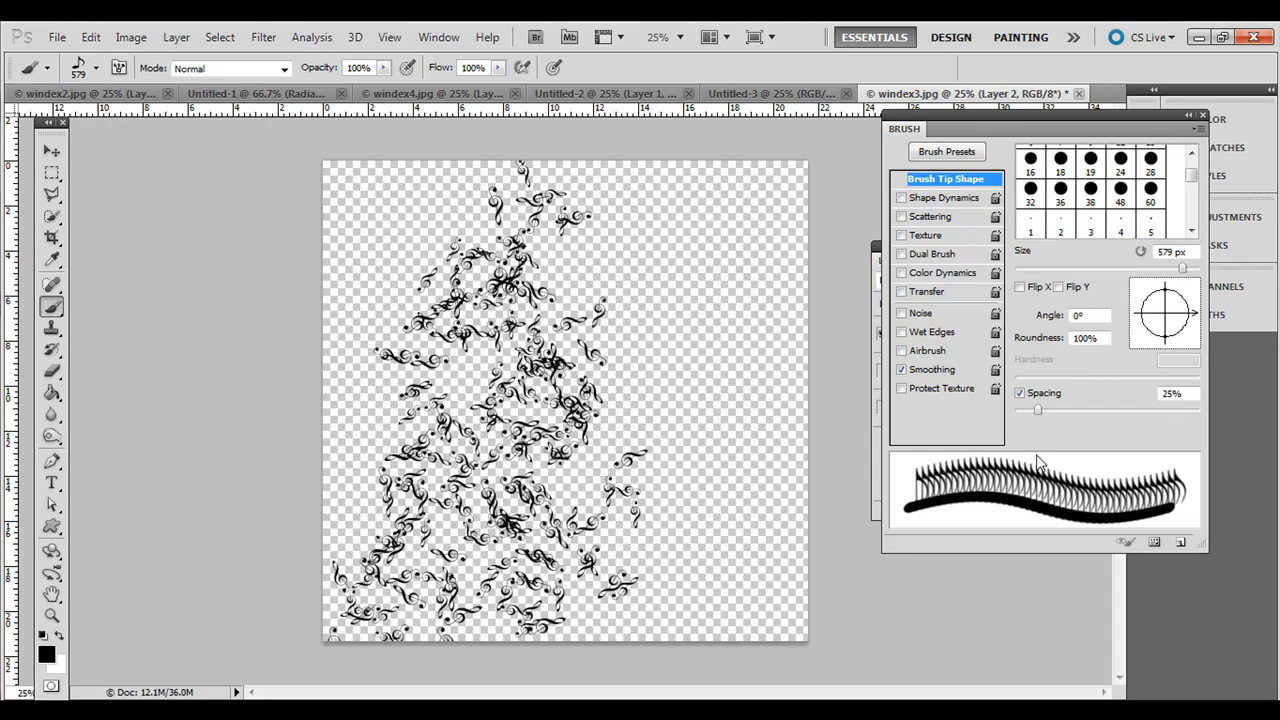
Step: Give the eighth-note brush Spacing 210%, Size Jitter 70%, Scatter 449%, and paint notes
left_click_drag(1038, 410, 1156, 410)
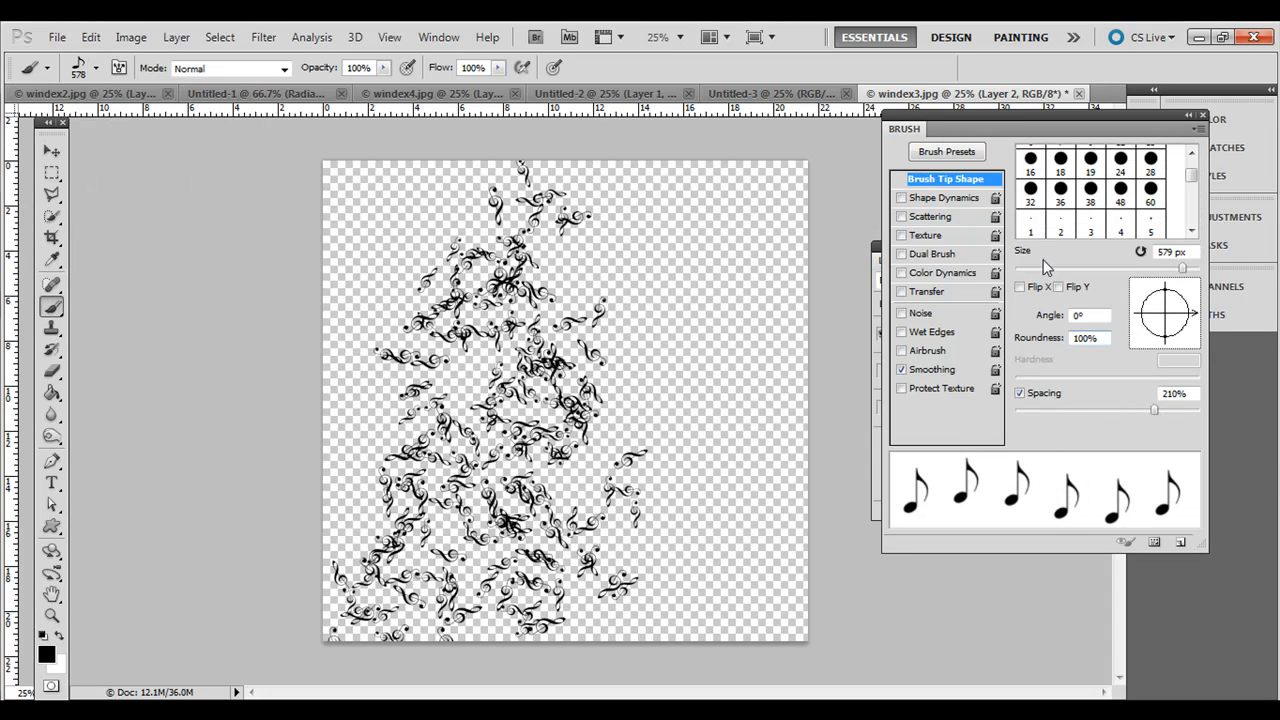
left_click(944, 198)
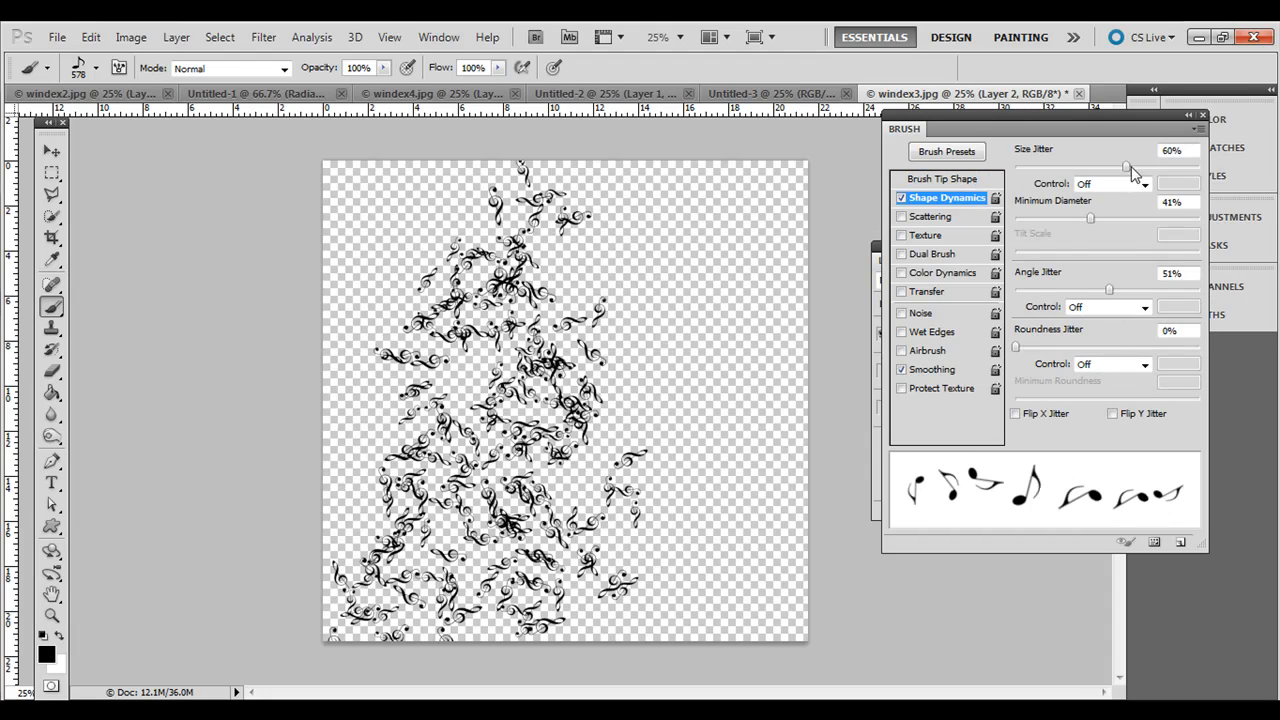
left_click_drag(1128, 166, 1144, 166)
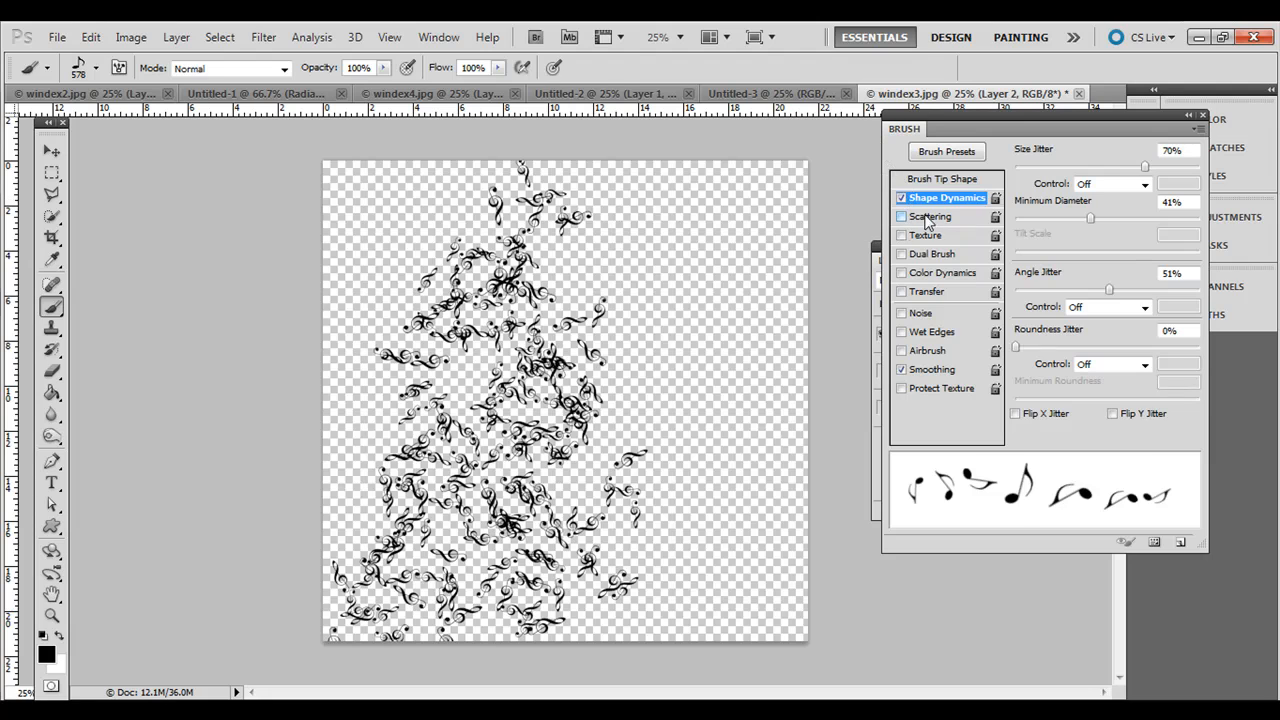
left_click(932, 216)
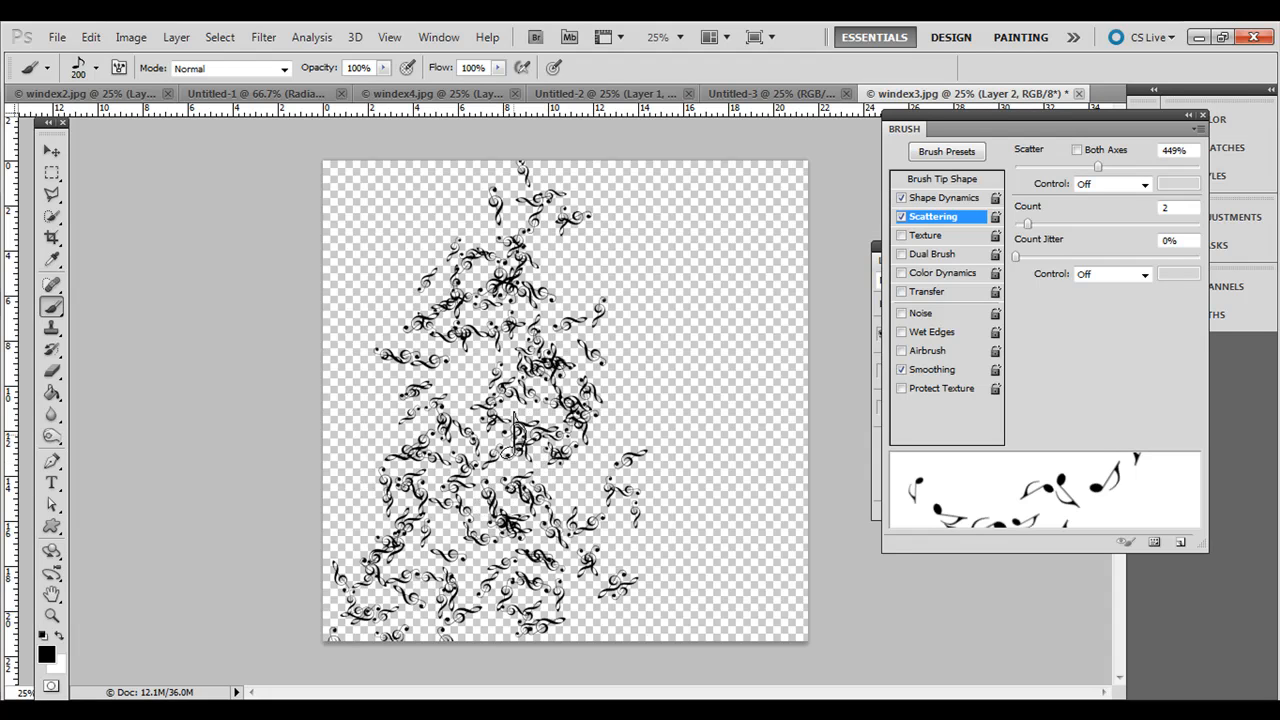
left_click_drag(516, 424, 590, 486)
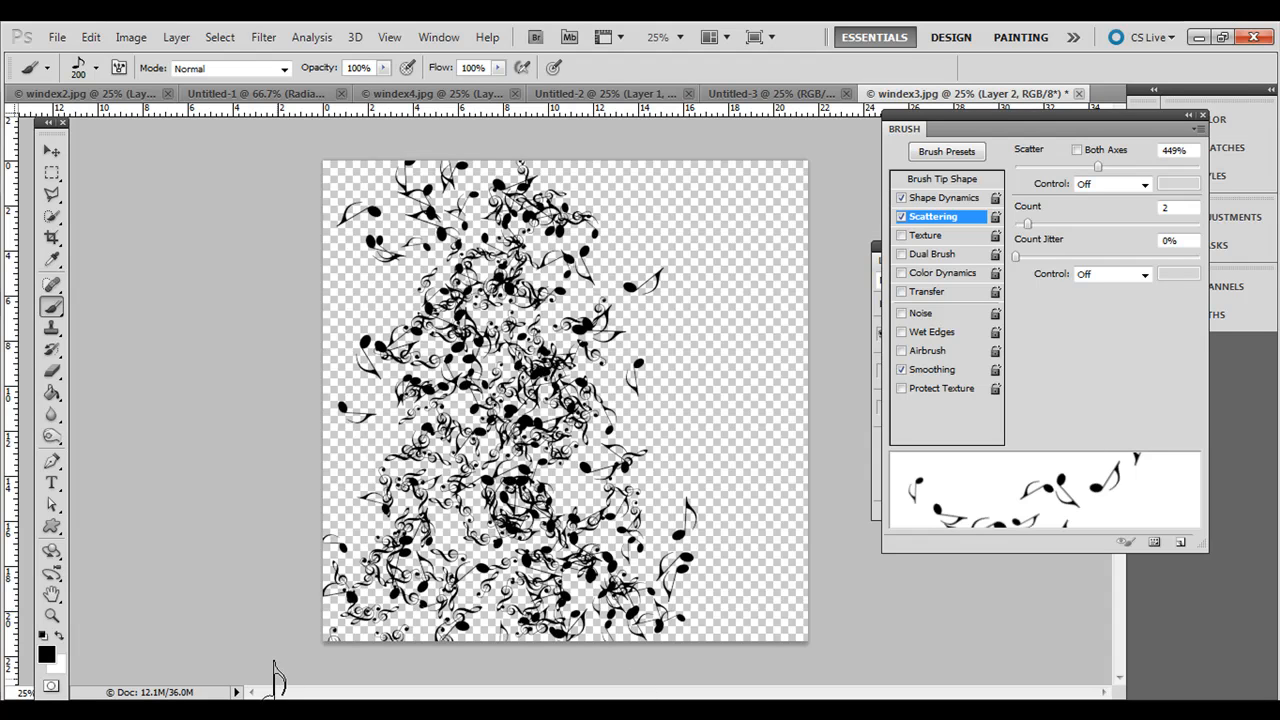
mouse_move(1116, 132)
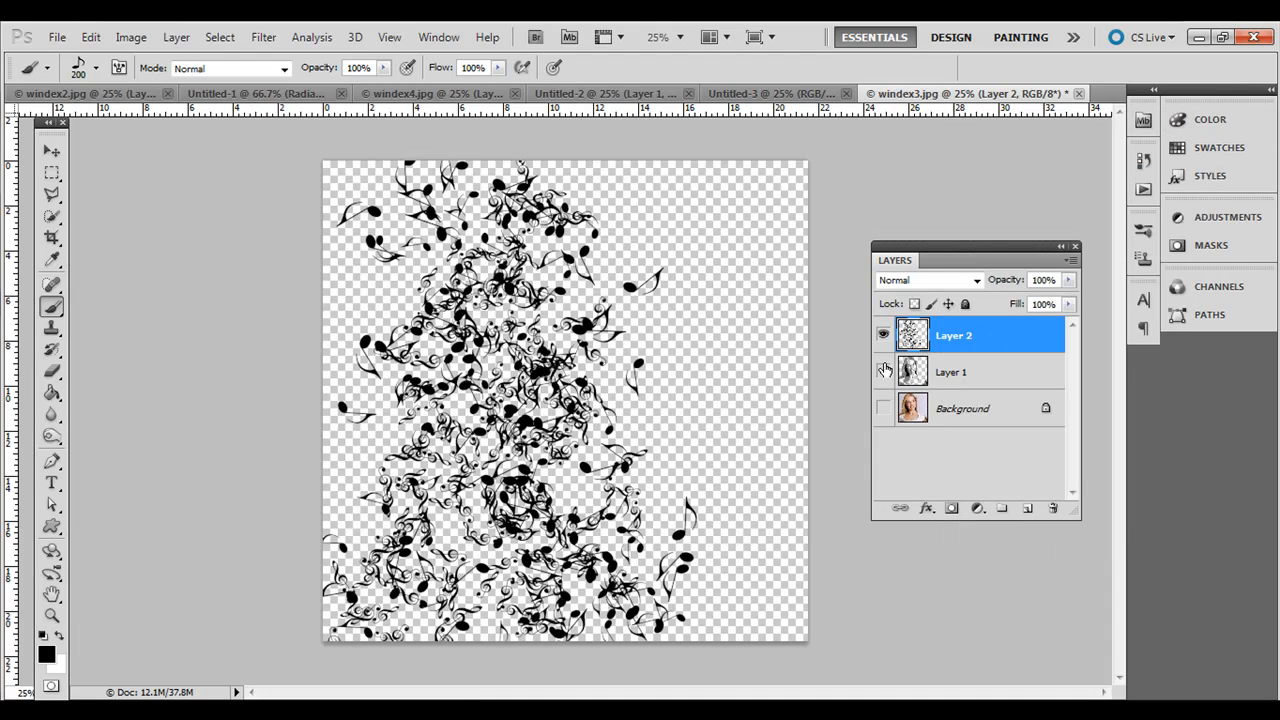
left_click(884, 334)
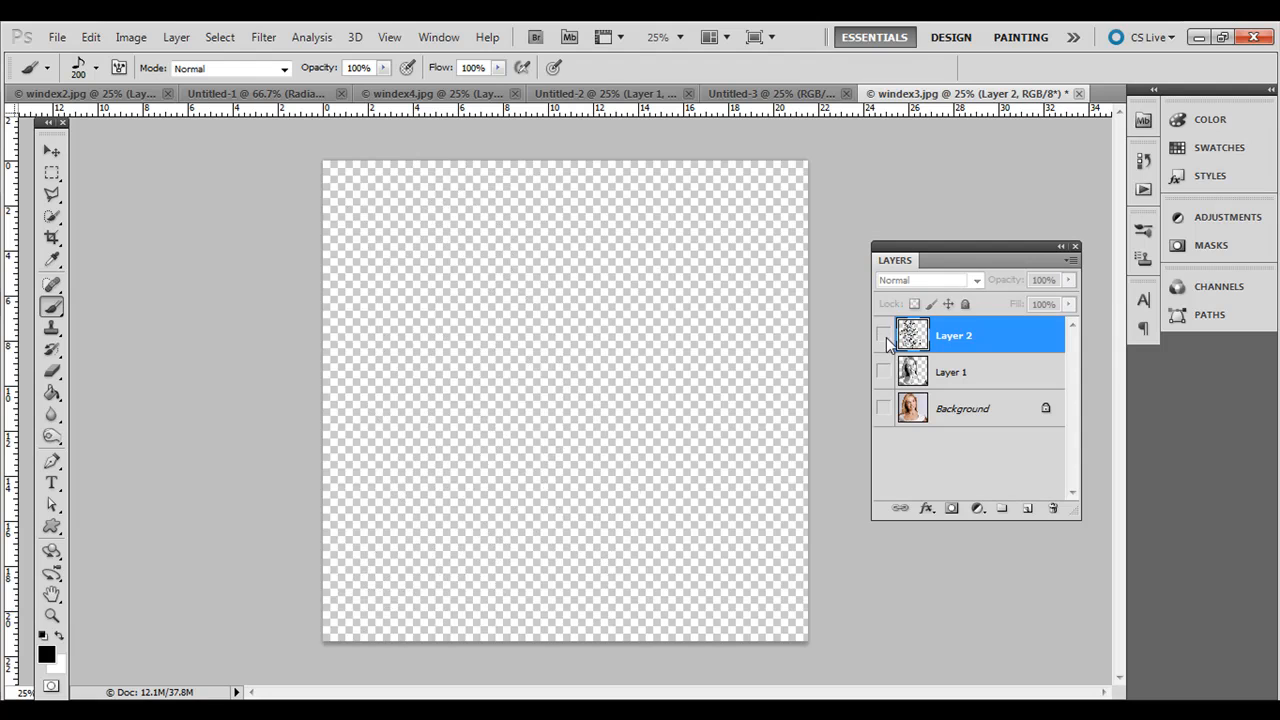
left_click(882, 372)
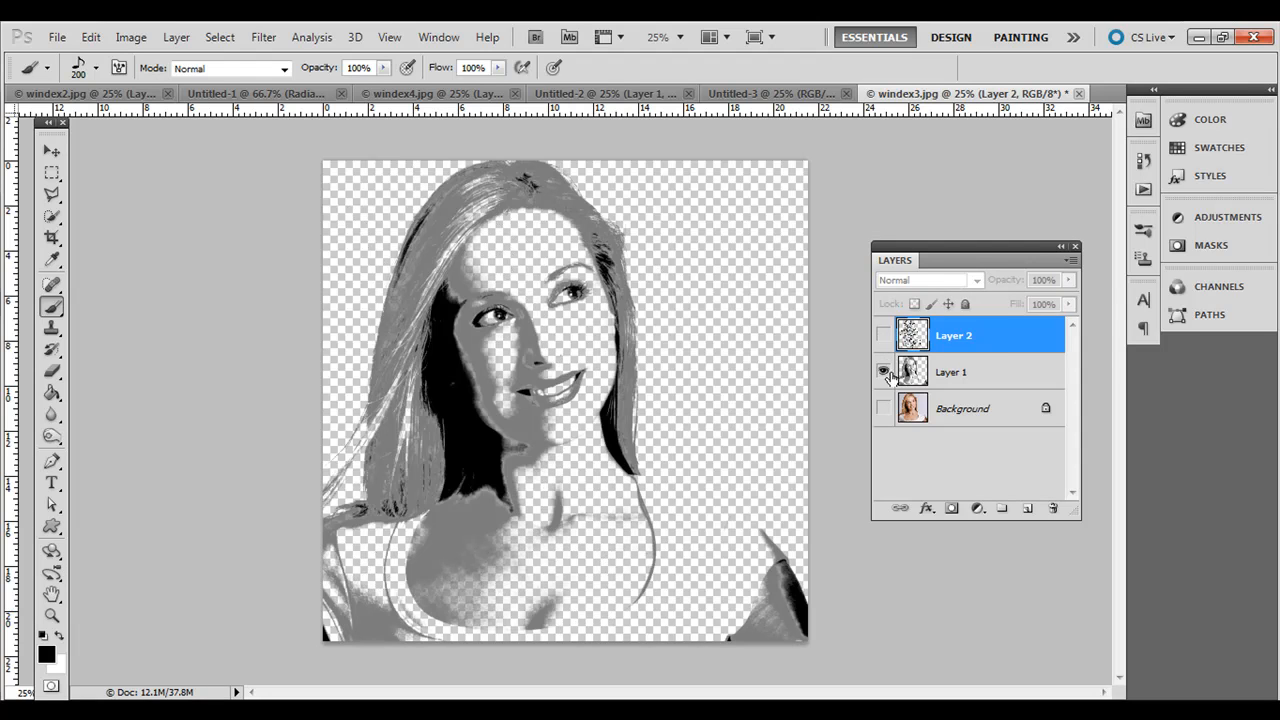
left_click(952, 370)
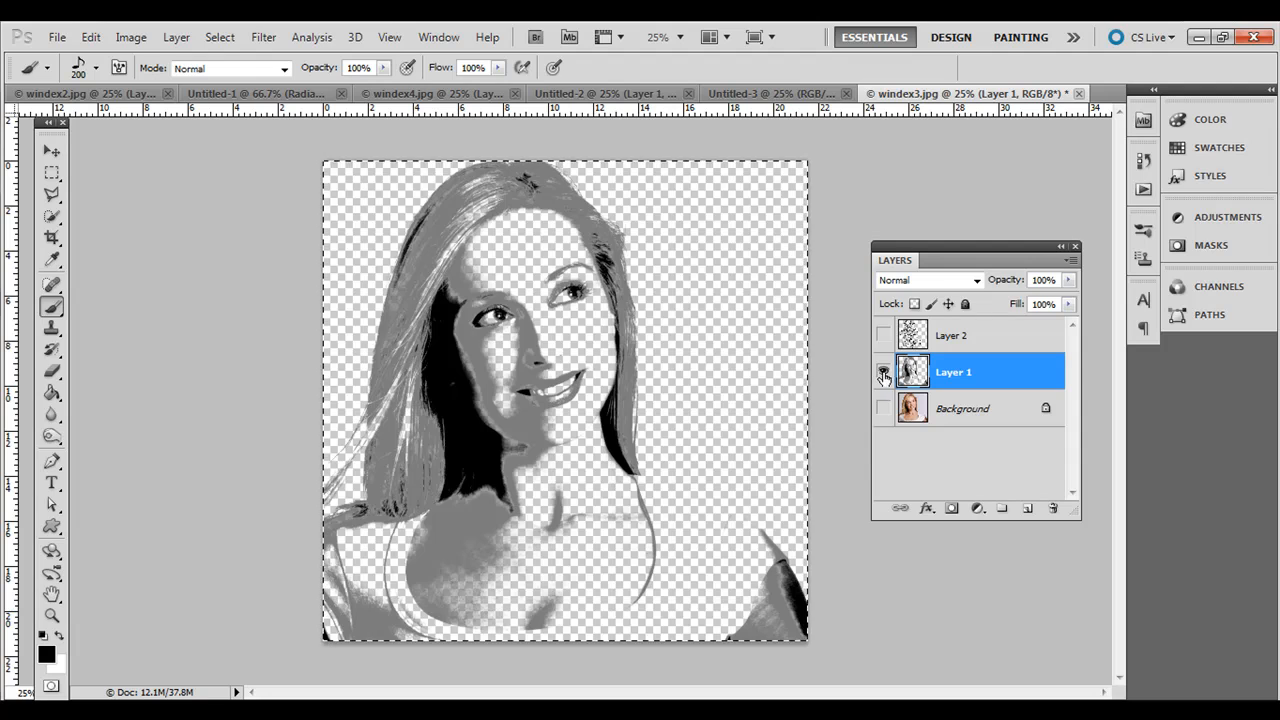
left_click(884, 332)
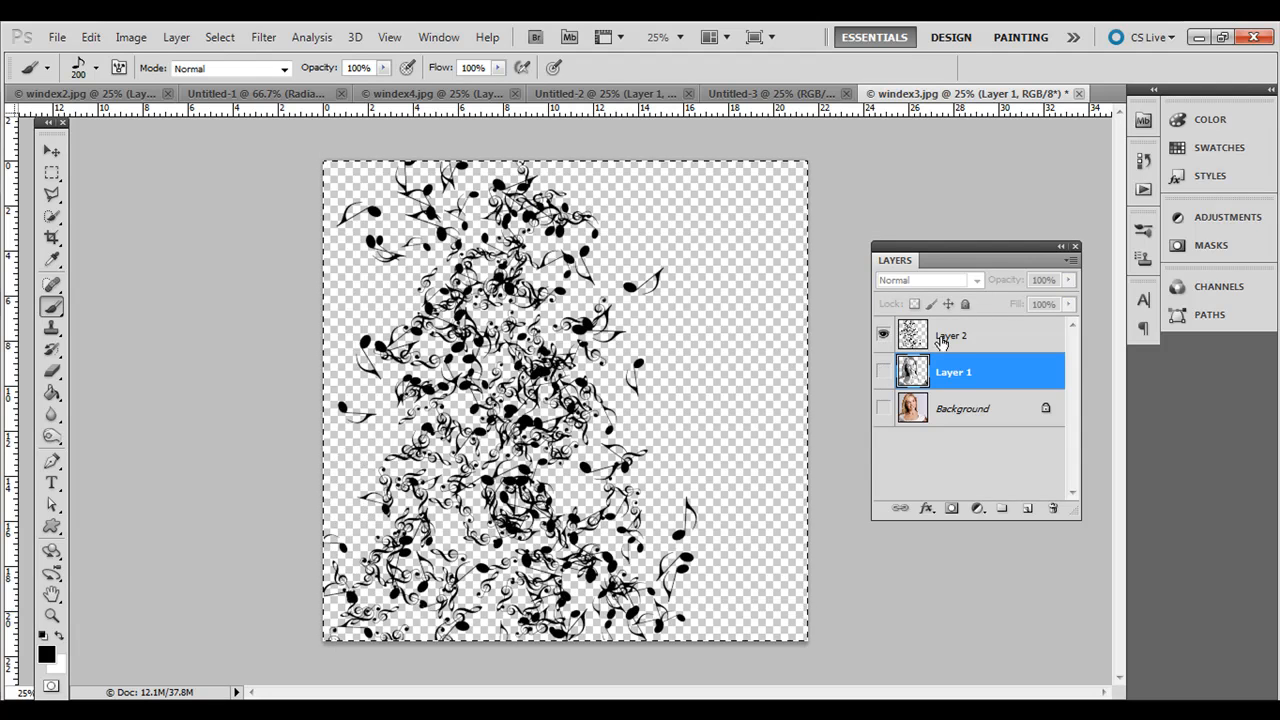
Step: Add a layer mask to the music-note Layer 2
left_click(952, 336)
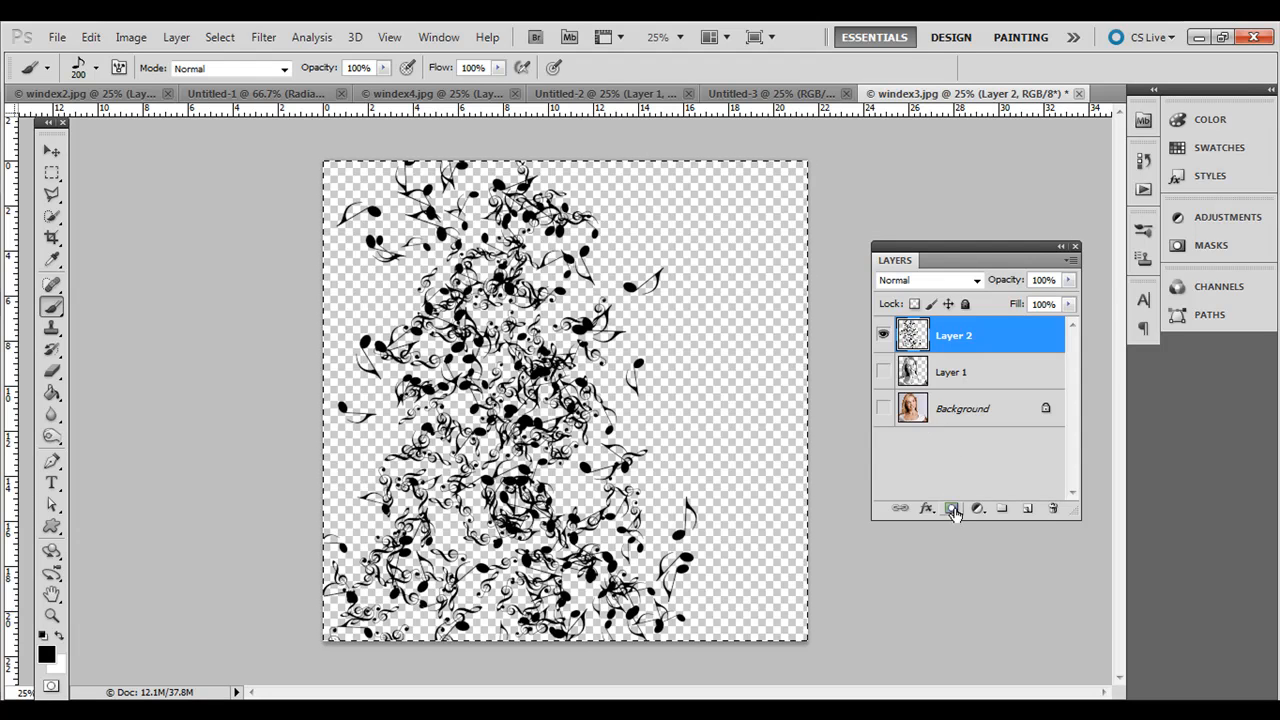
mouse_move(952, 510)
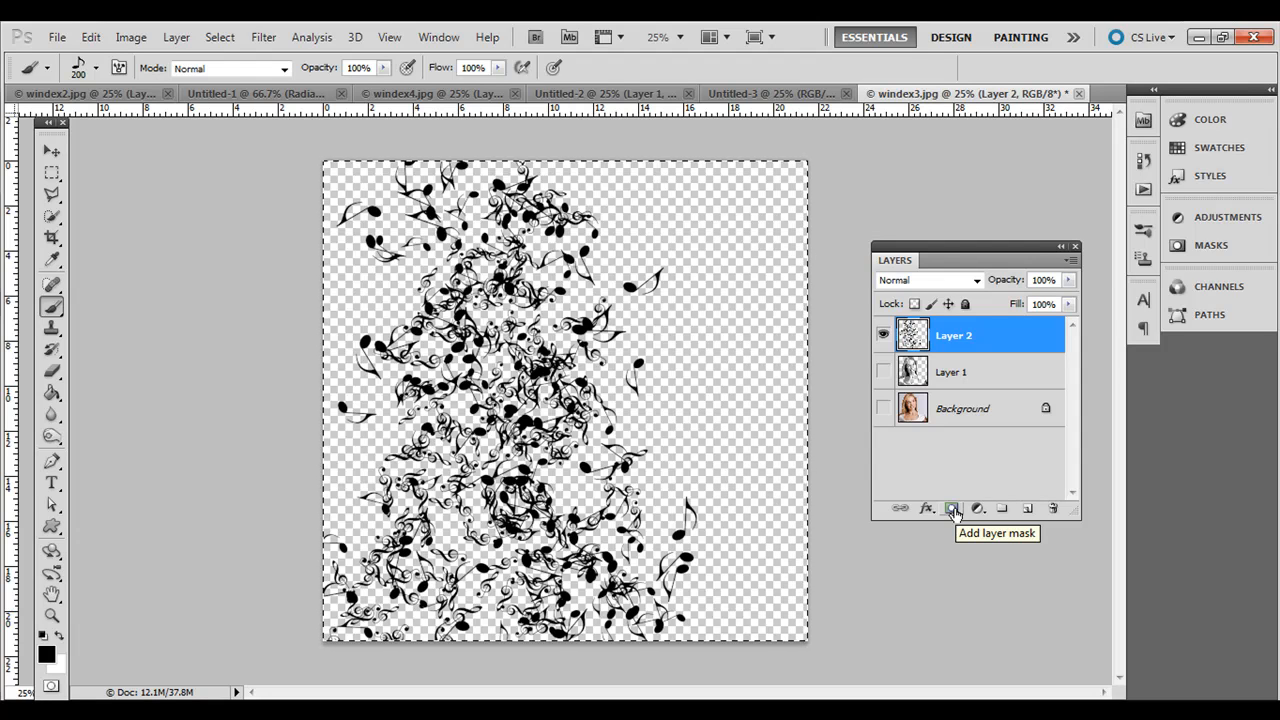
left_click(952, 508)
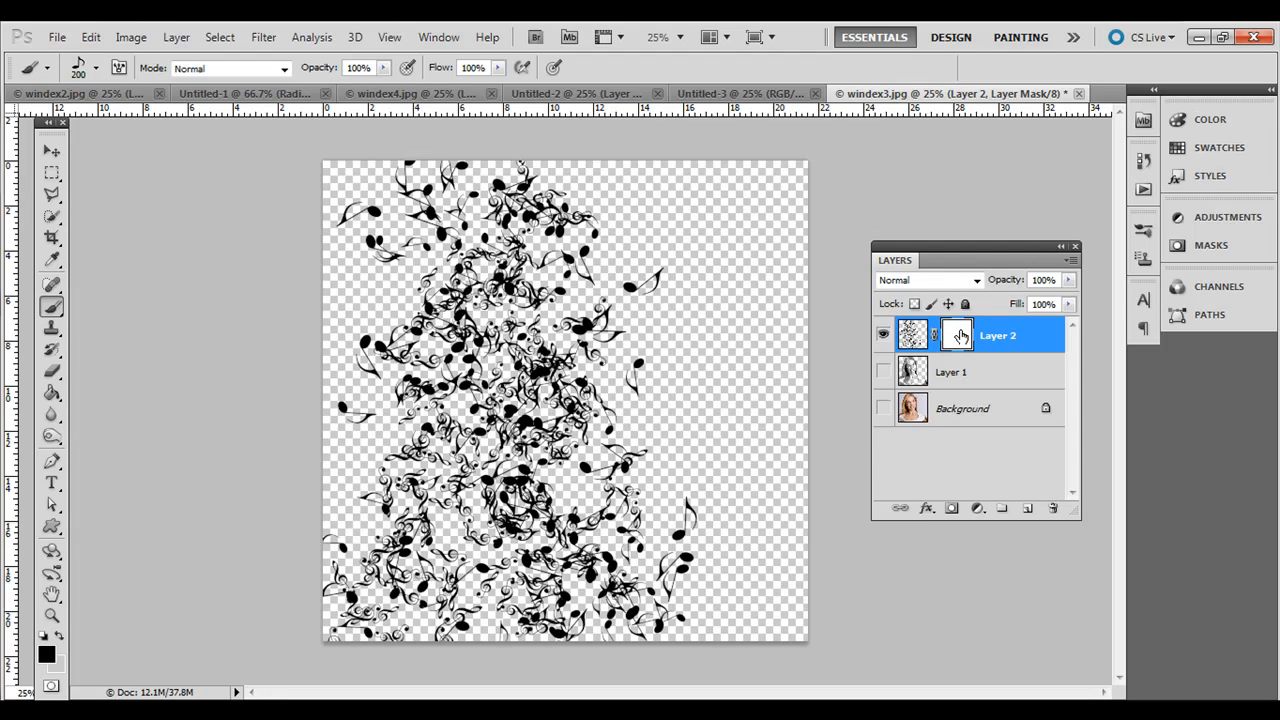
mouse_move(956, 334)
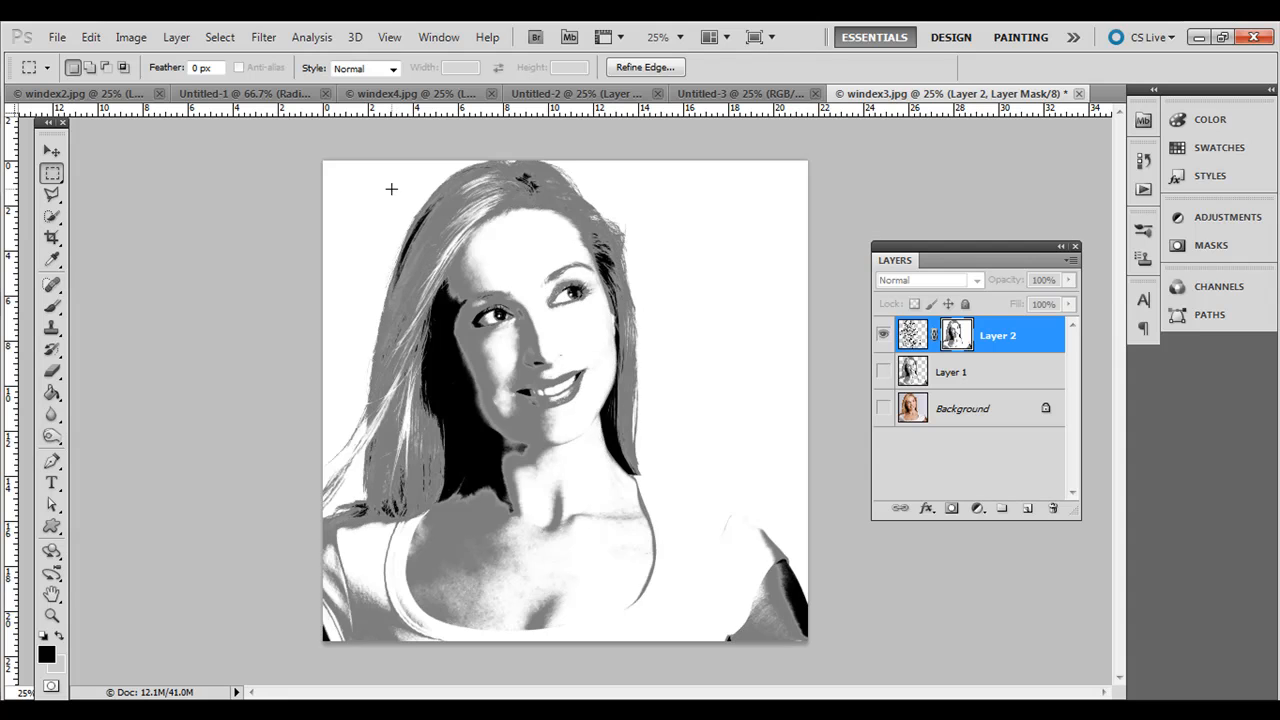
mouse_move(344, 178)
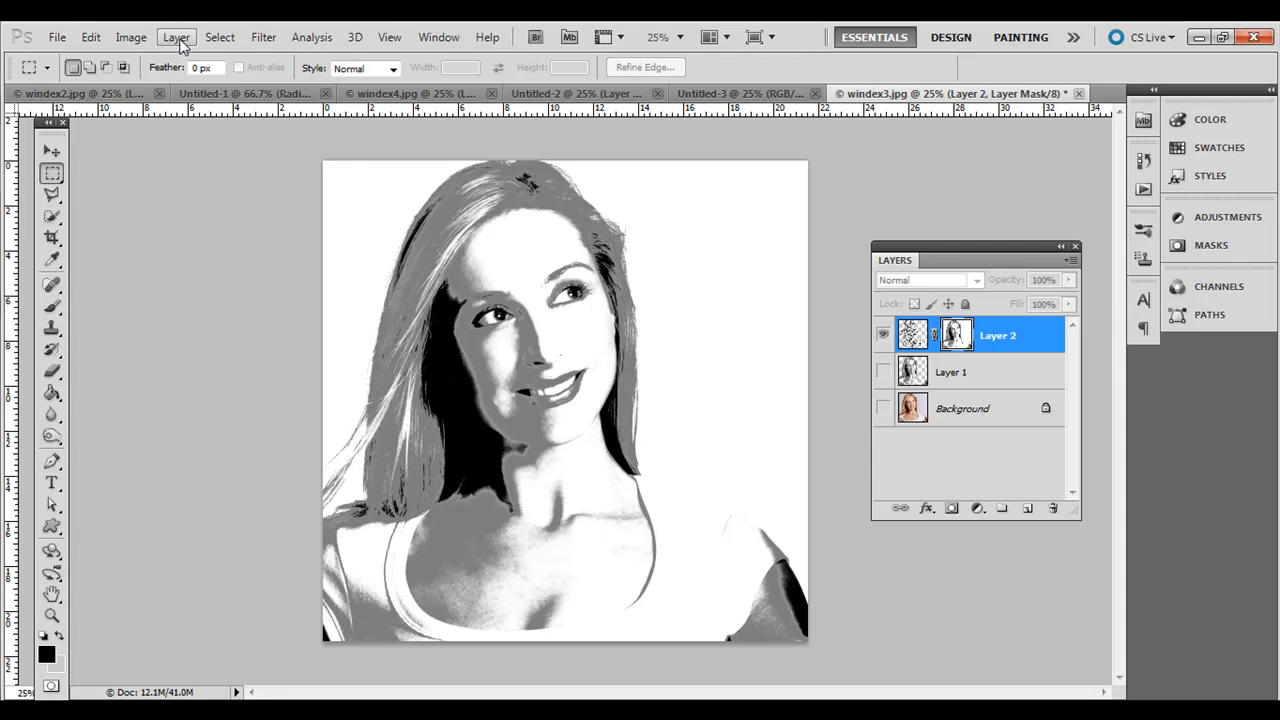
Step: Invert Layer 2's mask so the portrait shows only inside the note strokes
left_click(220, 36)
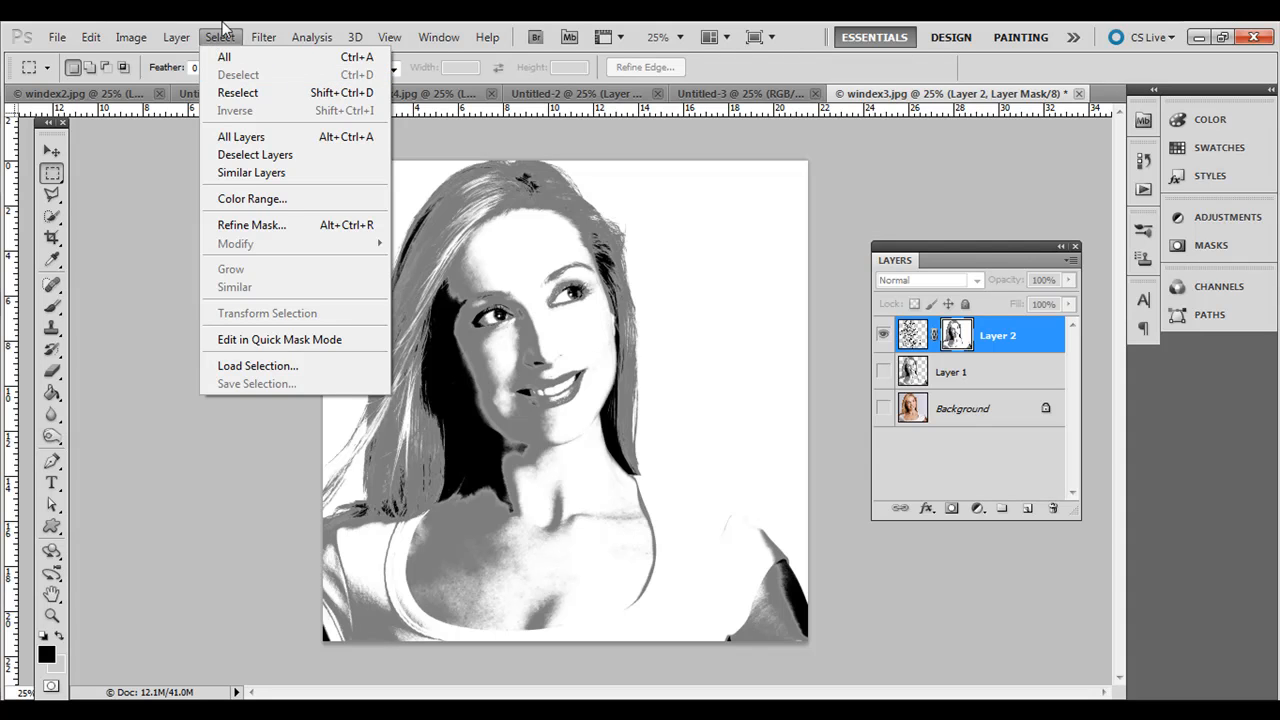
left_click(220, 36)
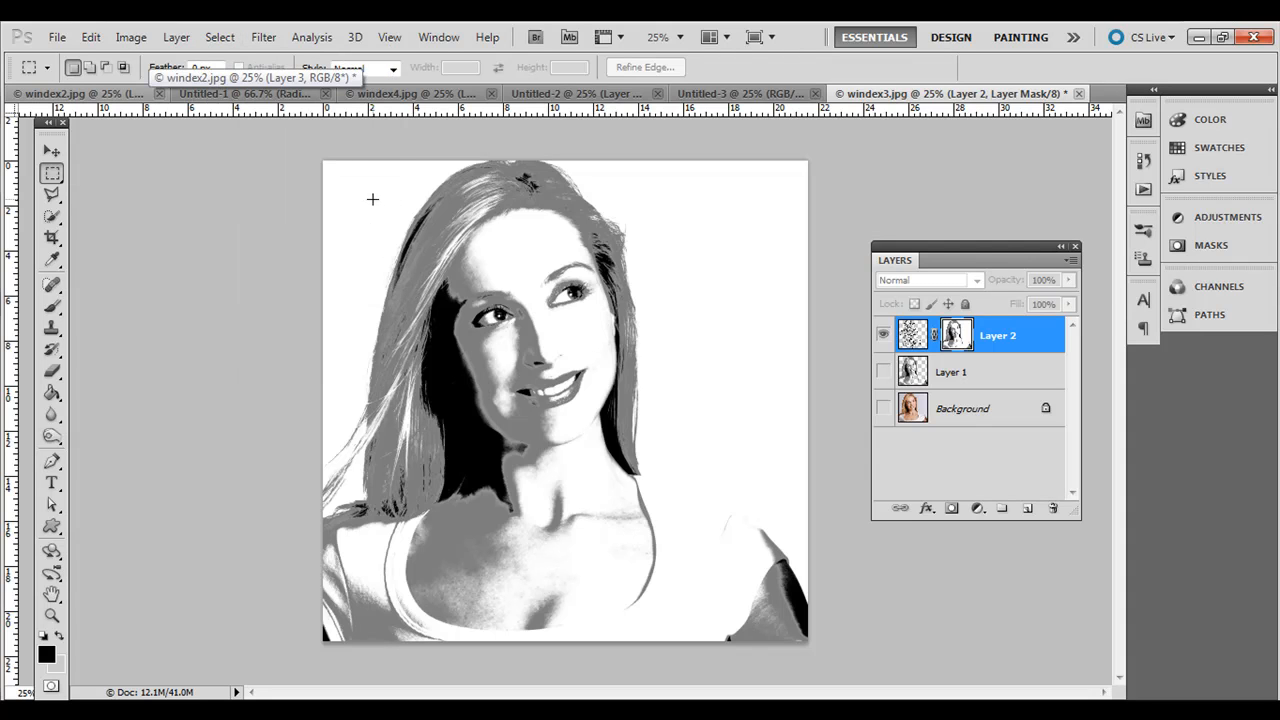
mouse_move(650, 354)
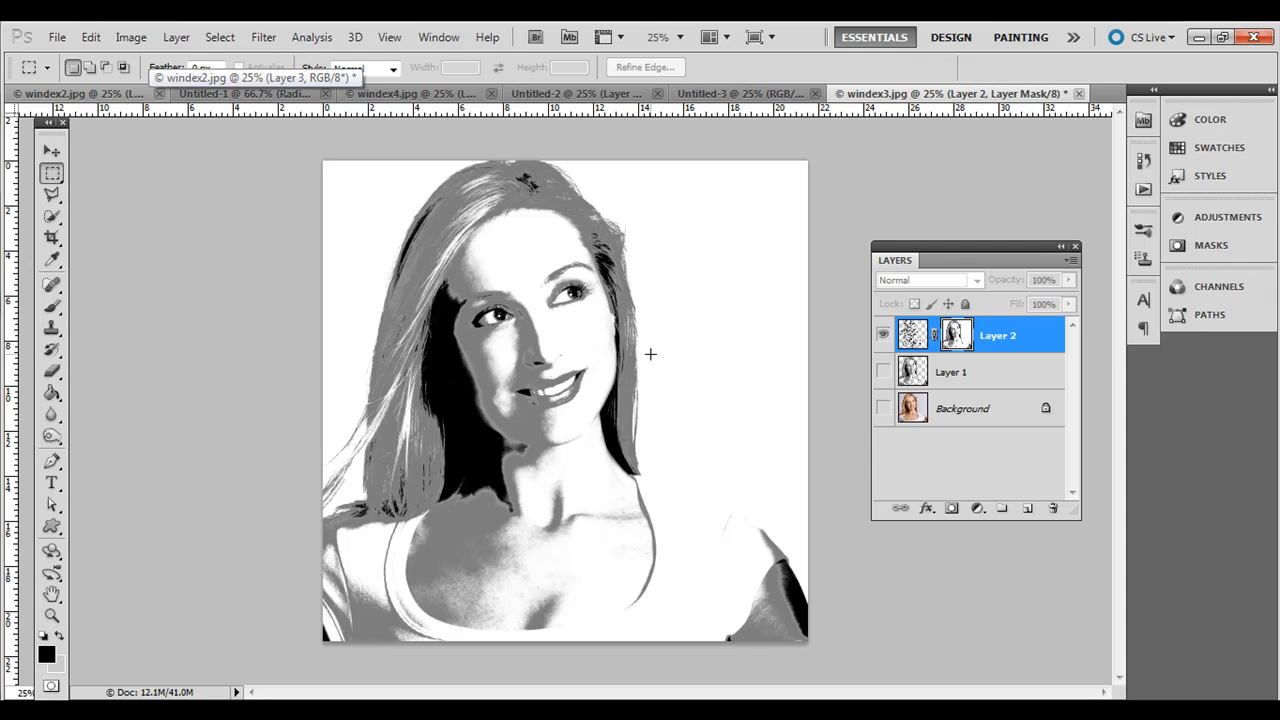
mouse_move(656, 360)
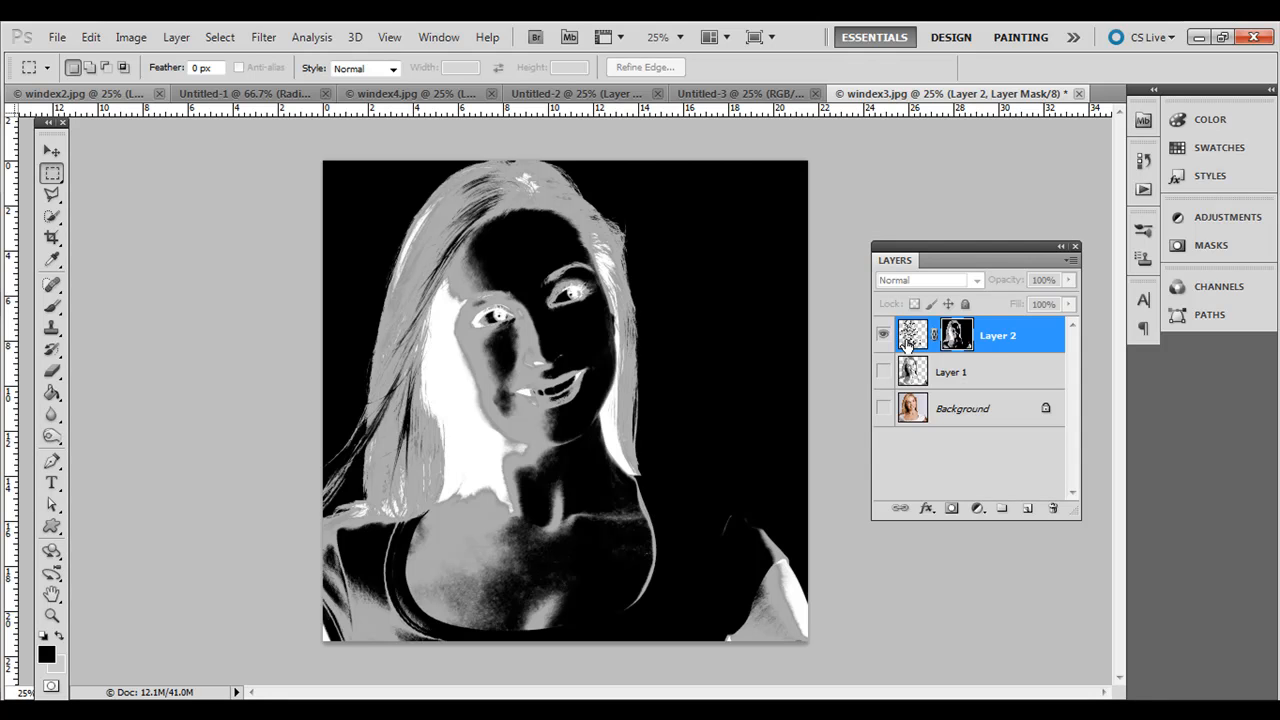
mouse_move(912, 336)
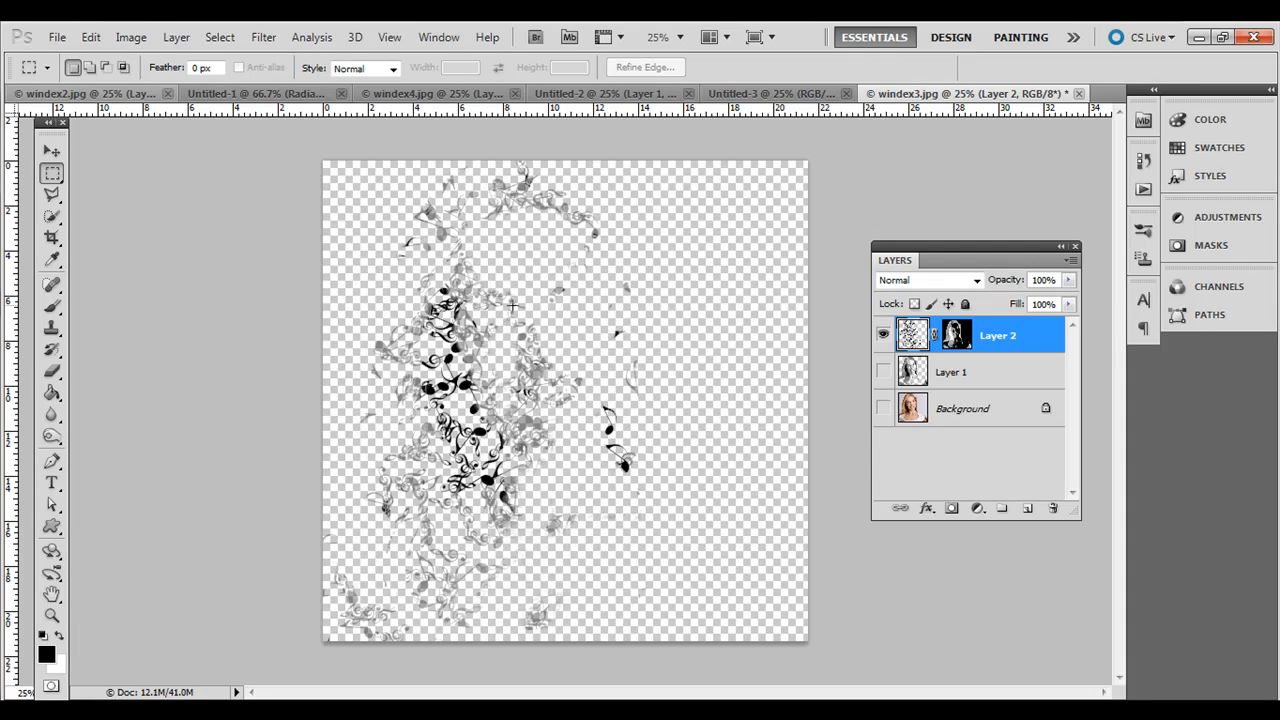
mouse_move(88, 268)
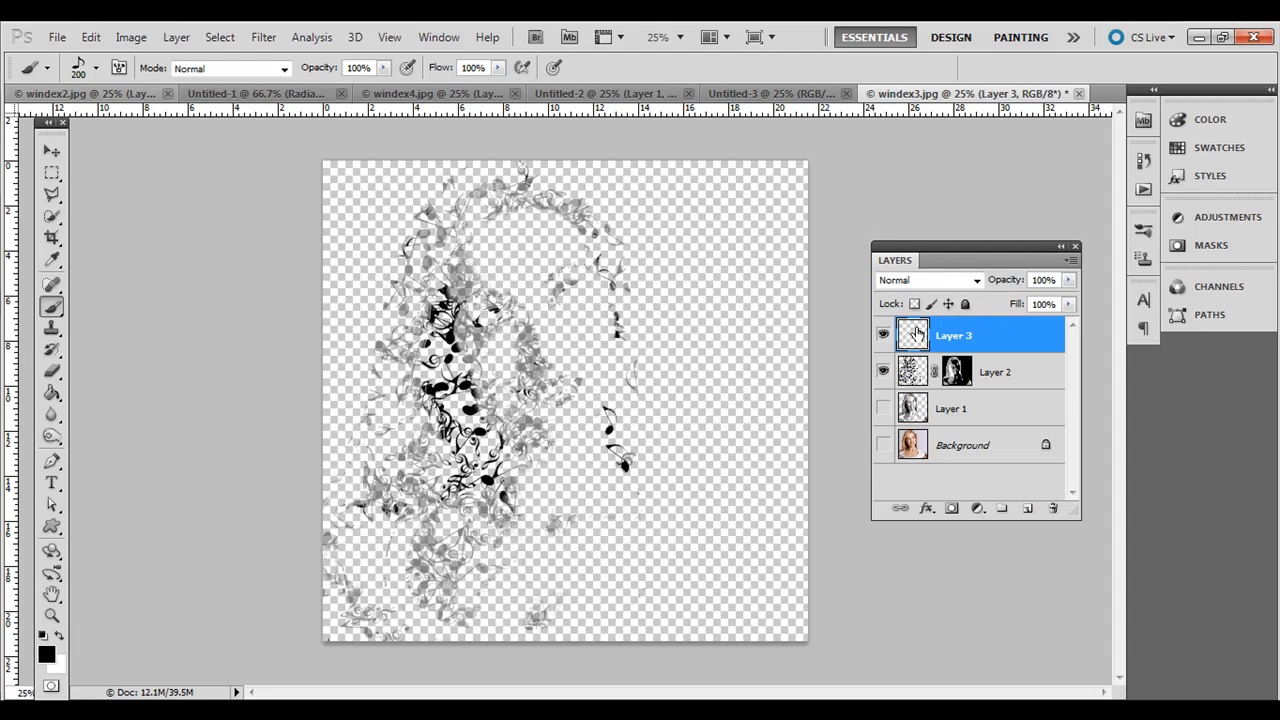
Step: Move the white-filled Layer 3 beneath Layer 2 so the portrait shows on white
left_click_drag(952, 336, 952, 376)
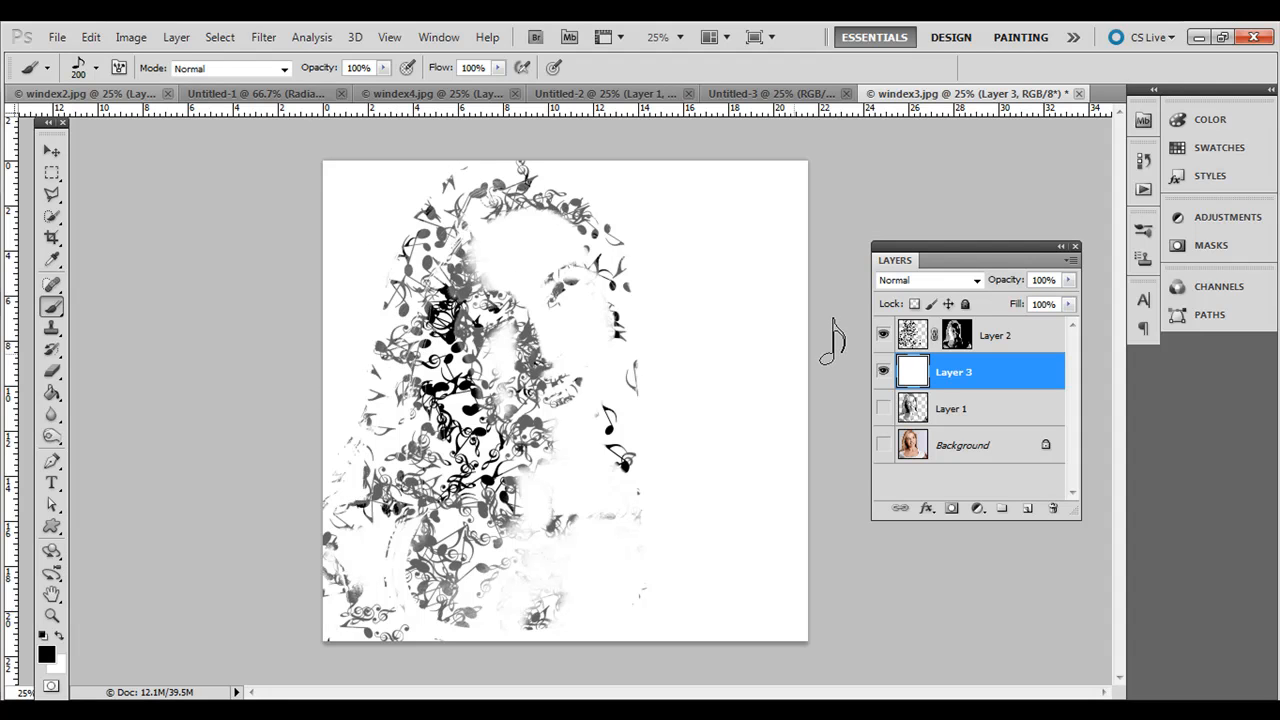
Step: Reactivate Layer 2 and paint more music-note strokes revealing the portrait's face and hair
left_click(996, 336)
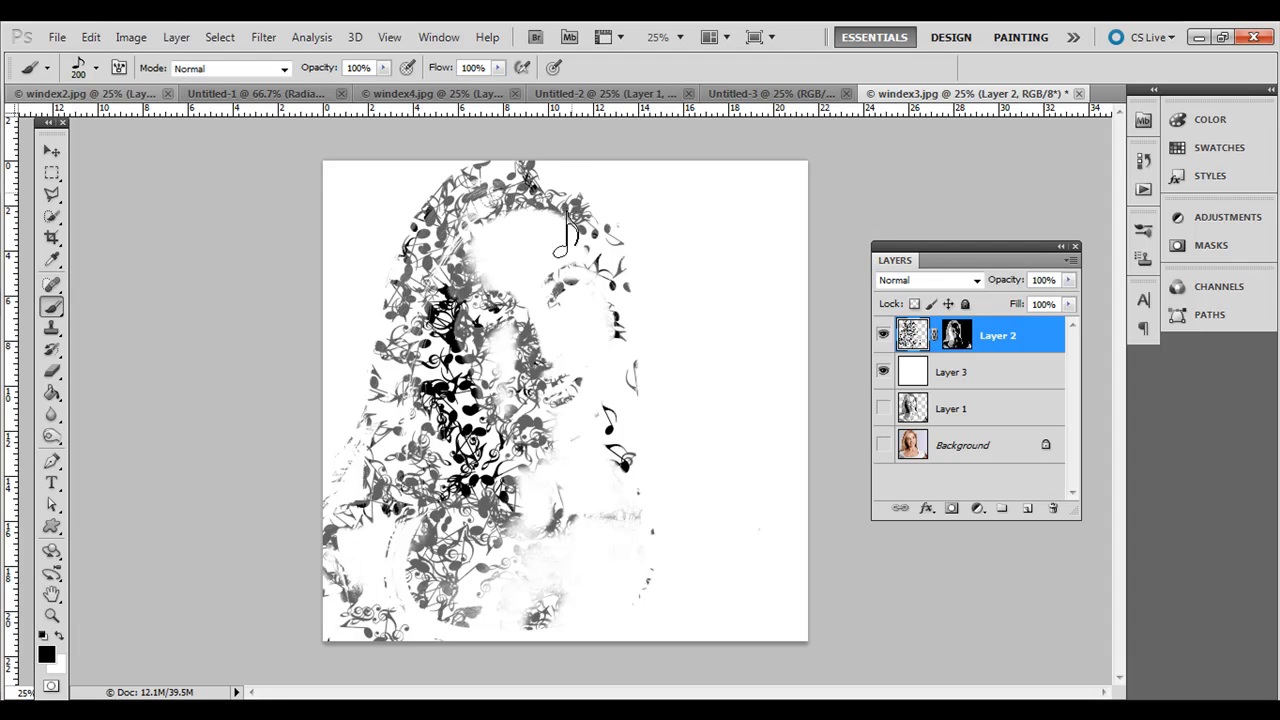
left_click_drag(570, 230, 360, 520)
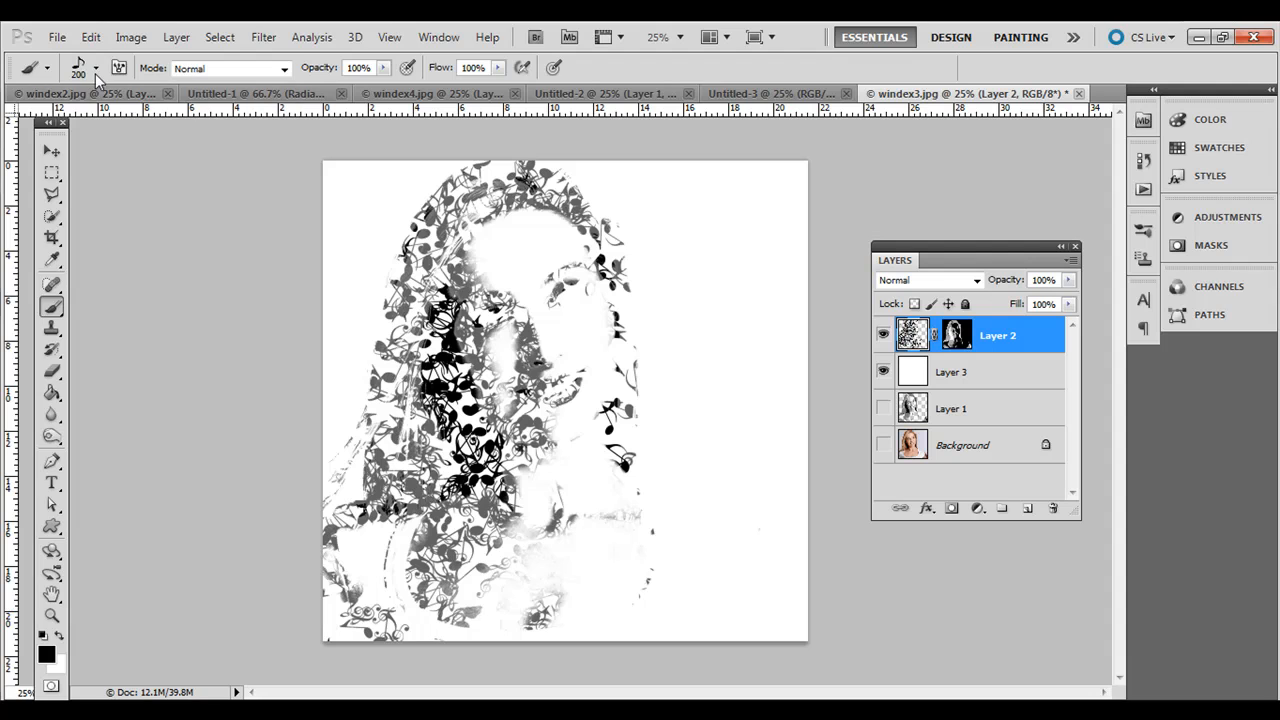
Step: Switch to a soft round brush and reveal the woman's smile on the mask
left_click(96, 68)
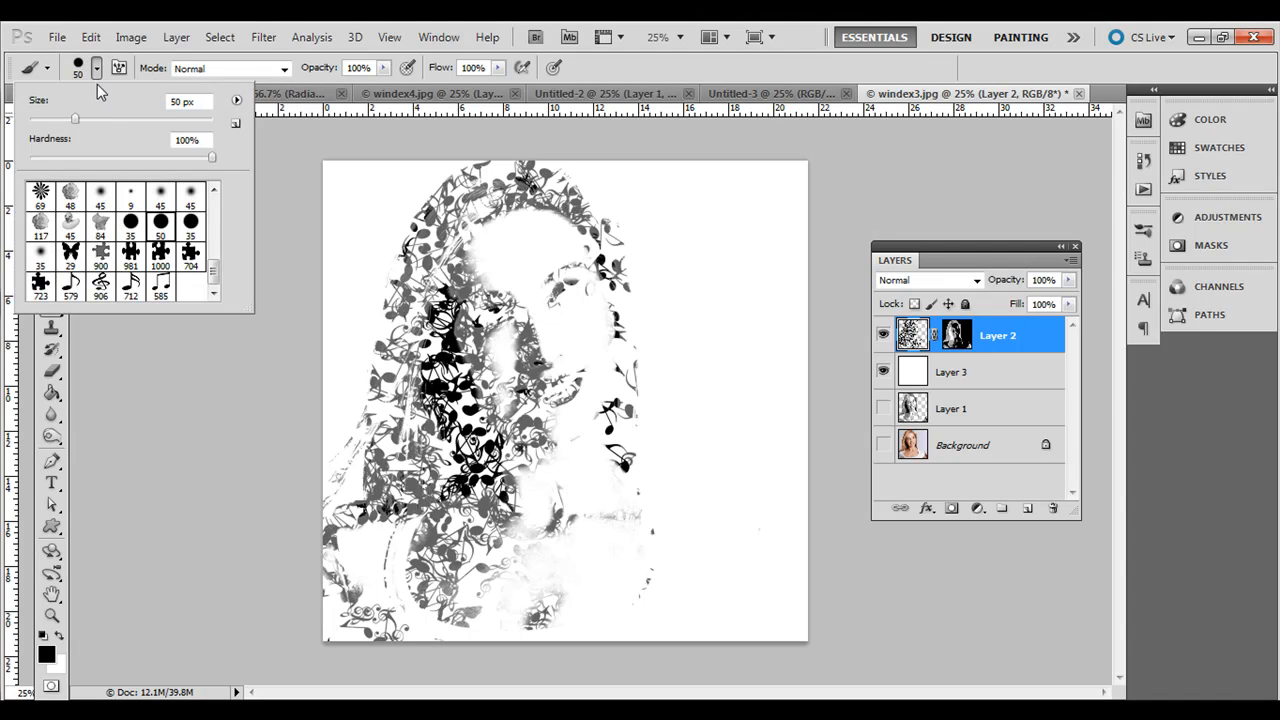
scroll("down", 3)
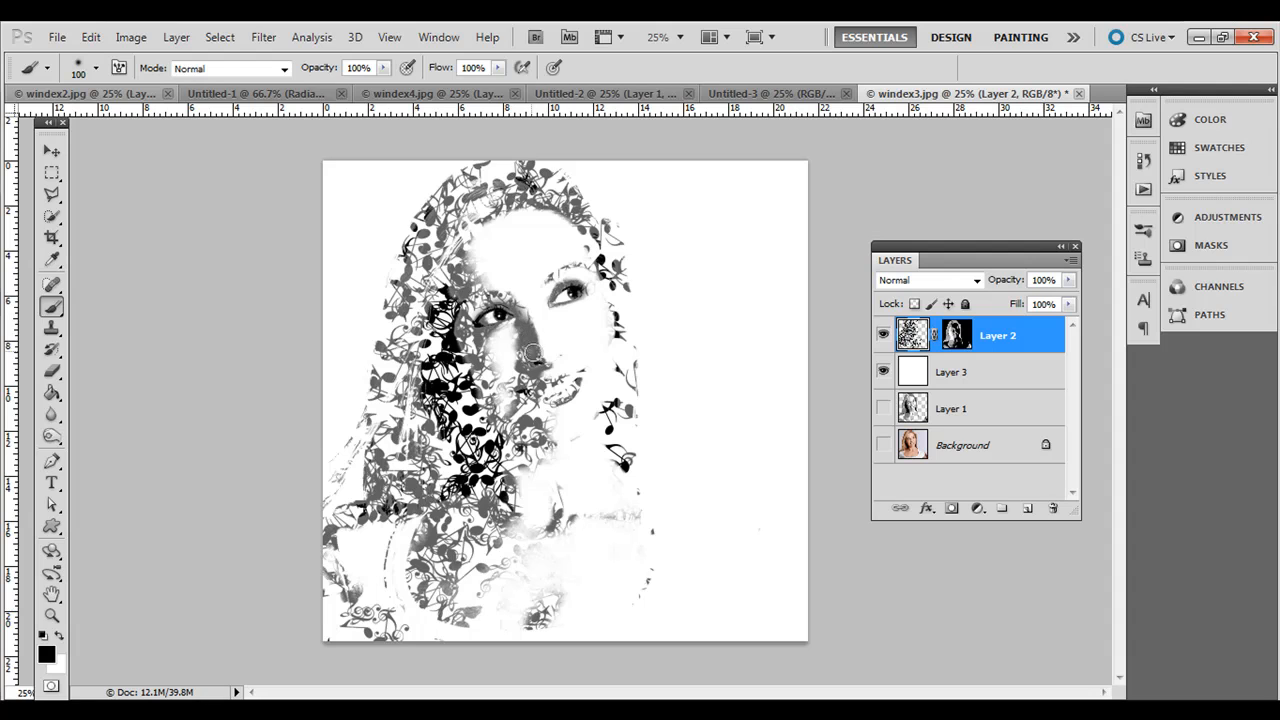
left_click(540, 384)
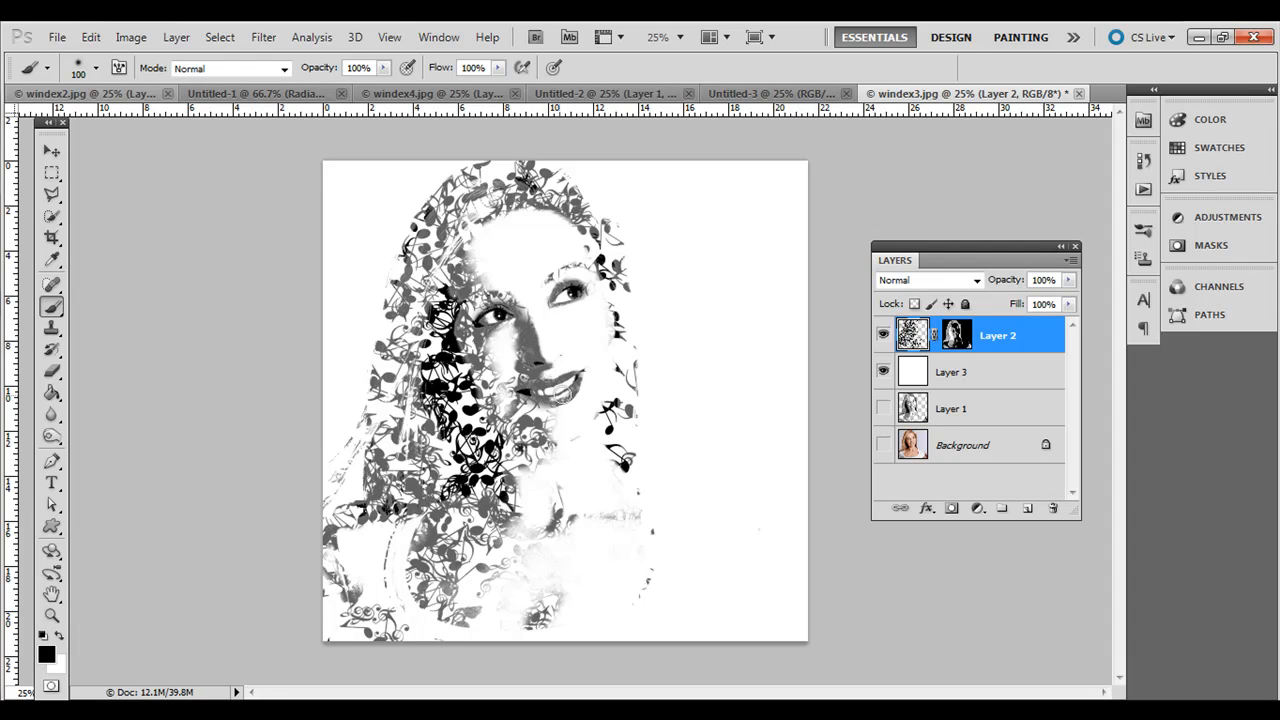
mouse_move(630, 292)
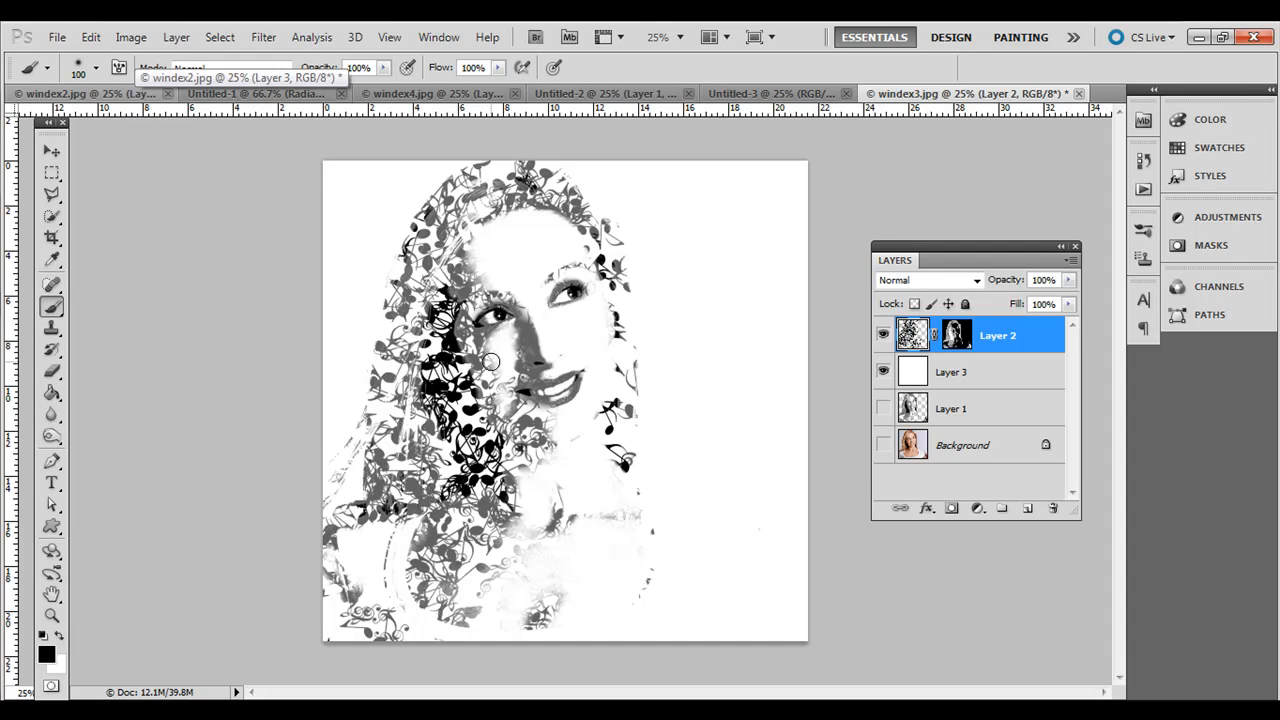
mouse_move(334, 332)
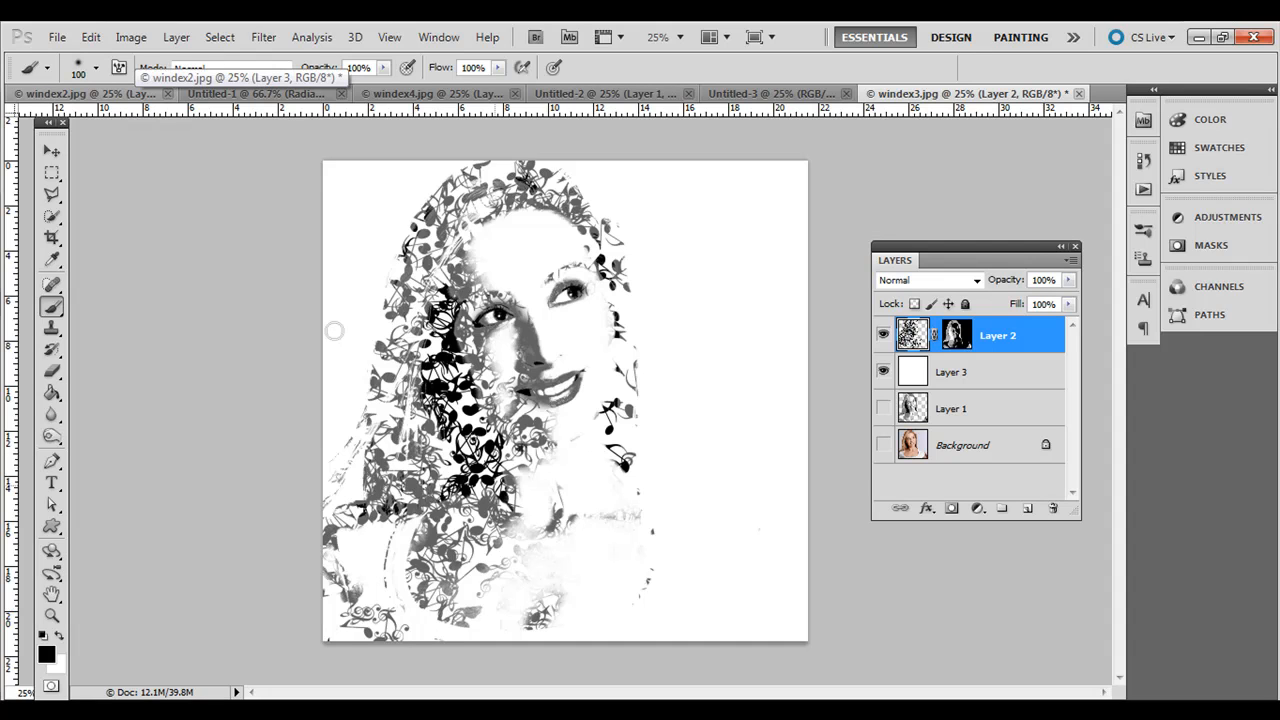
Step: Reselect the large music-note brush from the Brush Preset picker
left_click(96, 68)
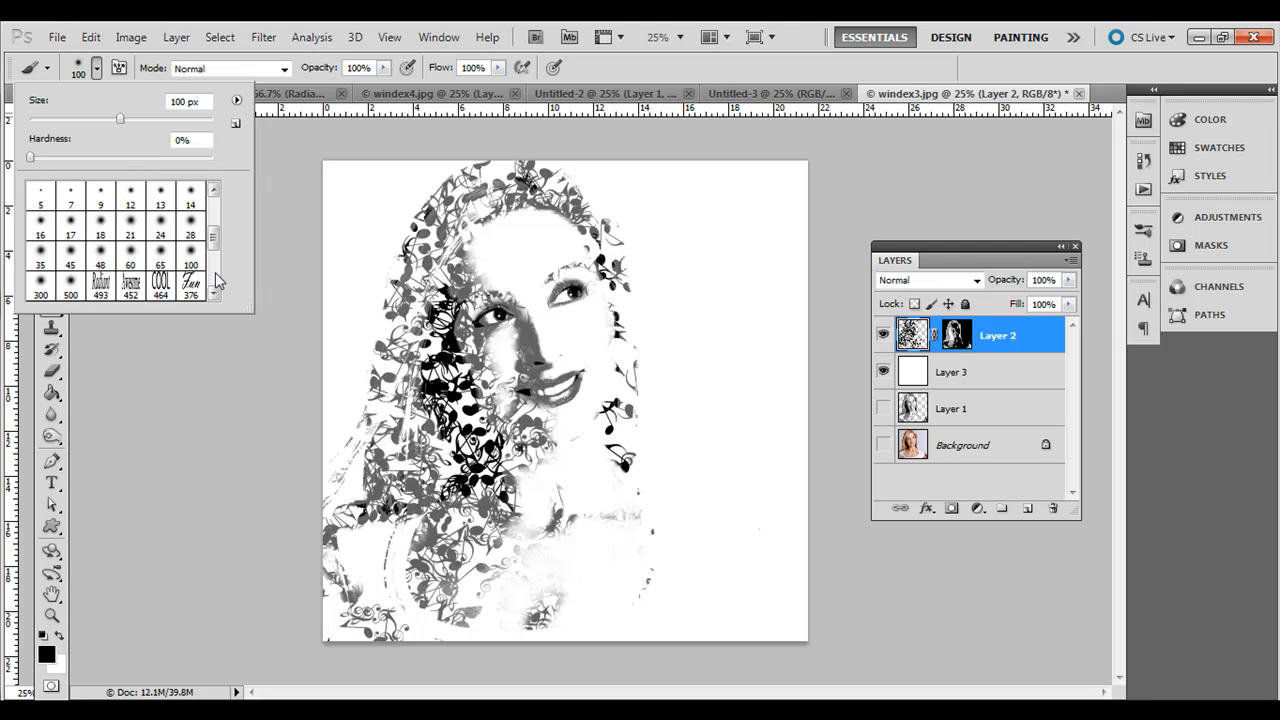
scroll("down", 3)
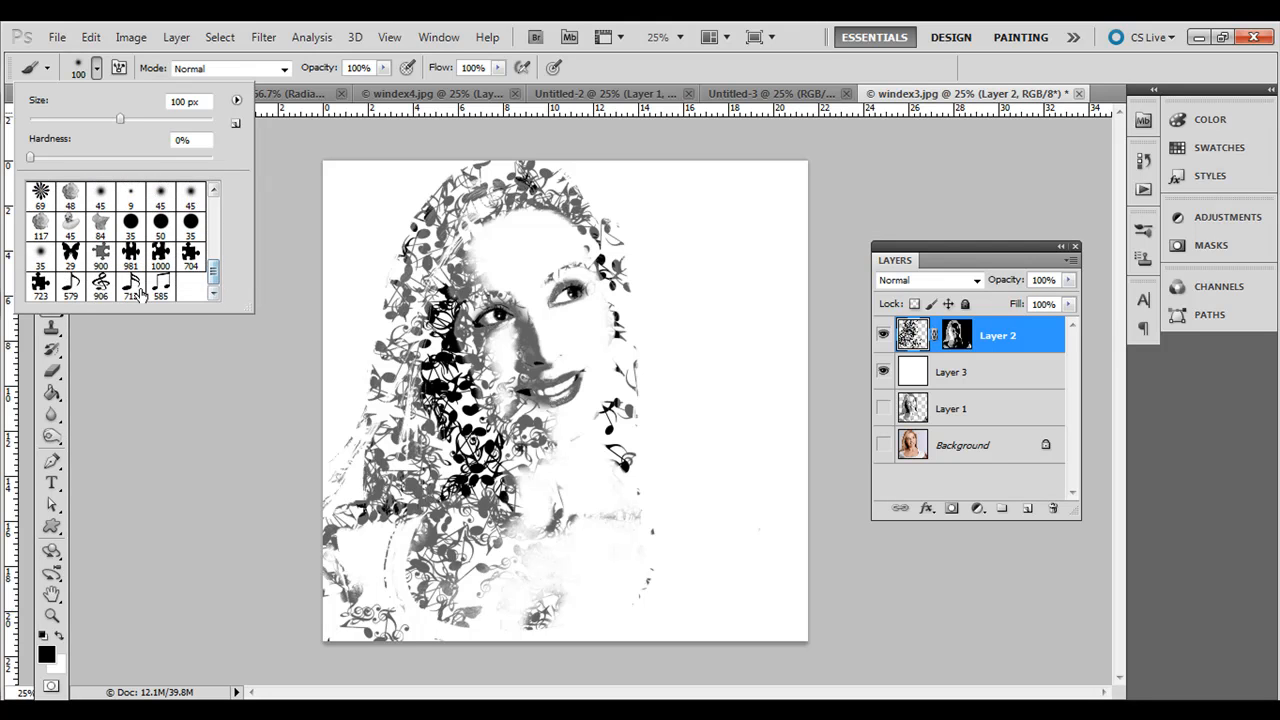
left_click(100, 280)
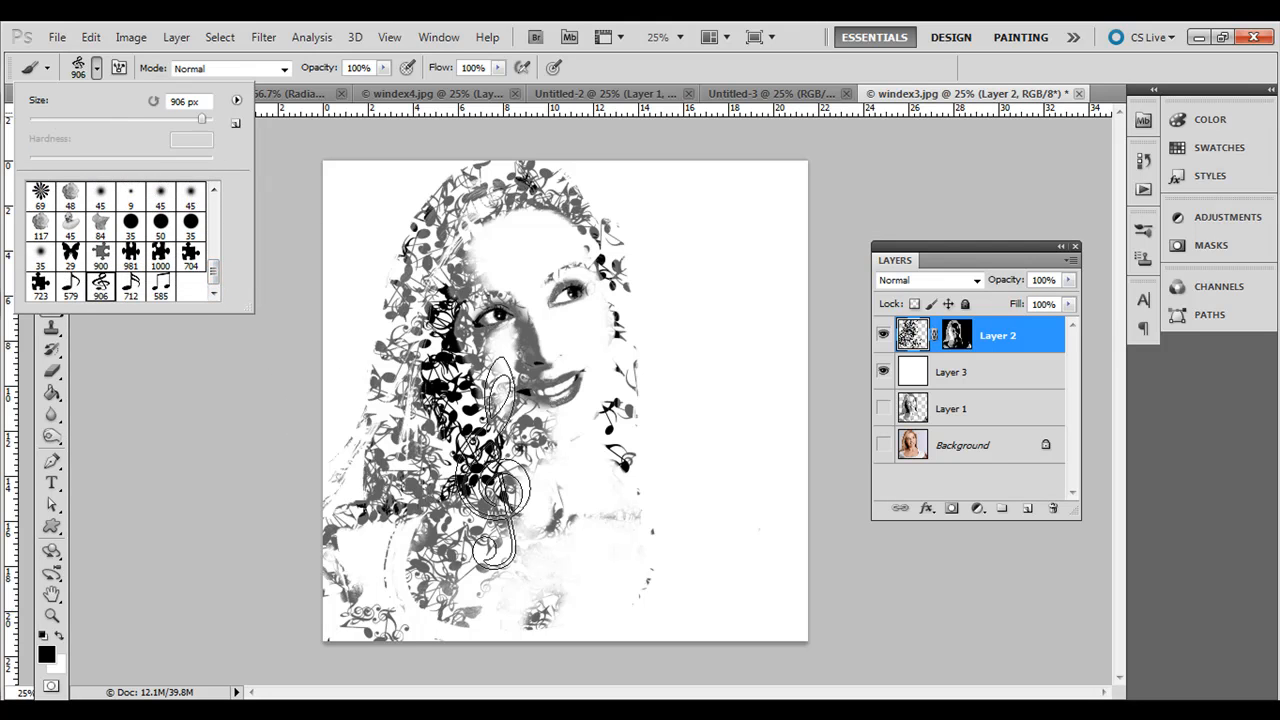
left_click(70, 280)
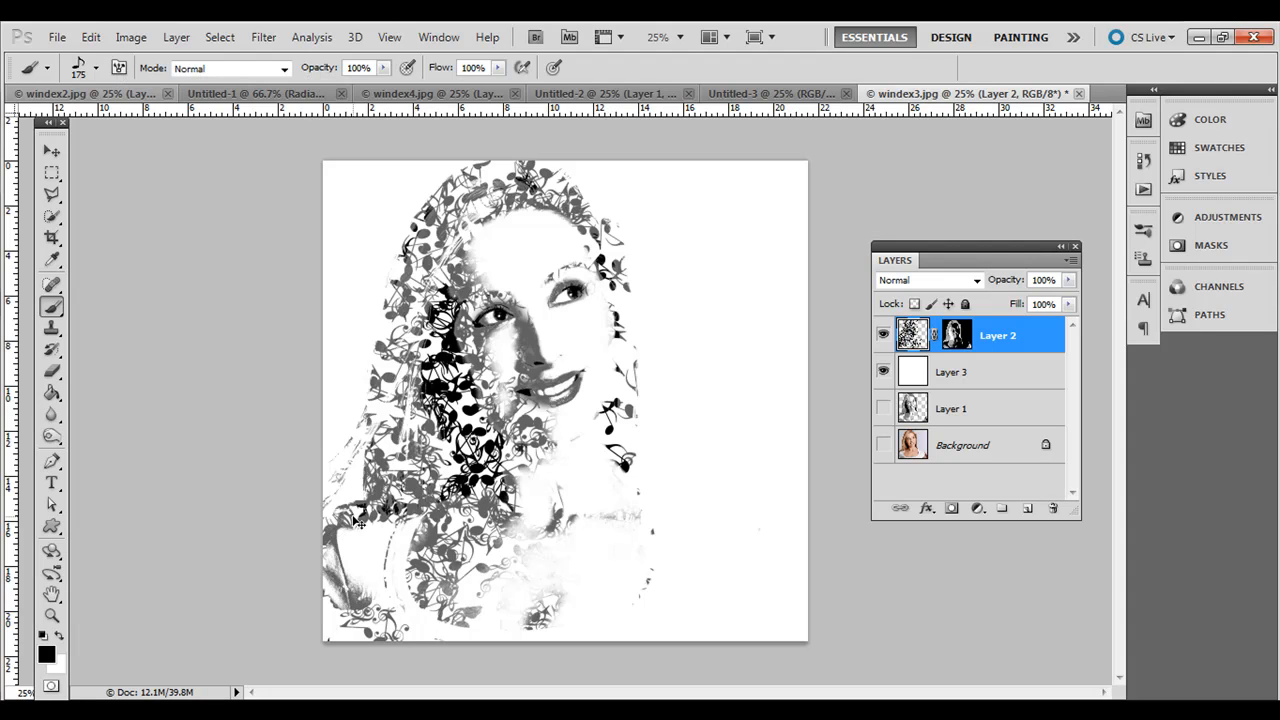
Step: Raise the music-note brush Spacing to 165% in Brush Tip Shape
left_click(438, 36)
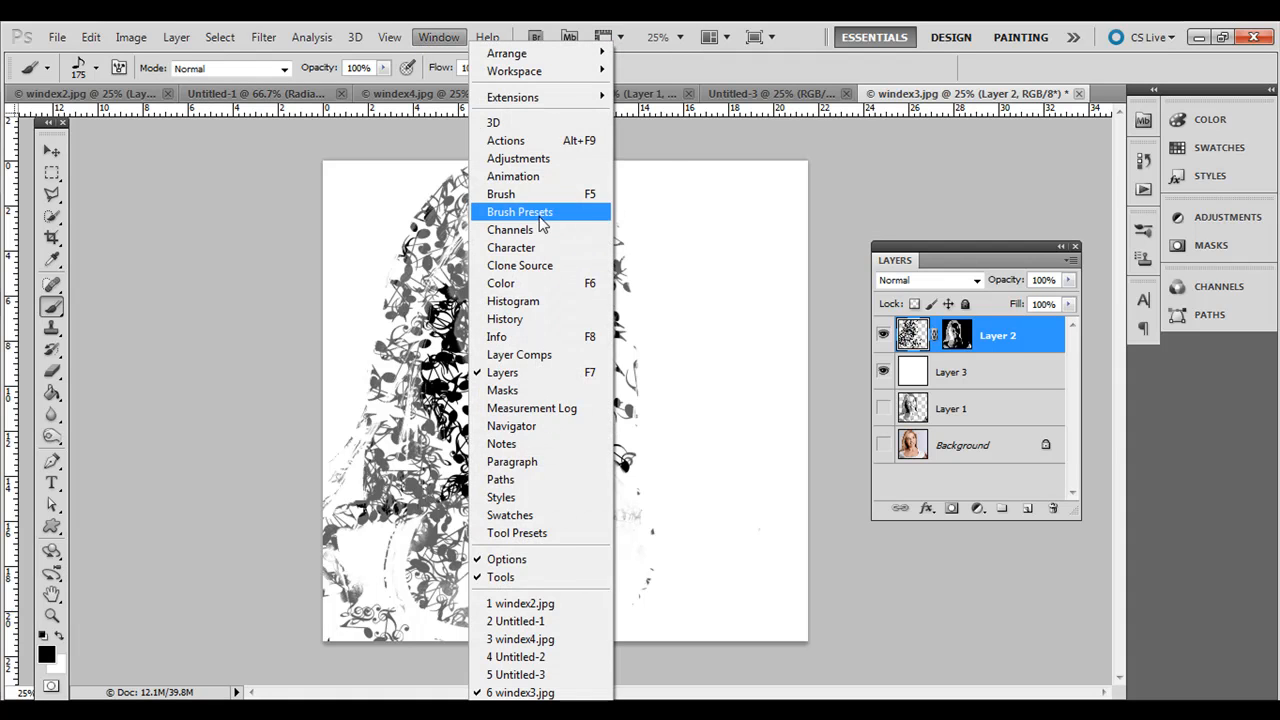
left_click(520, 212)
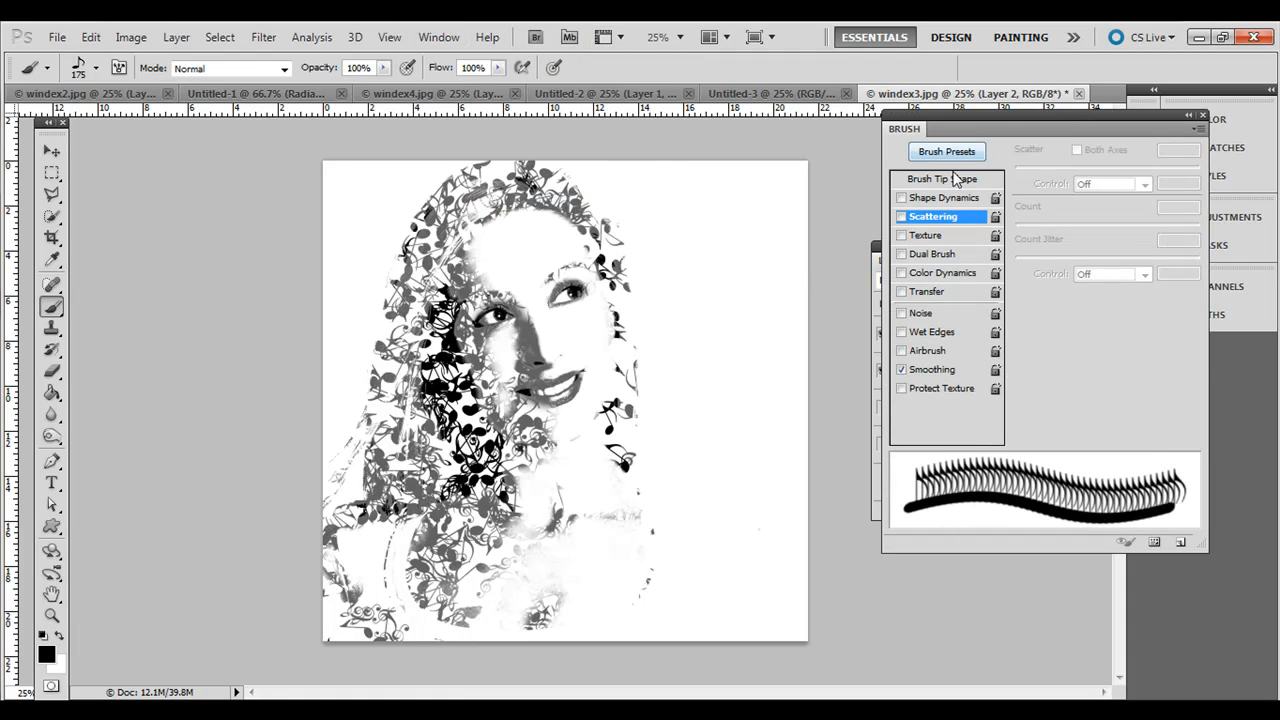
left_click(940, 178)
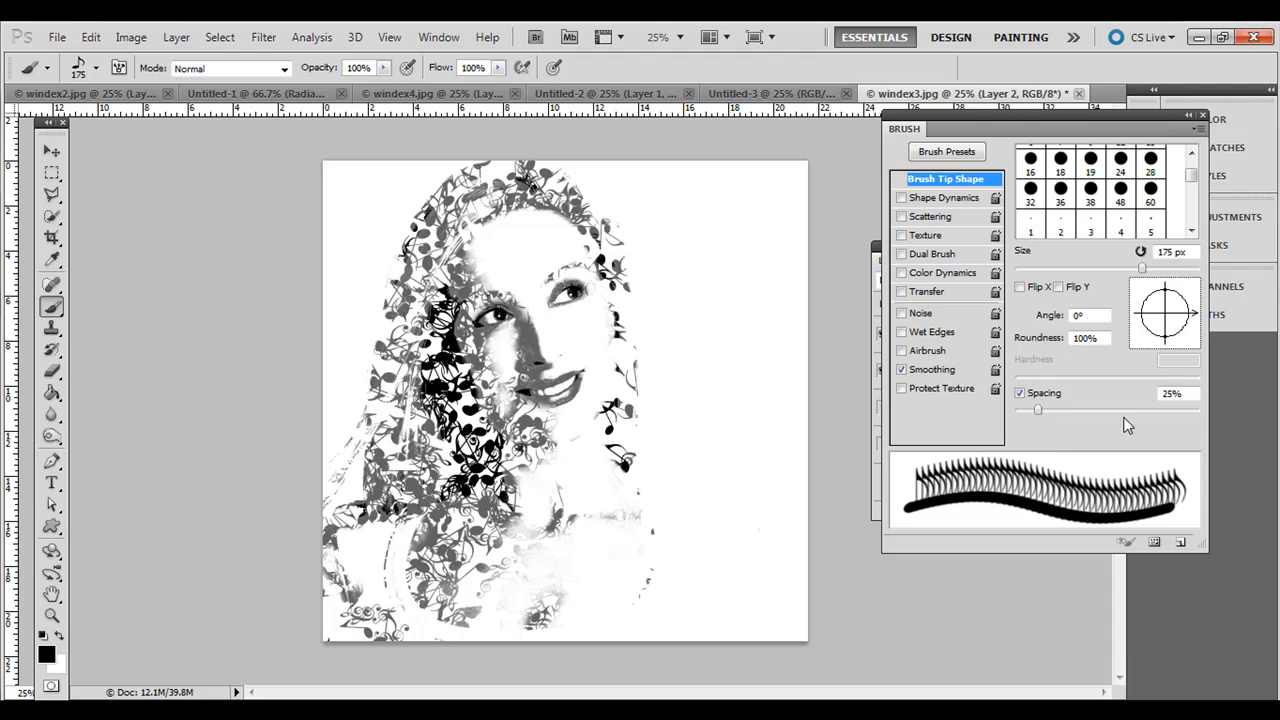
left_click_drag(1038, 410, 1136, 410)
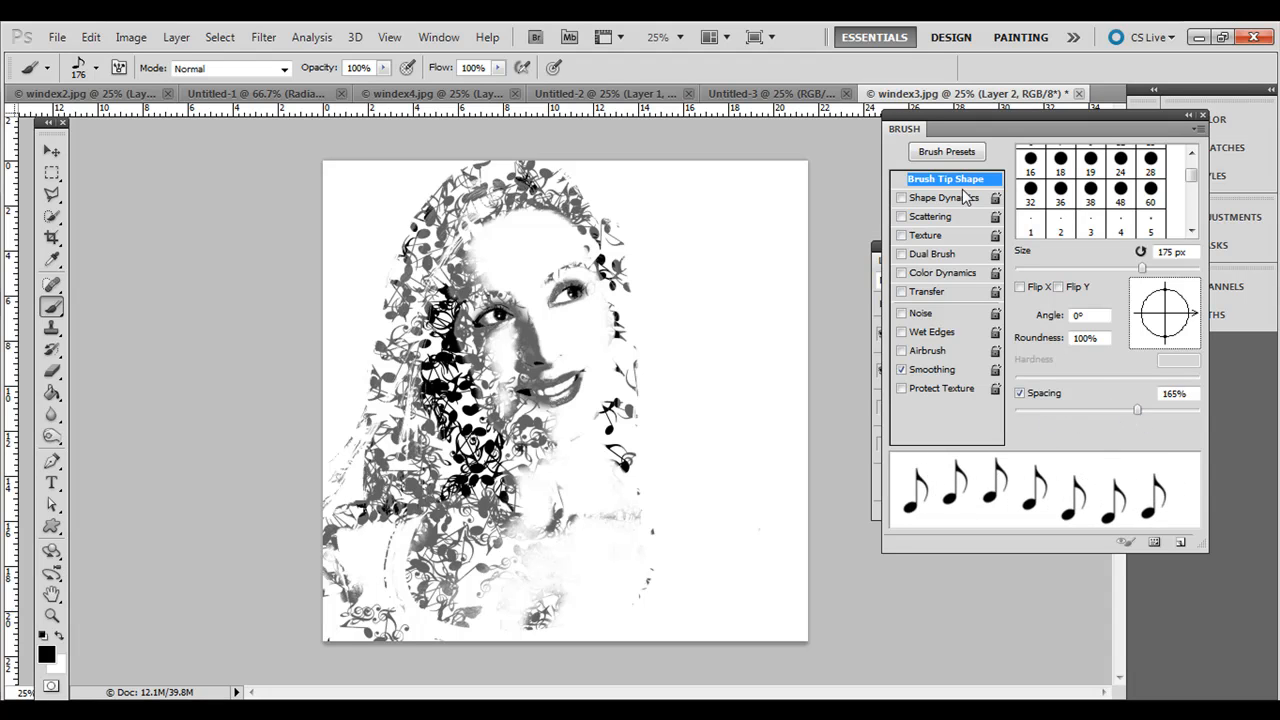
Step: Enable Shape Dynamics with Size Jitter 70% and Angle Jitter 51%
left_click(938, 198)
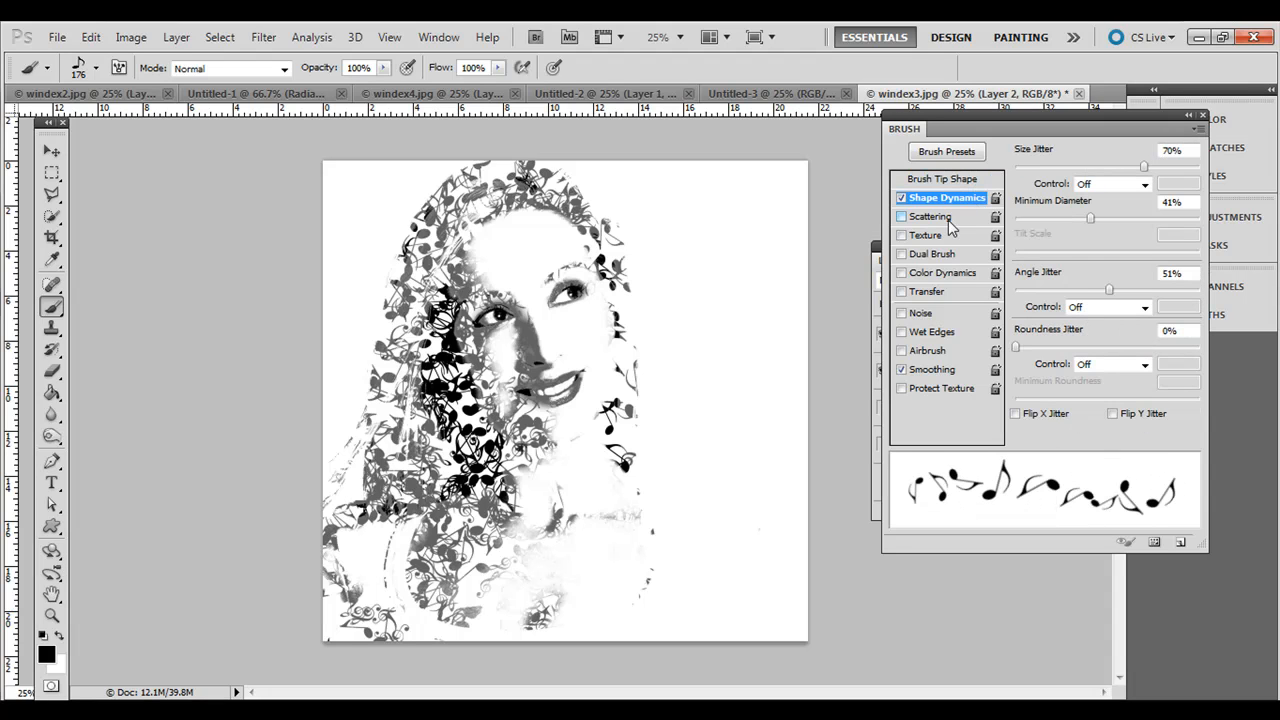
left_click(636, 644)
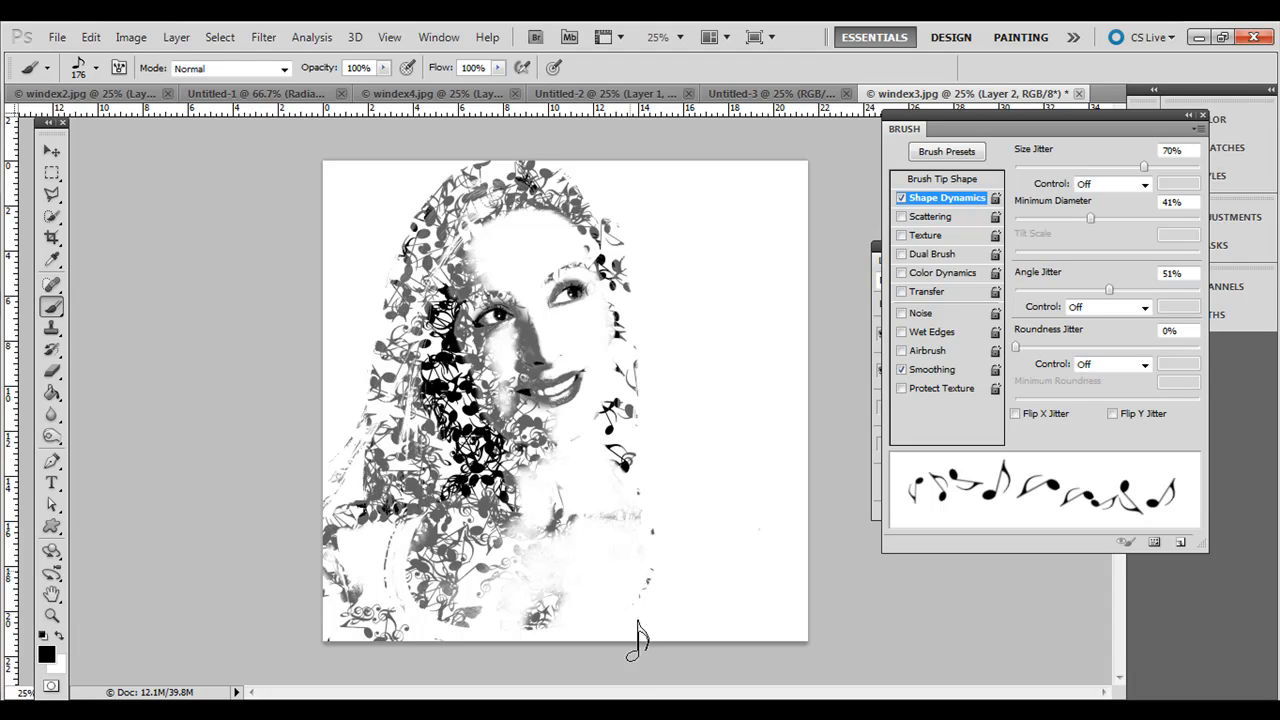
left_click_drag(636, 640, 364, 436)
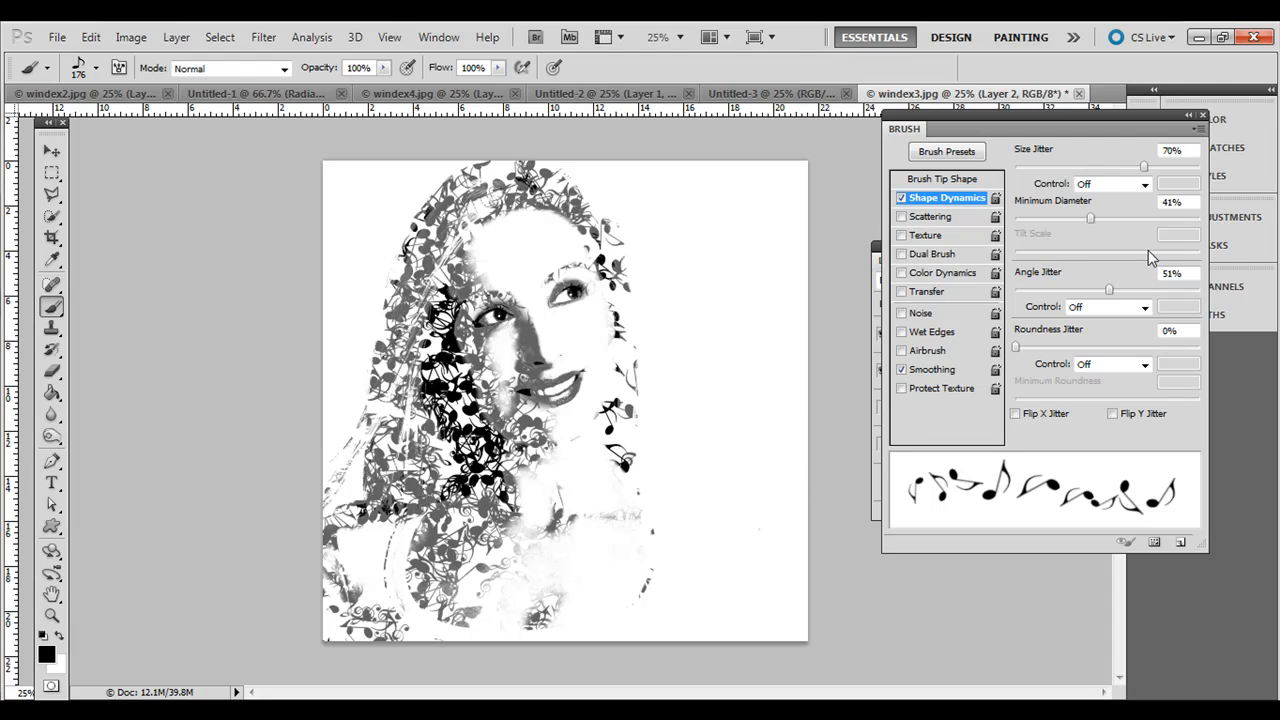
mouse_move(1116, 128)
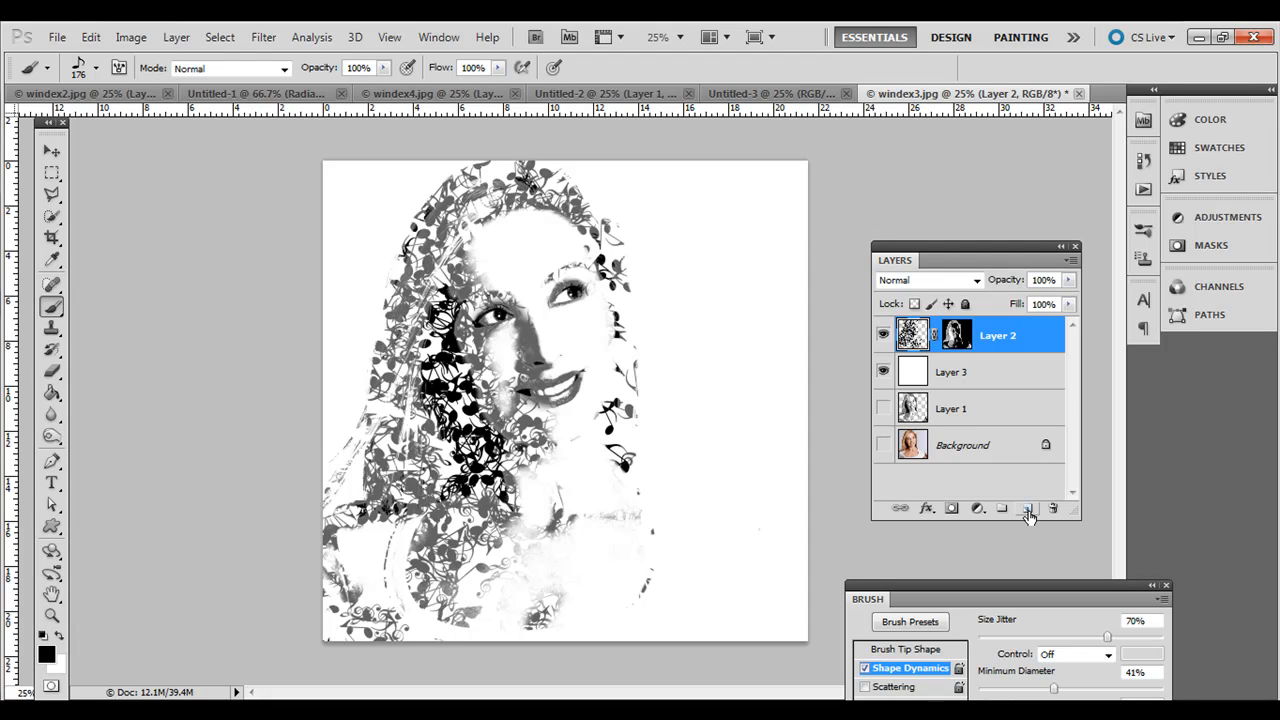
Step: Add a new Layer 4 and paint scattered jittered music notes around the head
left_click(1028, 508)
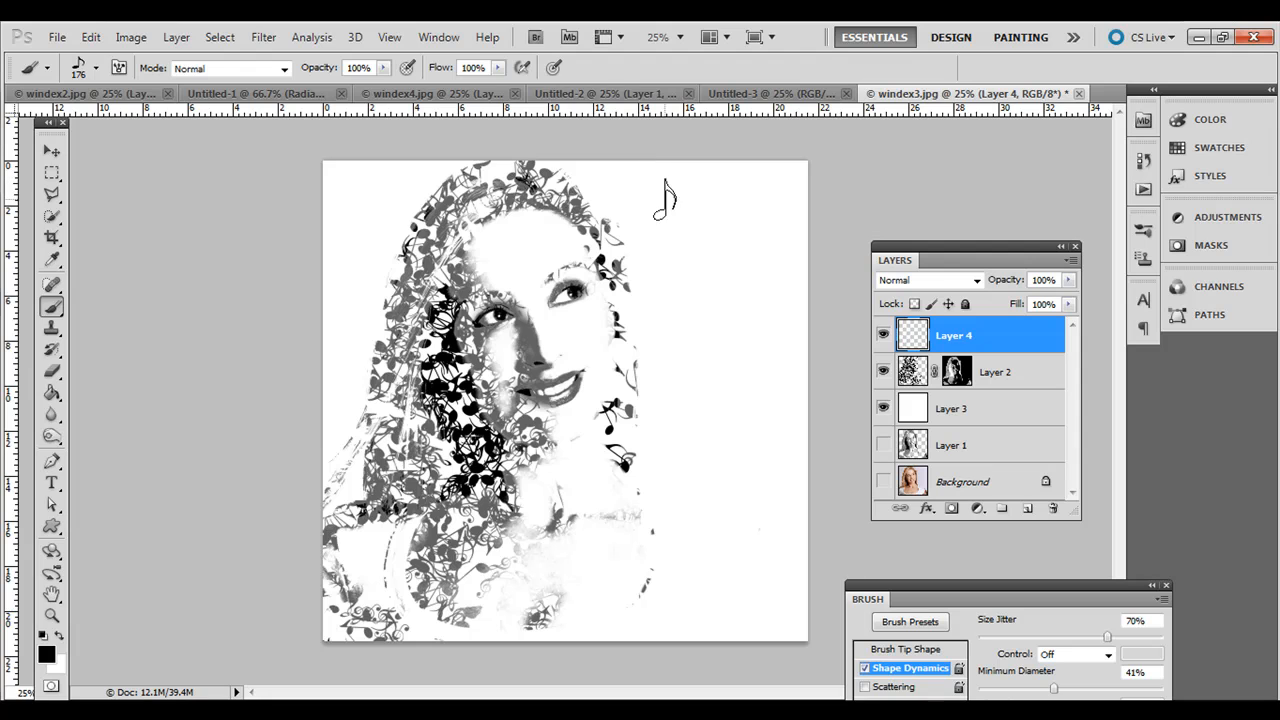
left_click_drag(664, 196, 770, 240)
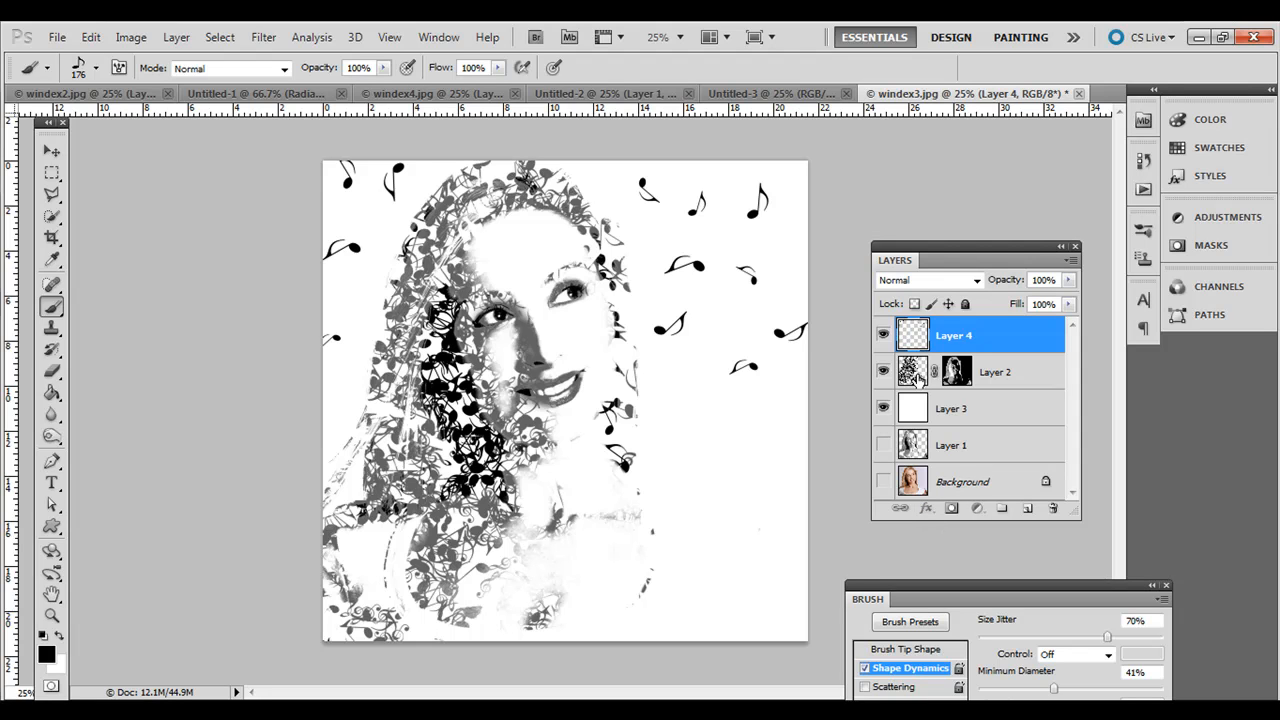
Step: Select Layer 2 and add a Gradient Overlay layer style via the fx button
left_click(996, 370)
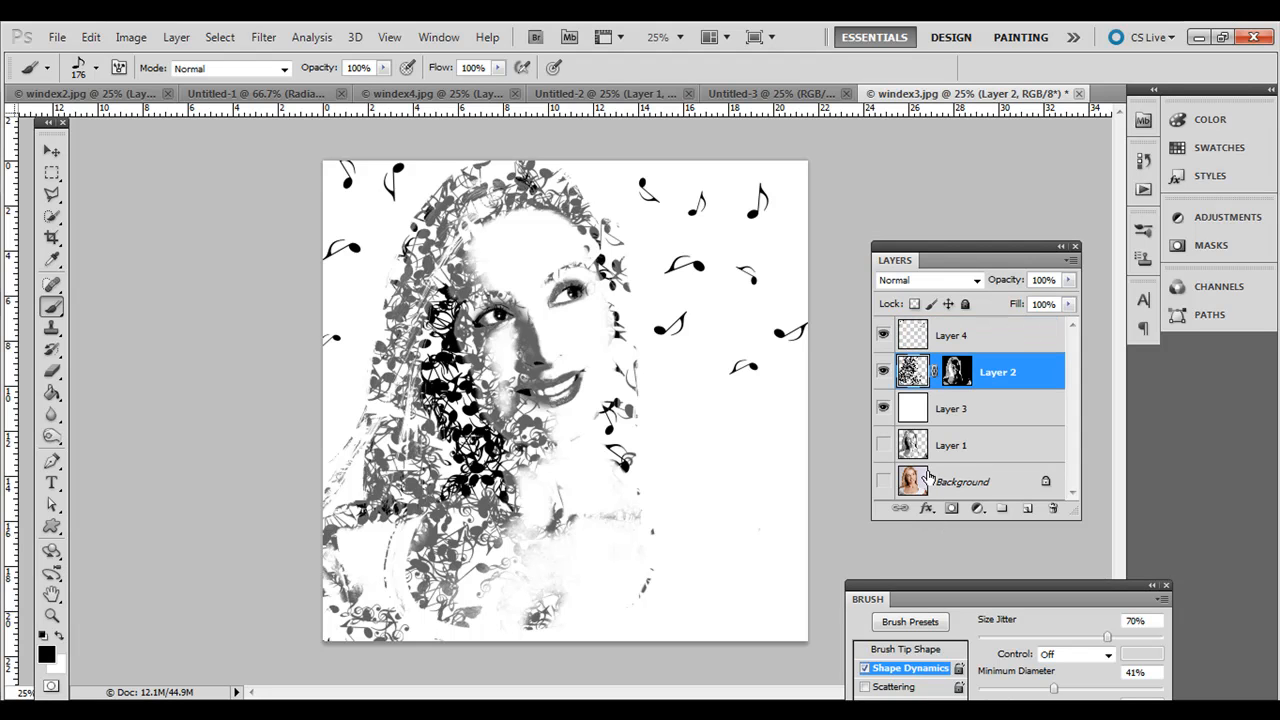
left_click(926, 508)
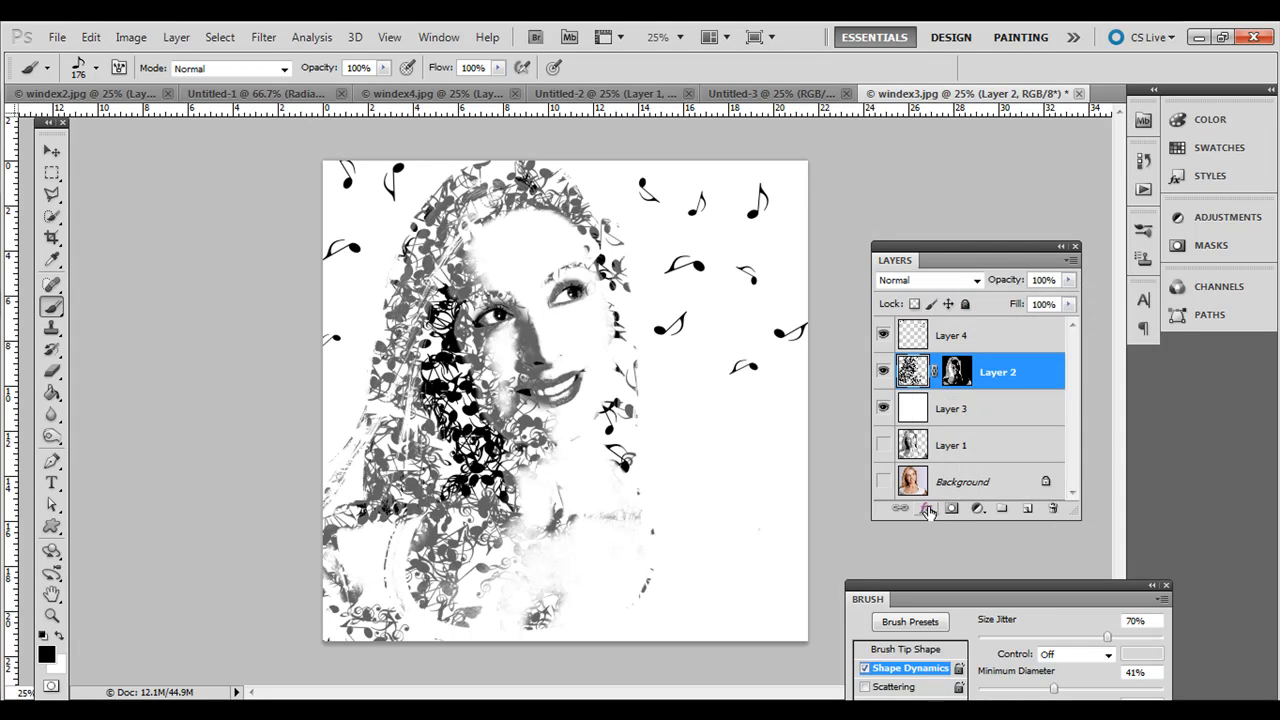
left_click(928, 508)
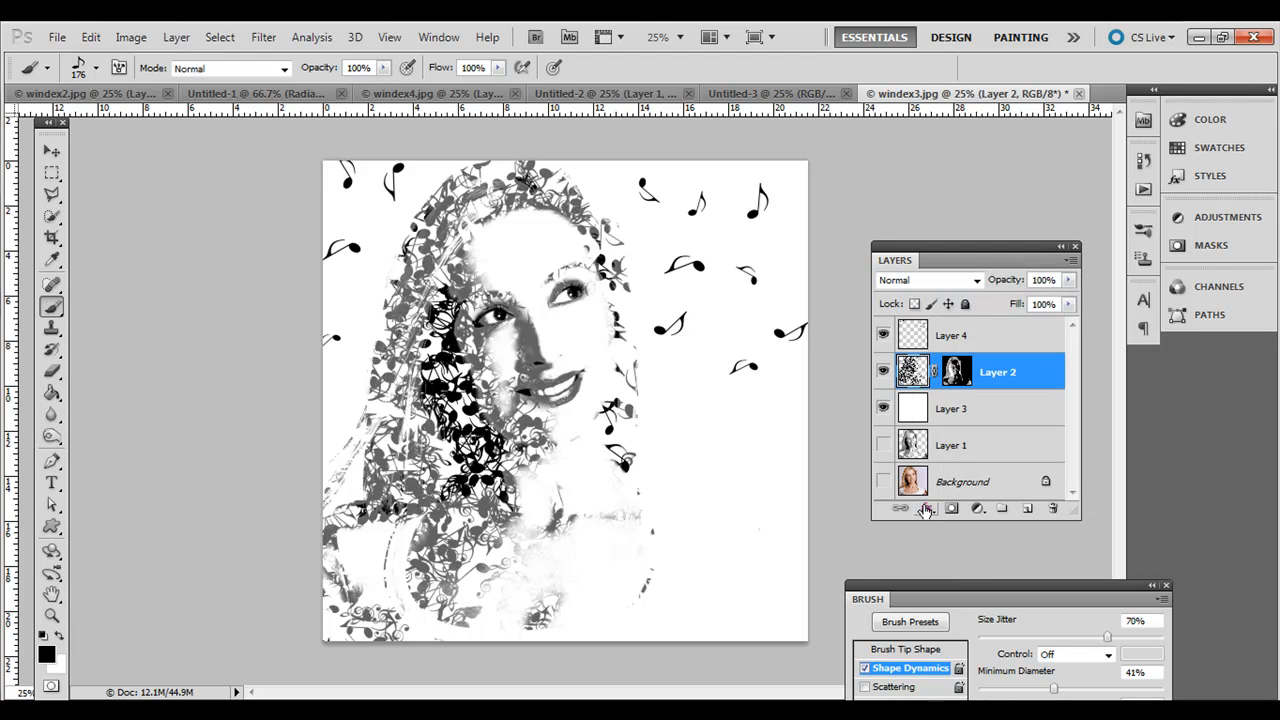
left_click(900, 508)
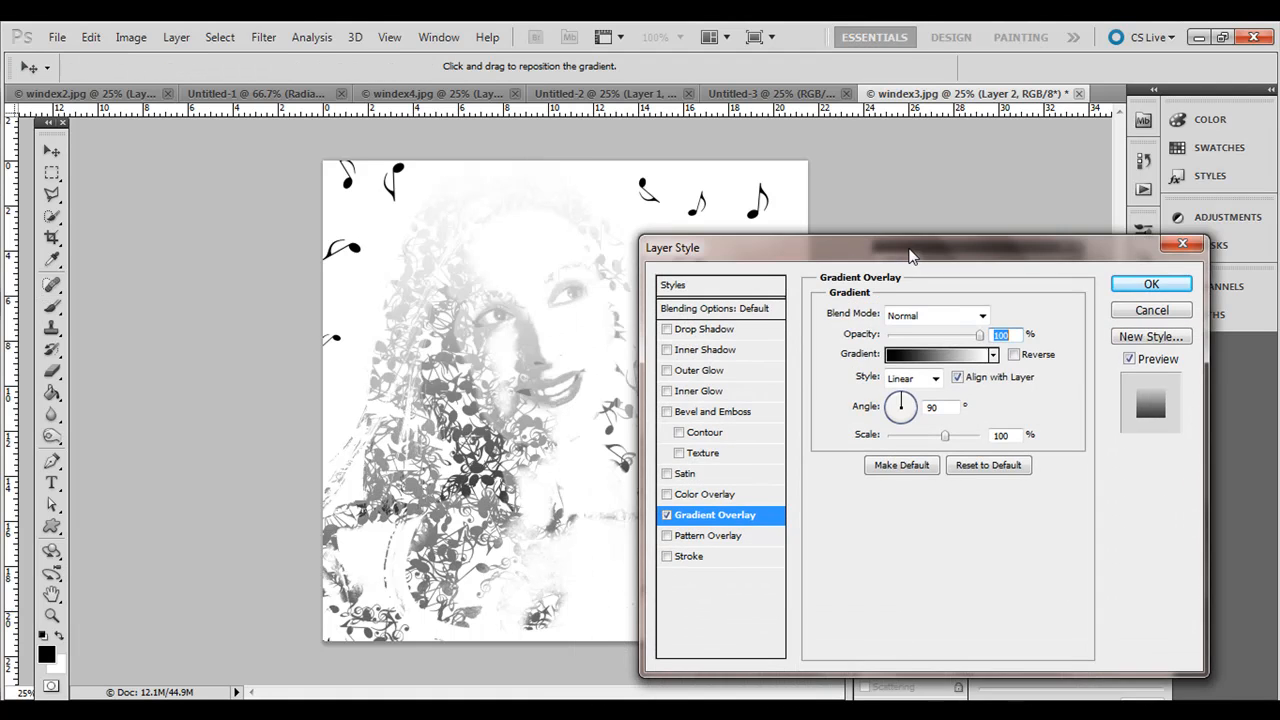
Step: Preview several gradient presets and settle on Blue, Red, Yellow for the overlay
left_click(992, 354)
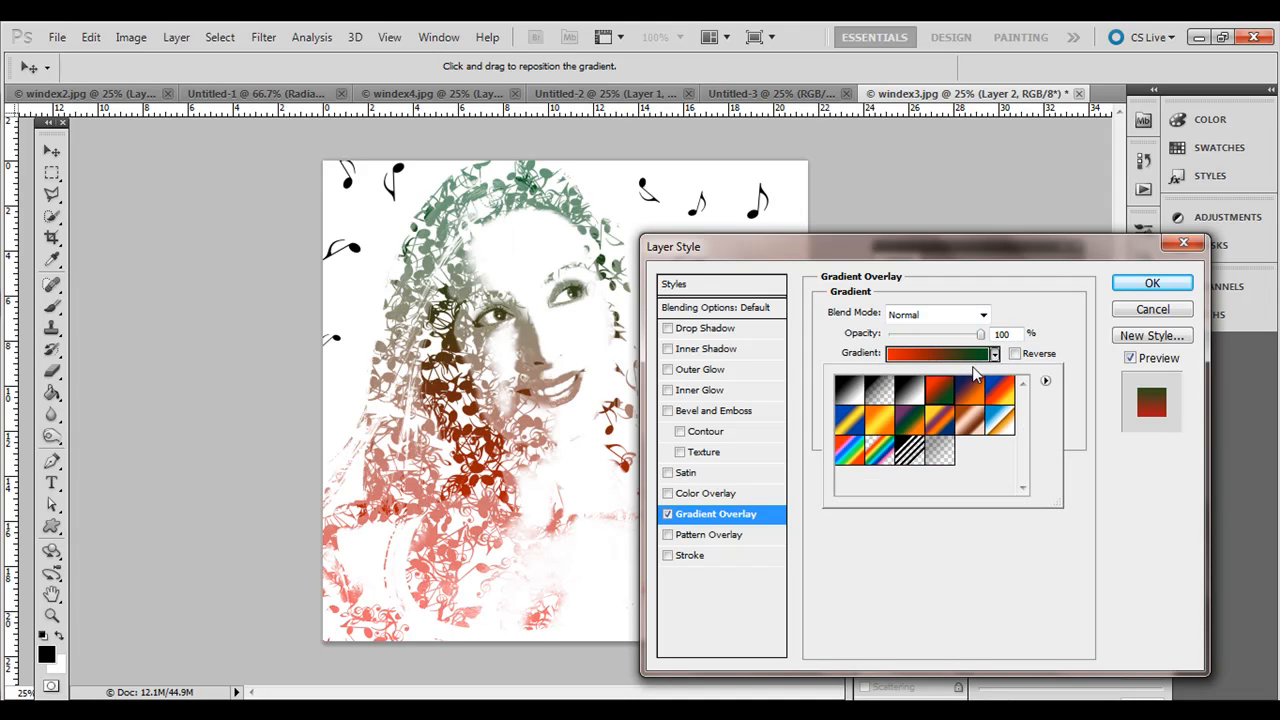
left_click(968, 400)
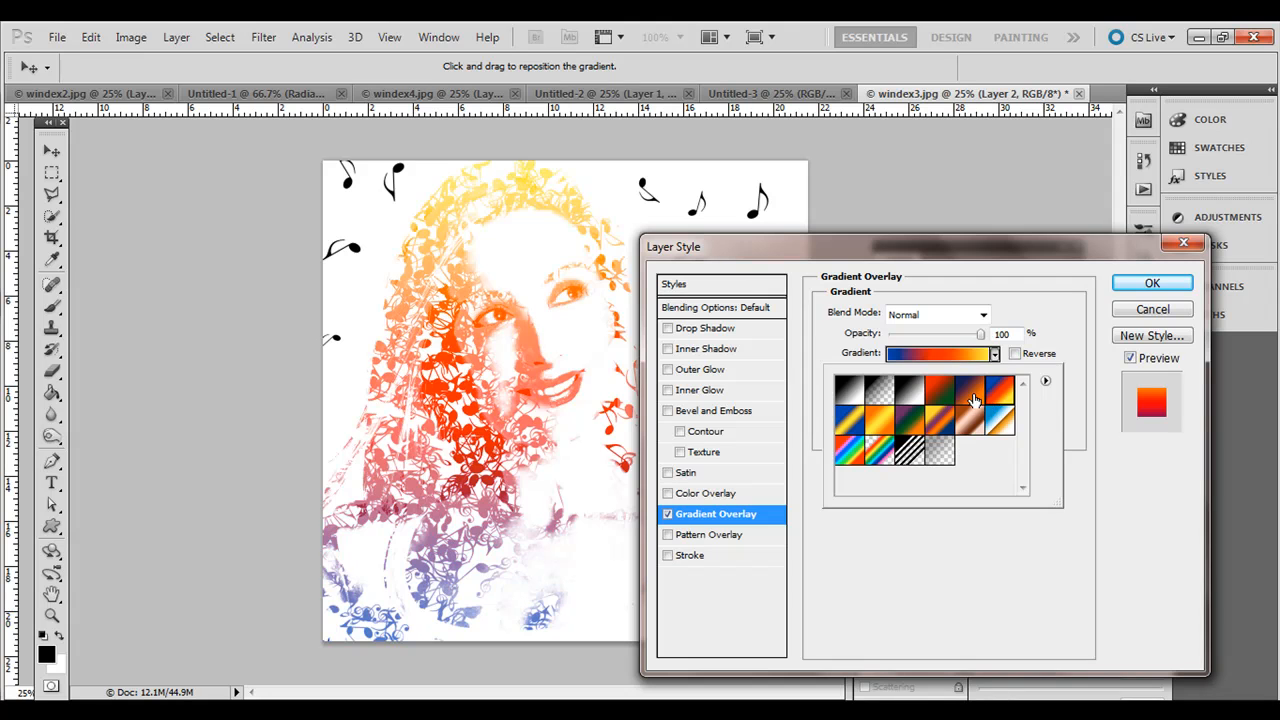
left_click(910, 424)
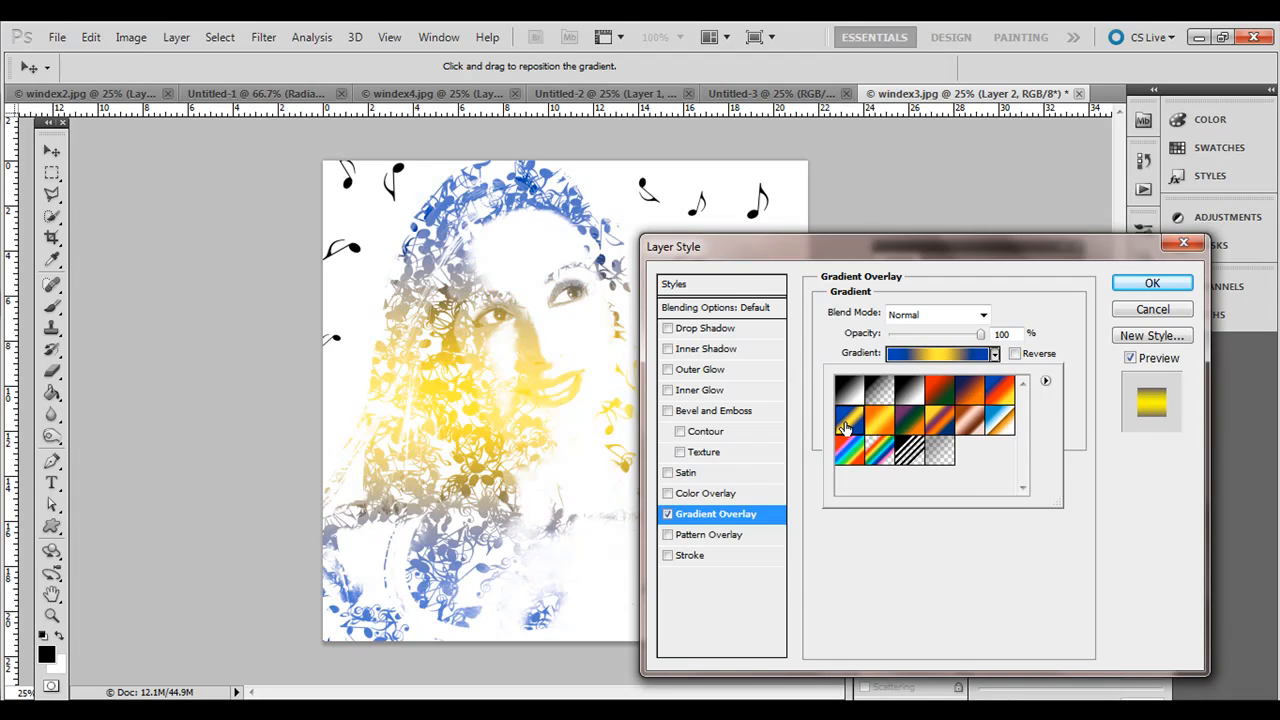
left_click(964, 400)
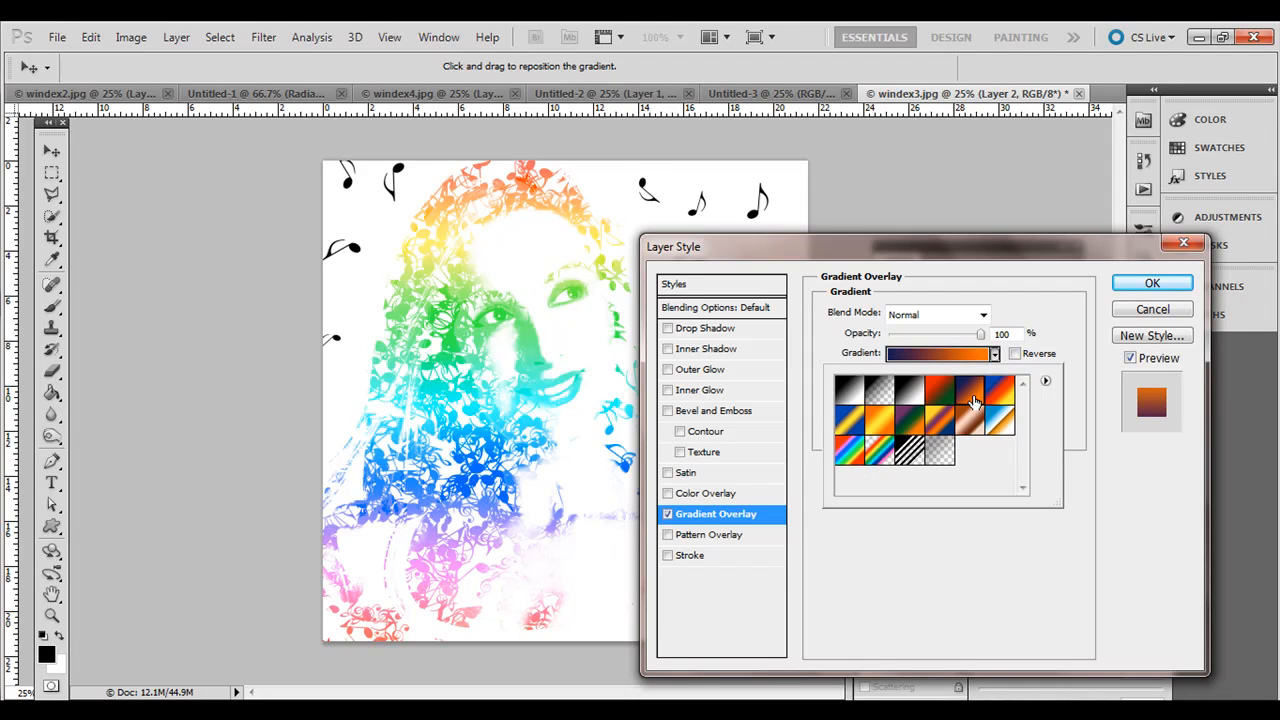
left_click(992, 396)
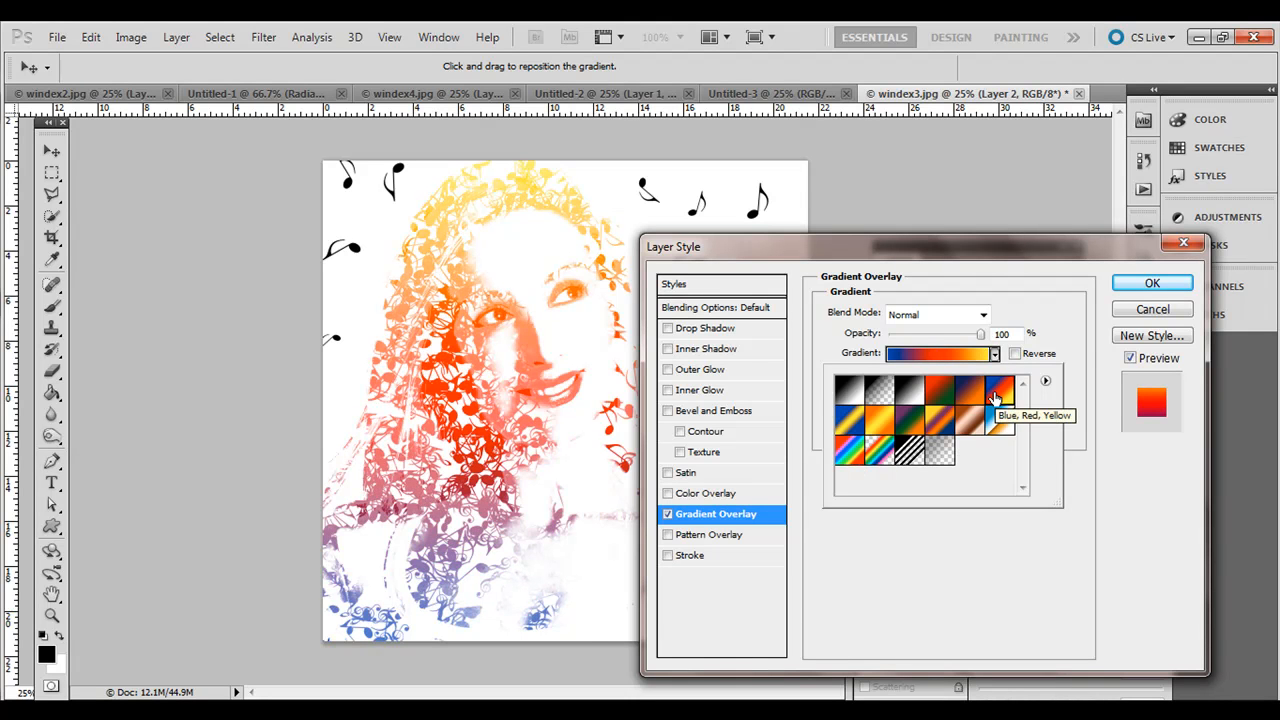
left_click(998, 392)
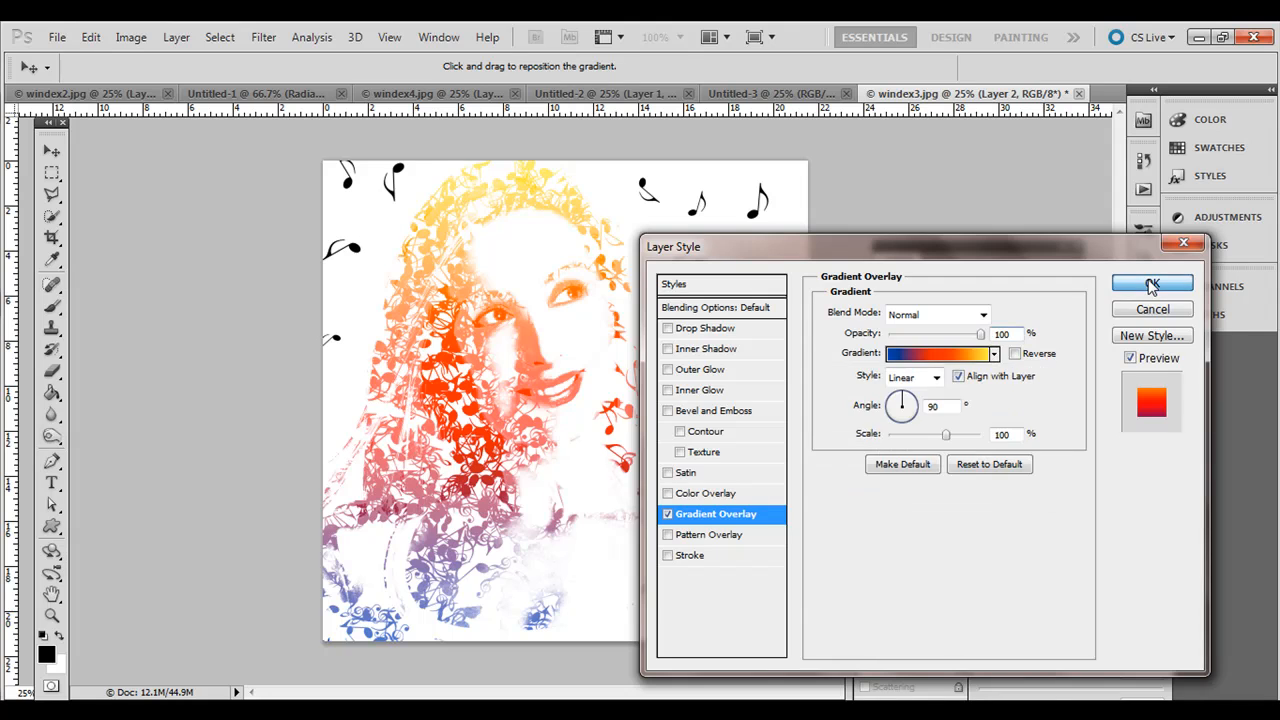
Step: Confirm the overlay, share it with Layer 4, and stamp another note near the bottom edge
left_click(1152, 284)
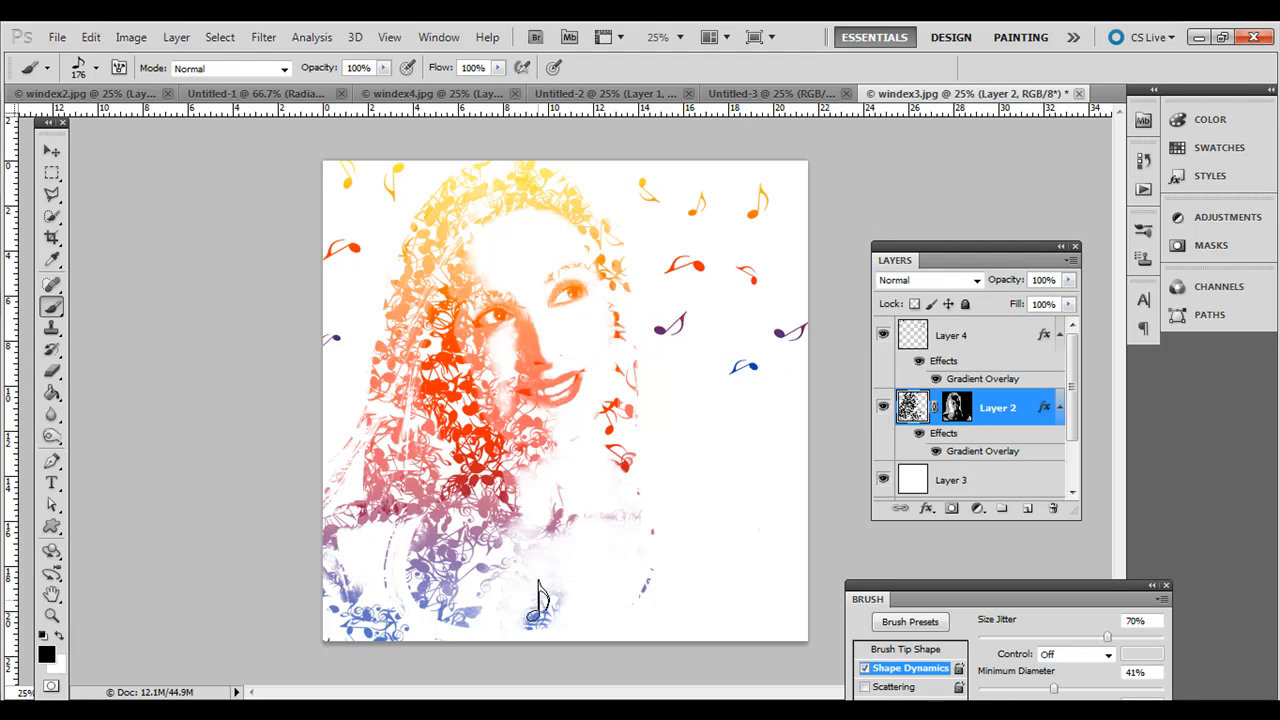
mouse_move(938, 380)
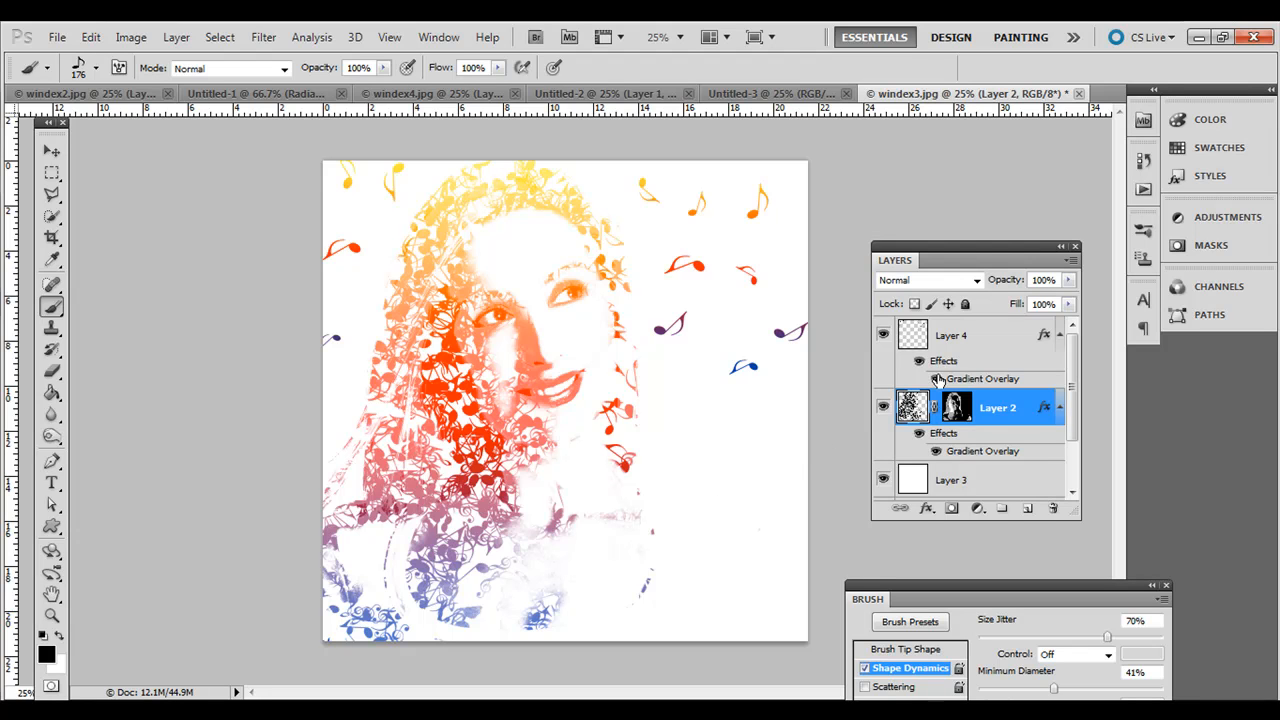
left_click(952, 336)
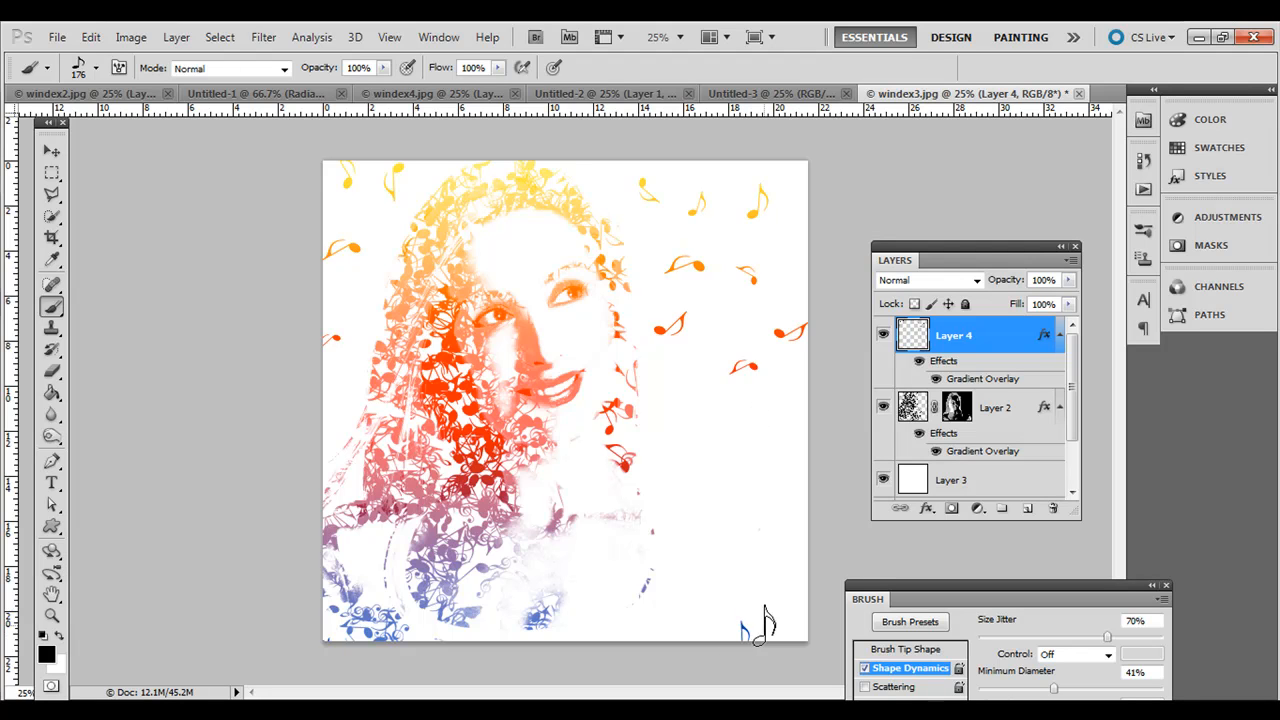
left_click(724, 600)
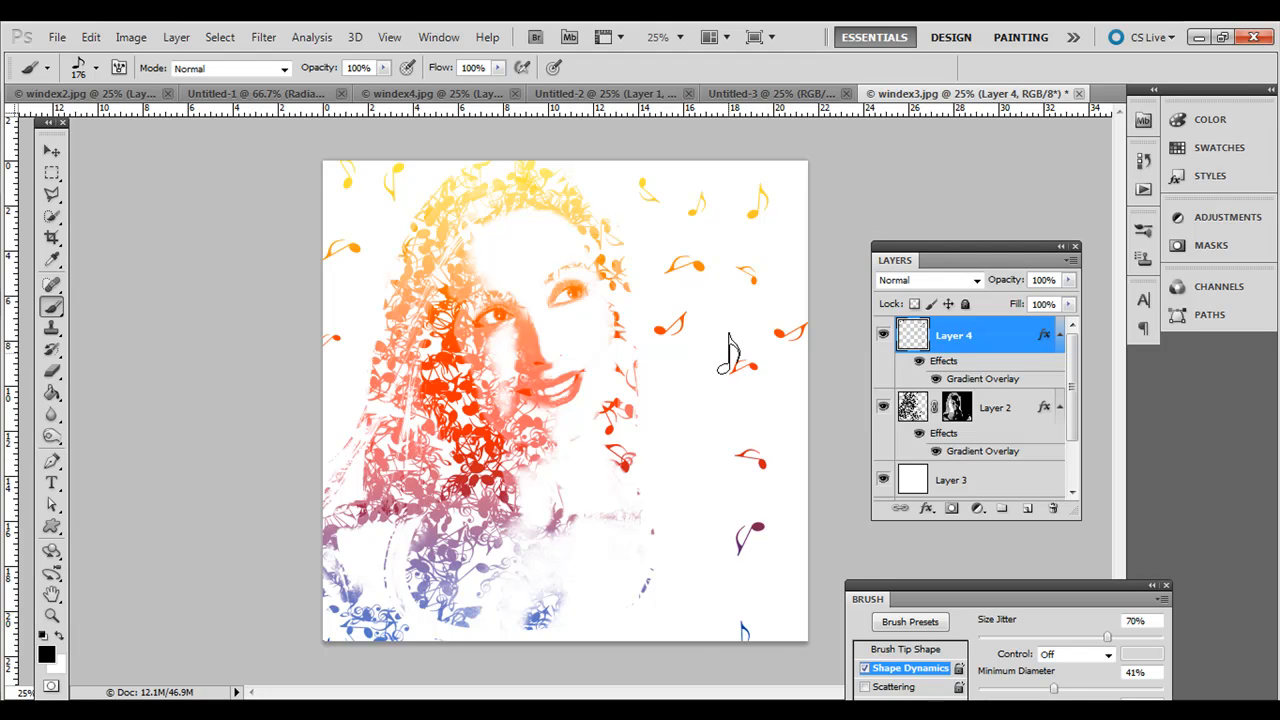
mouse_move(784, 414)
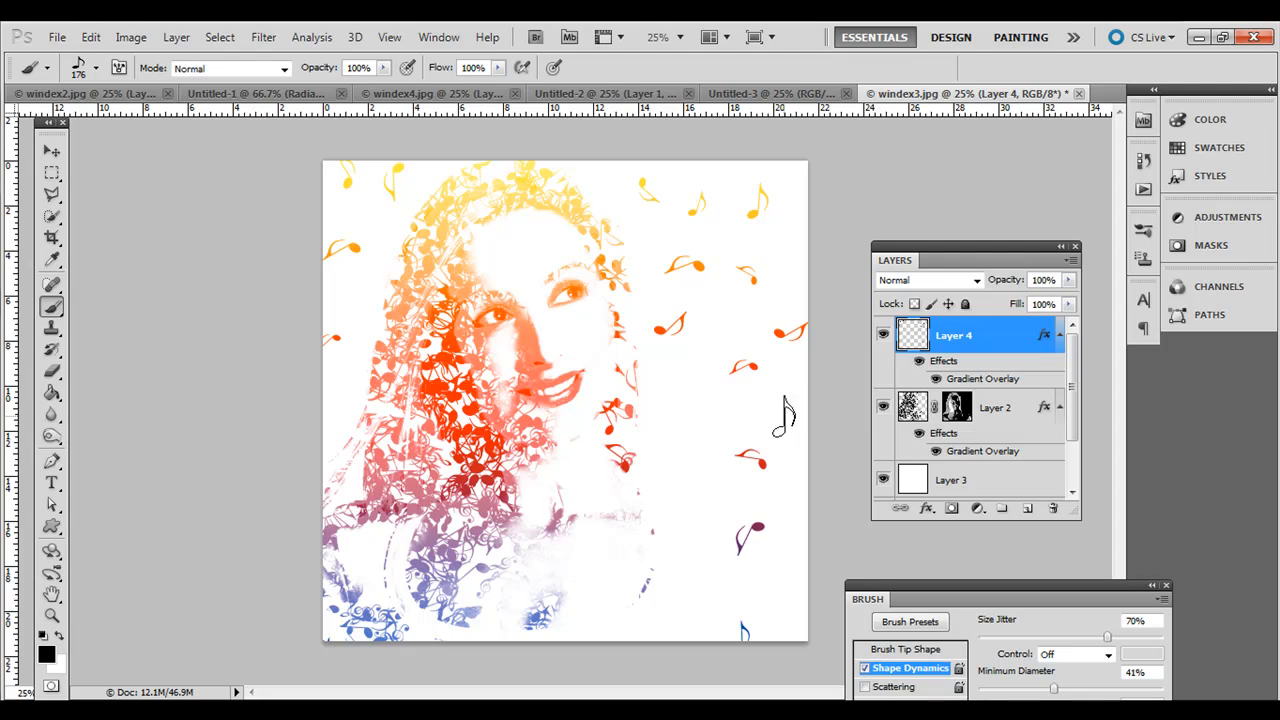
mouse_move(784, 480)
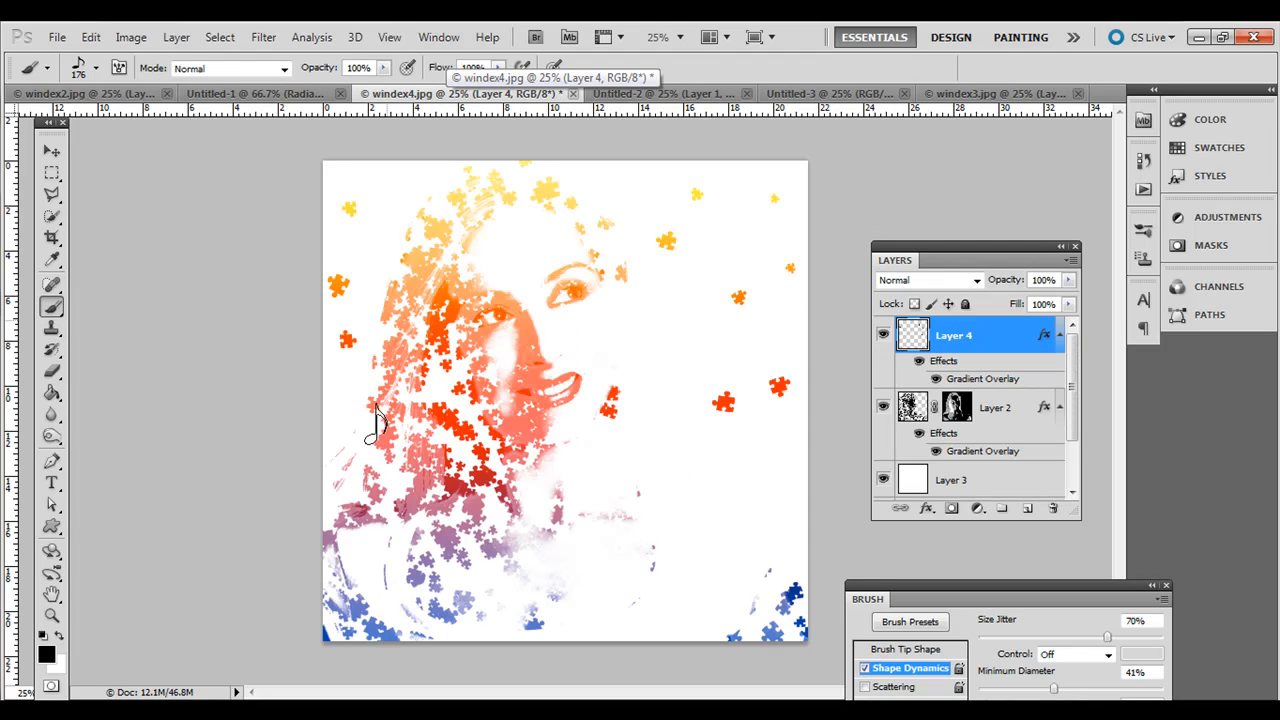
mouse_move(704, 450)
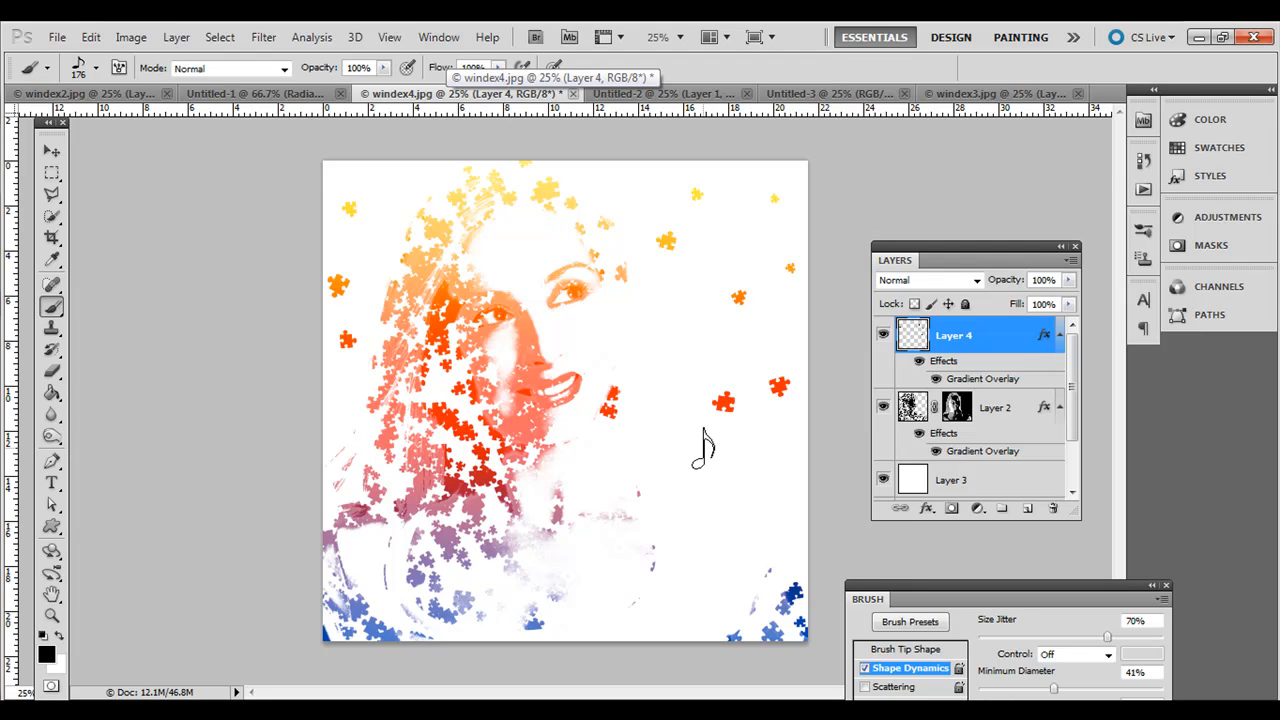
mouse_move(724, 350)
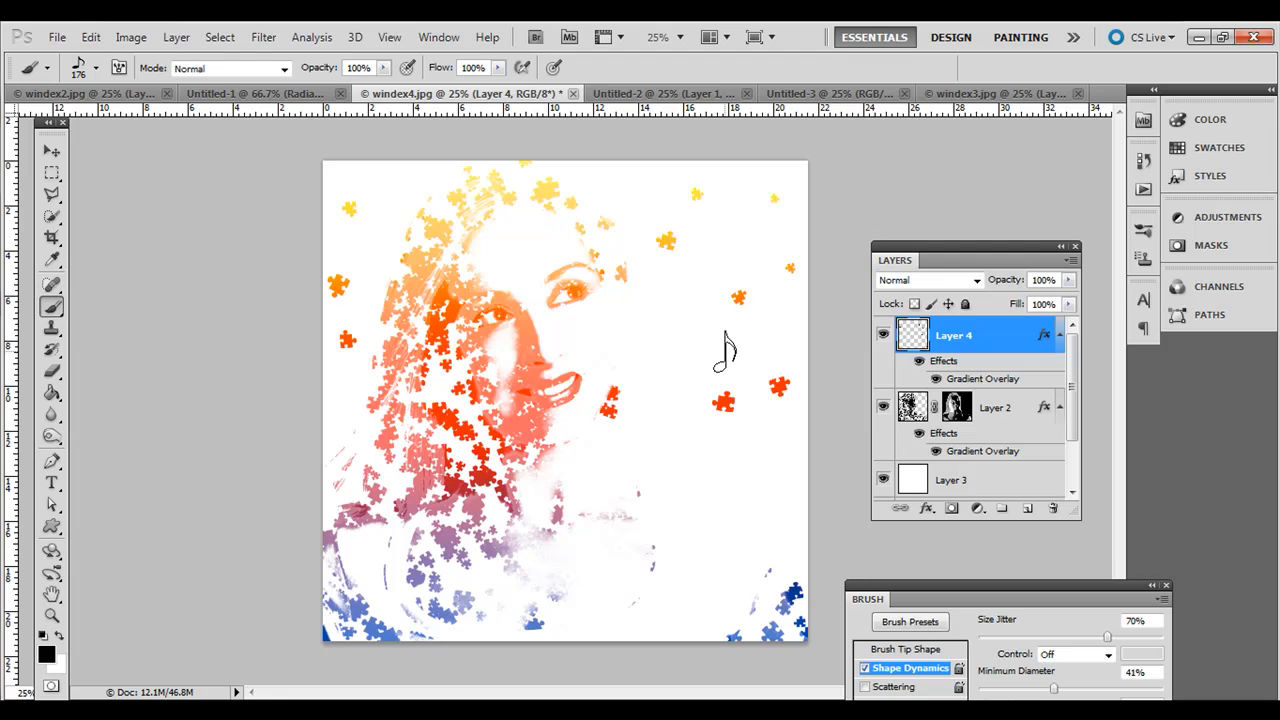
mouse_move(656, 384)
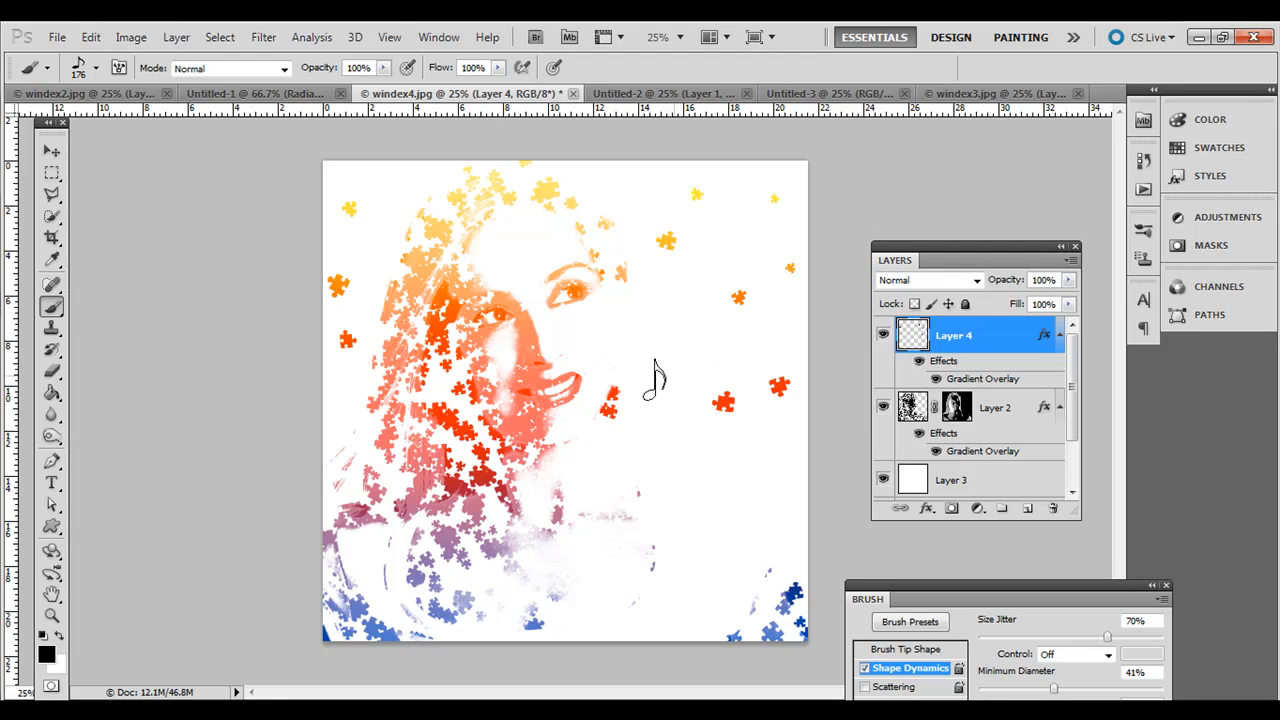
mouse_move(444, 384)
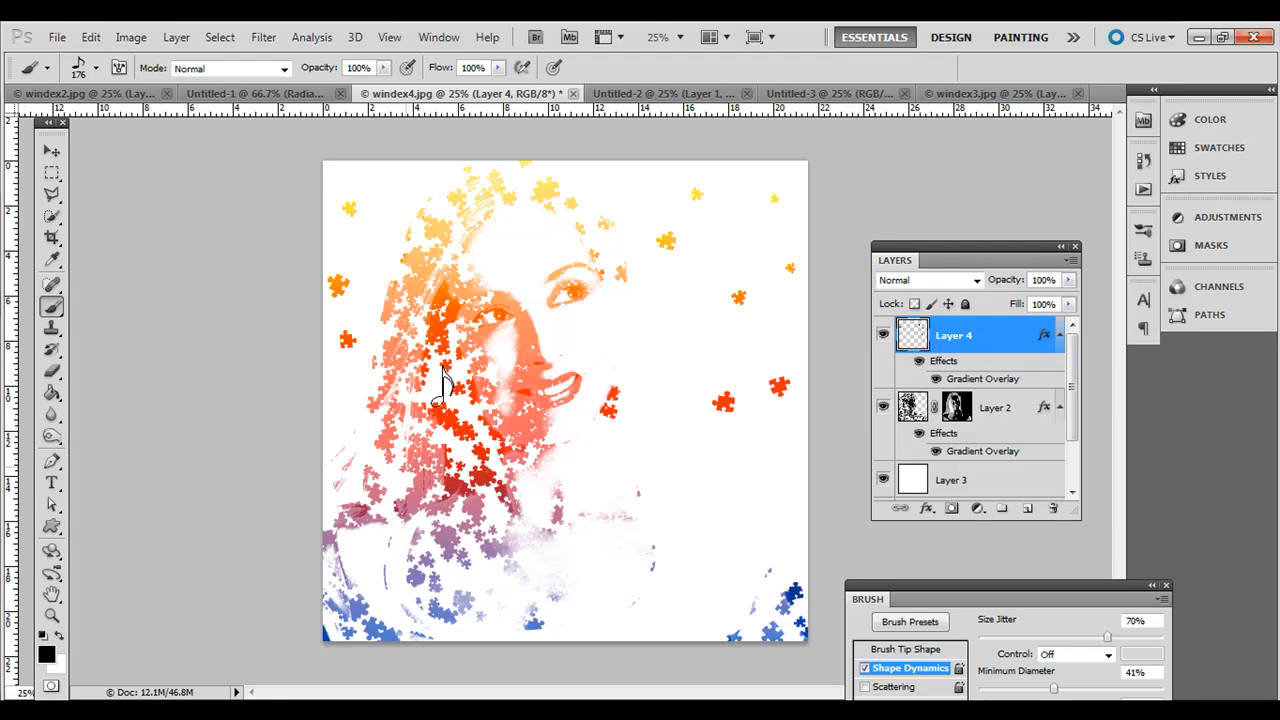
mouse_move(376, 290)
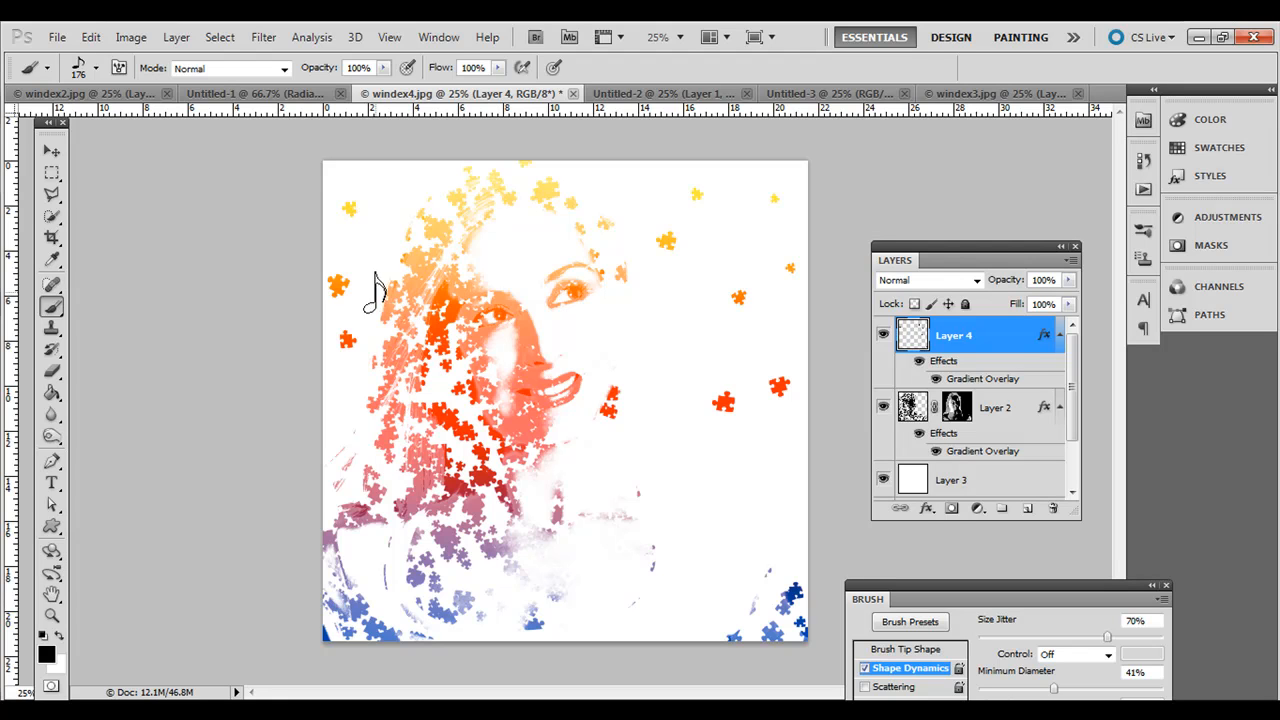
mouse_move(376, 216)
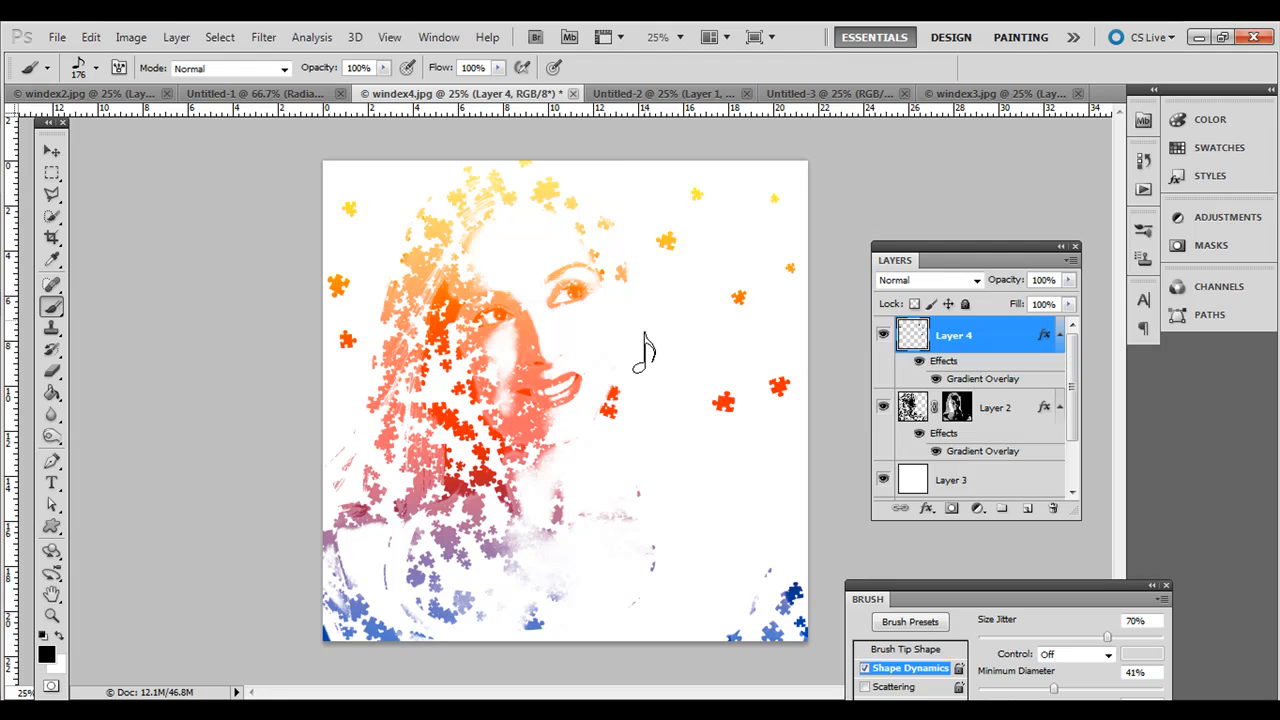
mouse_move(470, 232)
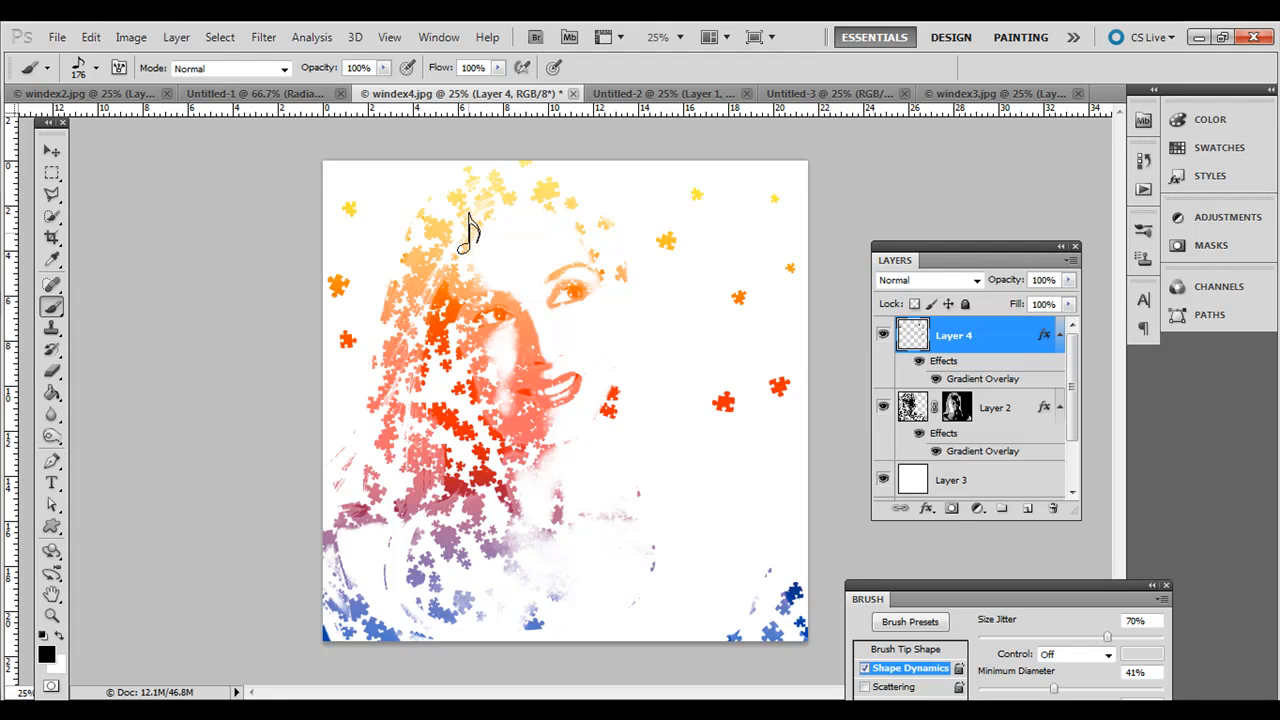
mouse_move(510, 268)
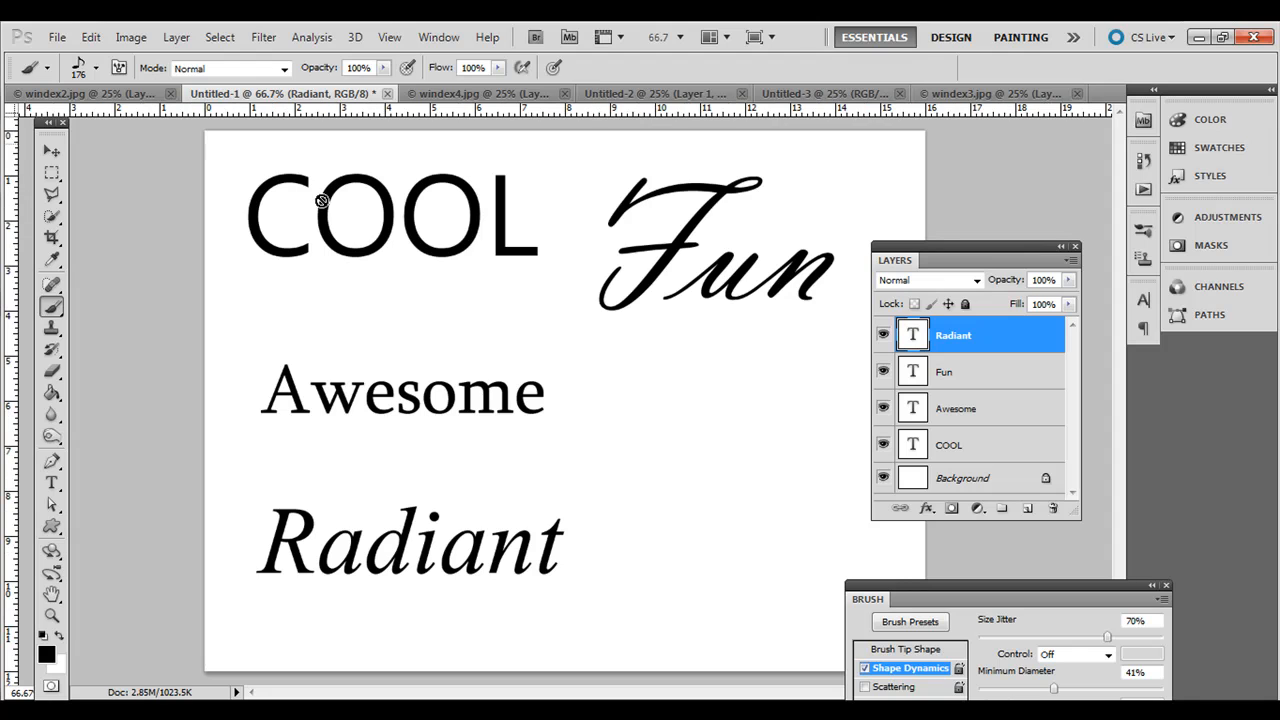
mouse_move(556, 260)
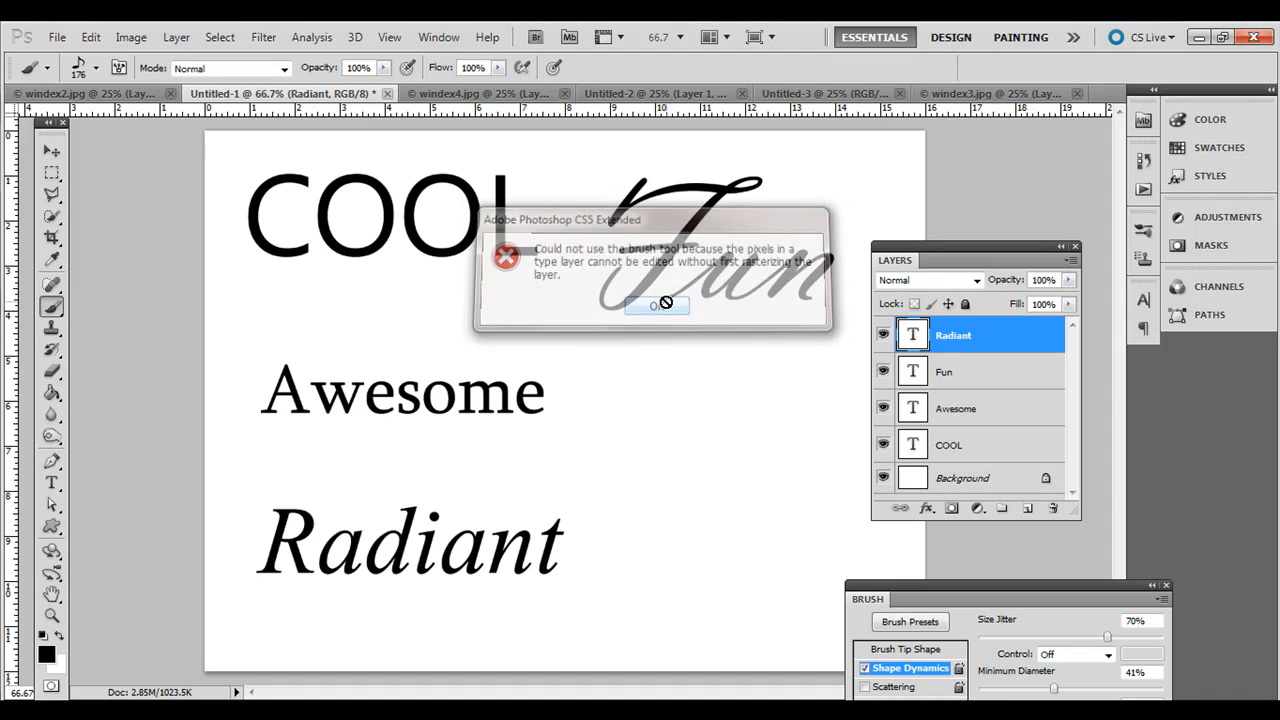
Step: Dismiss the warning about painting on the Radiant type layer in Untitled-1
left_click(656, 304)
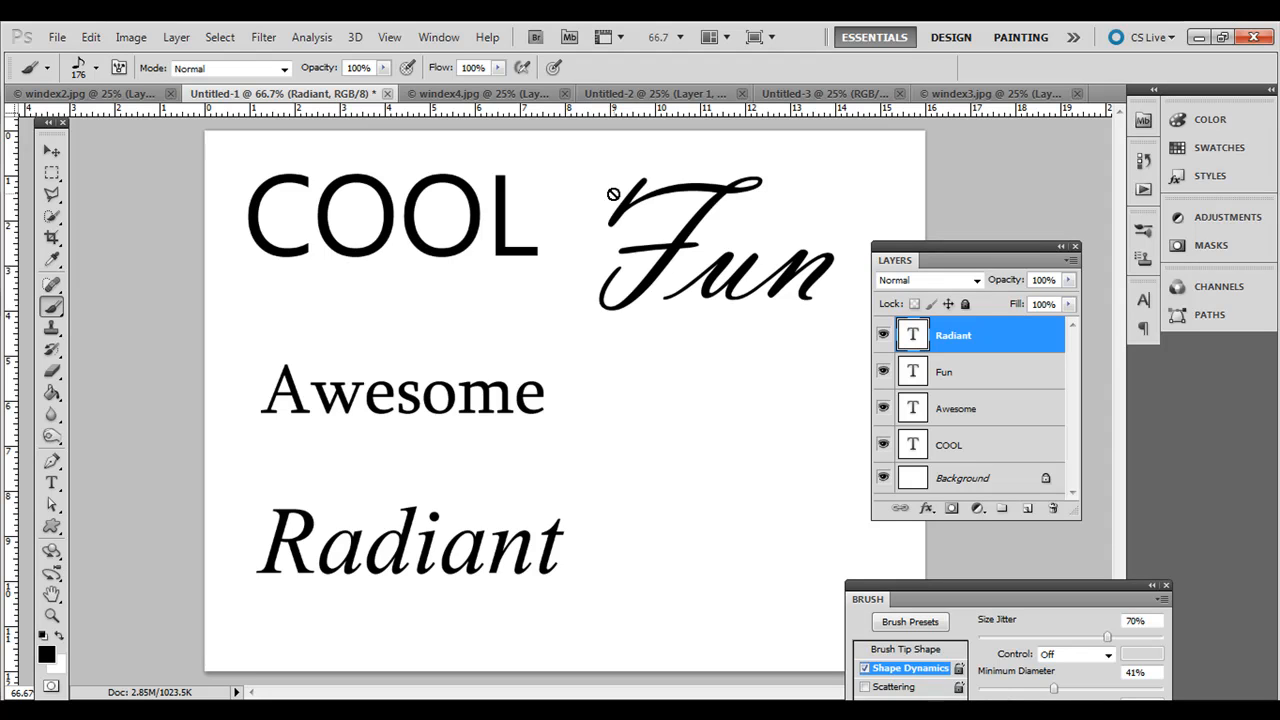
mouse_move(120, 108)
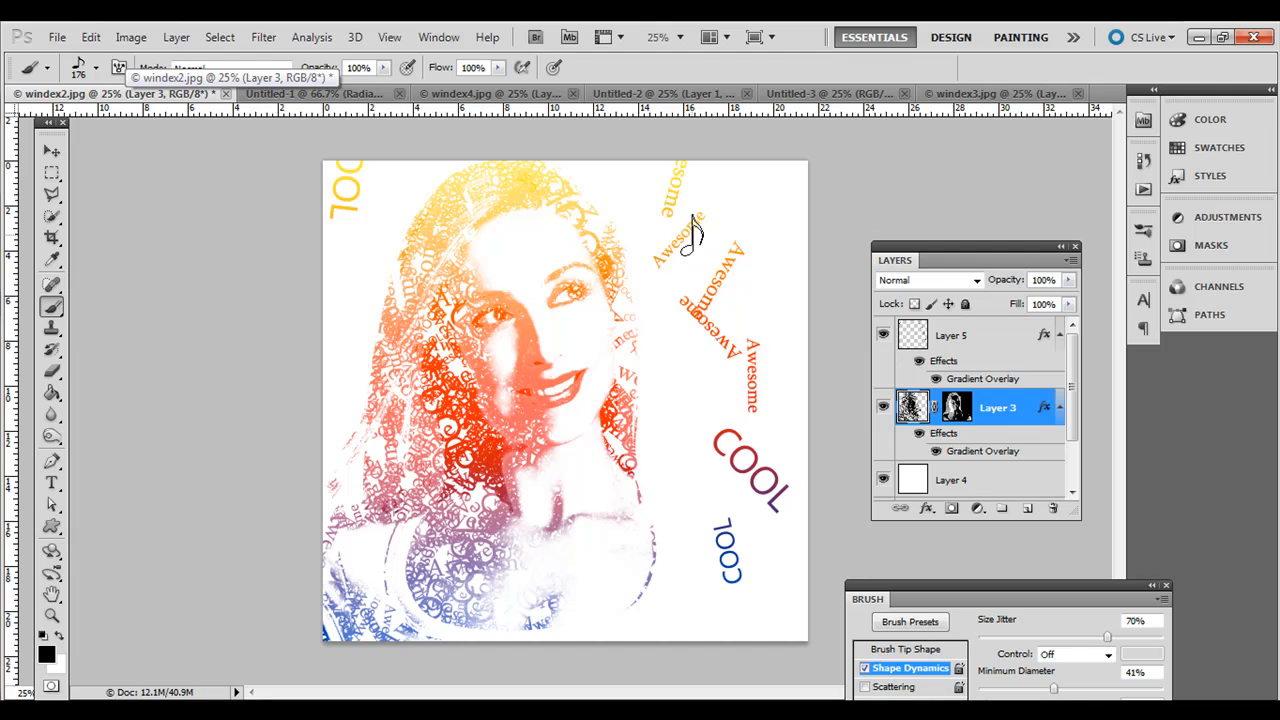
mouse_move(398, 562)
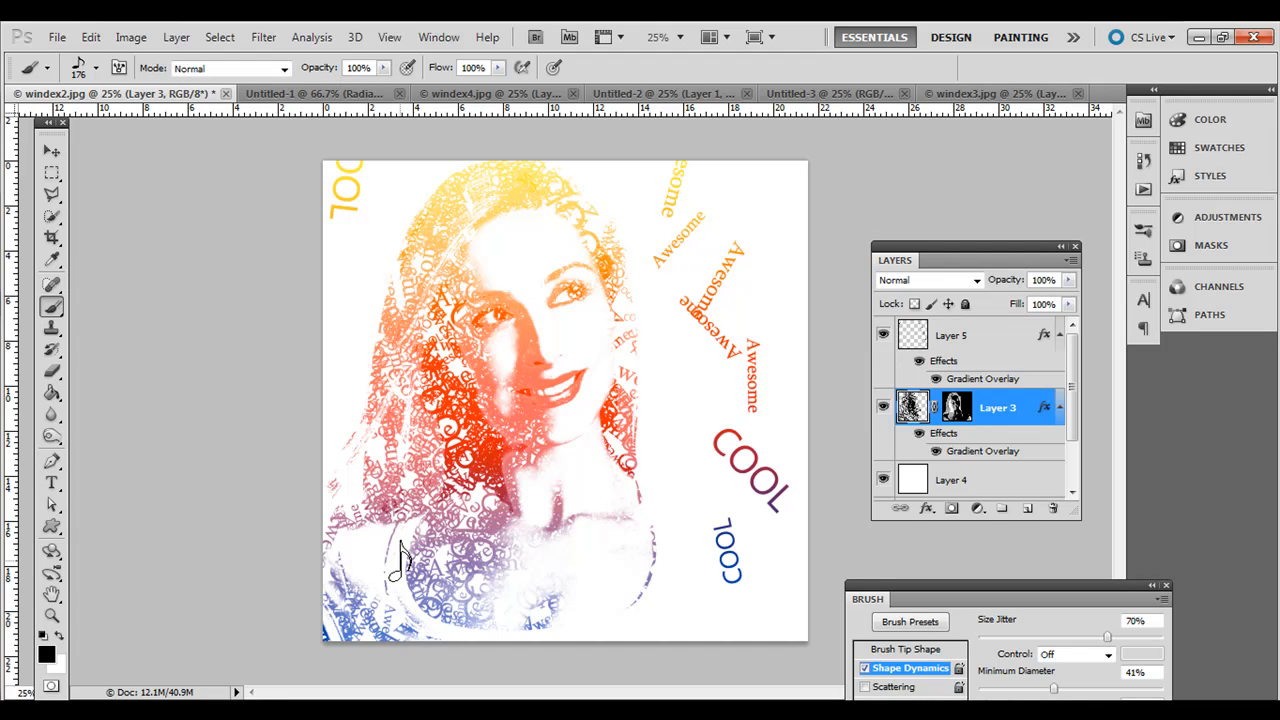
mouse_move(470, 204)
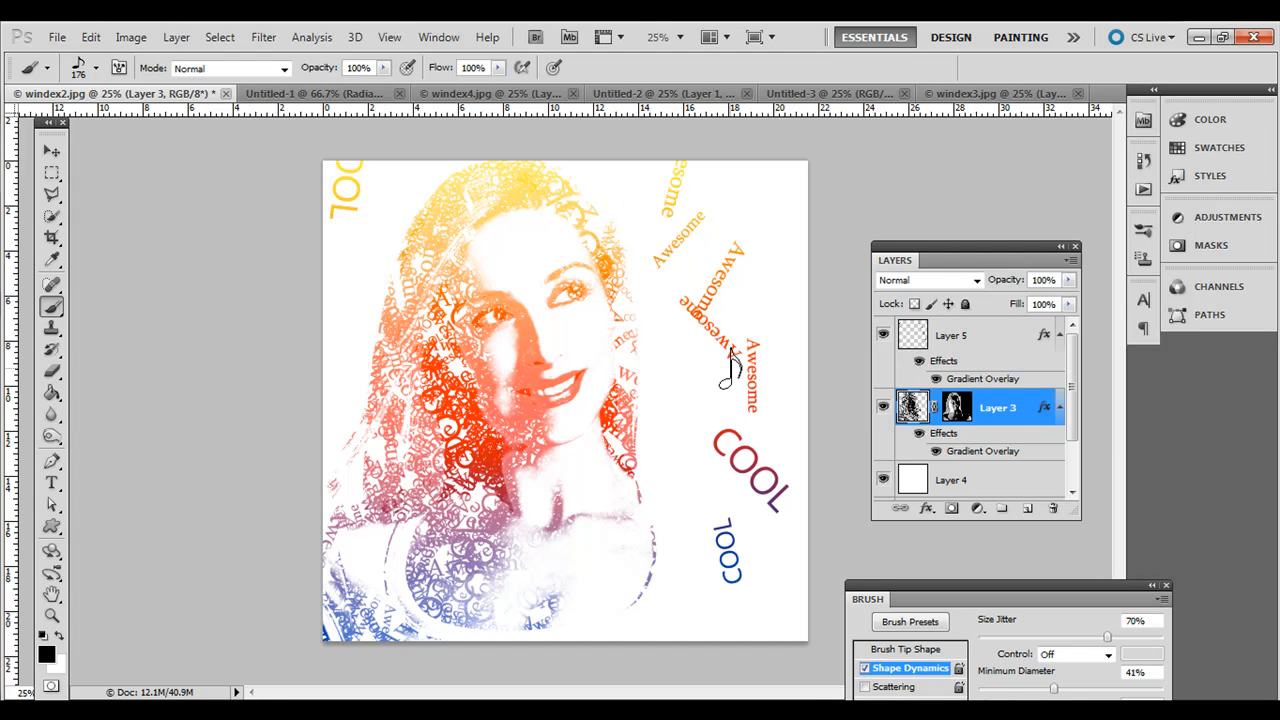
mouse_move(490, 410)
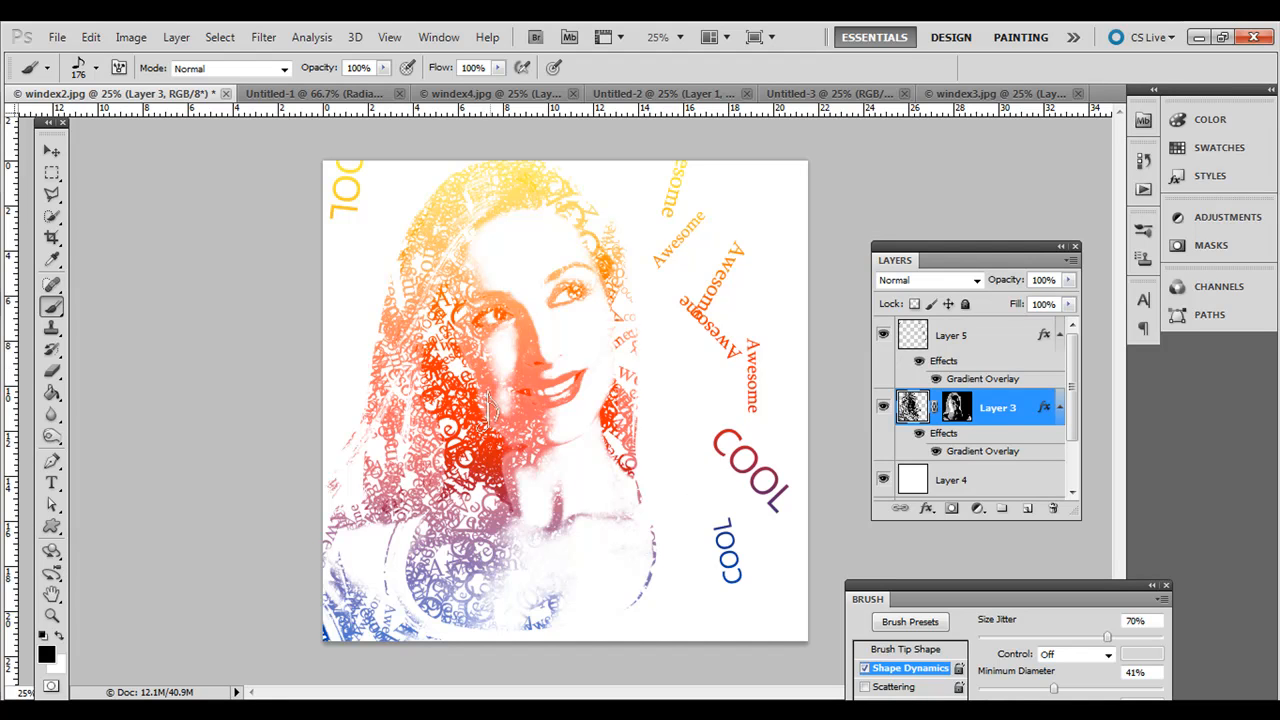
mouse_move(256, 268)
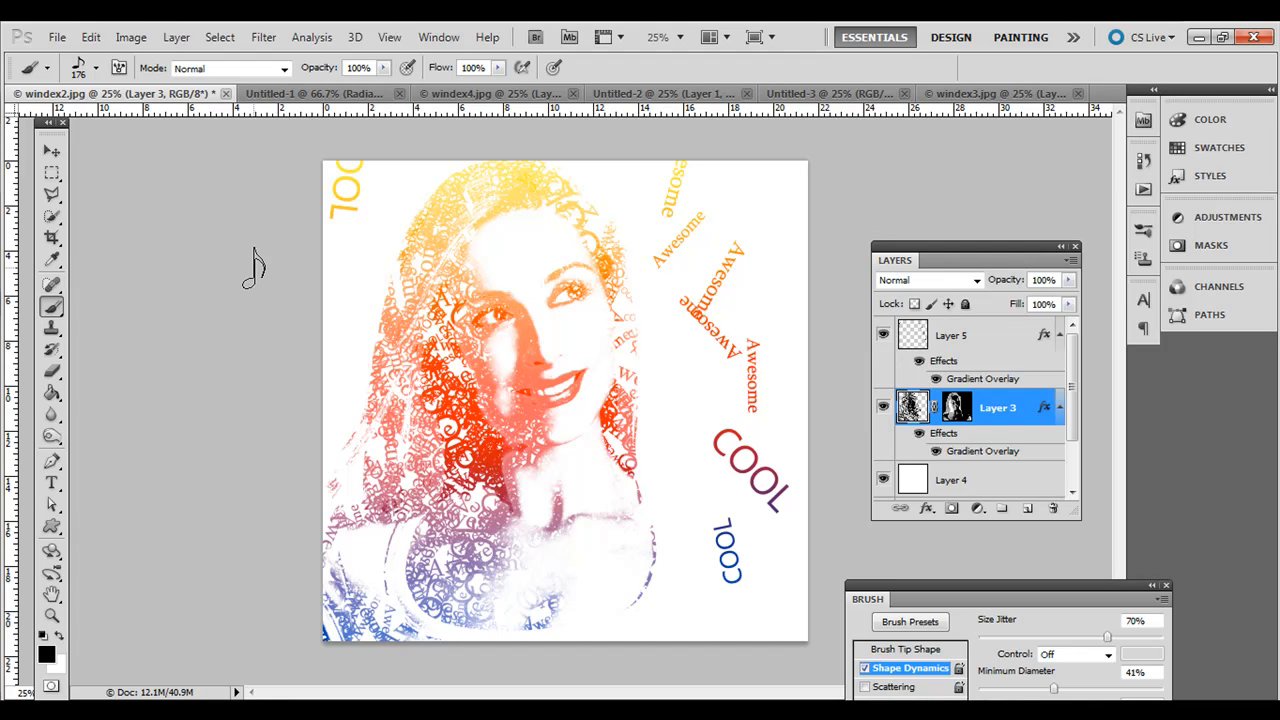